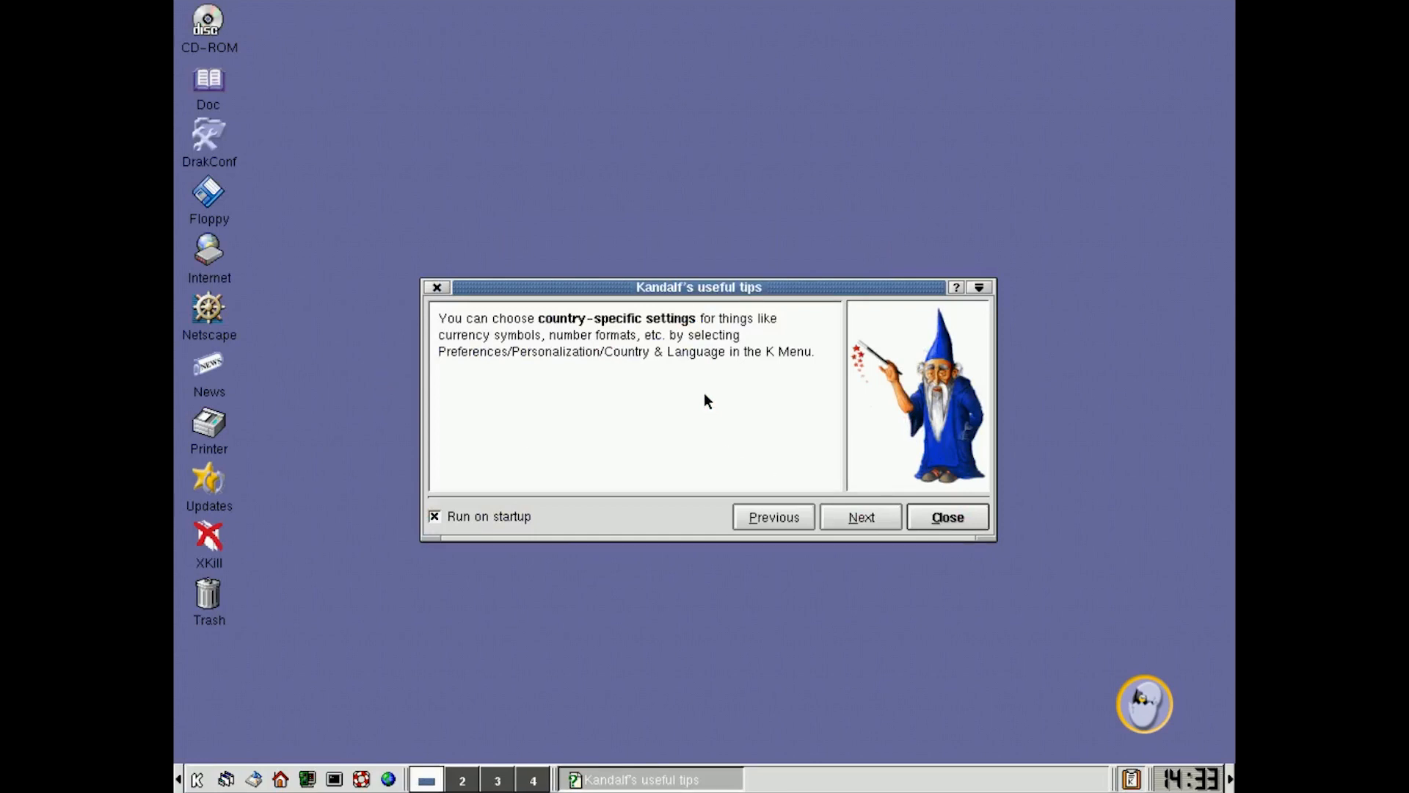
mouse_move(946, 517)
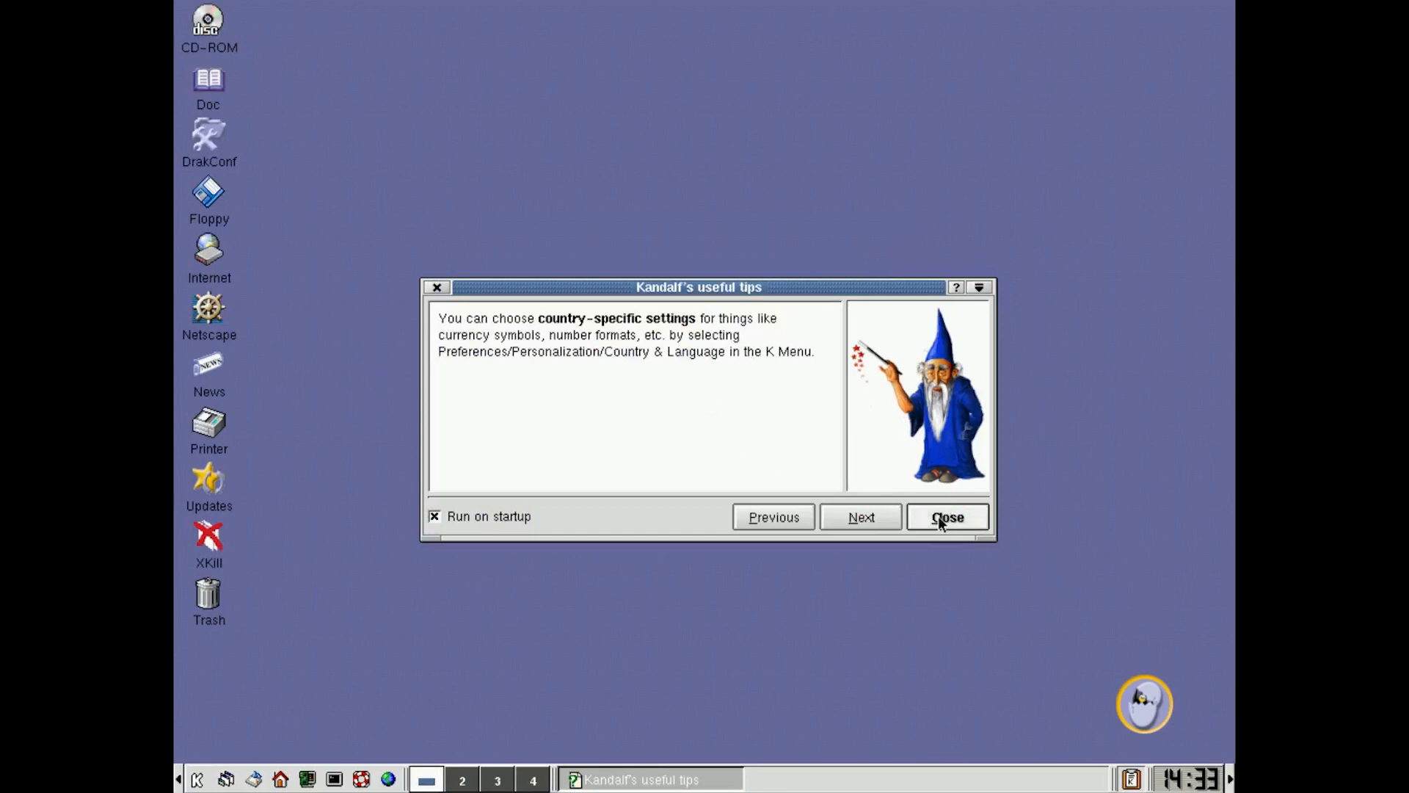
Step: Close Kandalf's useful tips dialog, leaving a clear KDE desktop
click(945, 516)
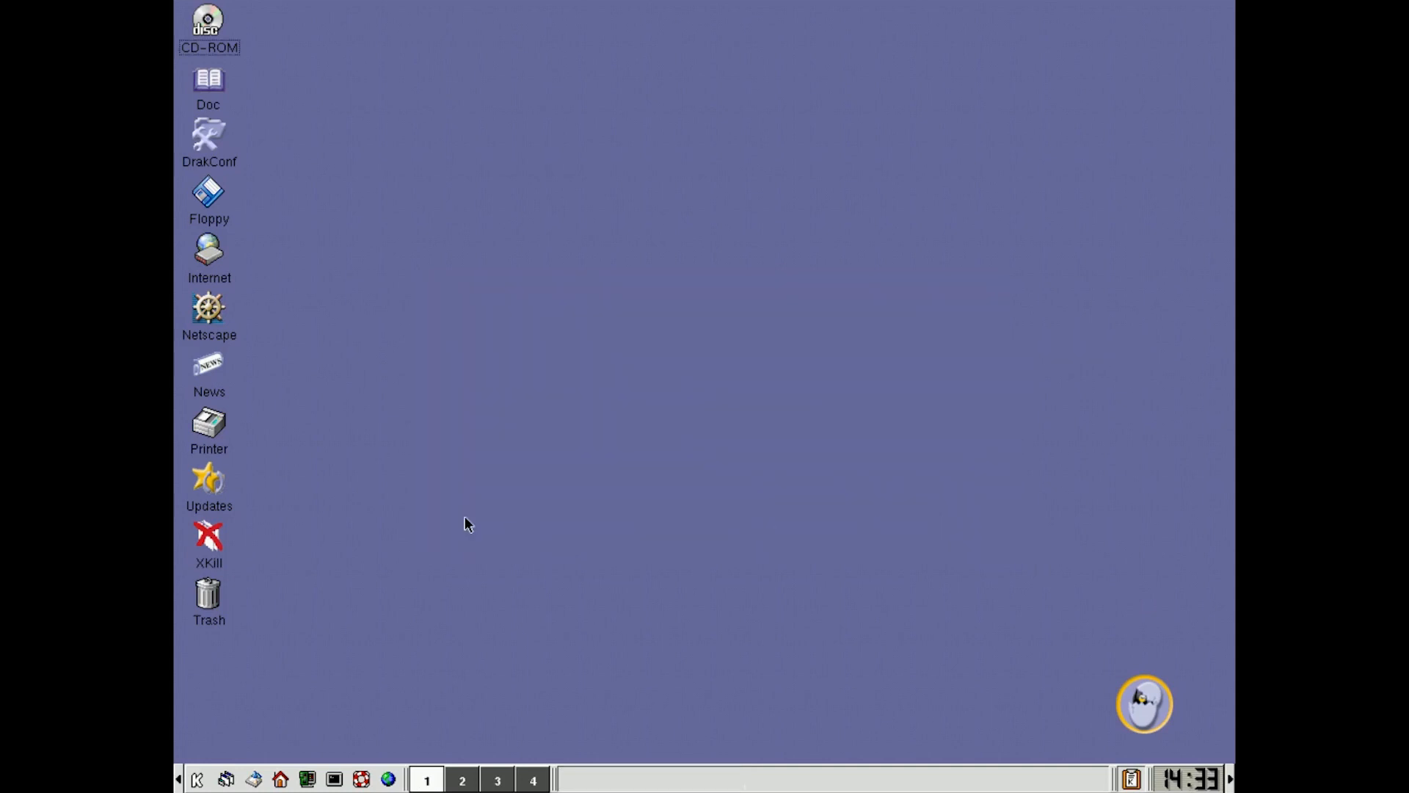
mouse_move(703, 653)
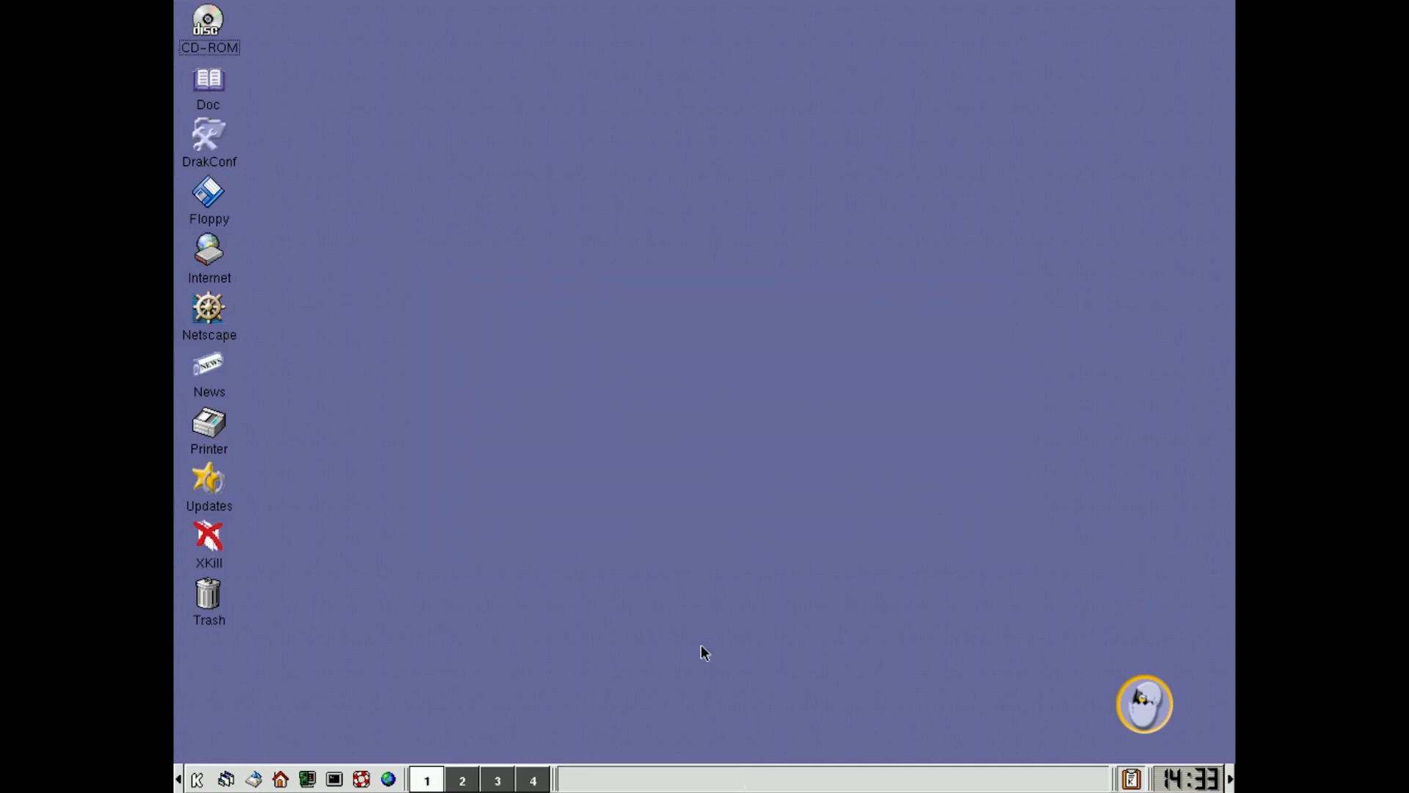
mouse_move(372, 654)
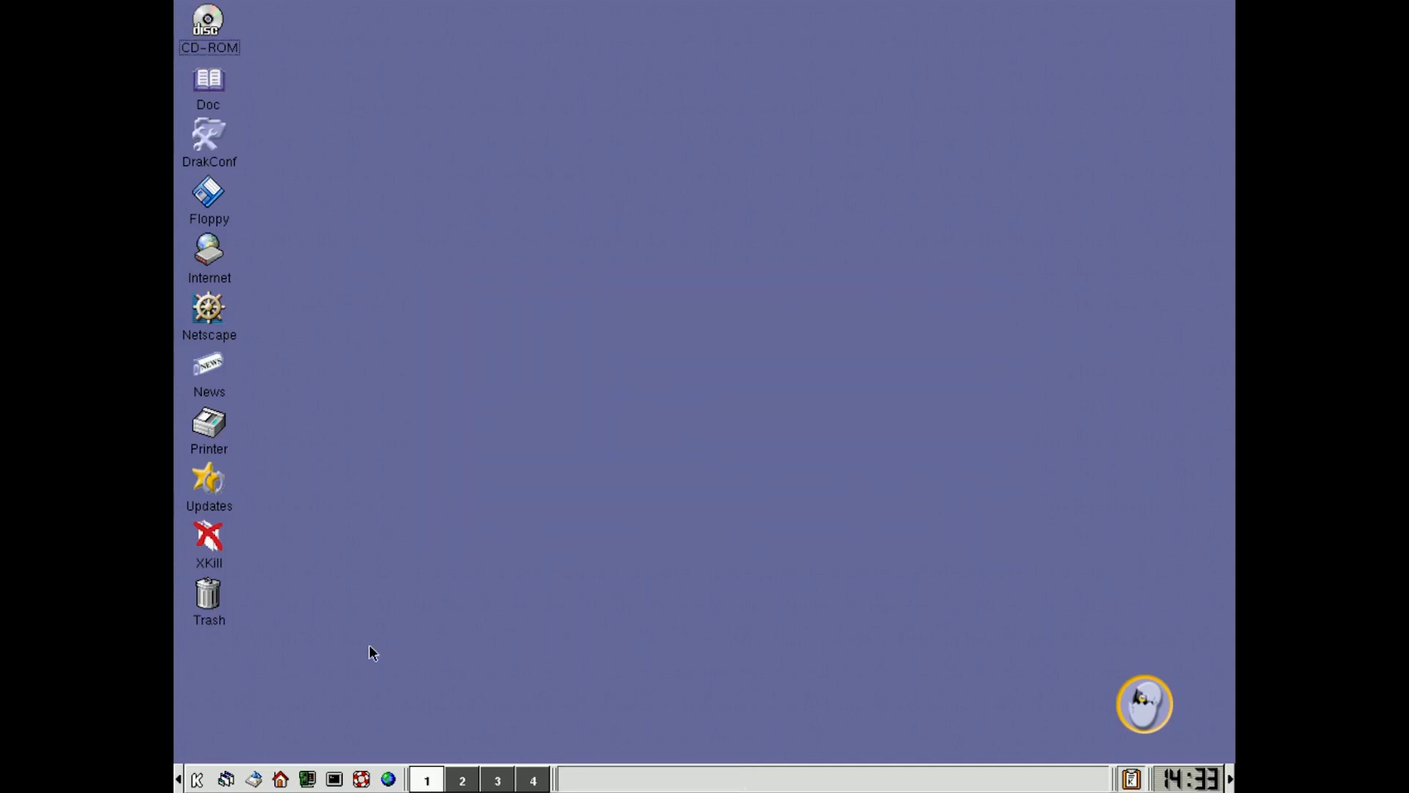
mouse_move(364, 654)
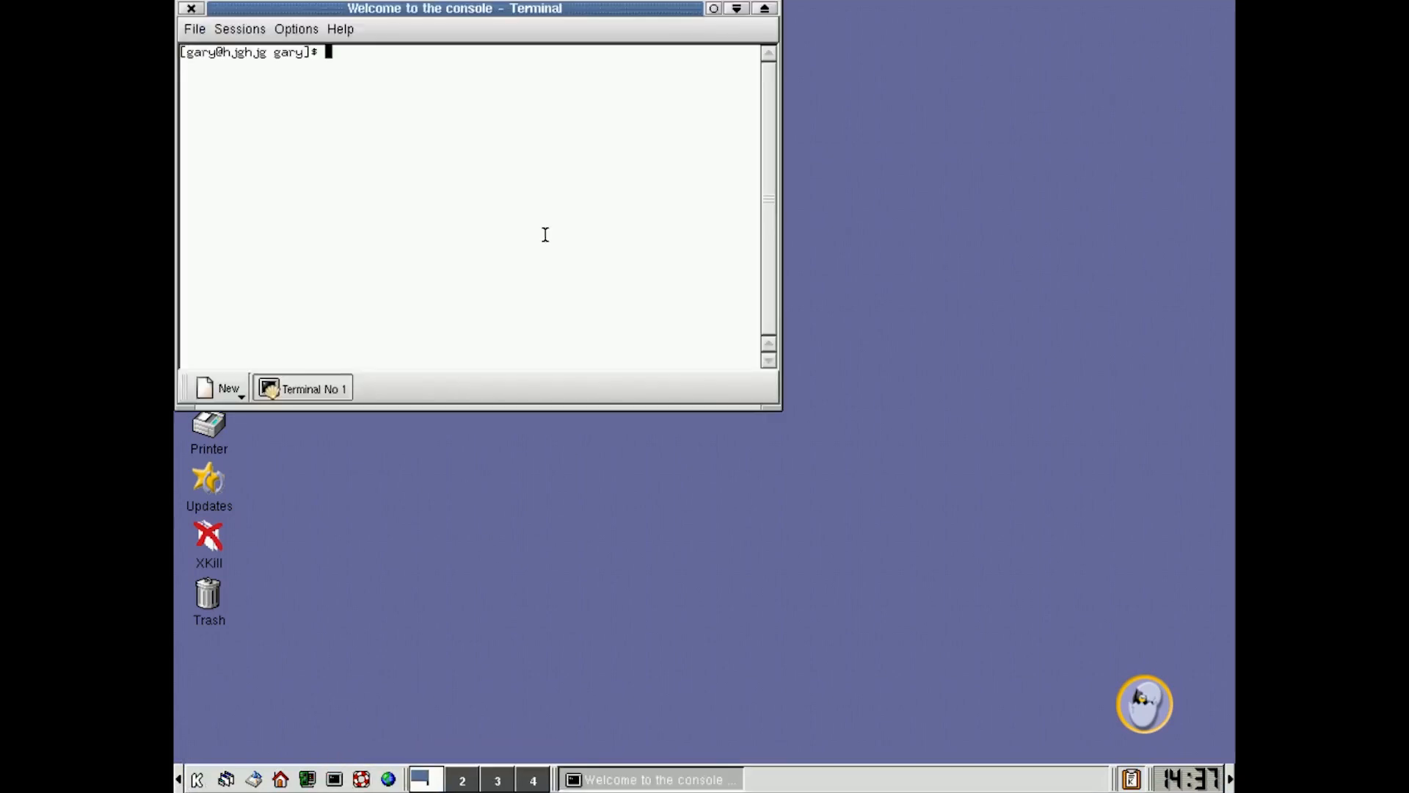
Step: Show the Mandrake release with cat /etc/redhat-release and kernel details with uname -a
text(cat)
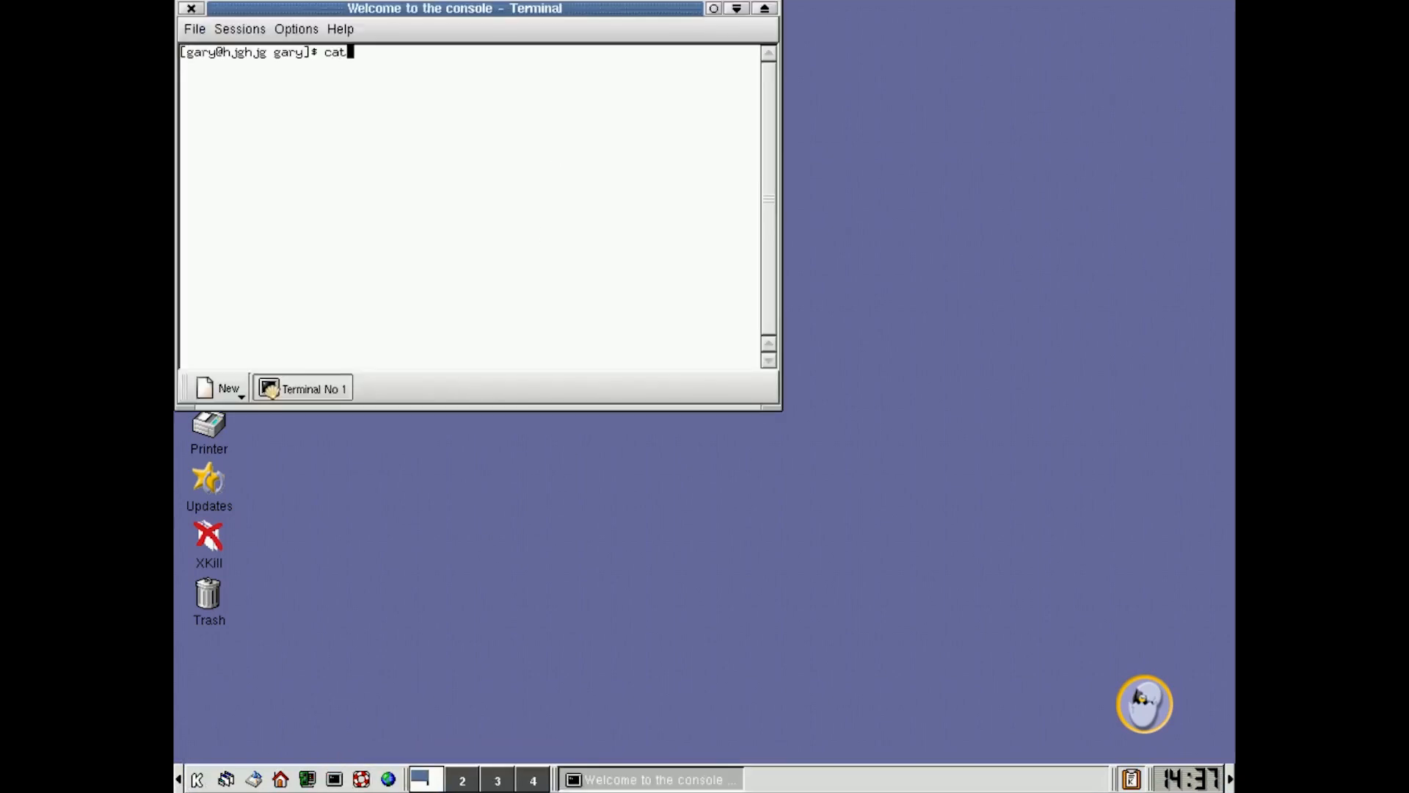
text(/etc/redhat-release)
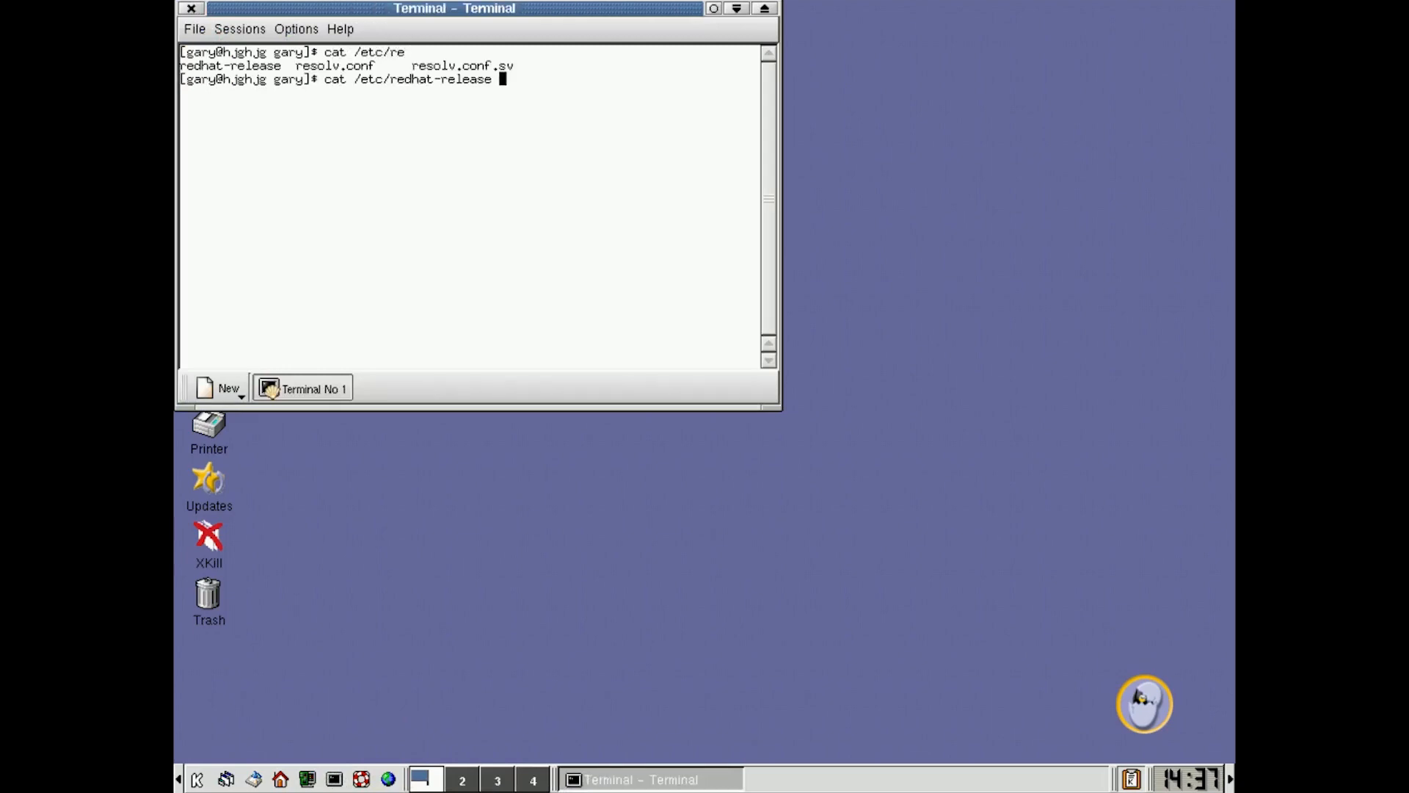
key(Return)
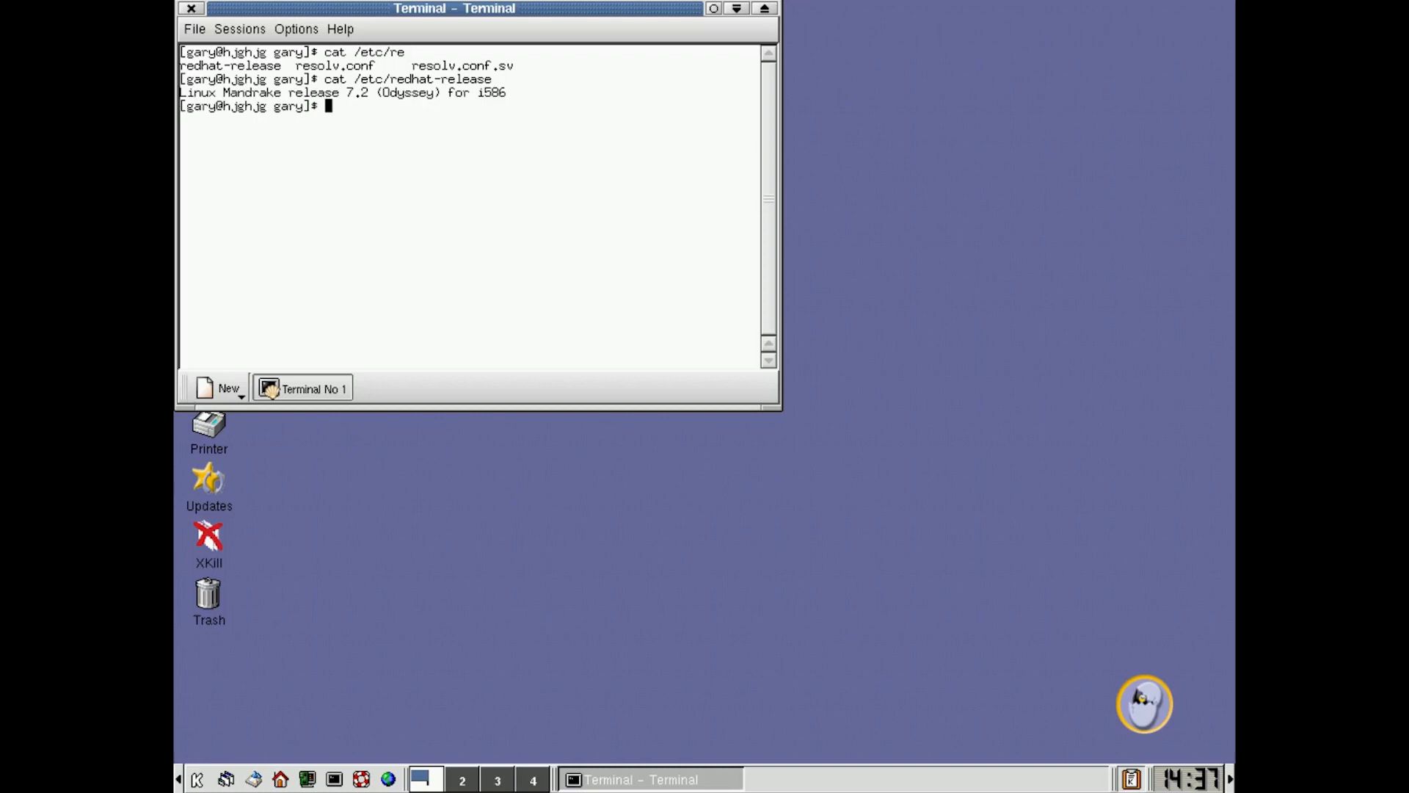
text(uan)
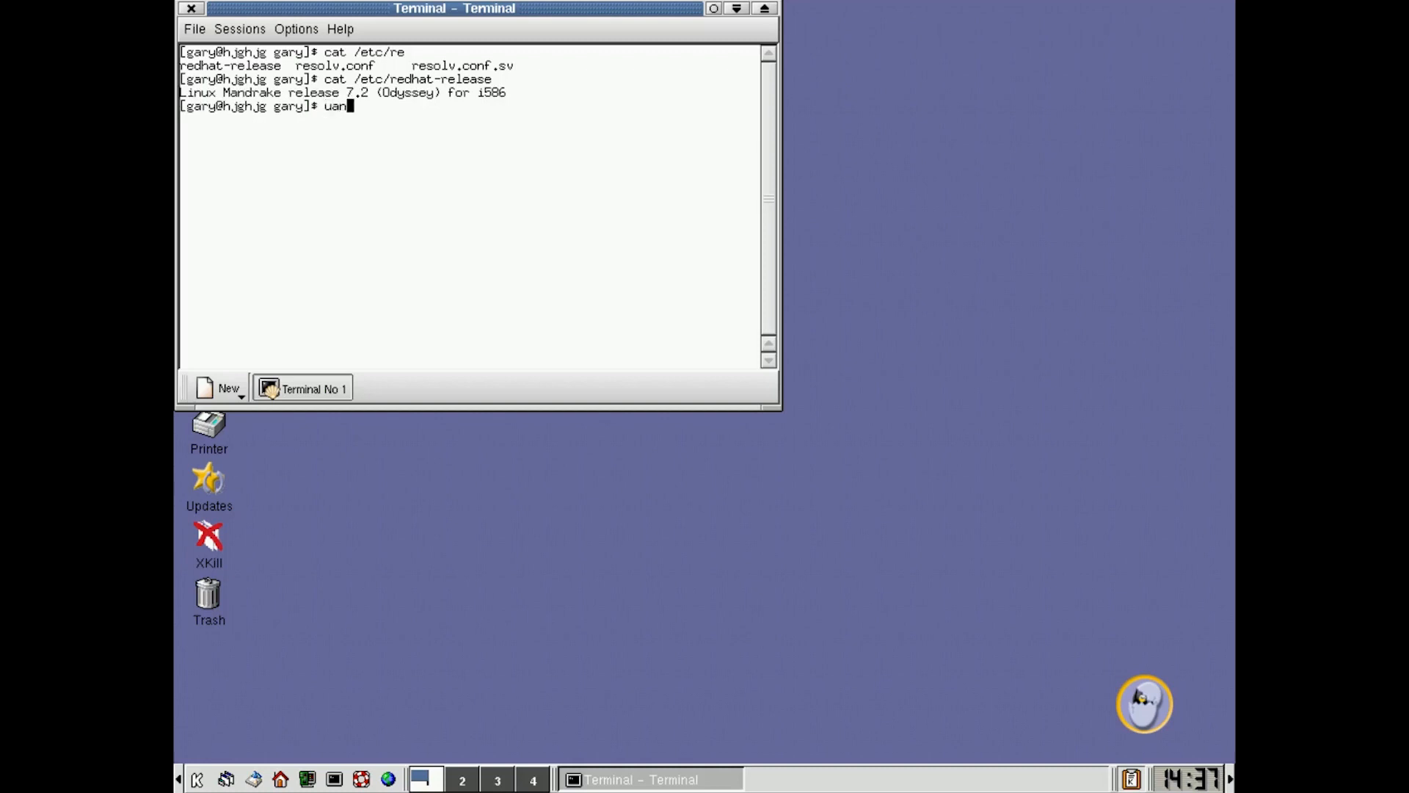
key(Return)
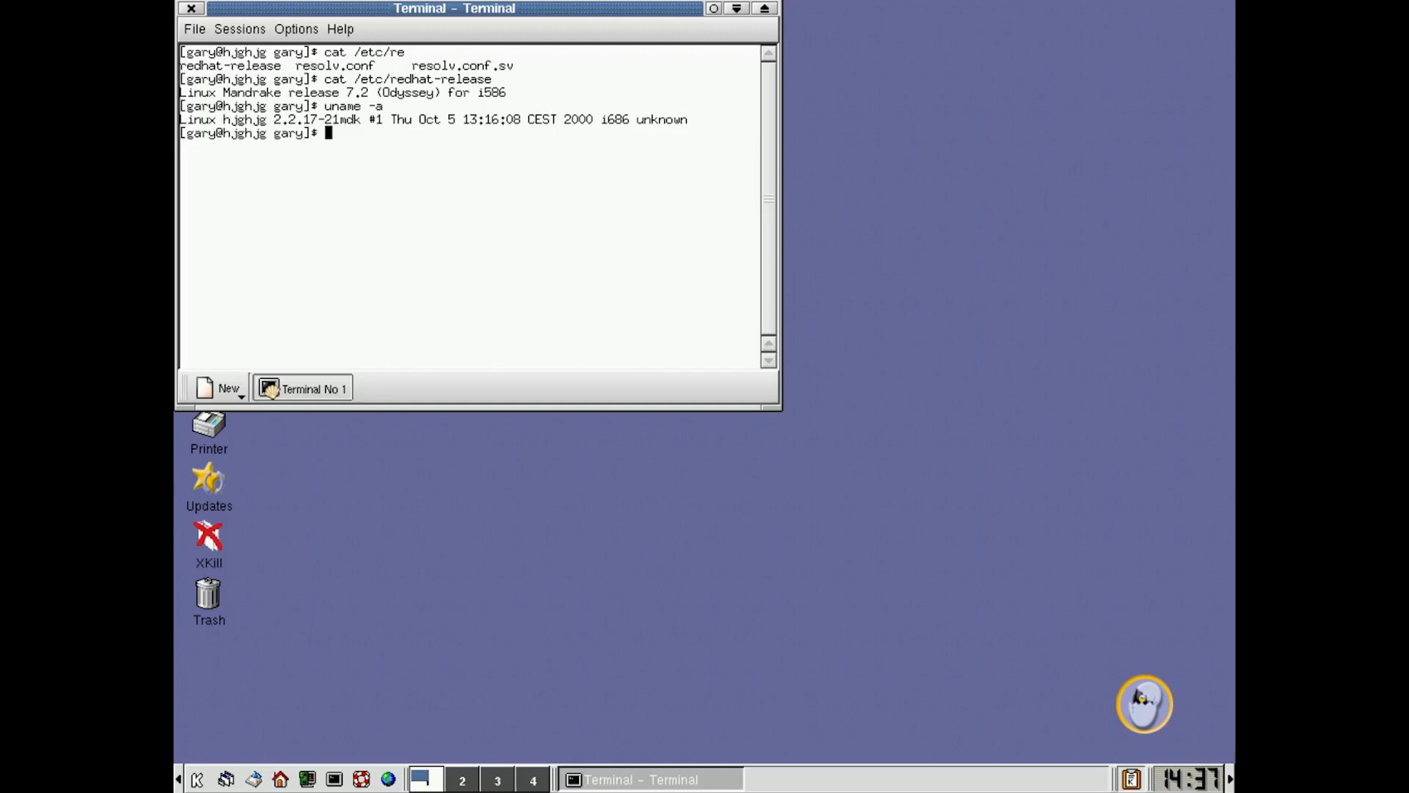
mouse_move(499, 180)
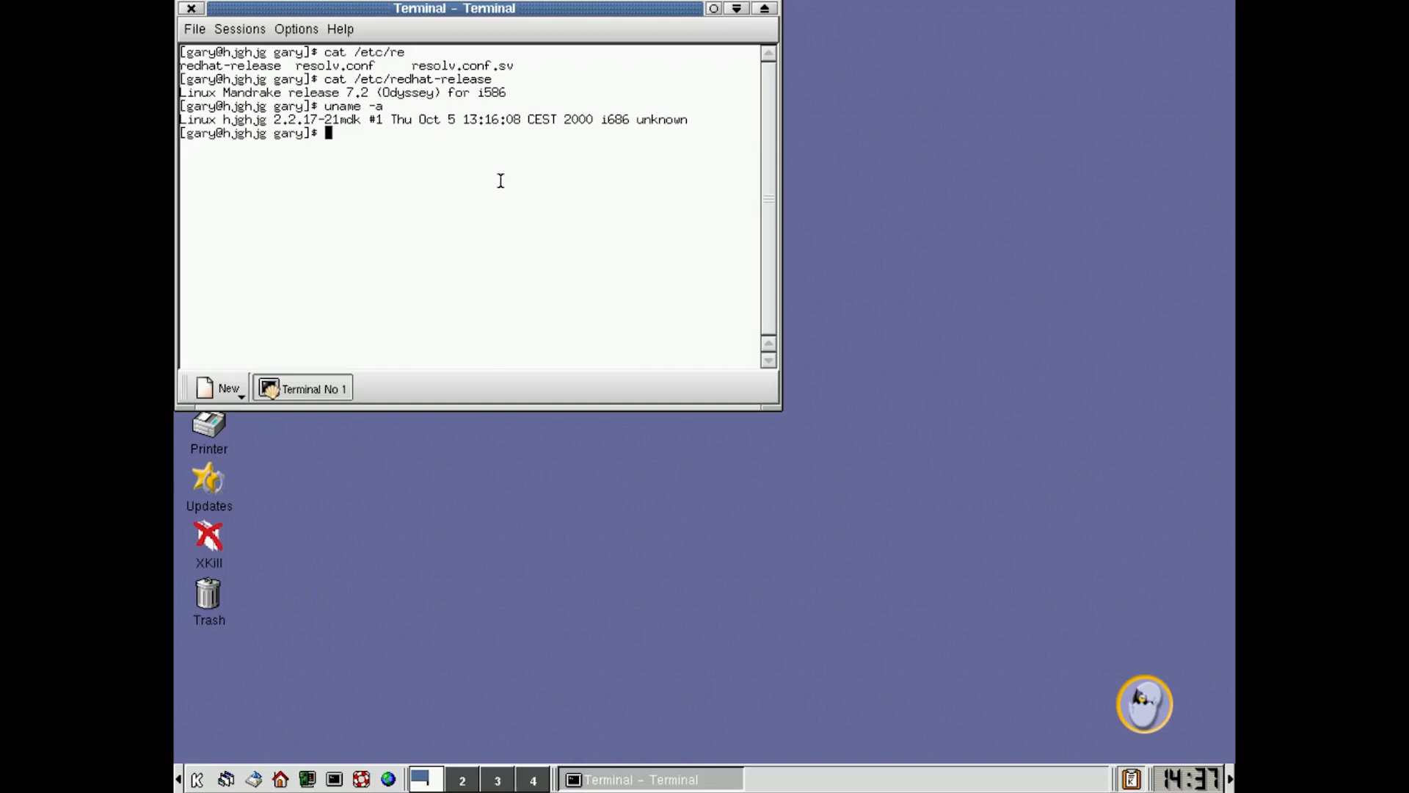
click(339, 29)
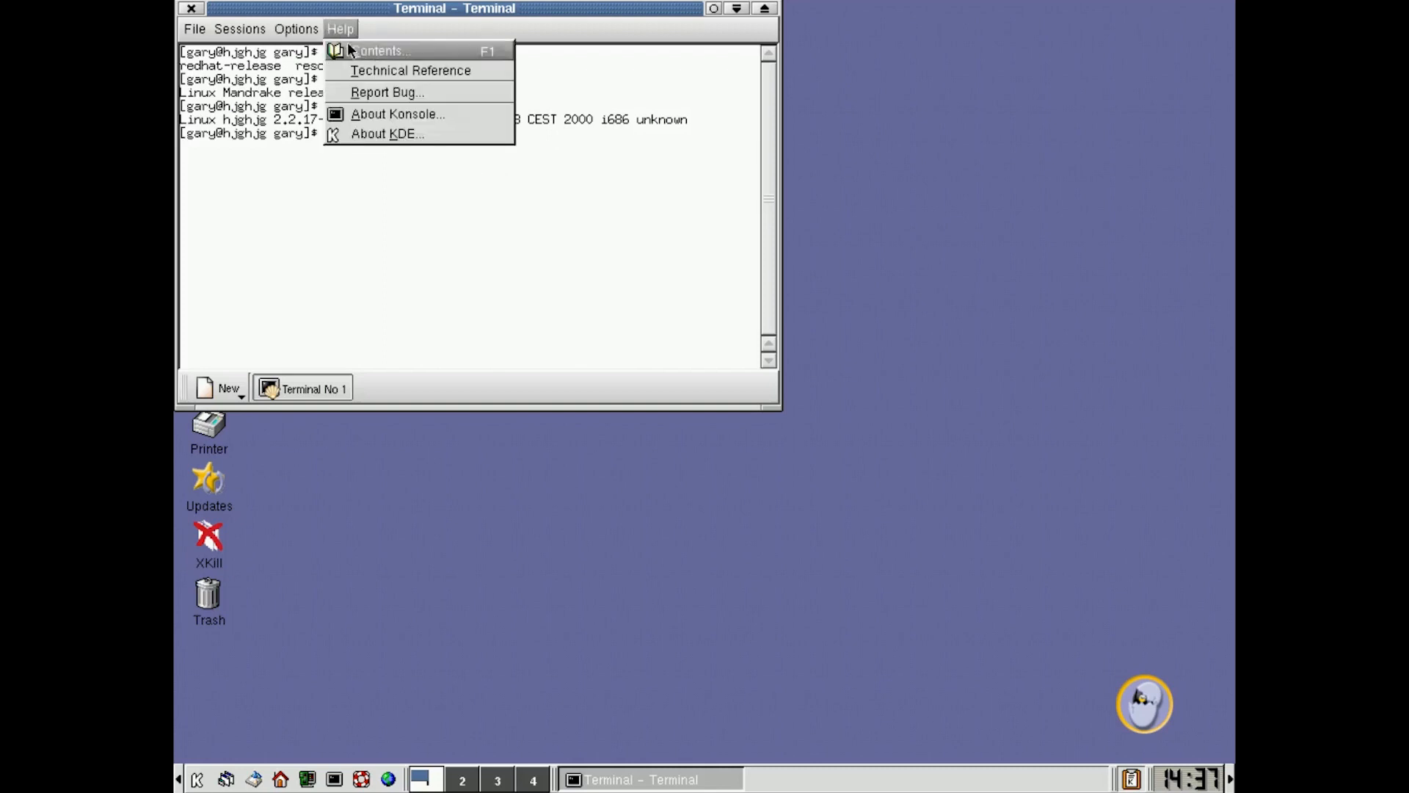
click(388, 133)
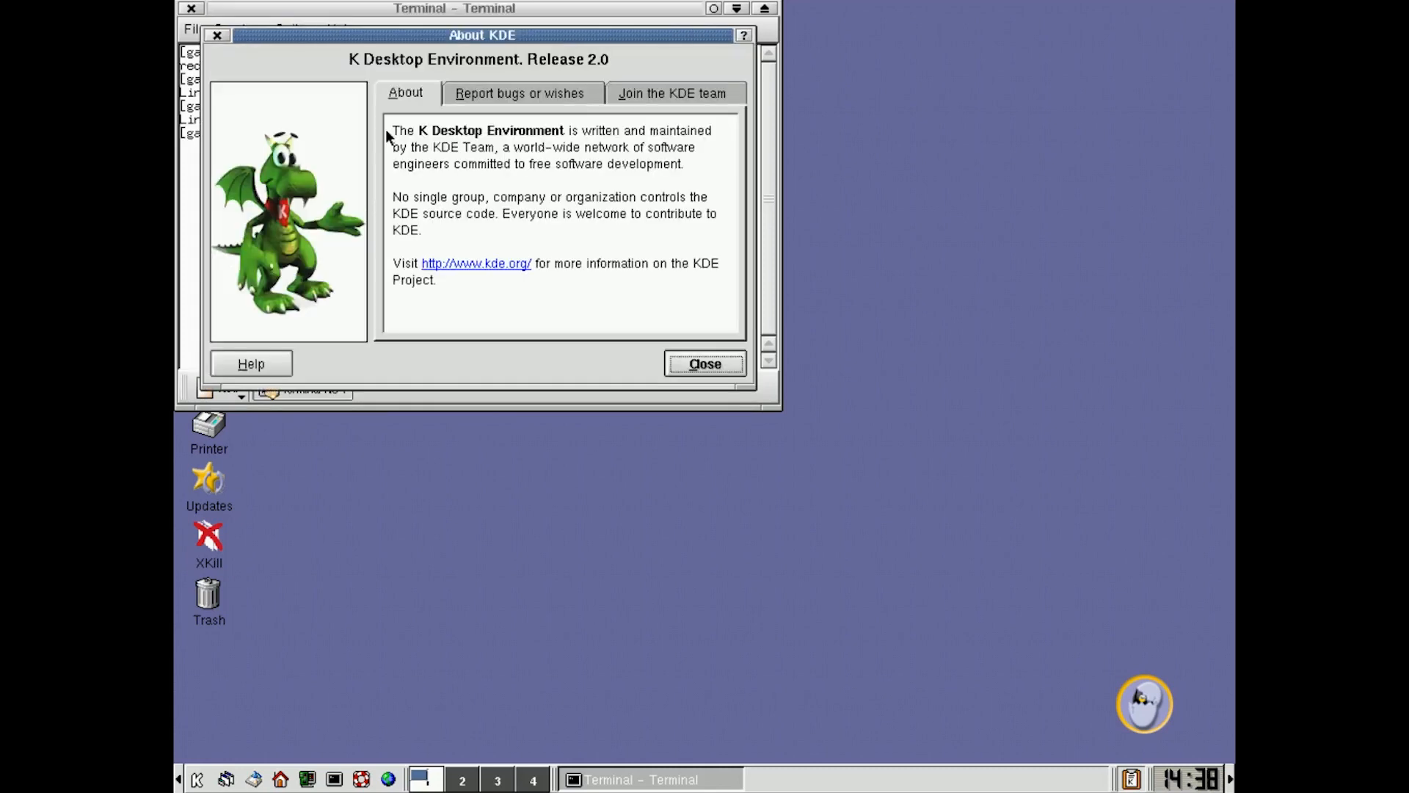
mouse_move(557, 77)
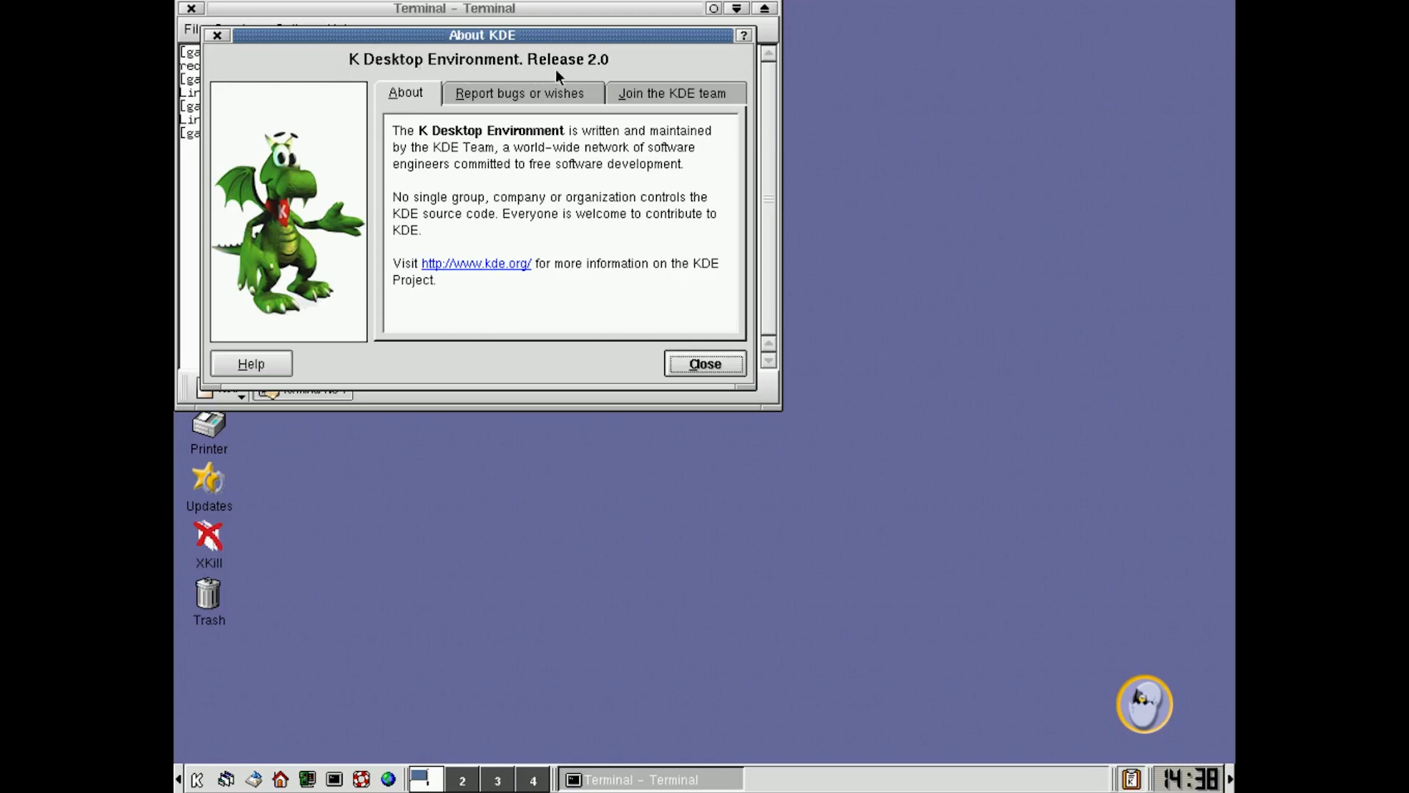
mouse_move(693, 317)
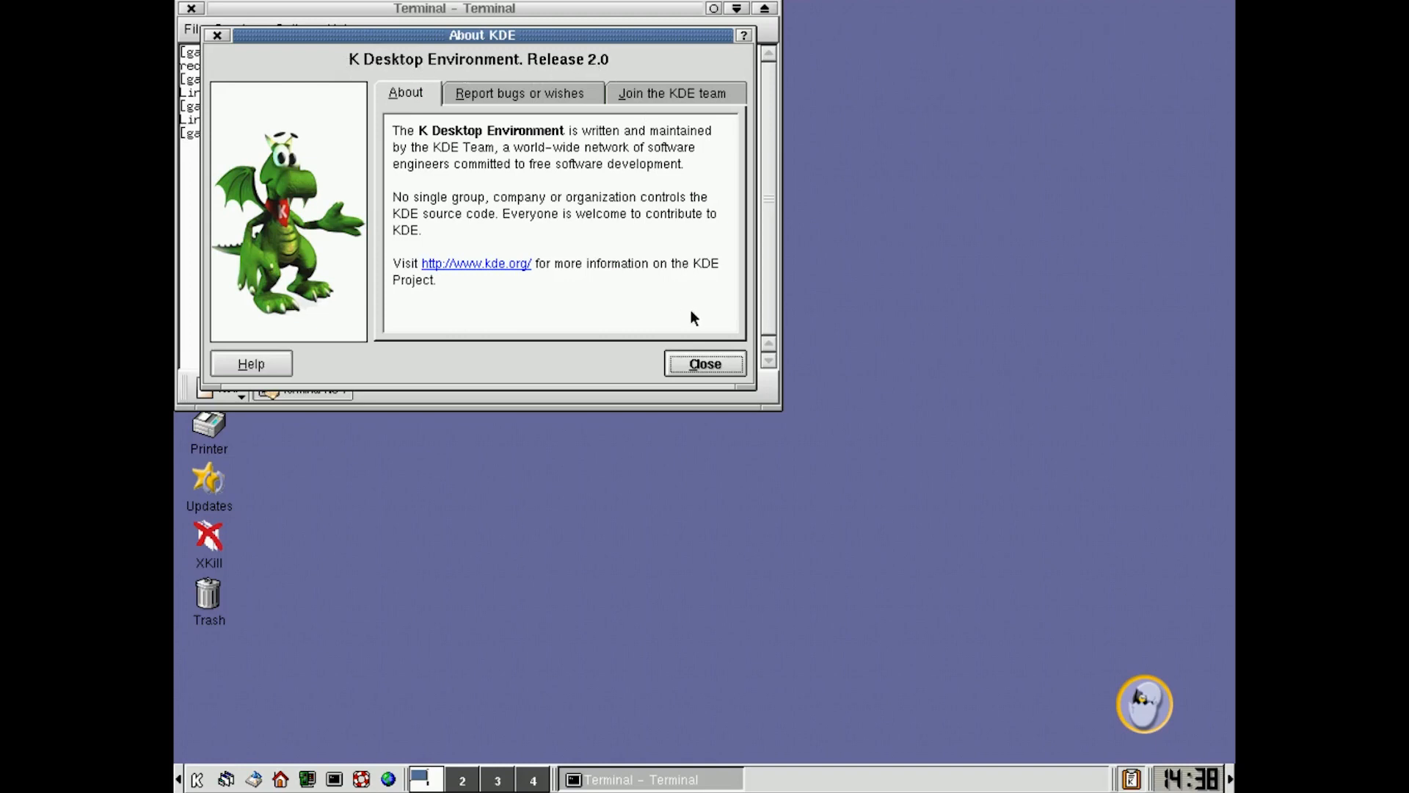
click(704, 363)
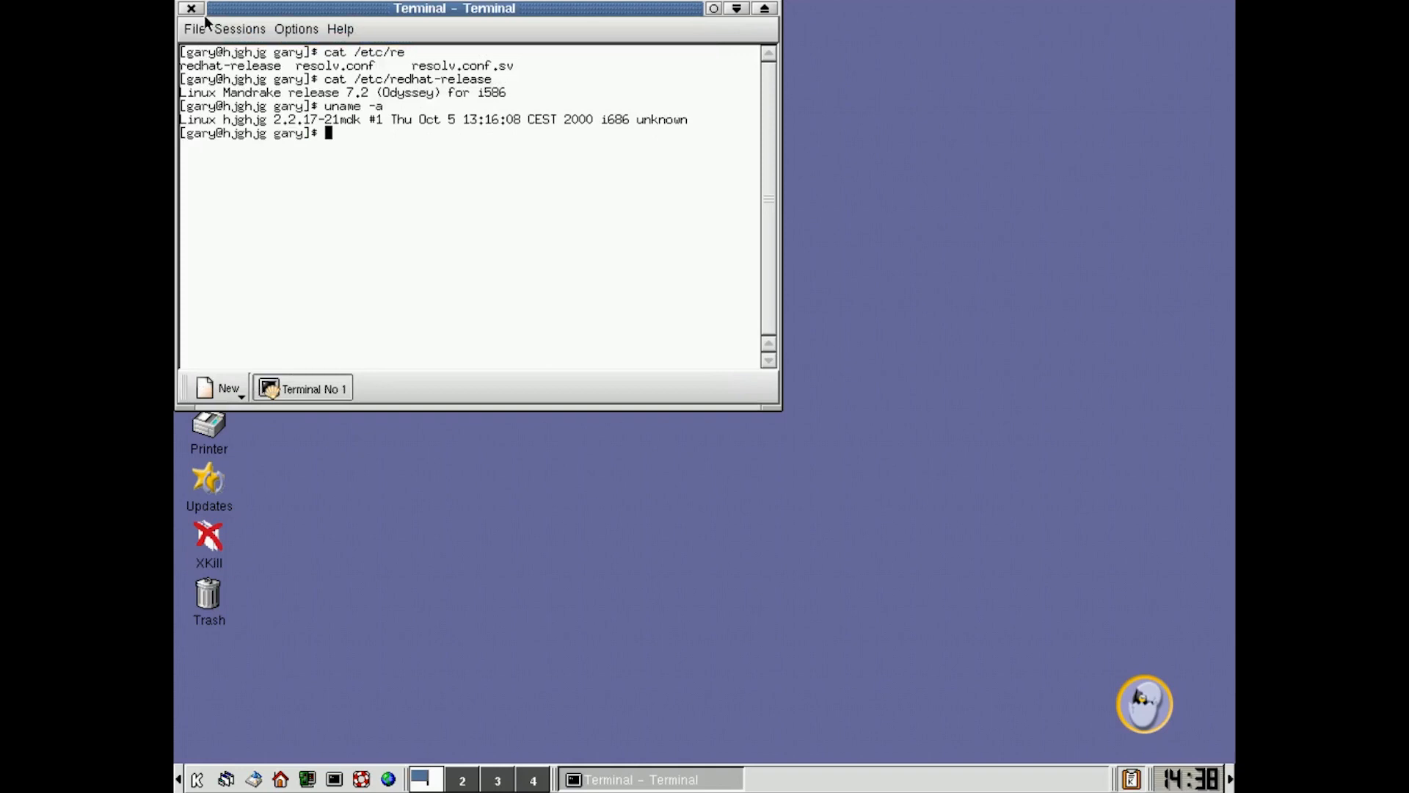
Step: Close Konsole, switch between virtual desktops, and close the newly opened terminal
click(189, 8)
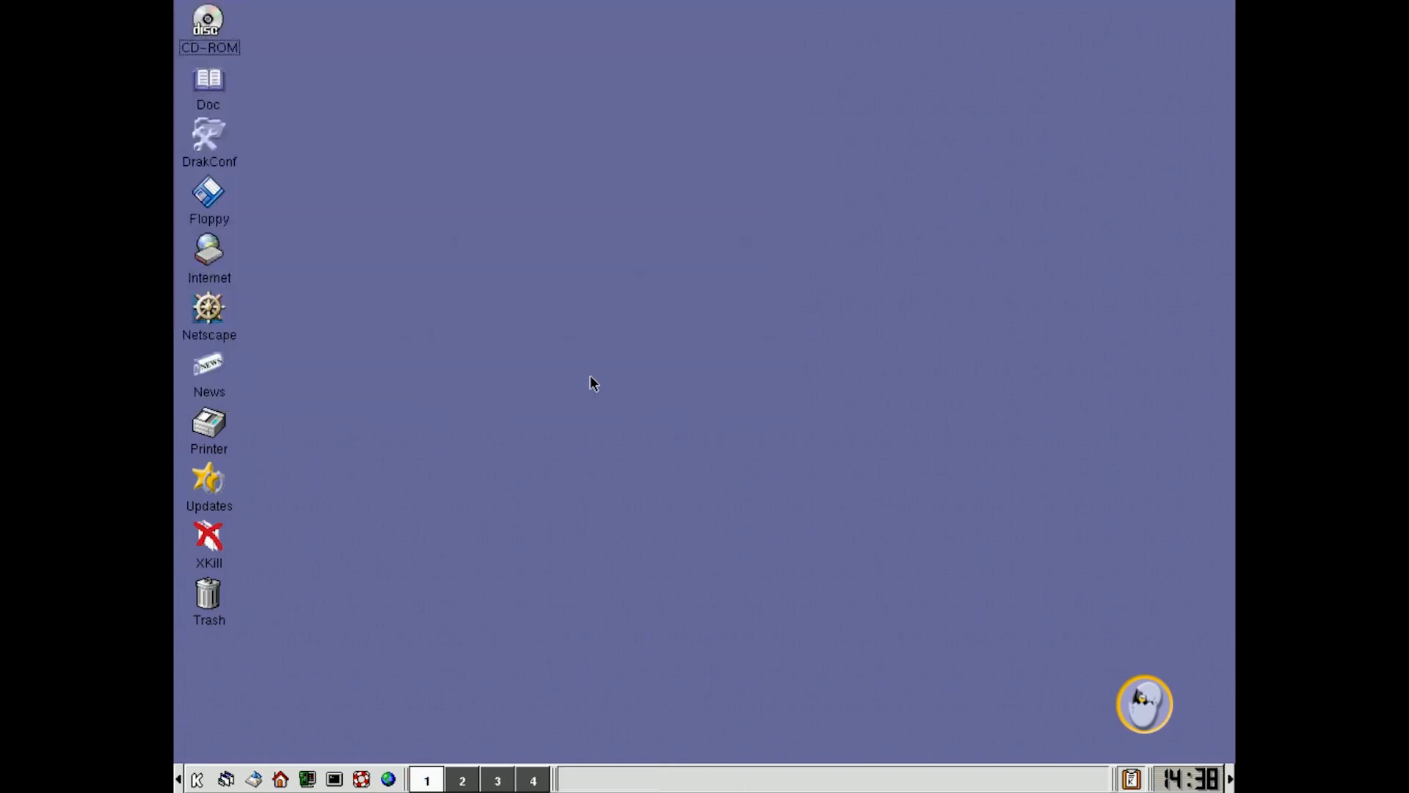
mouse_move(640, 462)
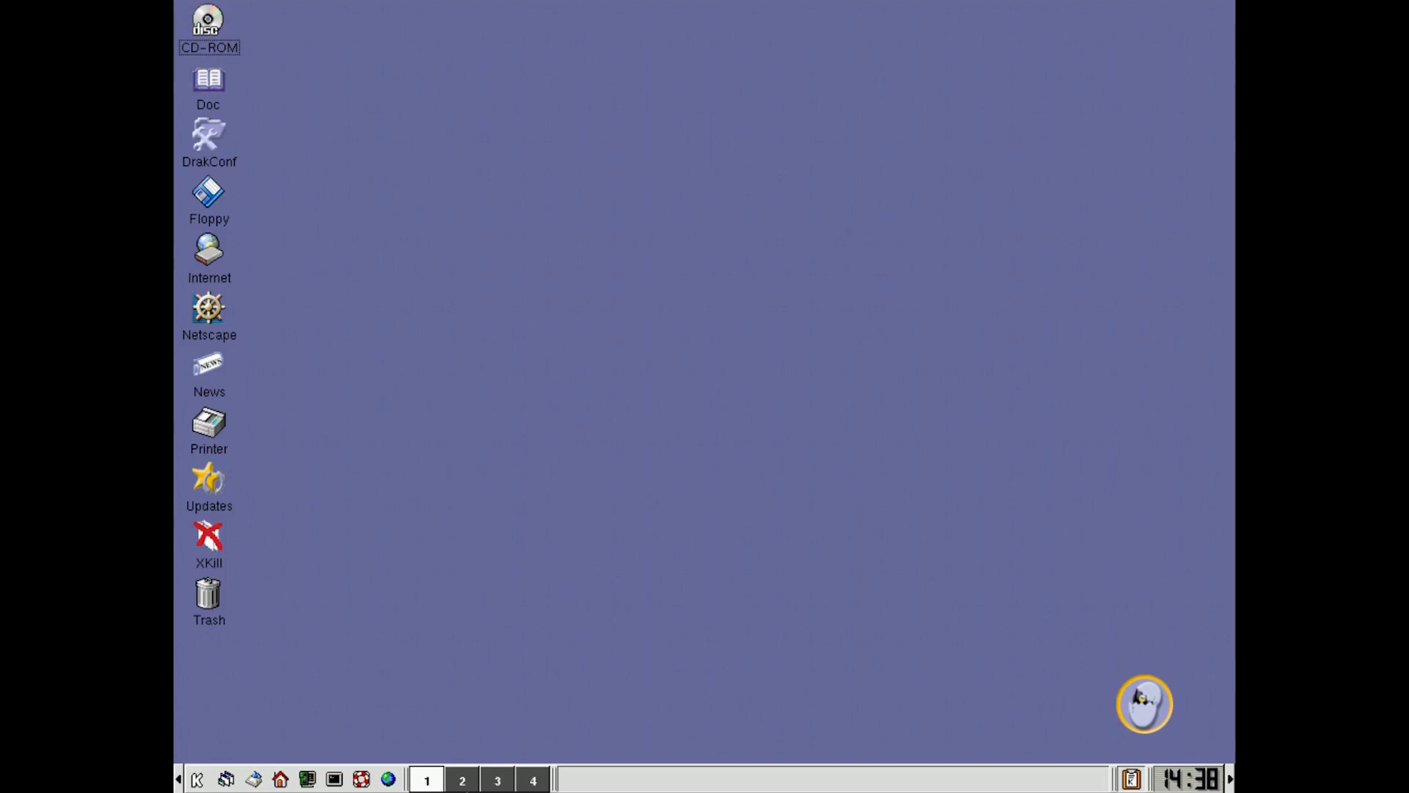
click(462, 780)
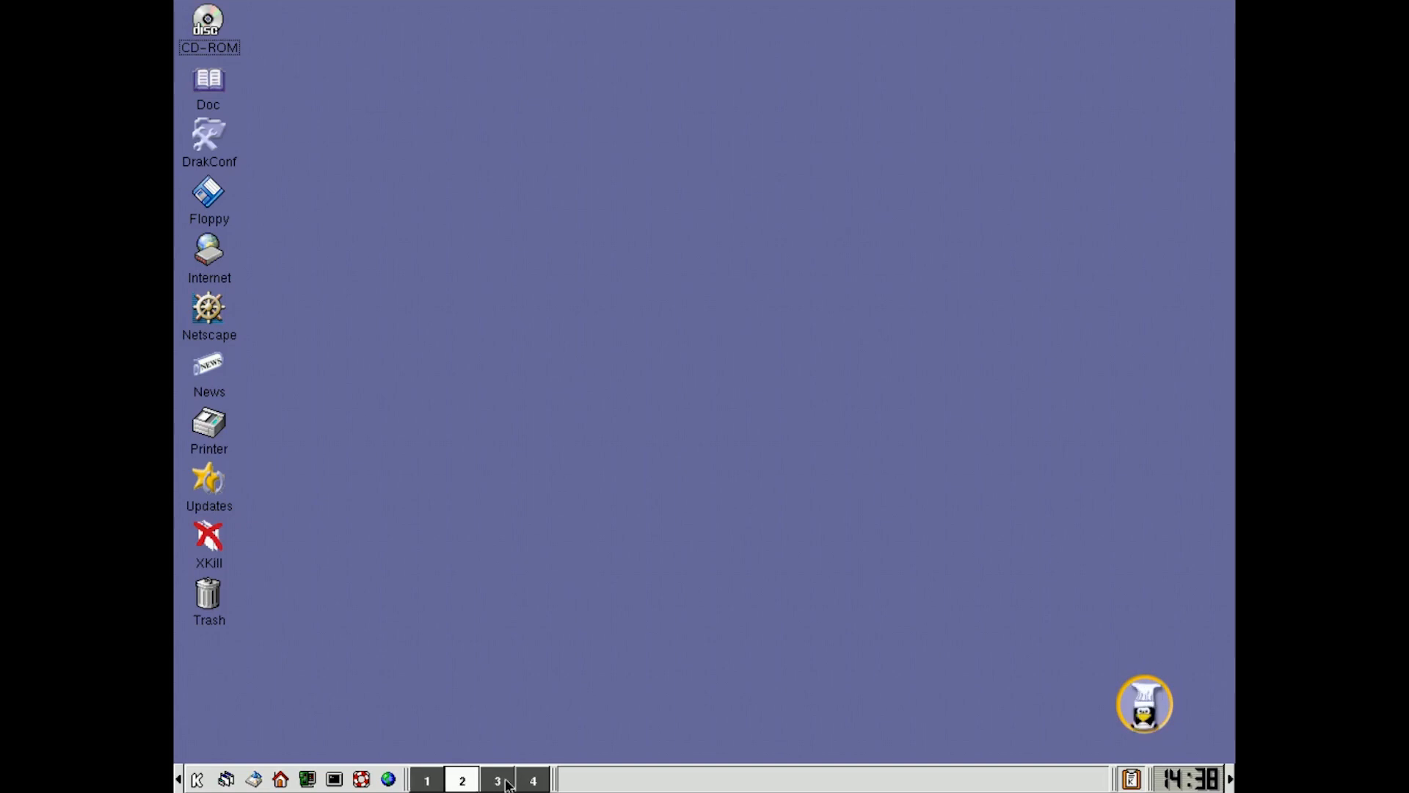
click(425, 780)
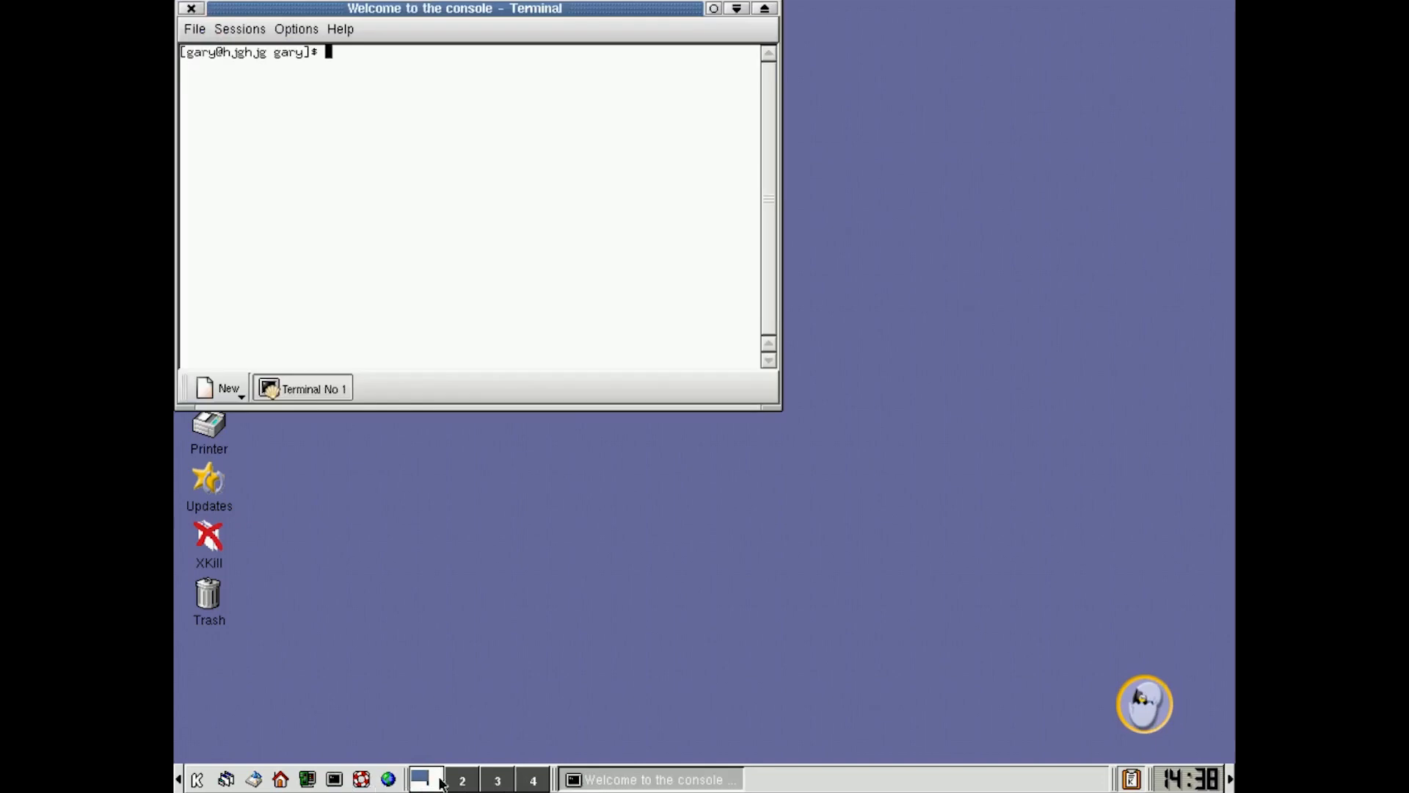
click(496, 780)
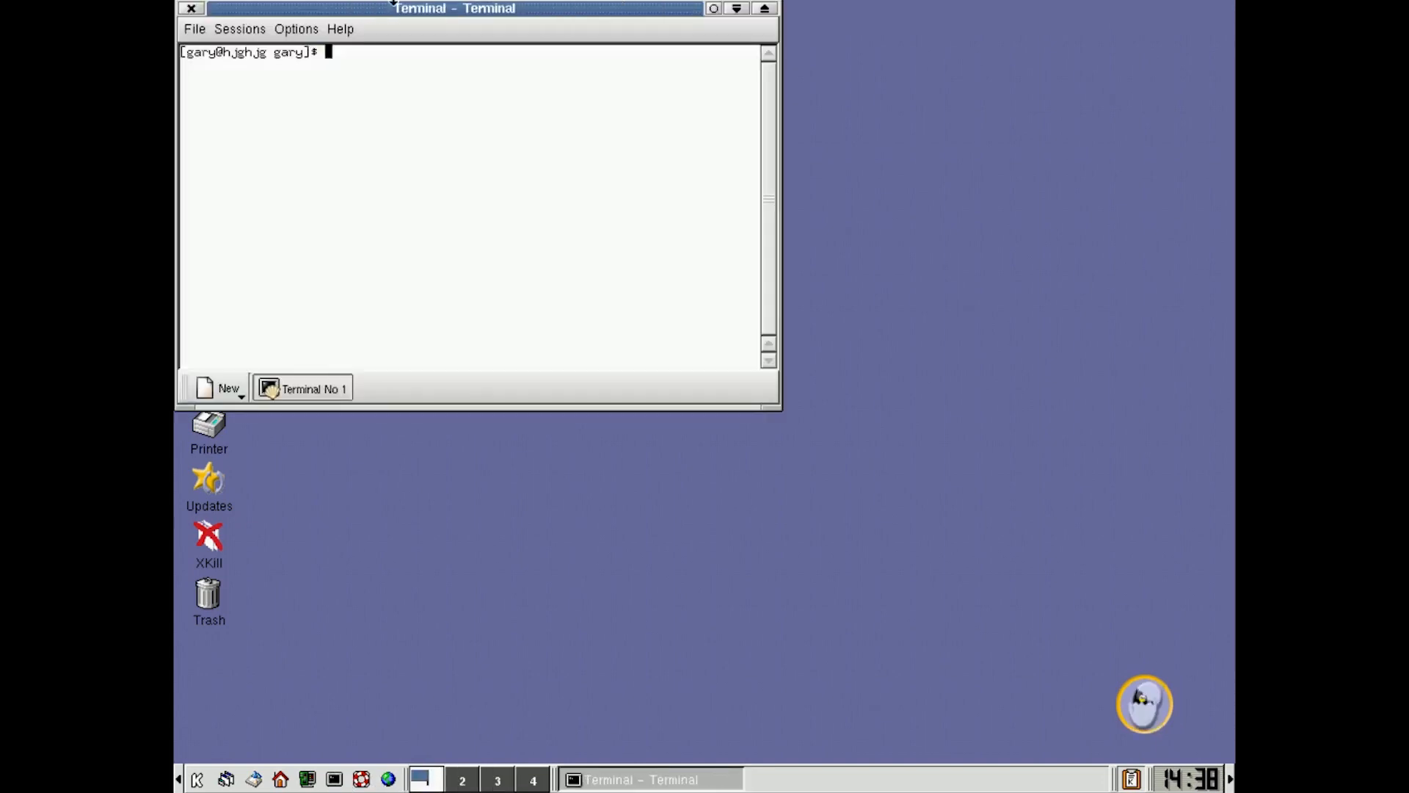
click(191, 8)
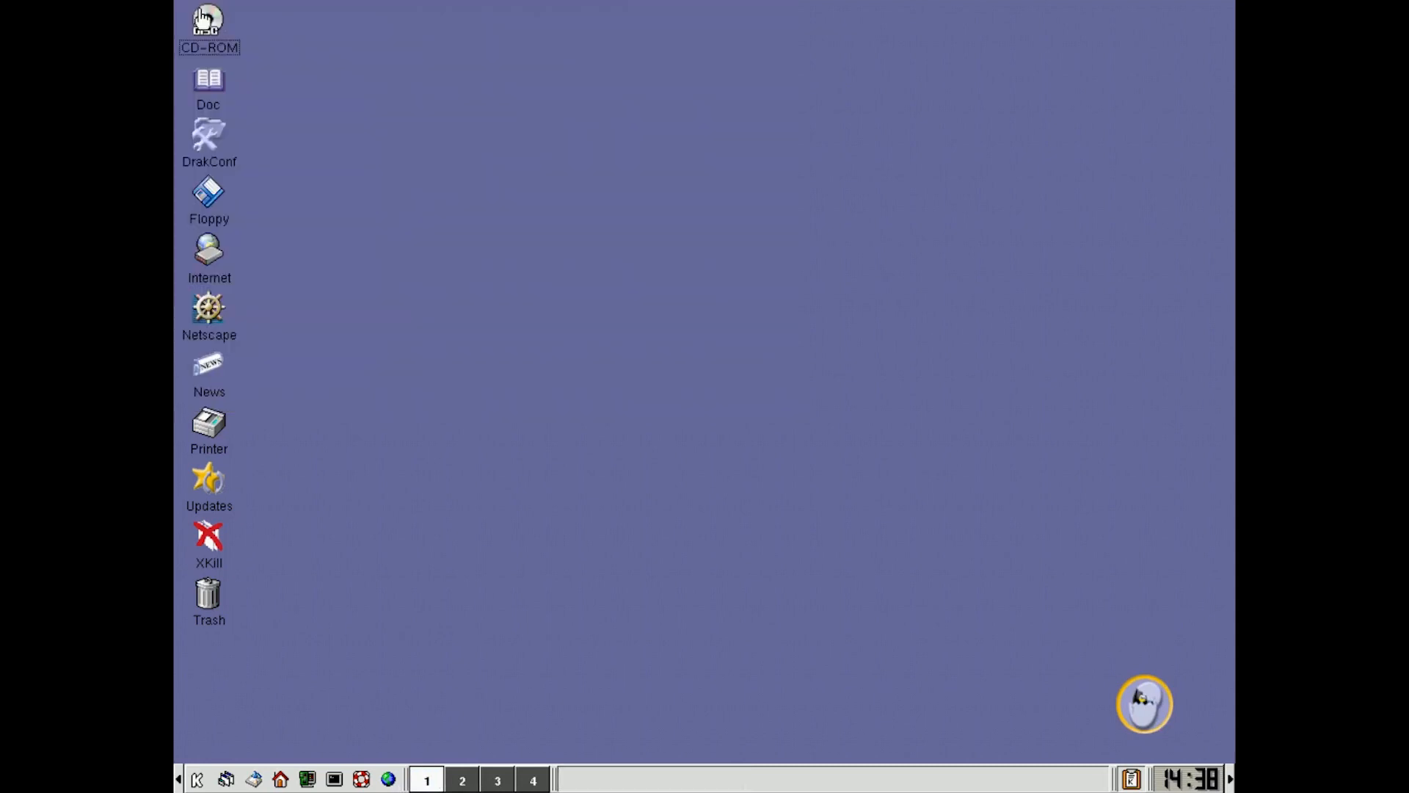
mouse_move(221, 780)
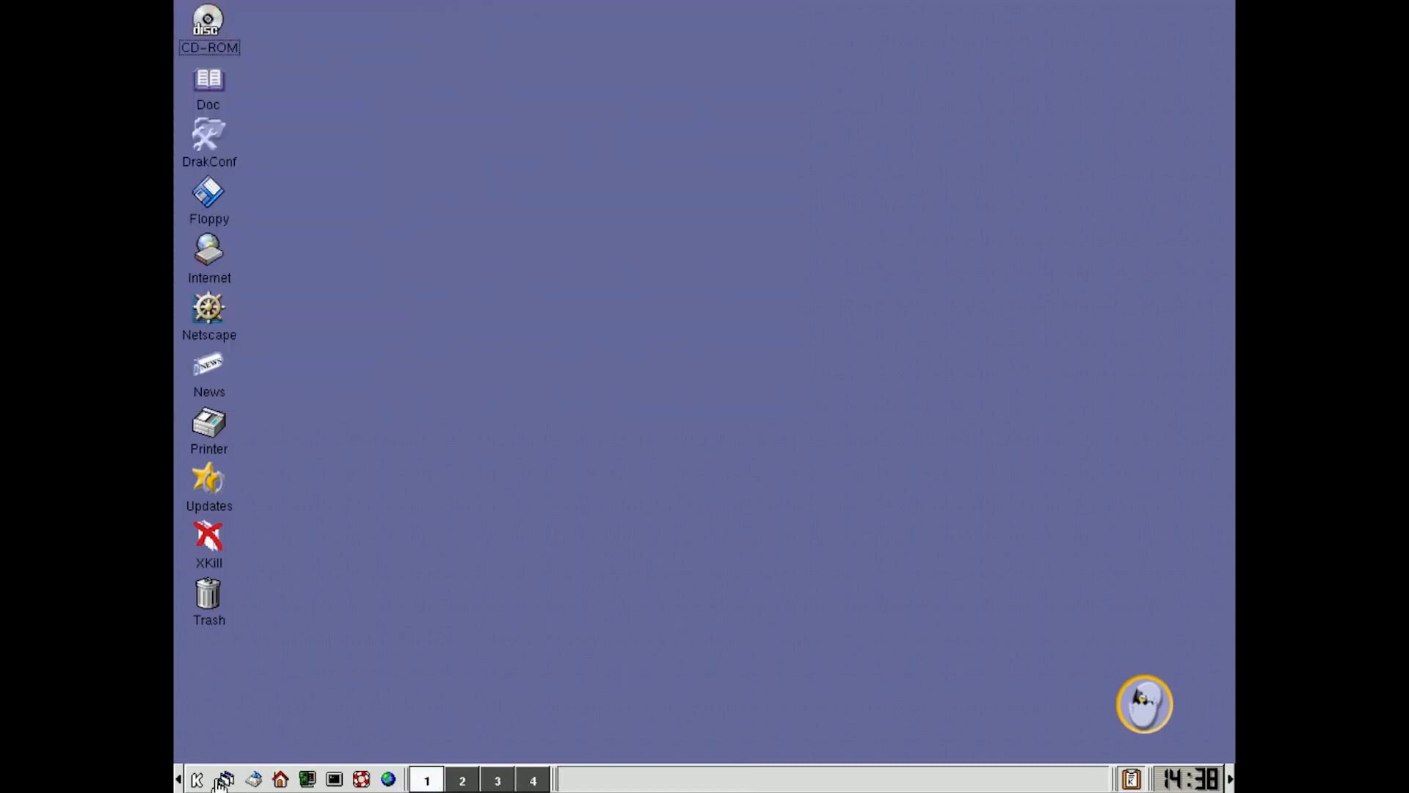
Step: Open the K menu to browse the Amusement > Arcade games
click(197, 778)
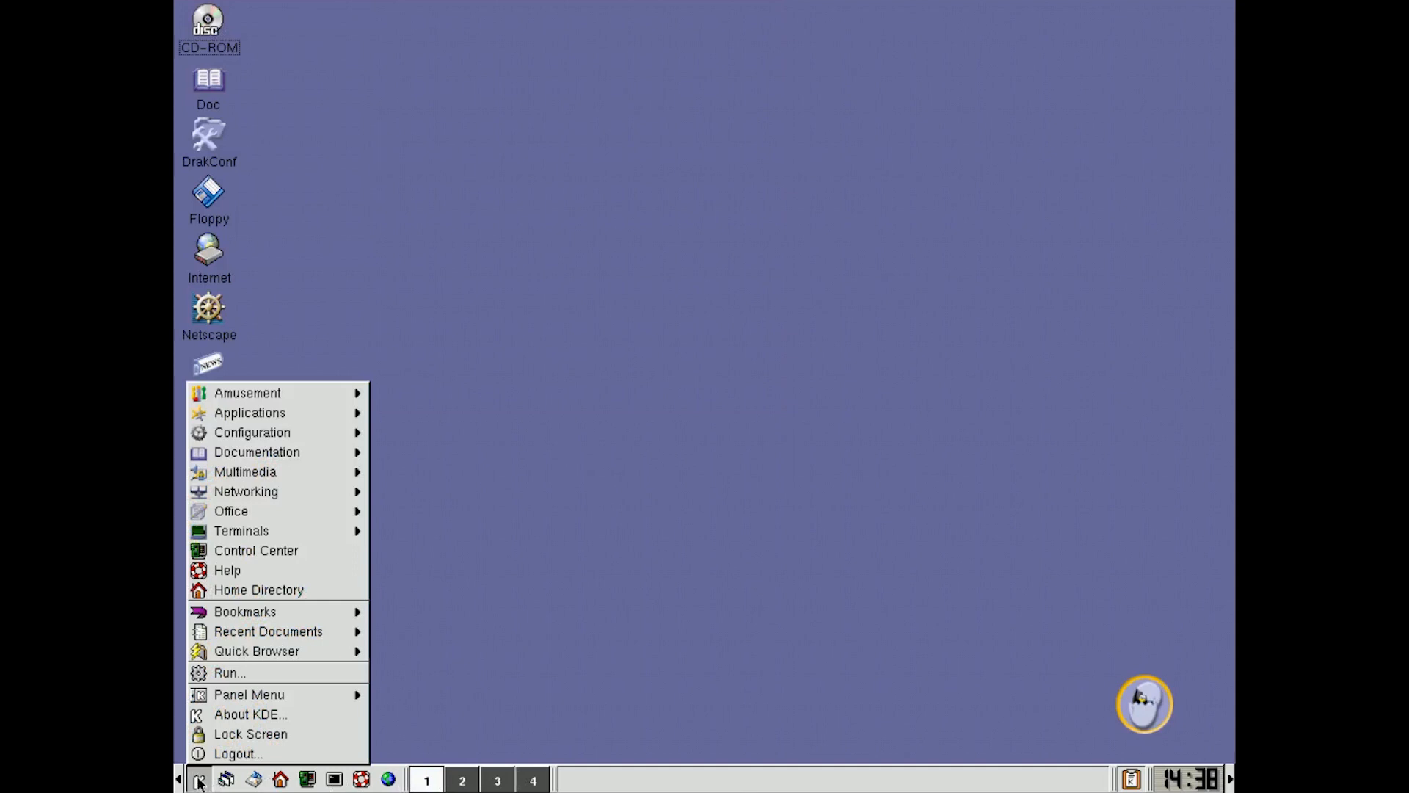
mouse_move(272, 379)
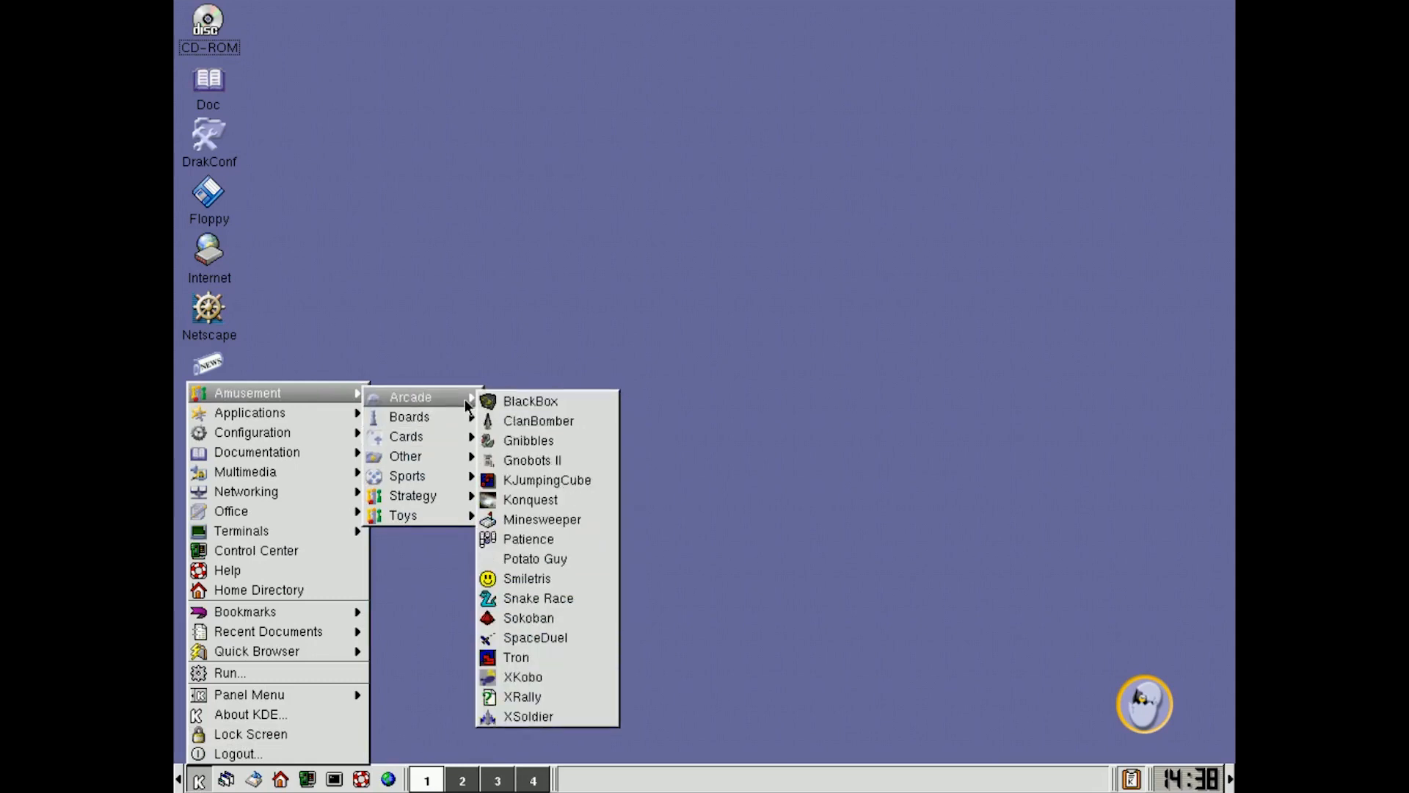
Step: Launch GNOME Nibbles, start a new game, then end the game and close it
click(529, 440)
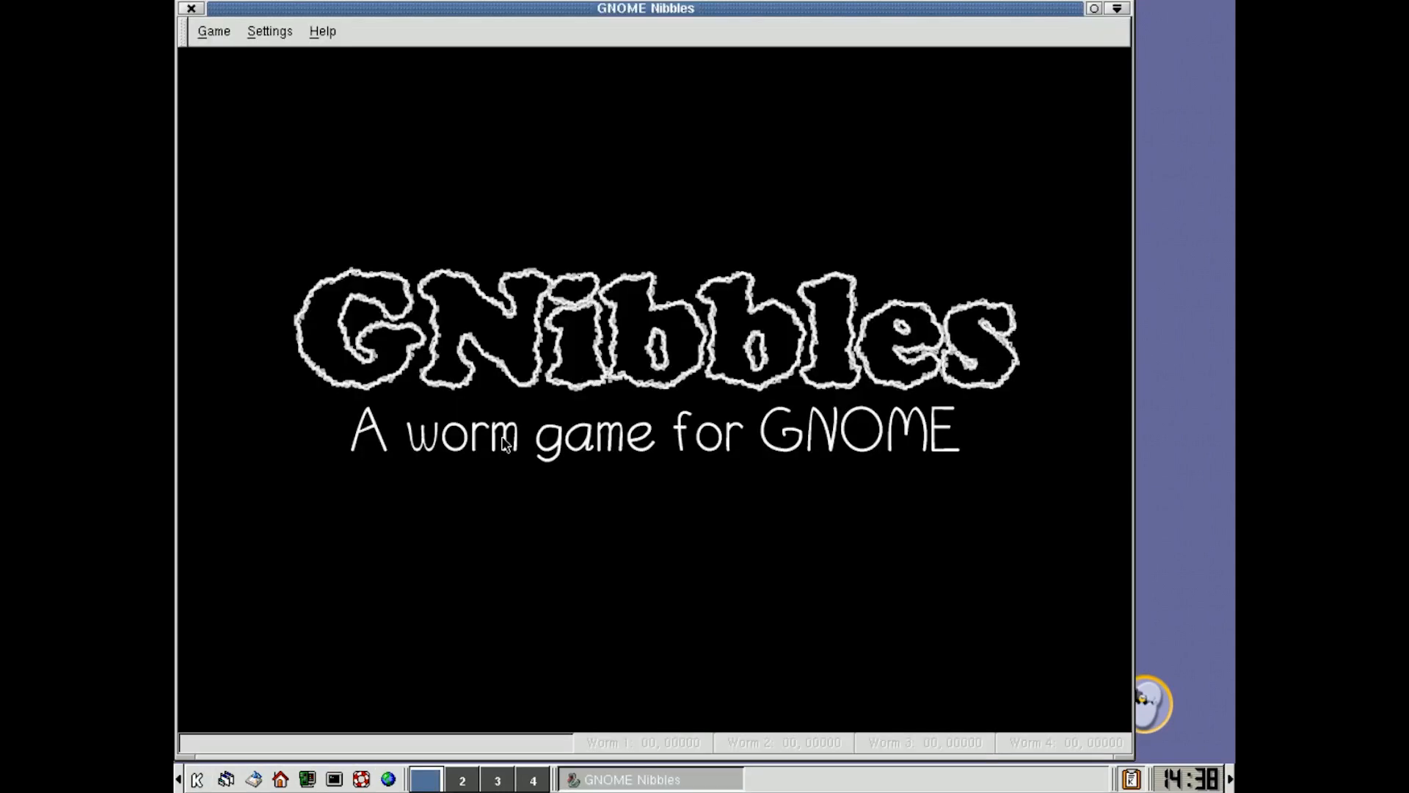
mouse_move(195, 27)
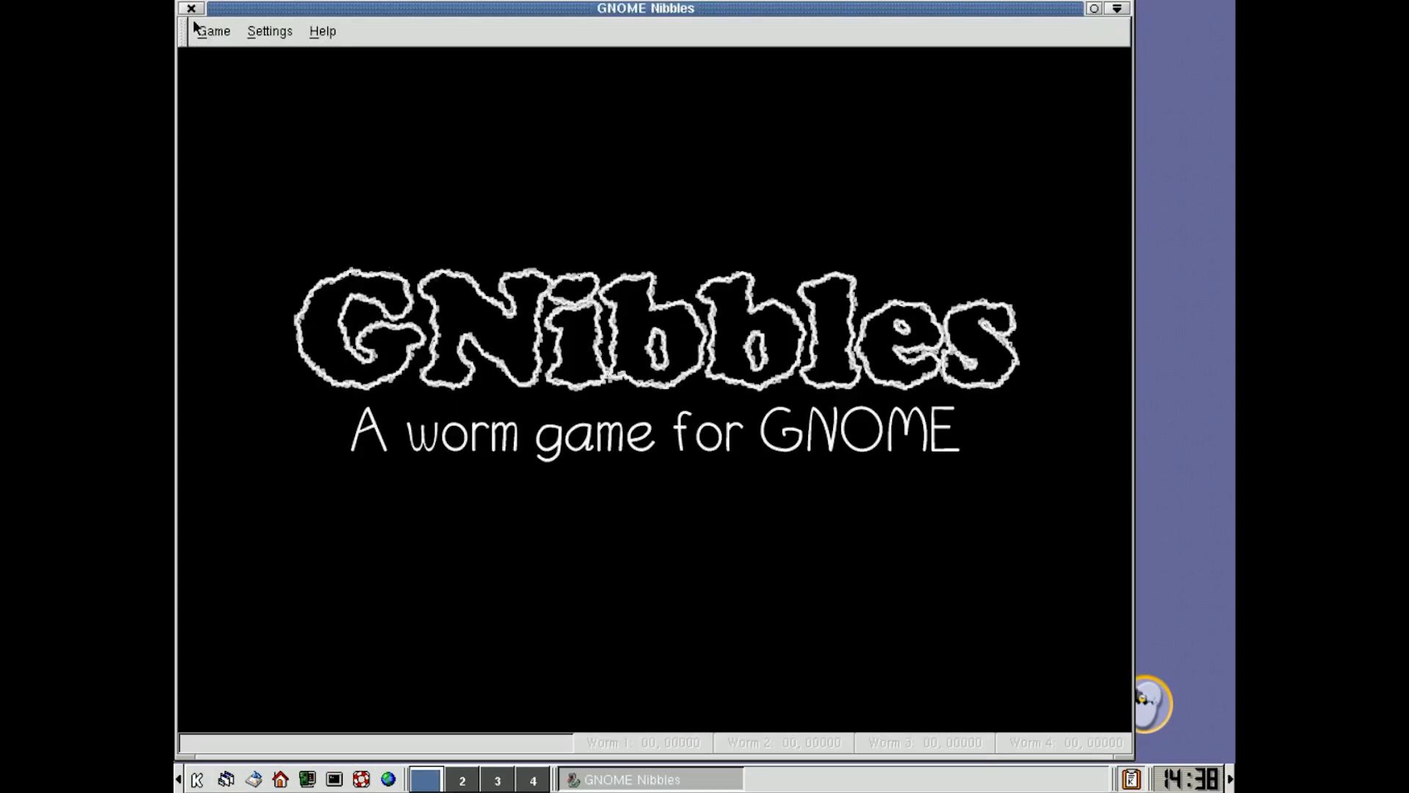
click(213, 31)
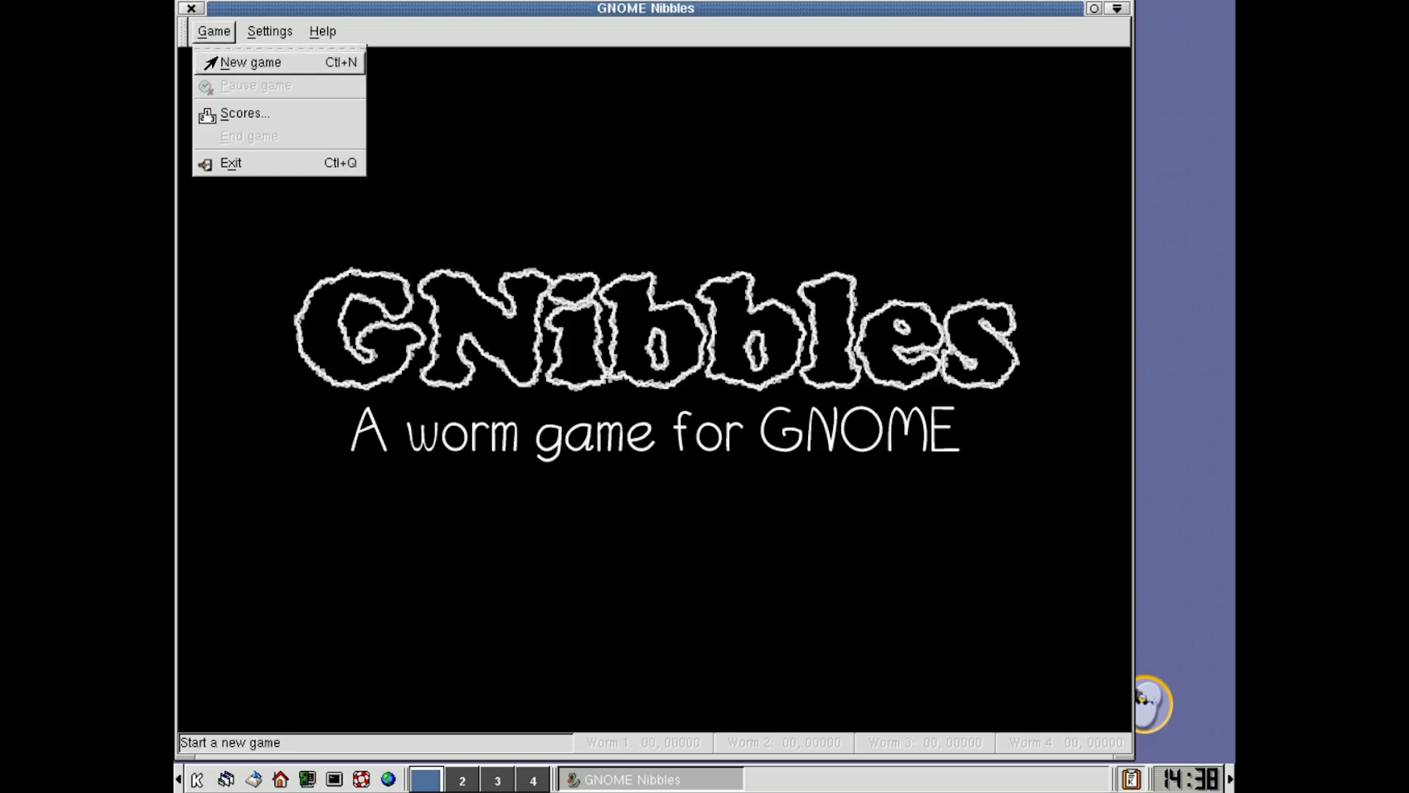
click(249, 61)
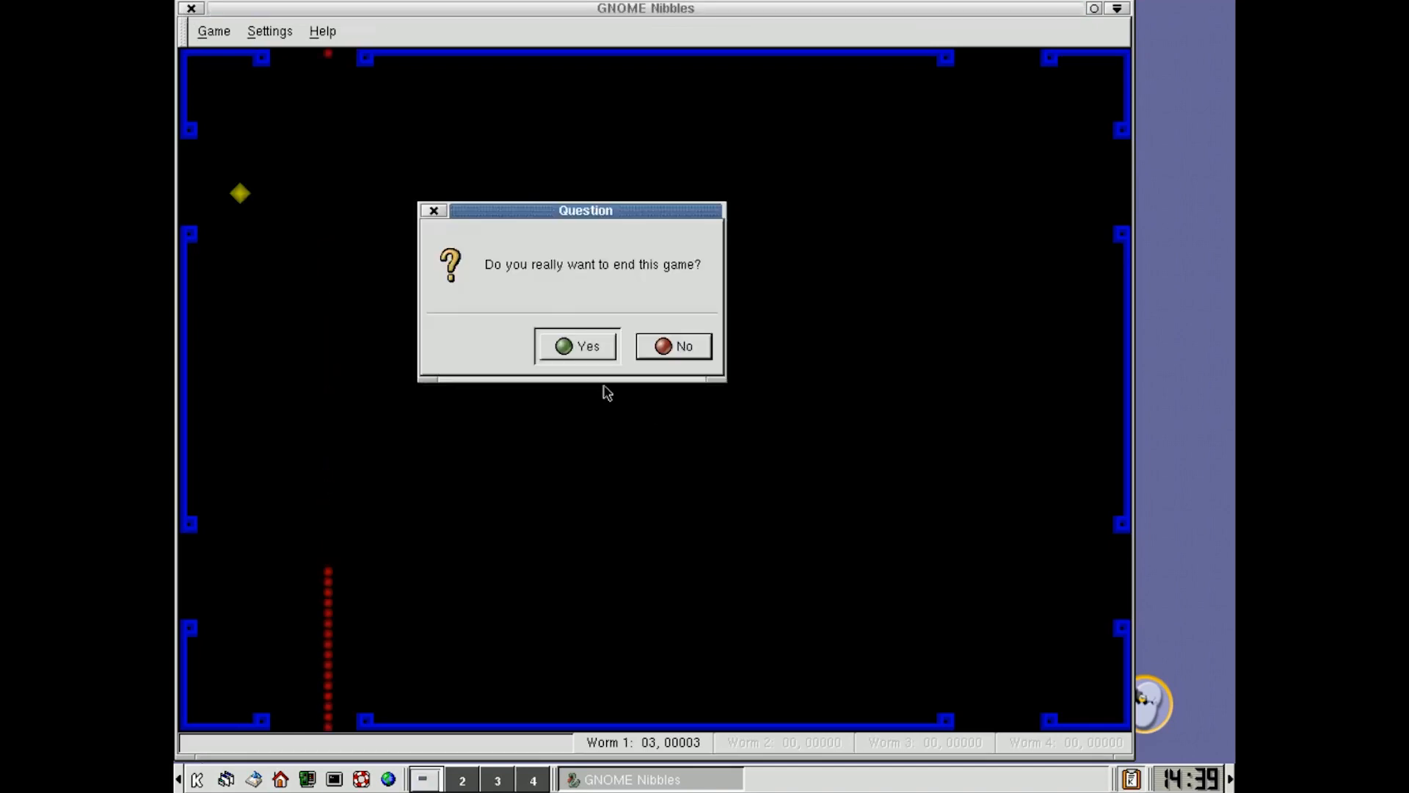
click(576, 346)
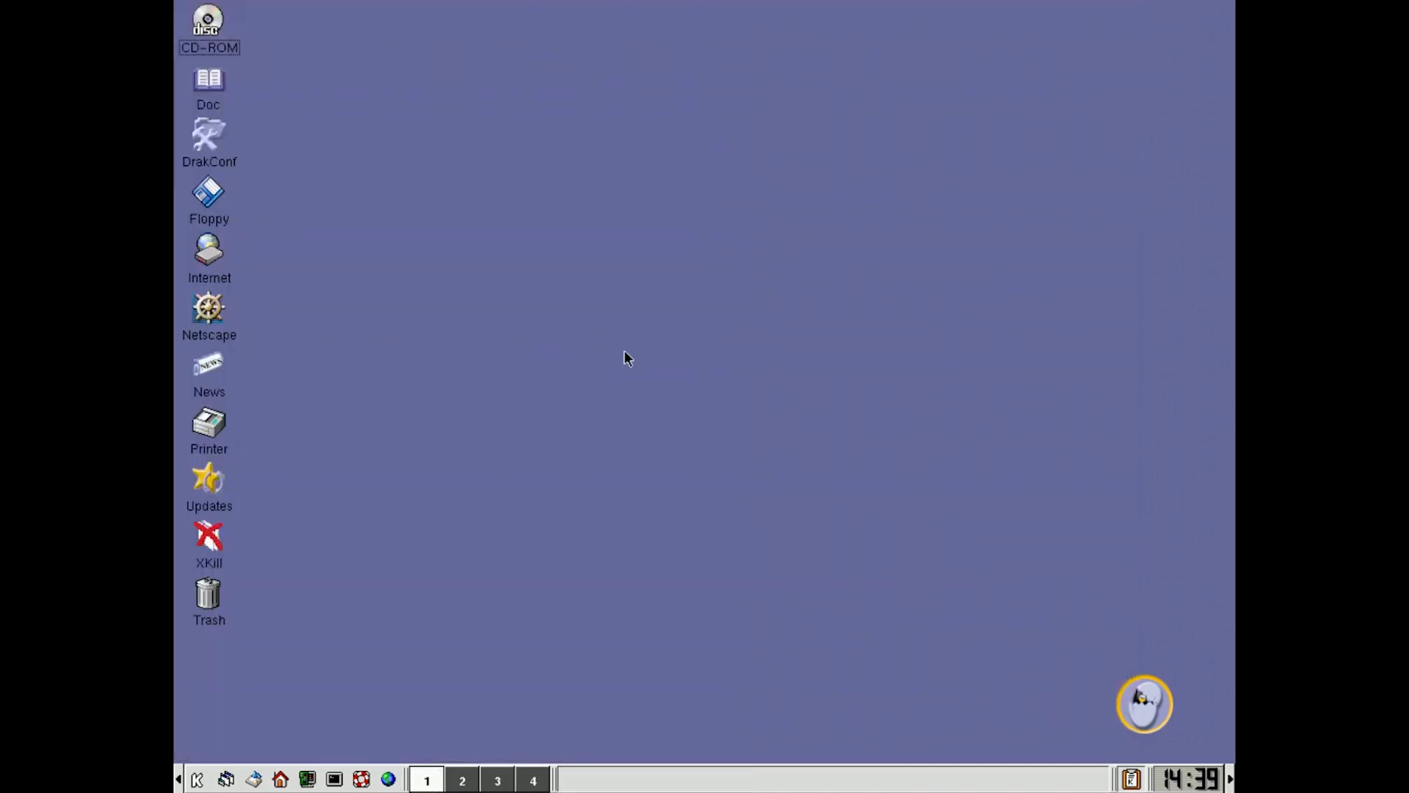
mouse_move(478, 465)
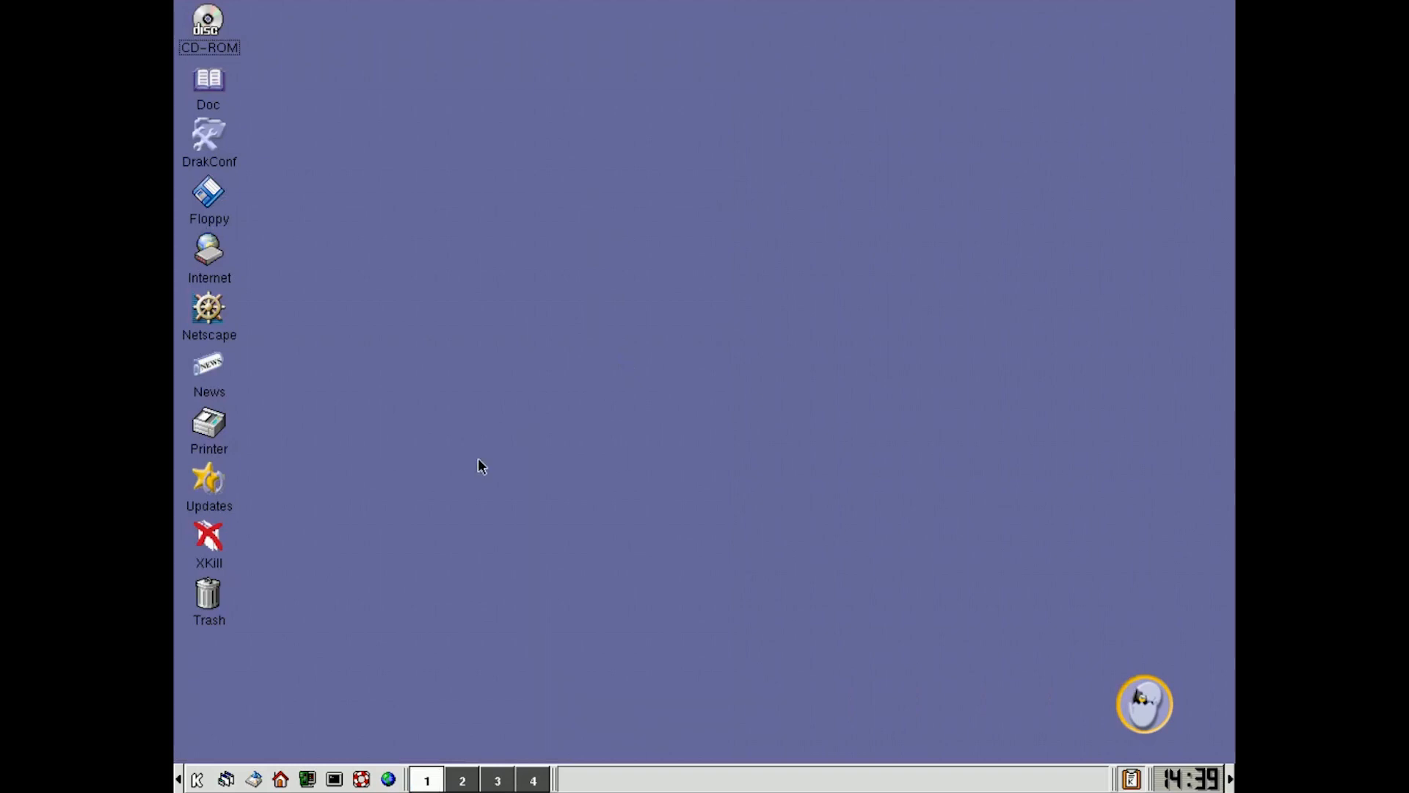
mouse_move(537, 472)
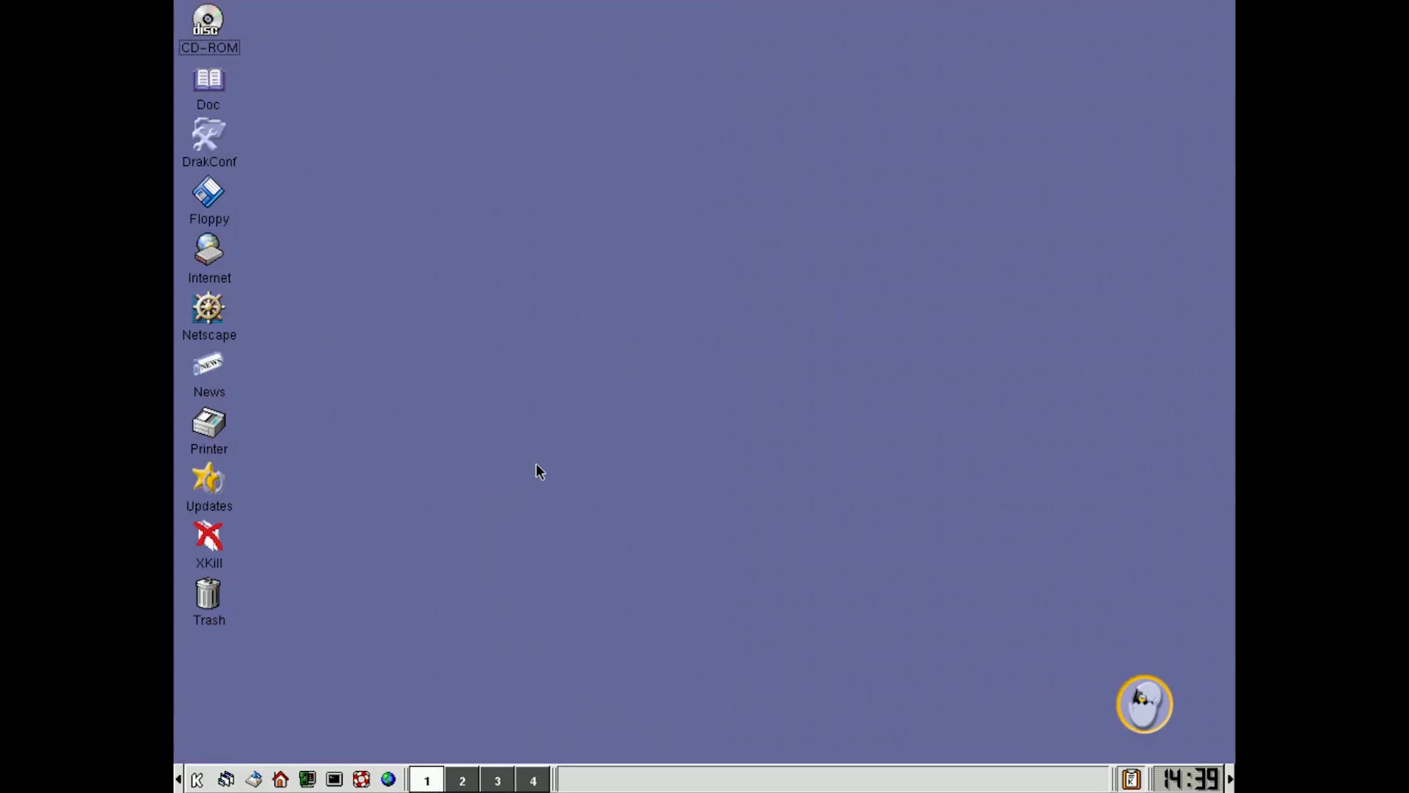
mouse_move(349, 697)
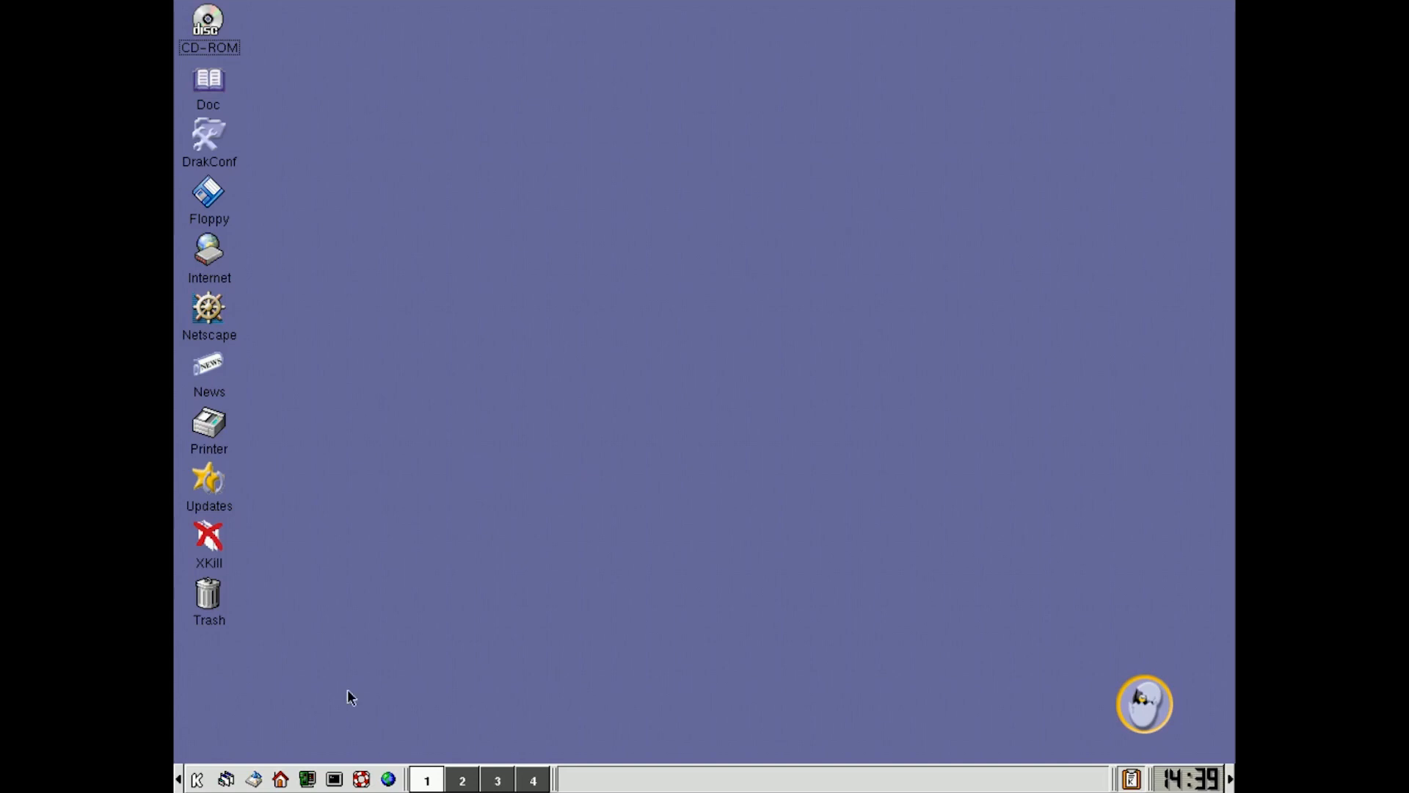
Step: Open the K menu to browse Applications > Communications and Editors
click(196, 778)
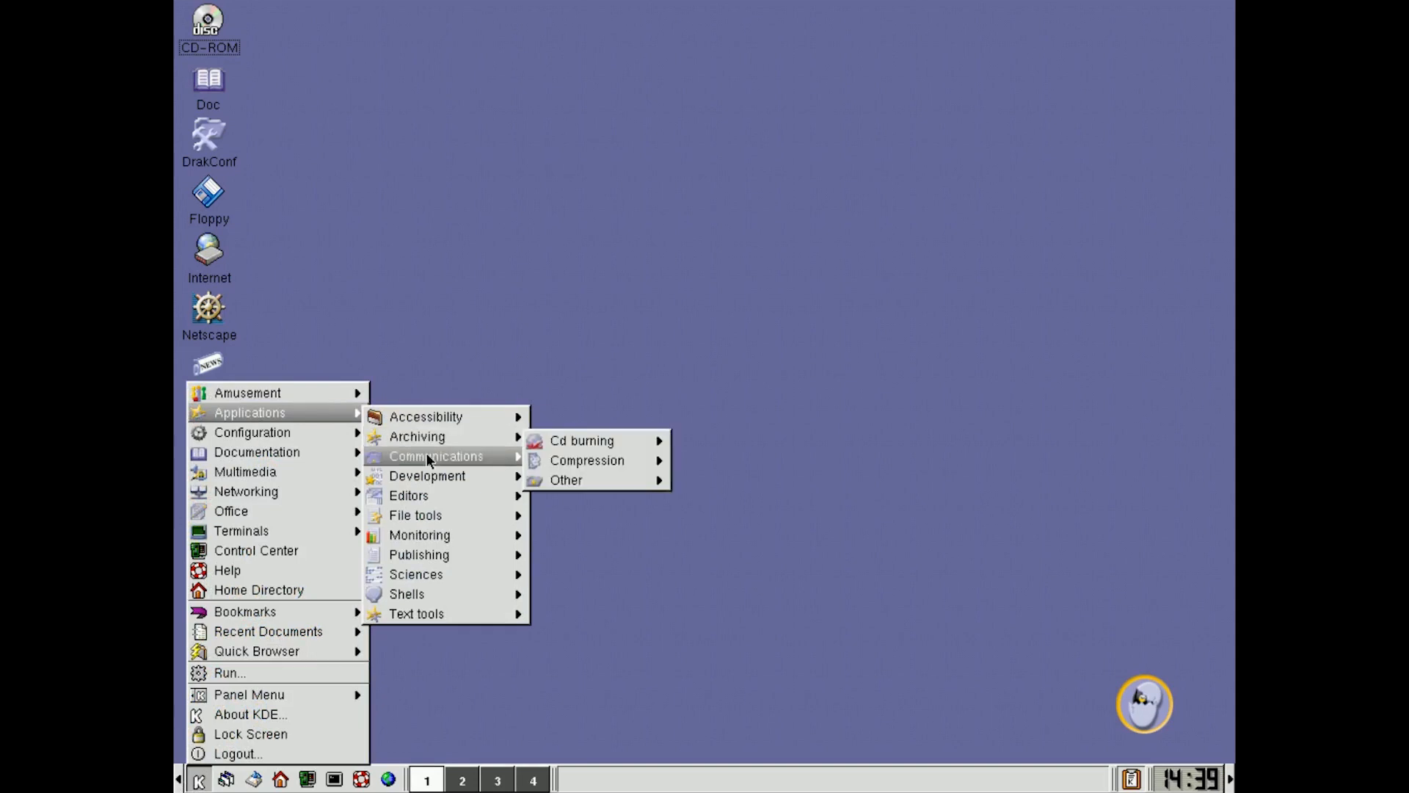
mouse_move(406, 495)
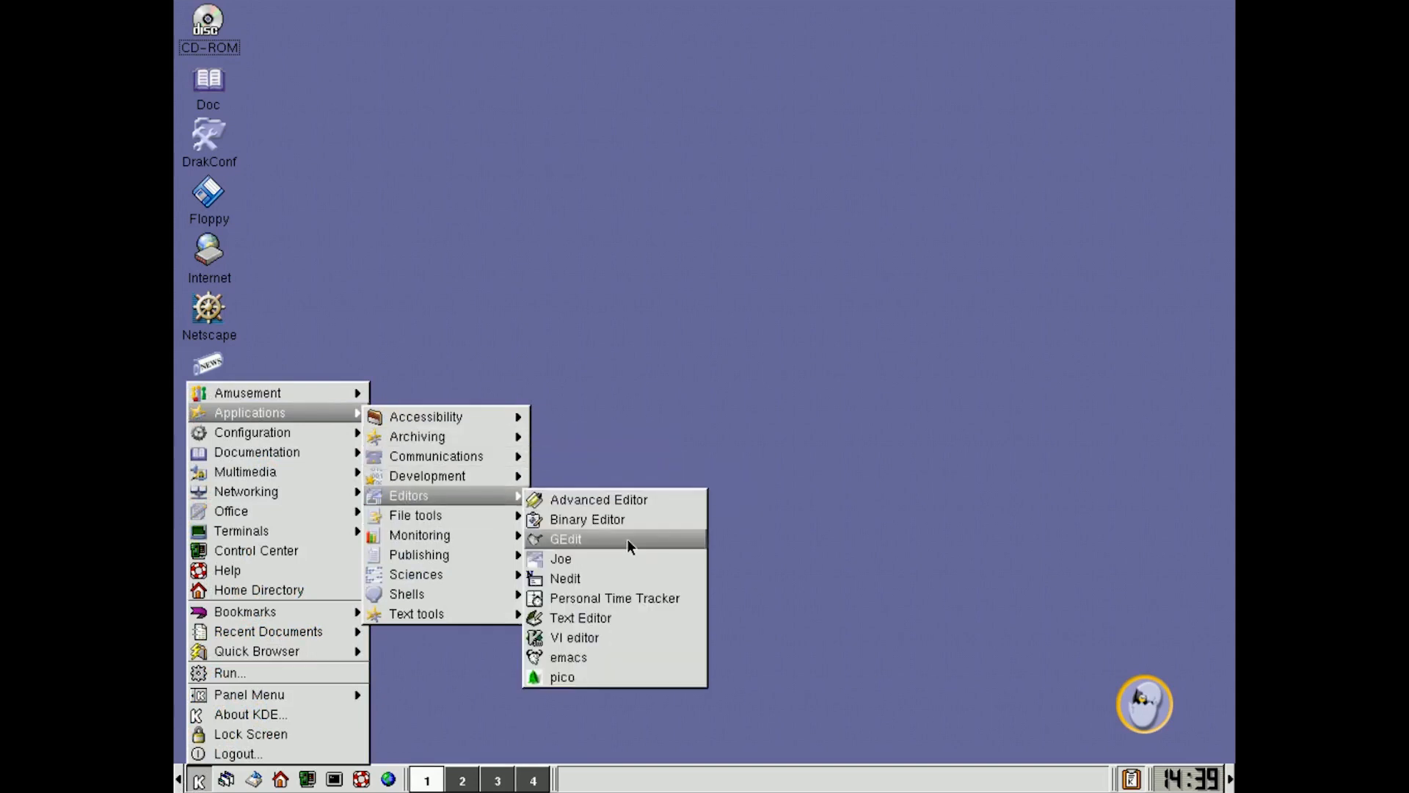
Step: Launch gedit, type Hello, move, minimise and restore the window, then close without saving
click(565, 538)
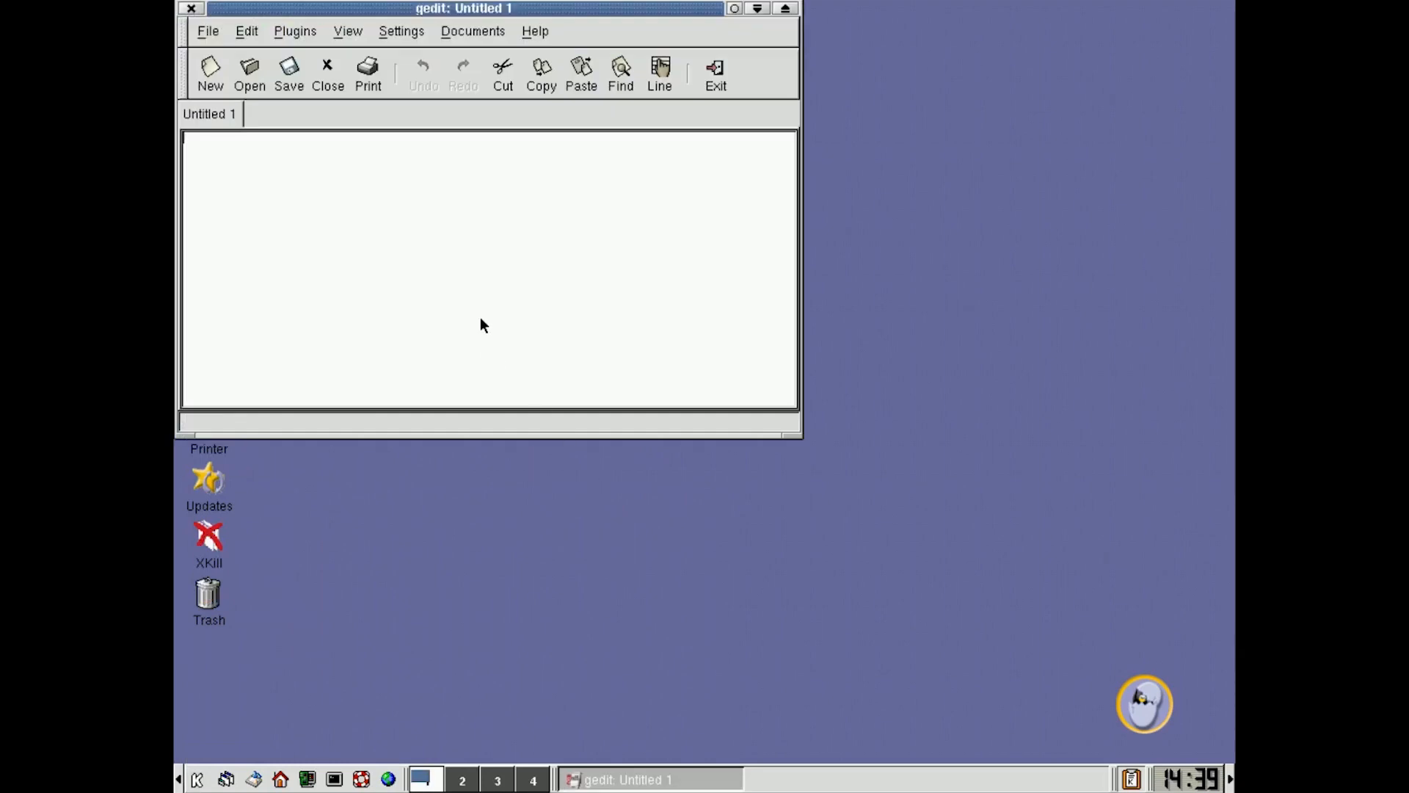
text(Hello)
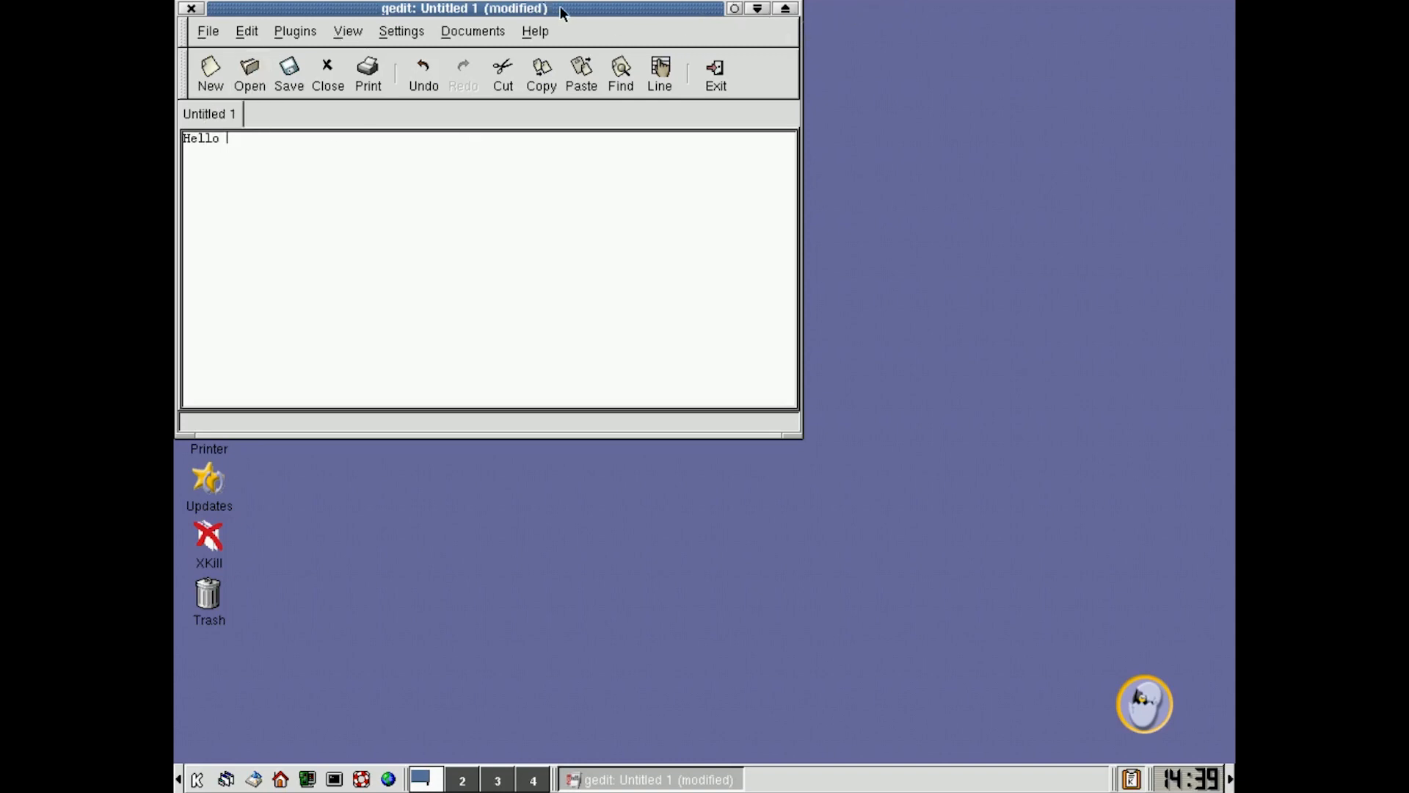
drag(462, 8, 634, 128)
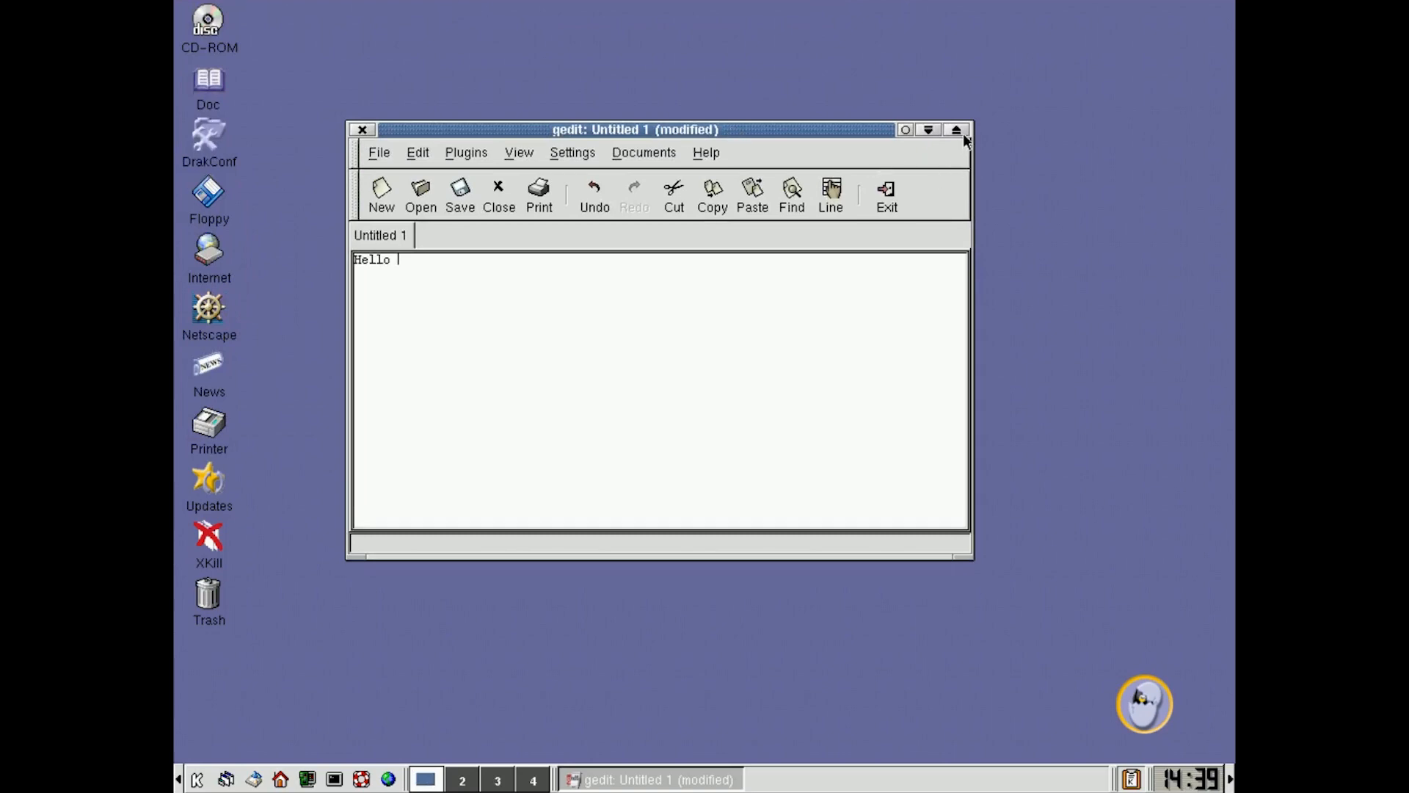
click(955, 129)
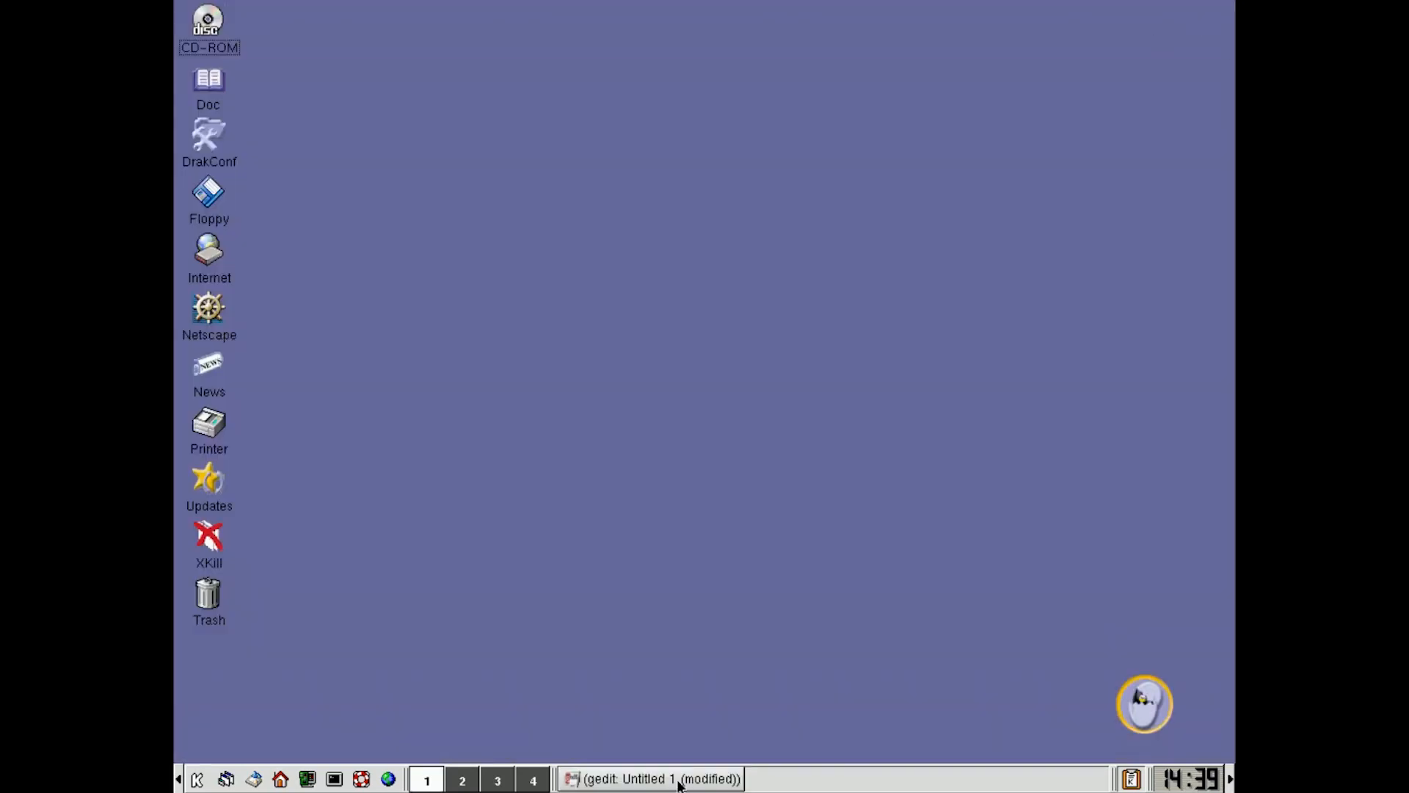
click(650, 778)
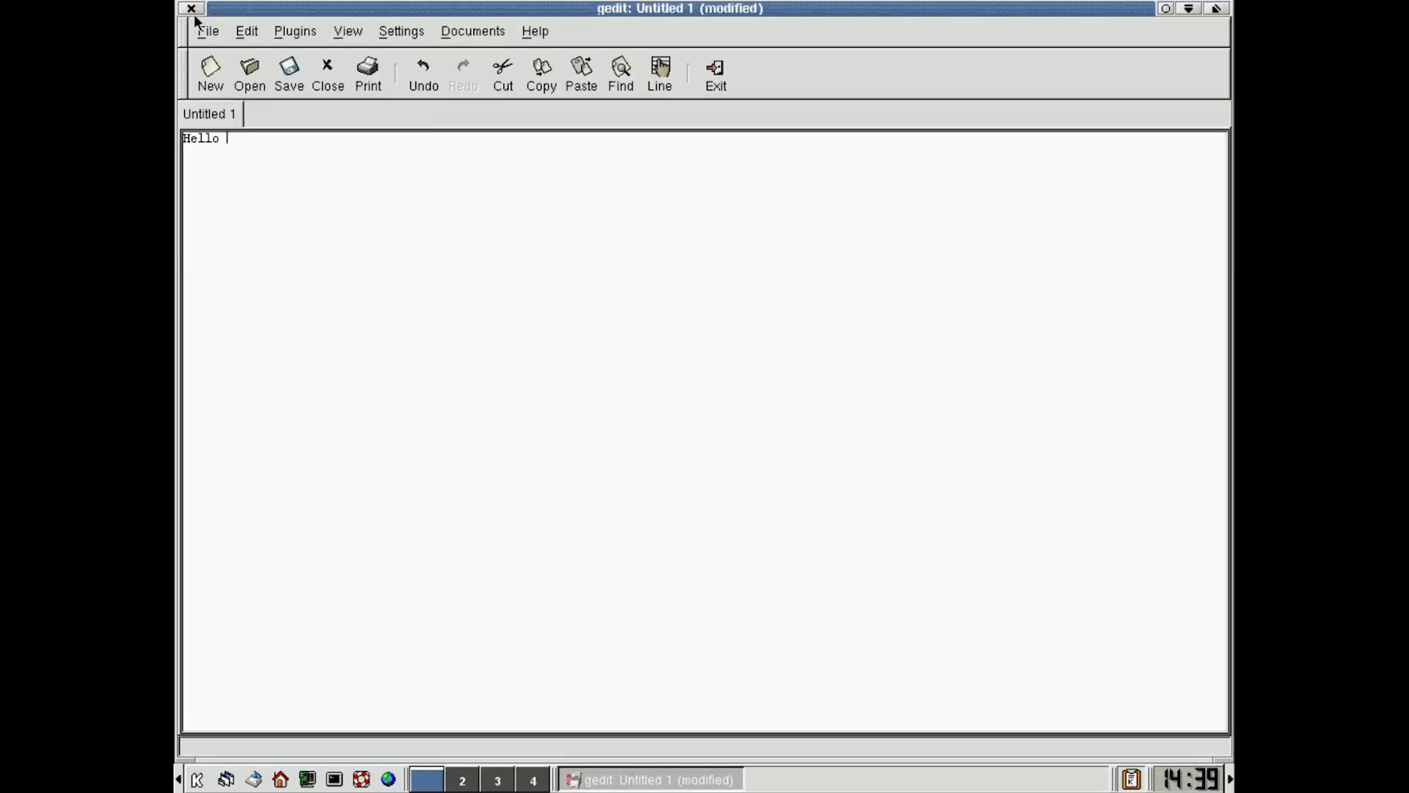
click(328, 73)
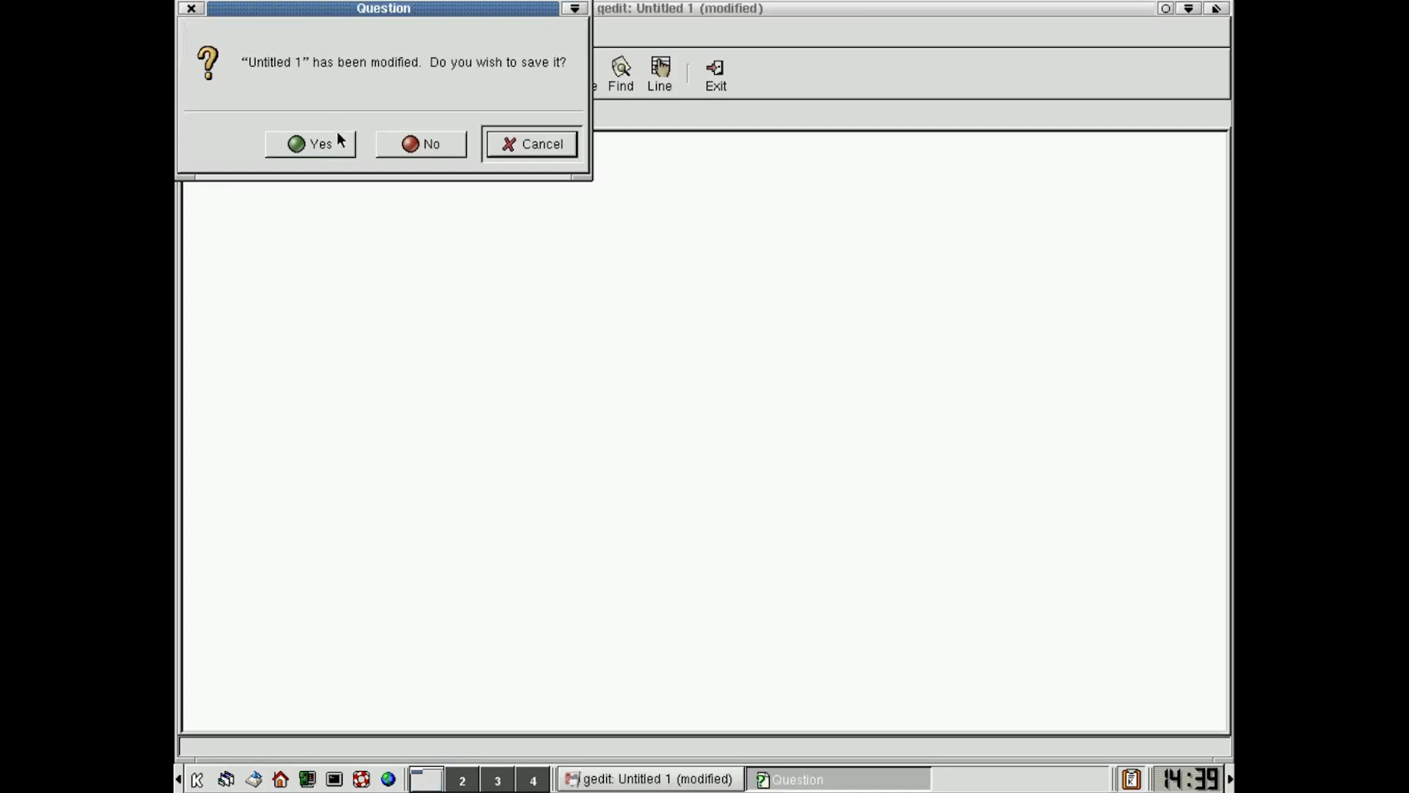
click(419, 144)
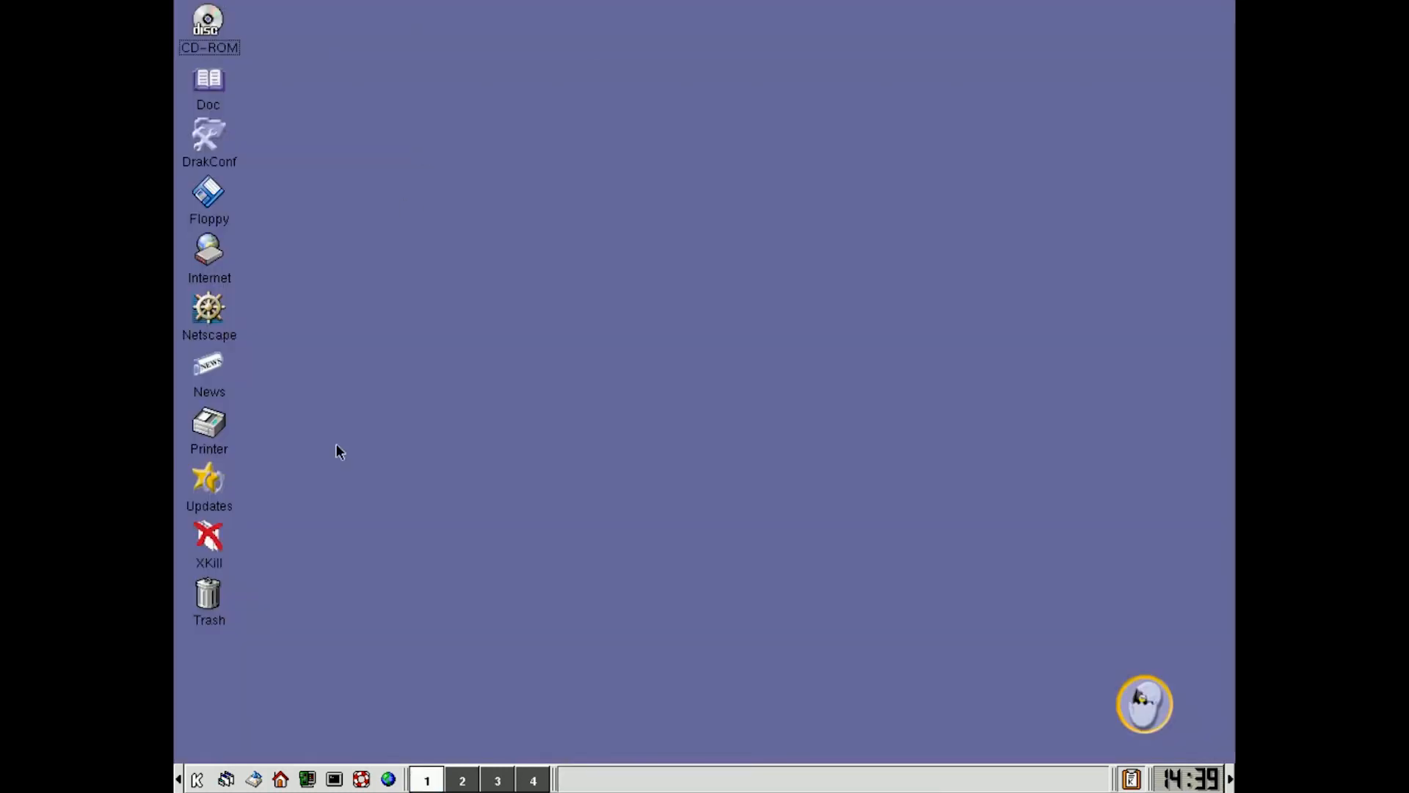
Step: Open the K menu and browse Configuration, Networking, Mail, then Office
click(197, 779)
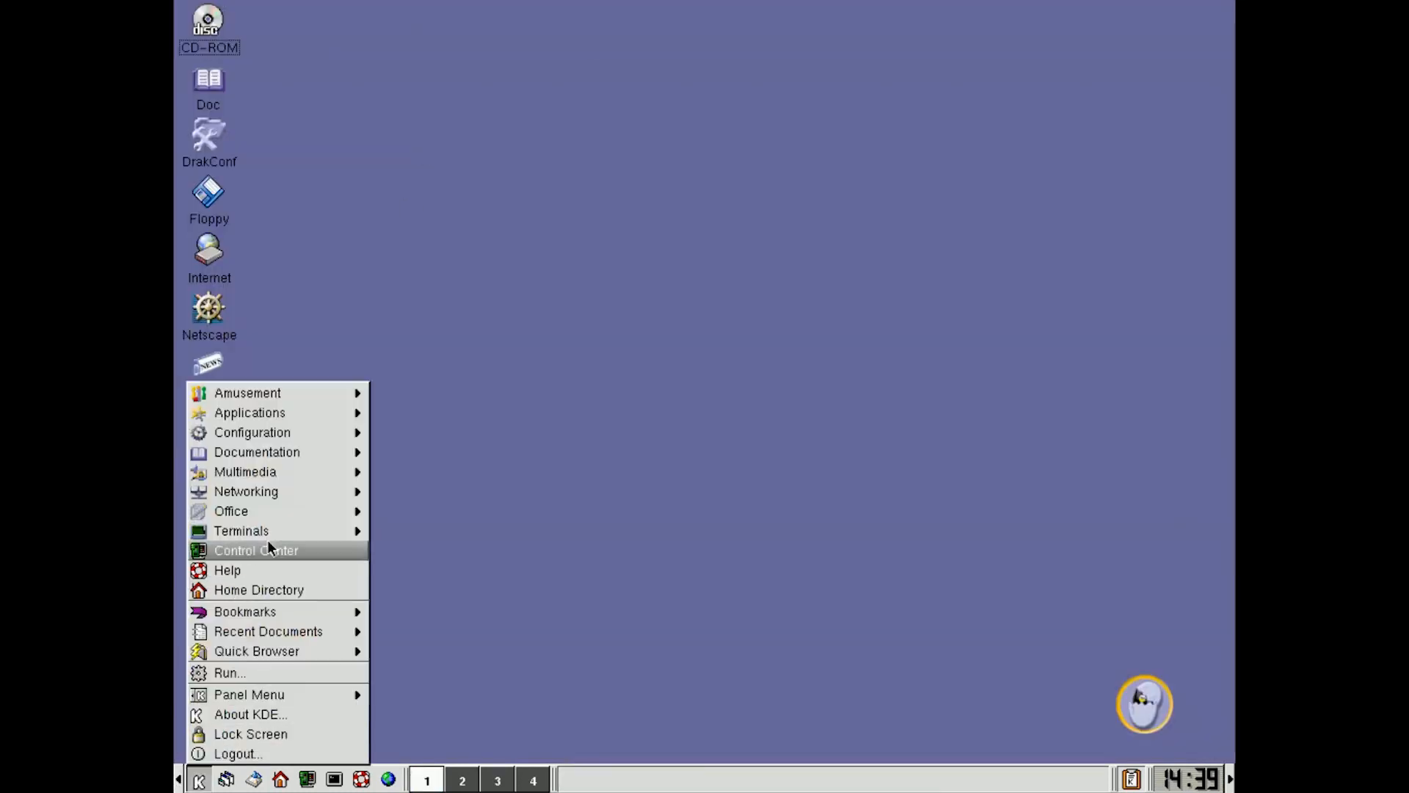
mouse_move(253, 432)
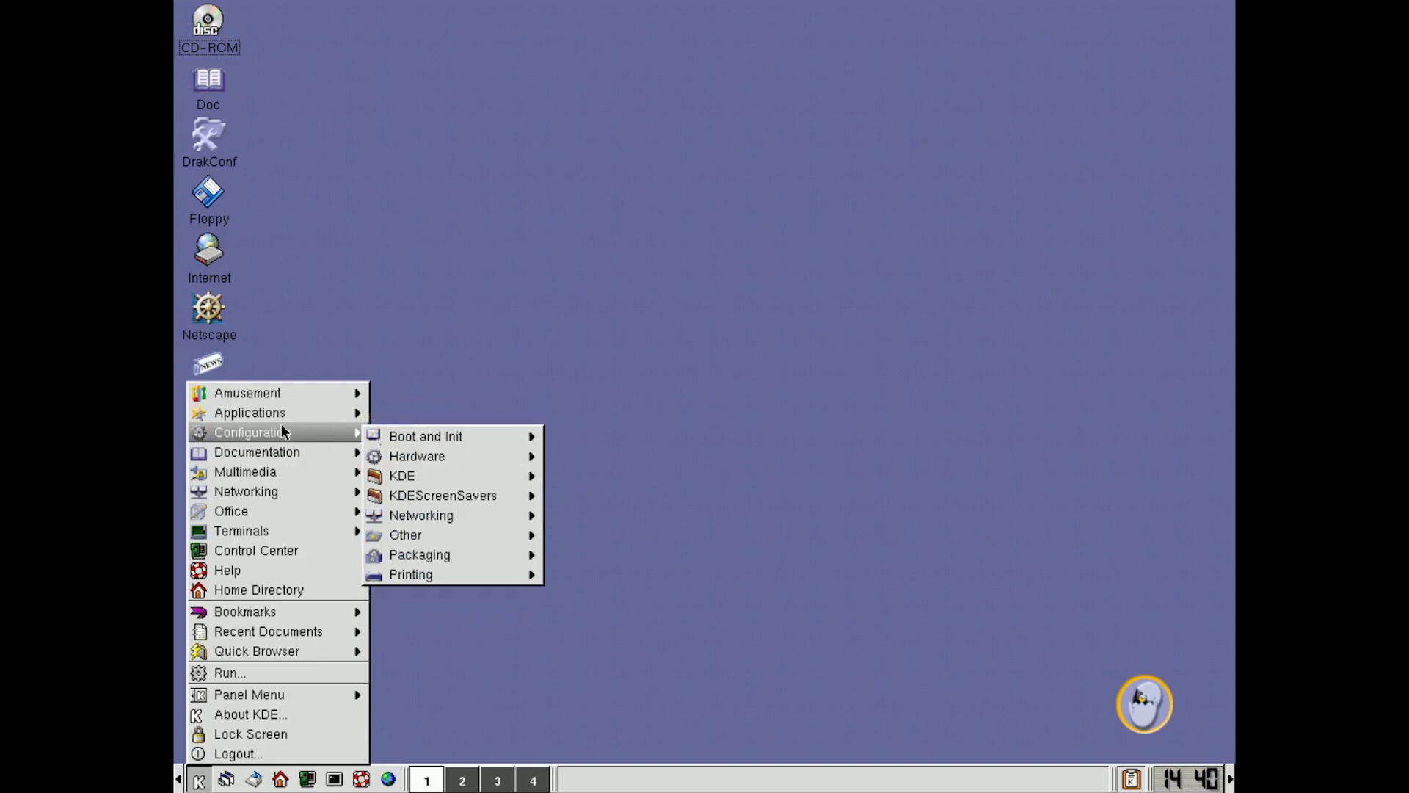
mouse_move(244, 472)
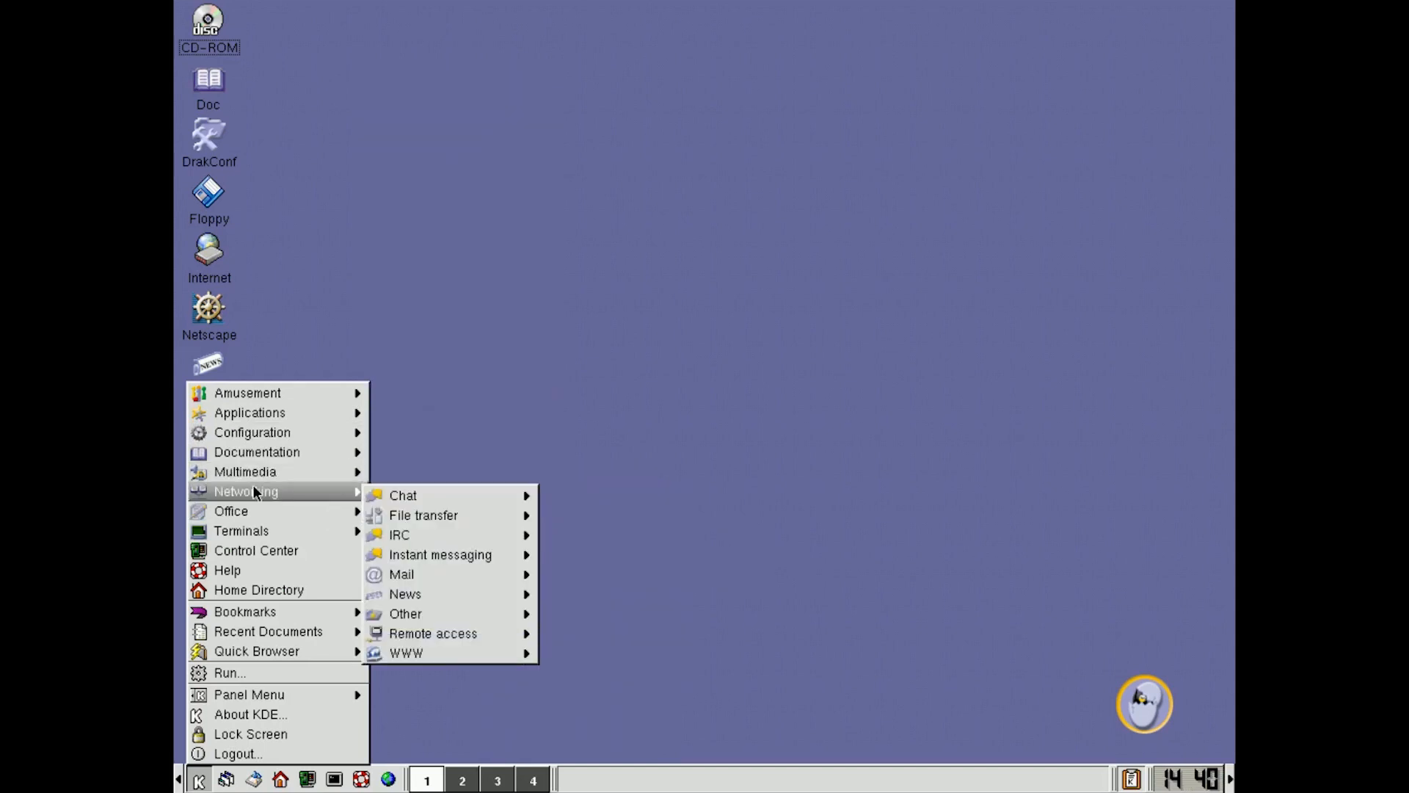
mouse_move(312, 499)
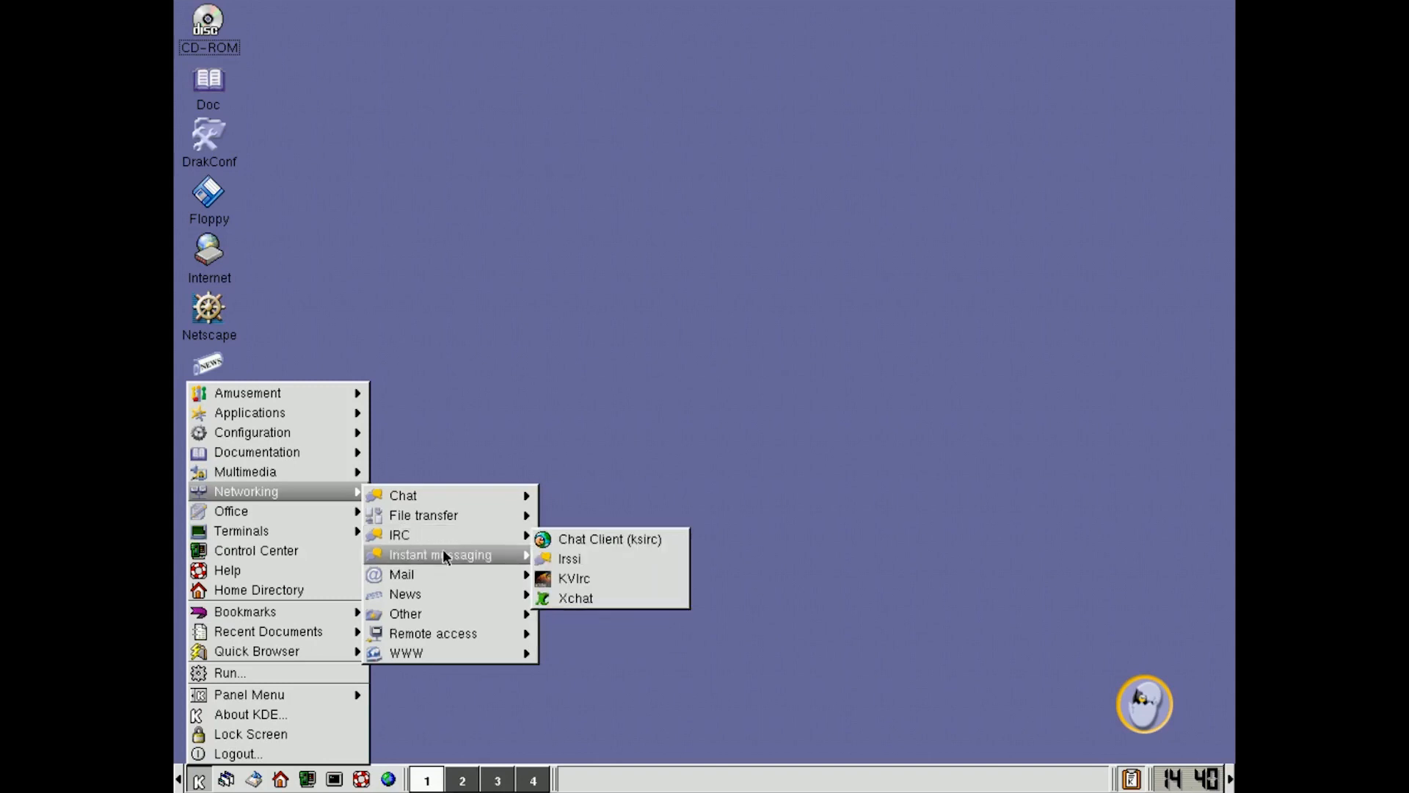
mouse_move(401, 574)
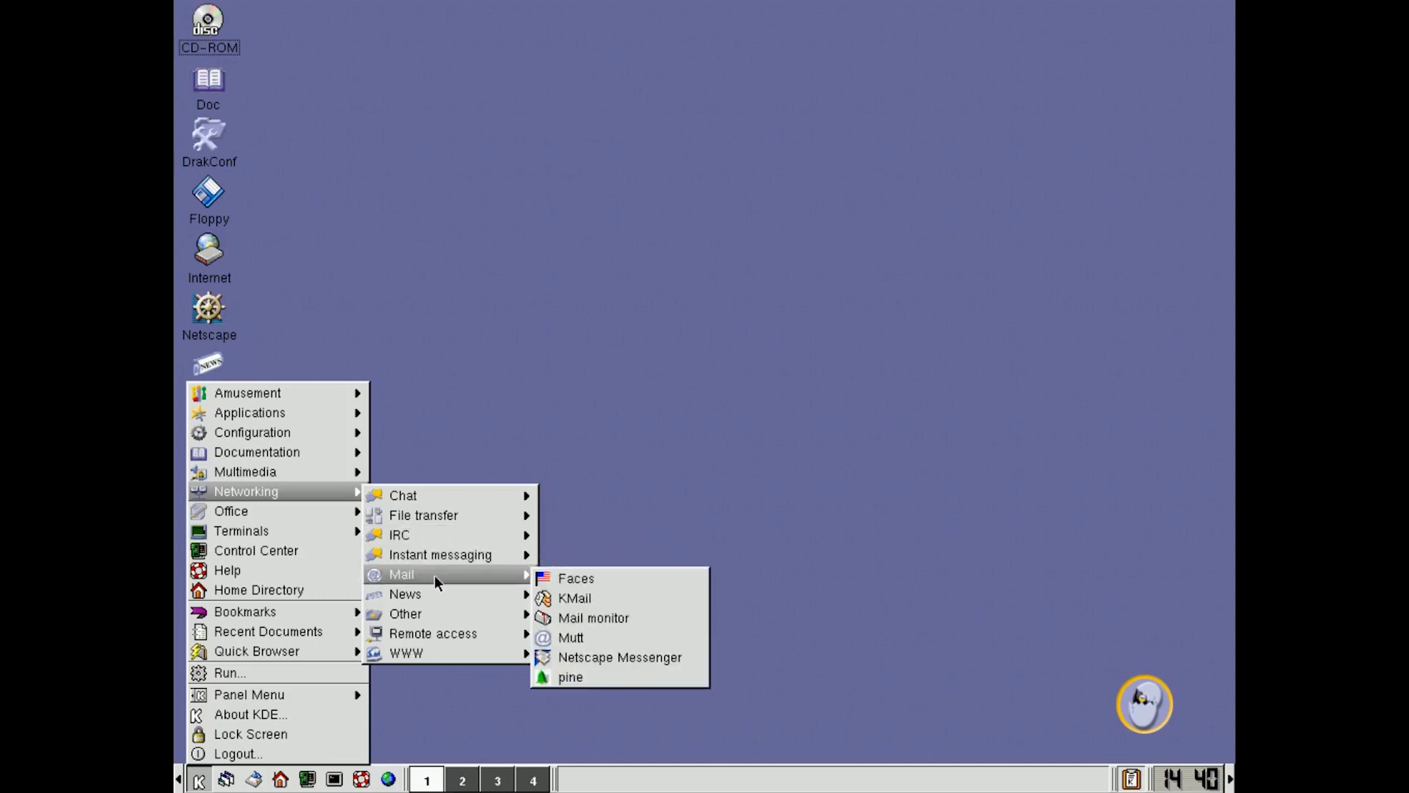
mouse_move(301, 530)
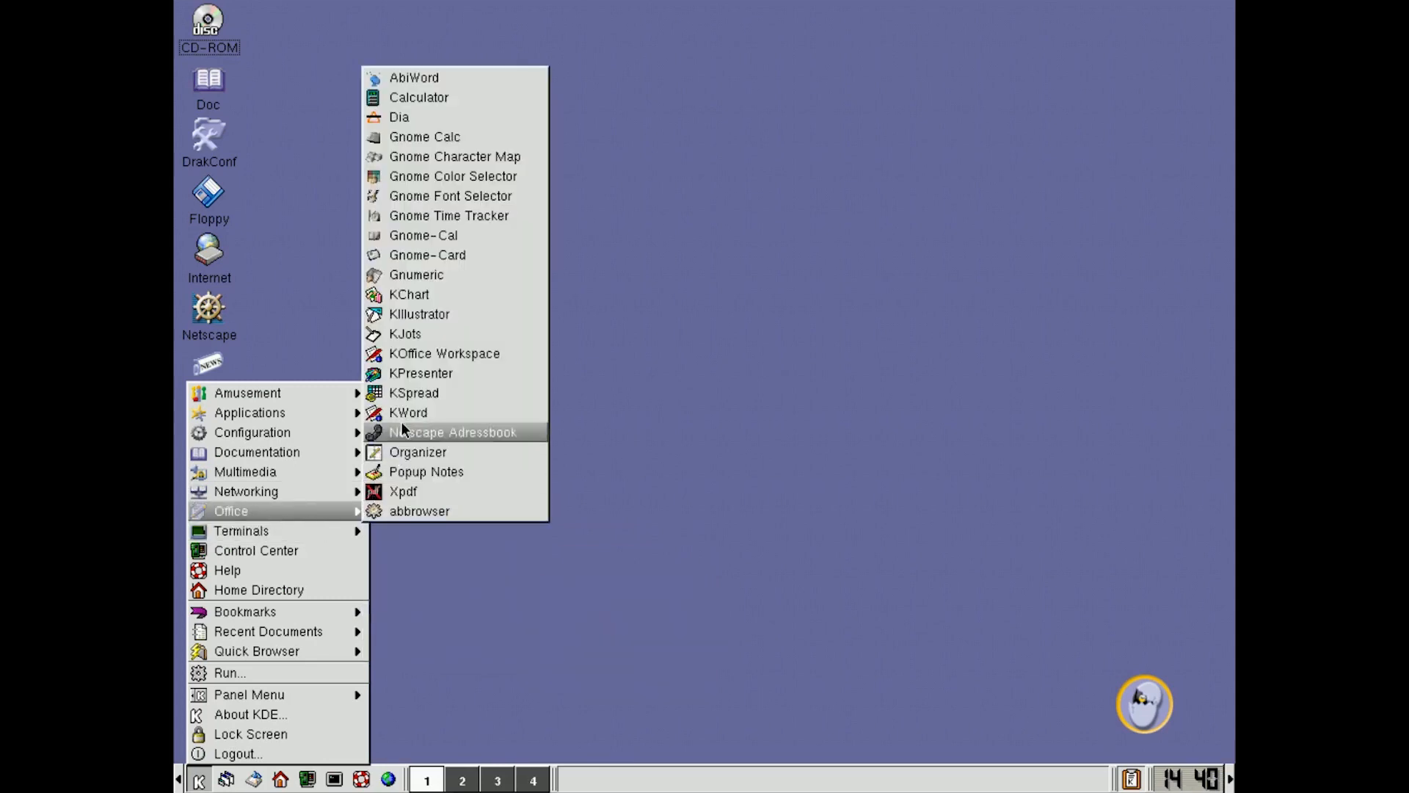
mouse_move(473, 176)
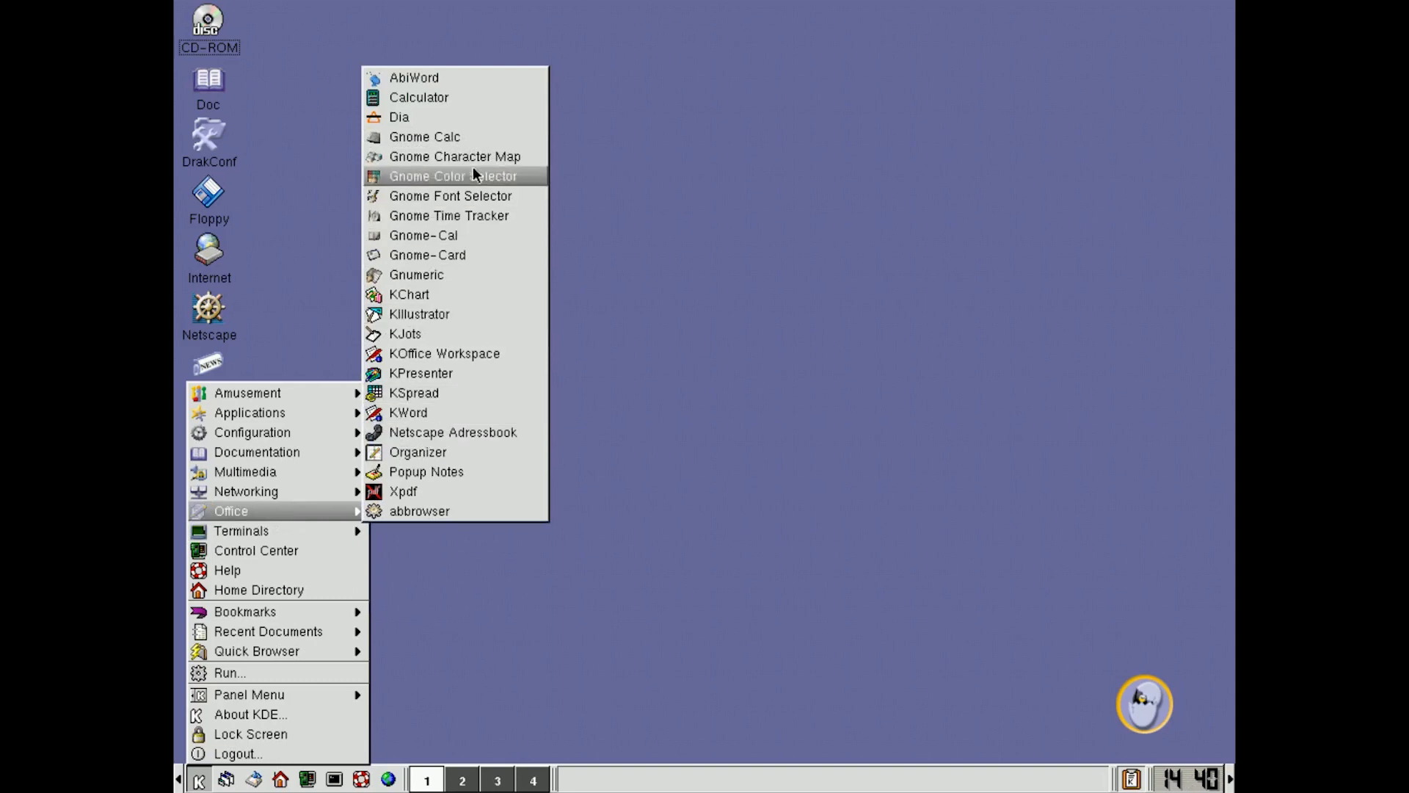
Step: Launch AbiWord and type 'Hello How are you?'
click(414, 78)
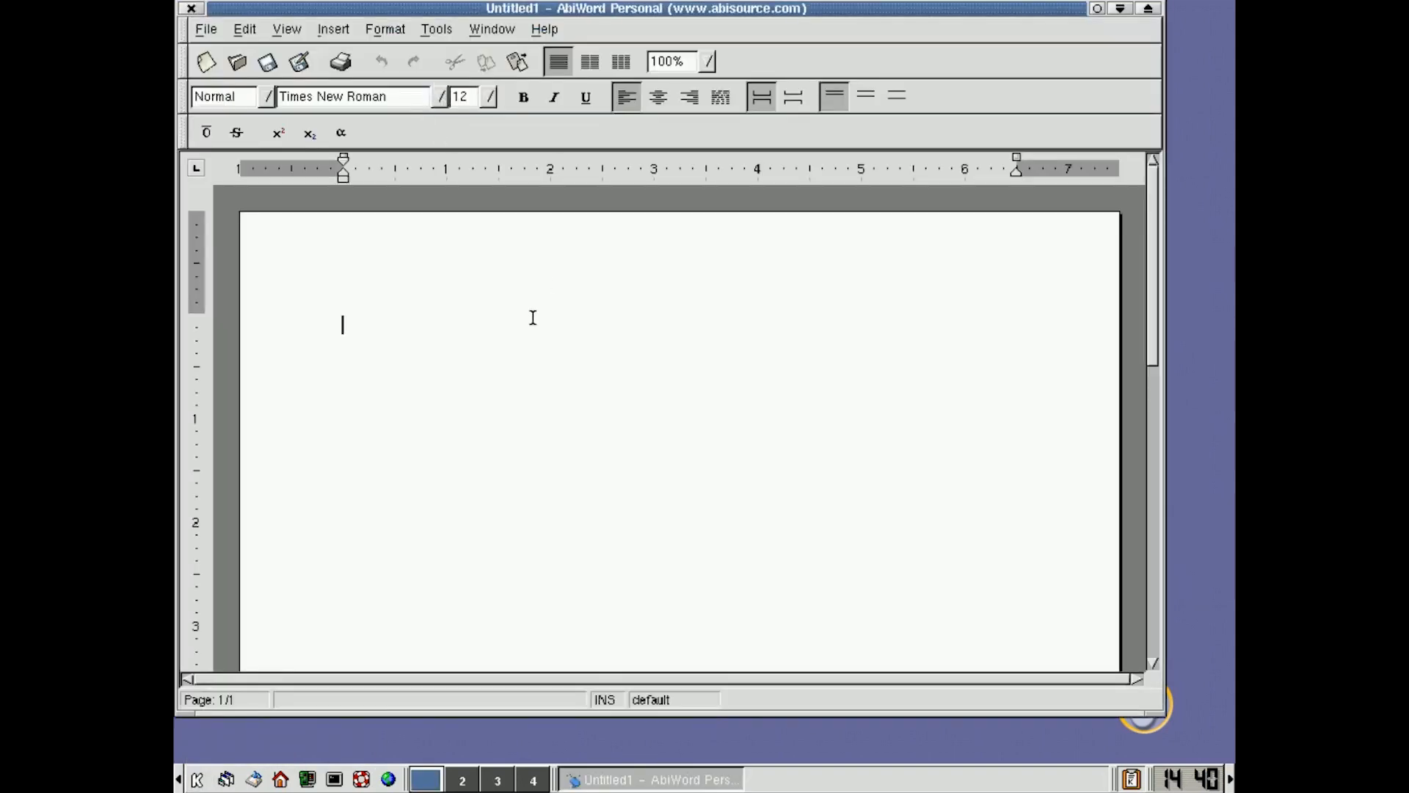
text(He)
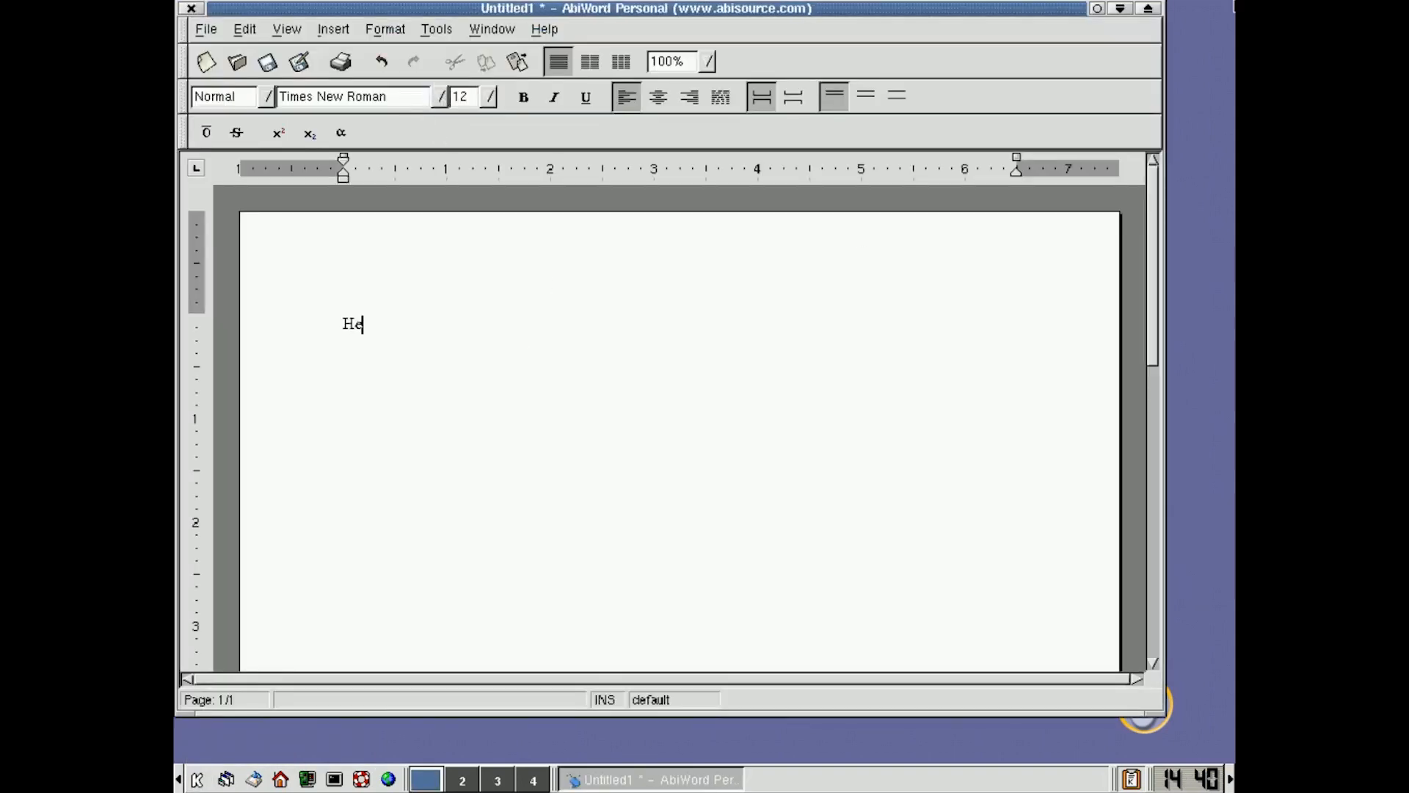
text(llo)
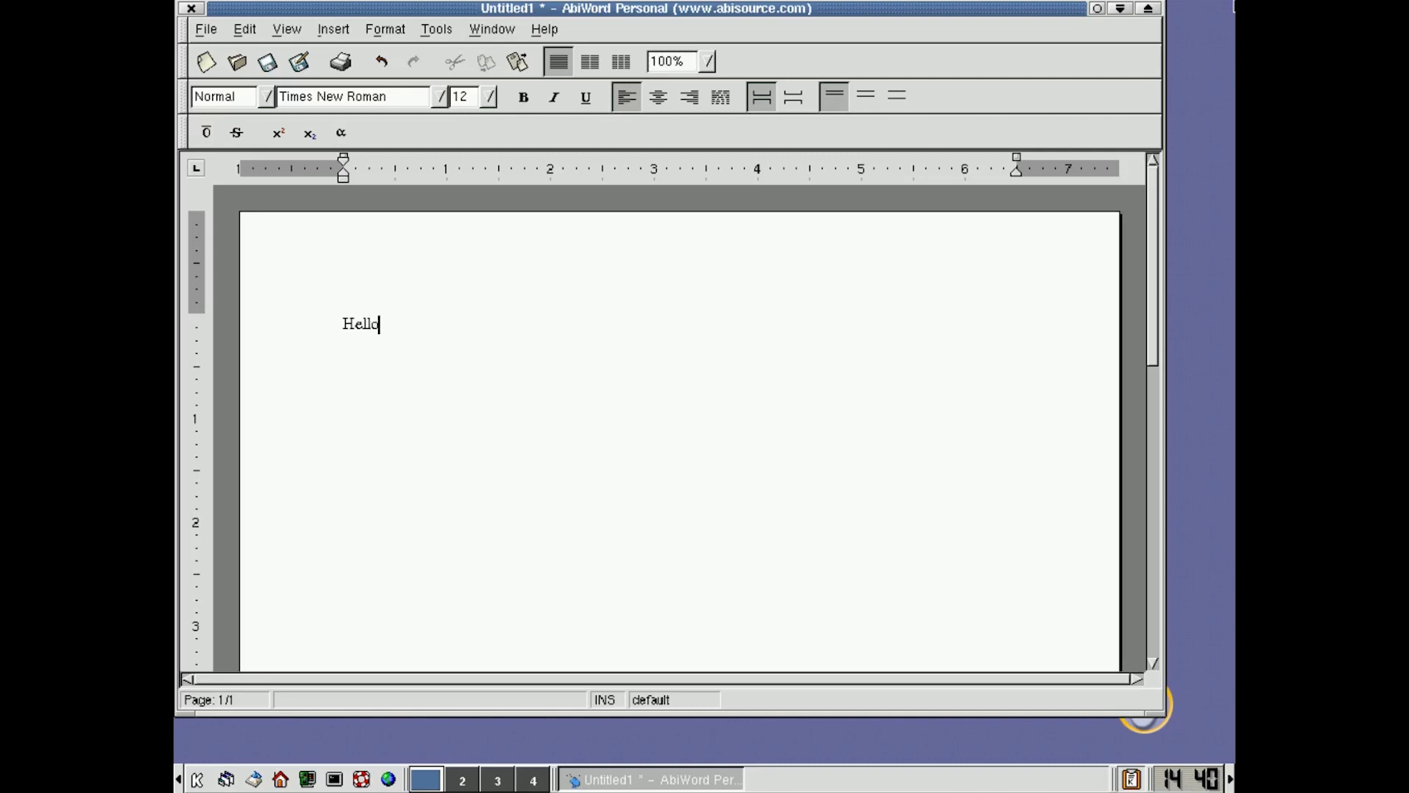
text(How are)
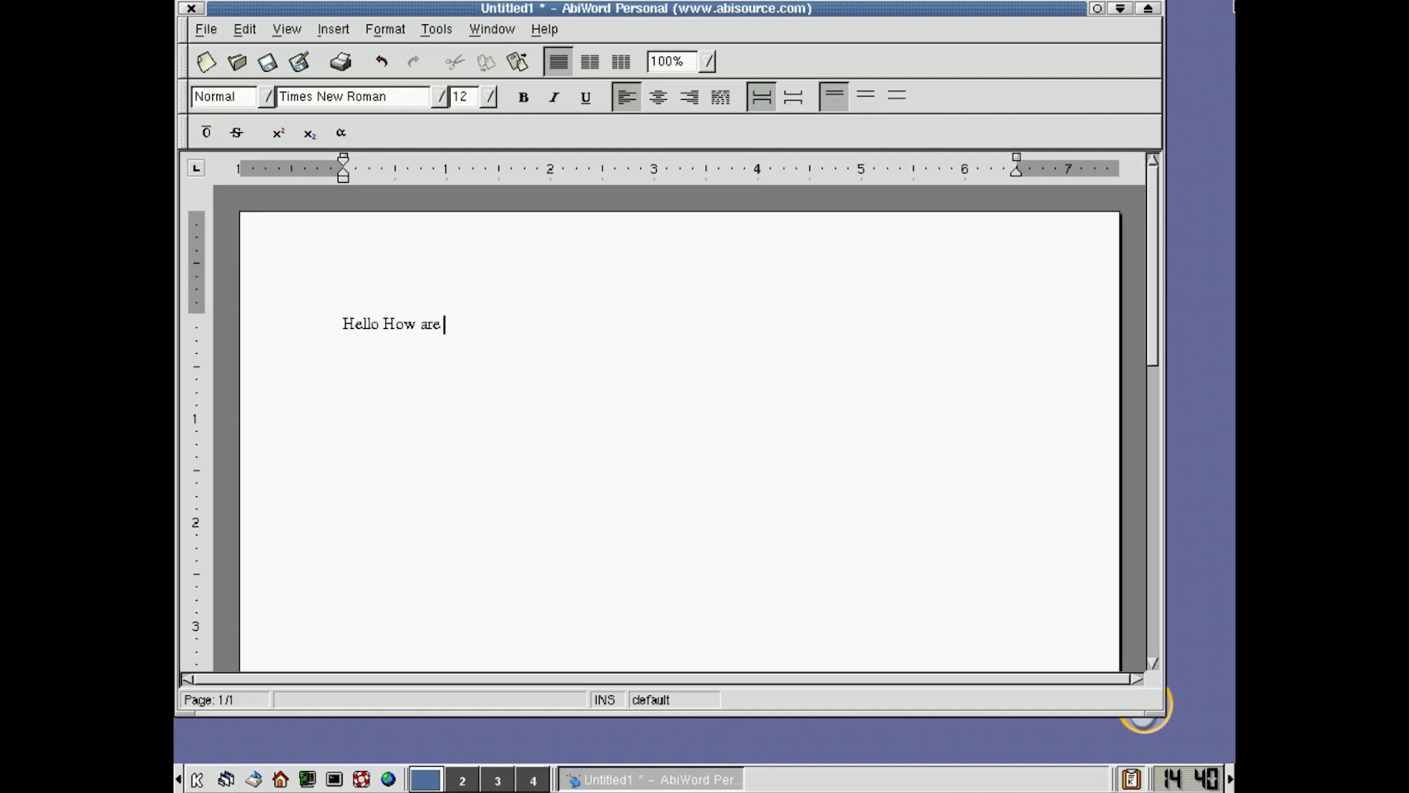
text(you?)
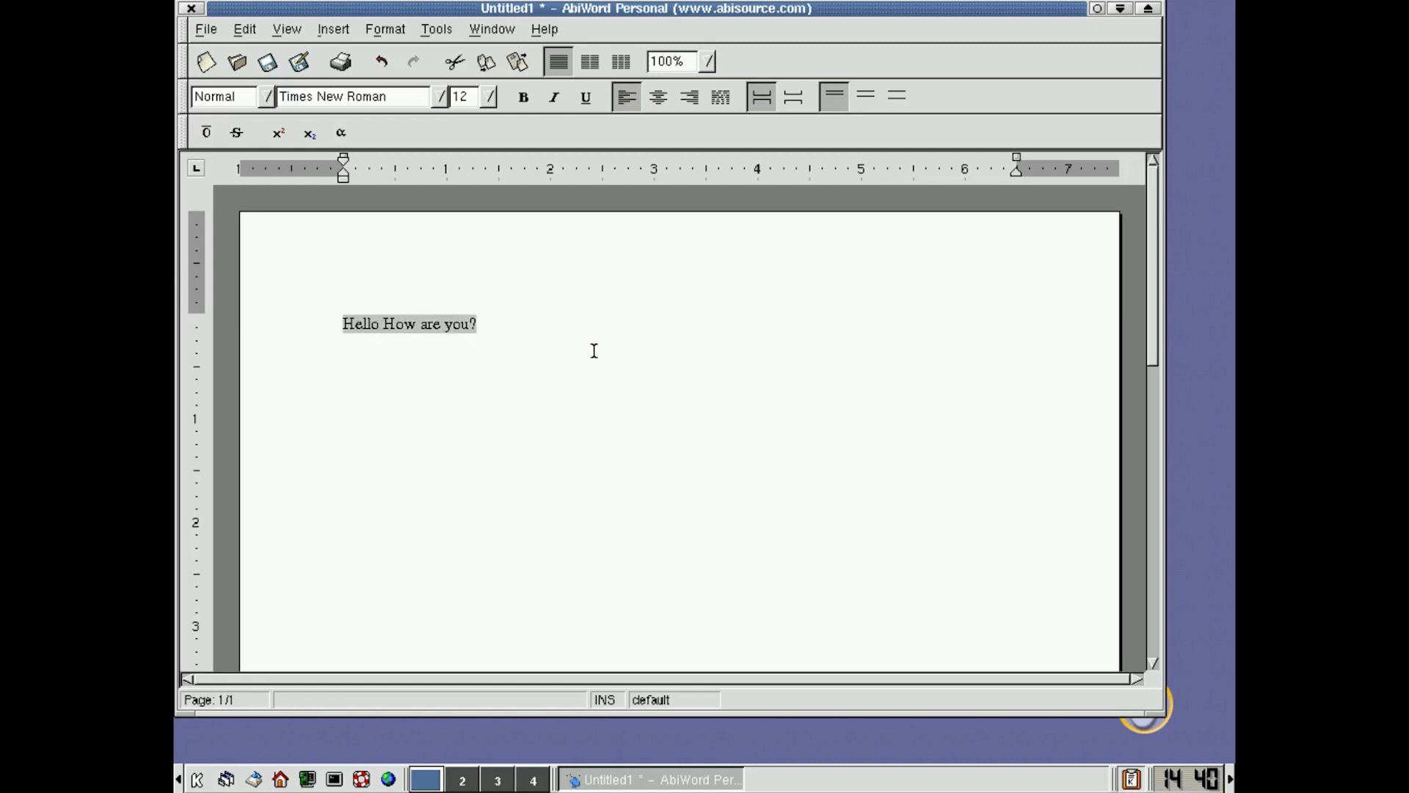
Step: Make the sentence bold at 26 point, then quit without saving
click(523, 97)
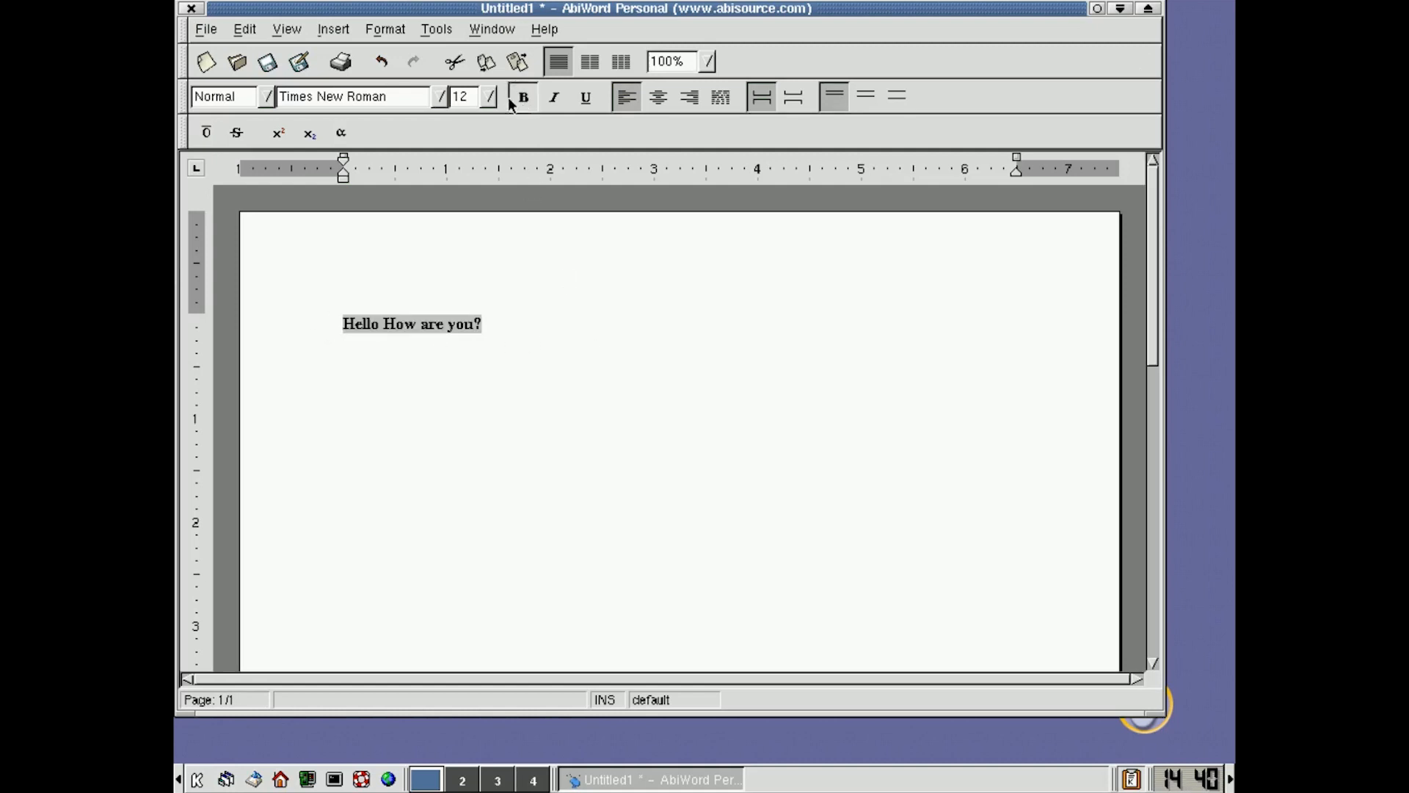
click(489, 97)
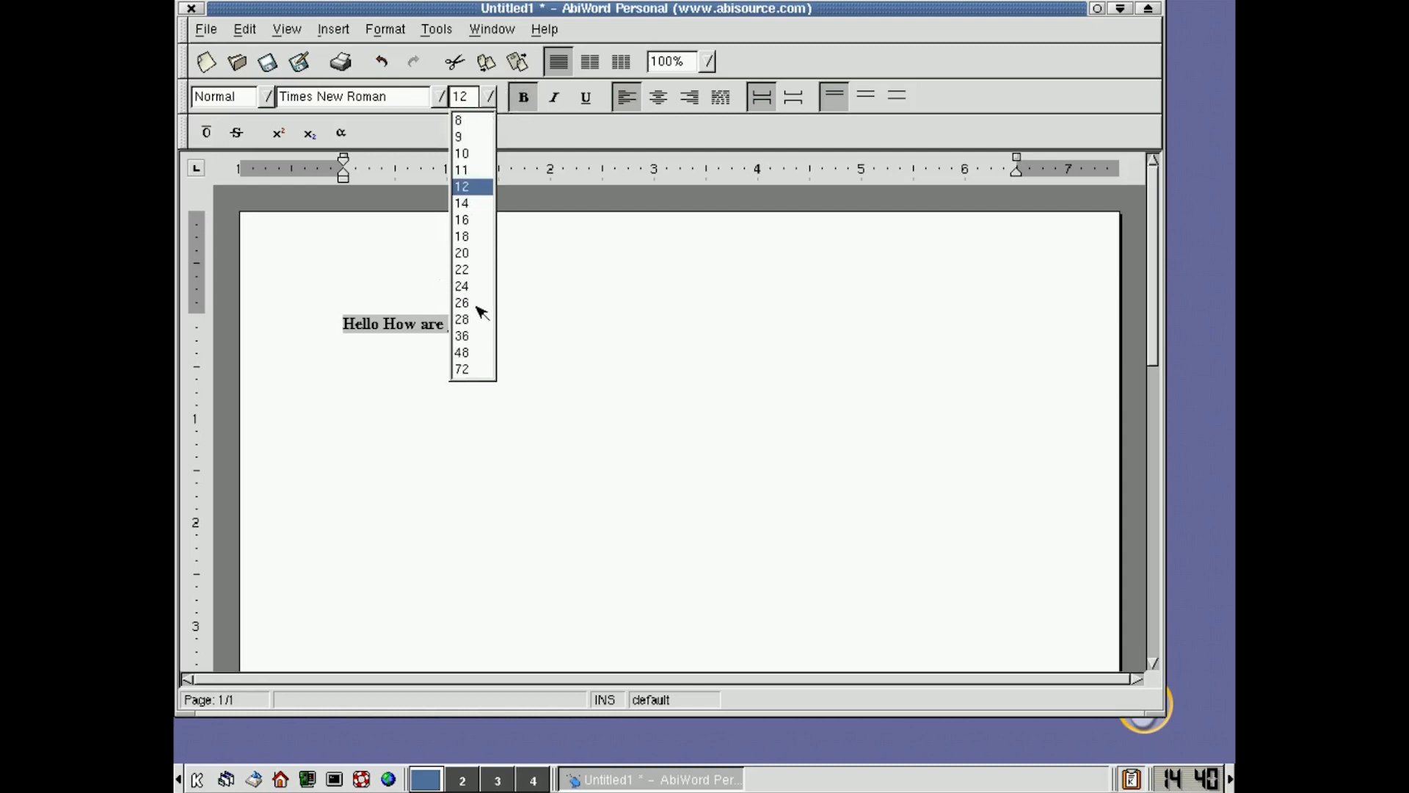
click(461, 303)
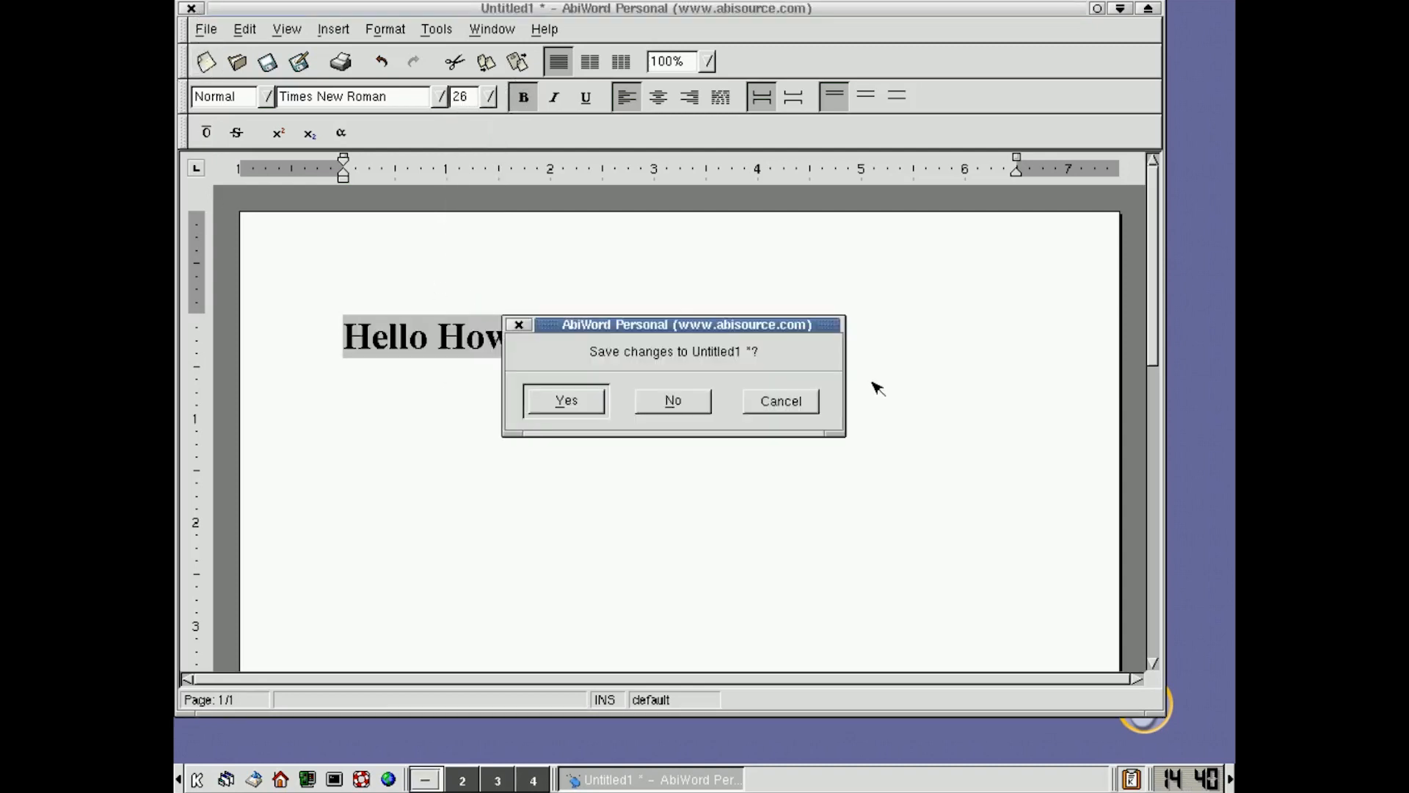
click(673, 401)
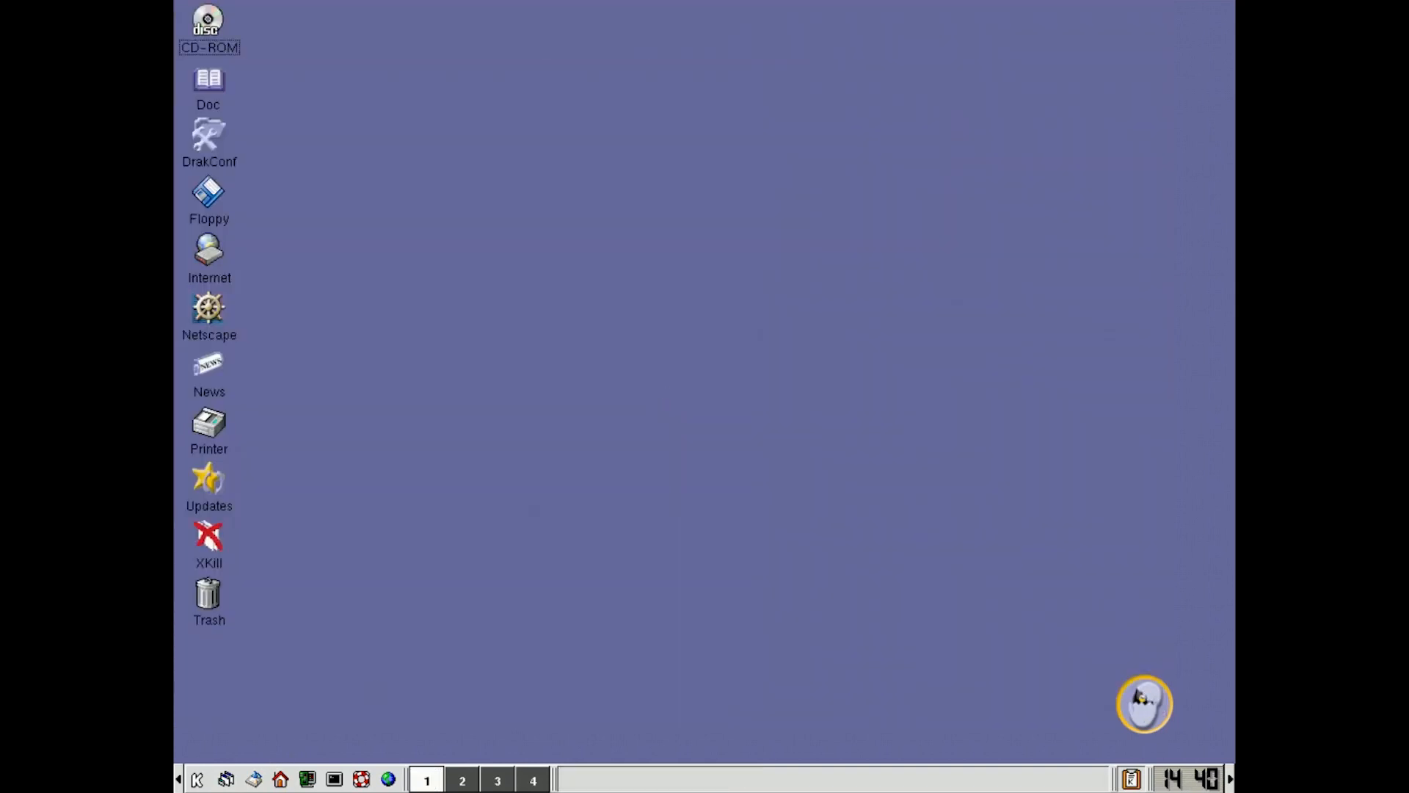
click(197, 780)
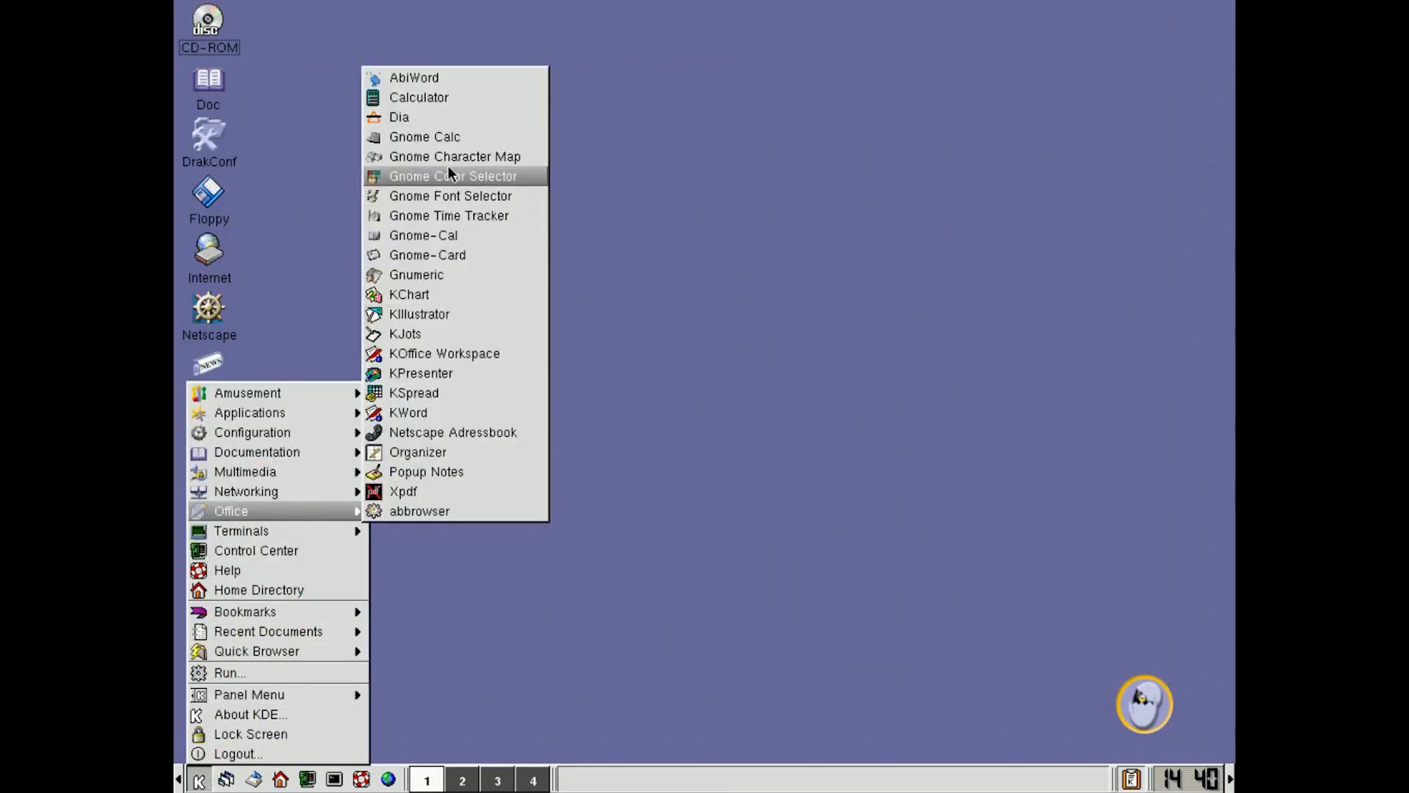
click(416, 274)
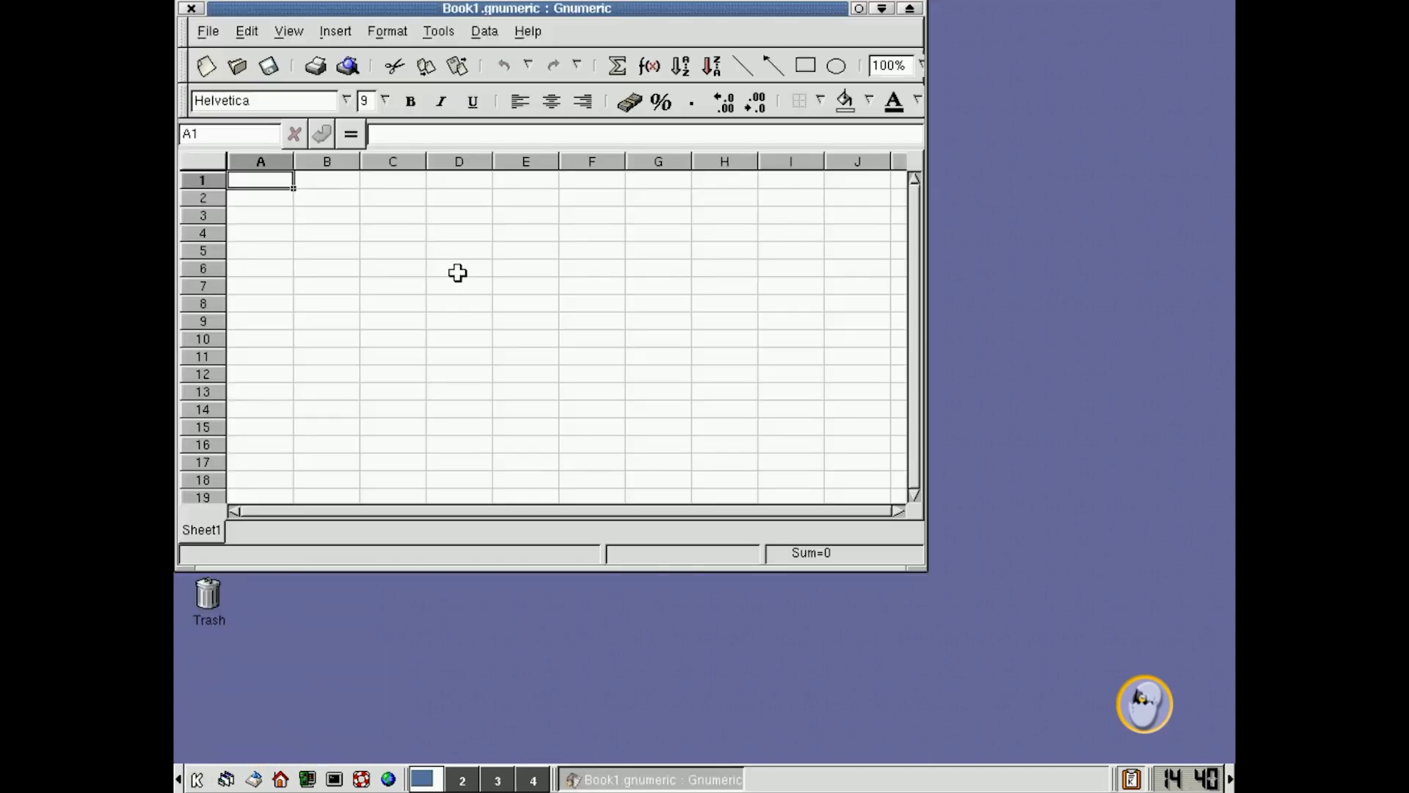
mouse_move(942, 8)
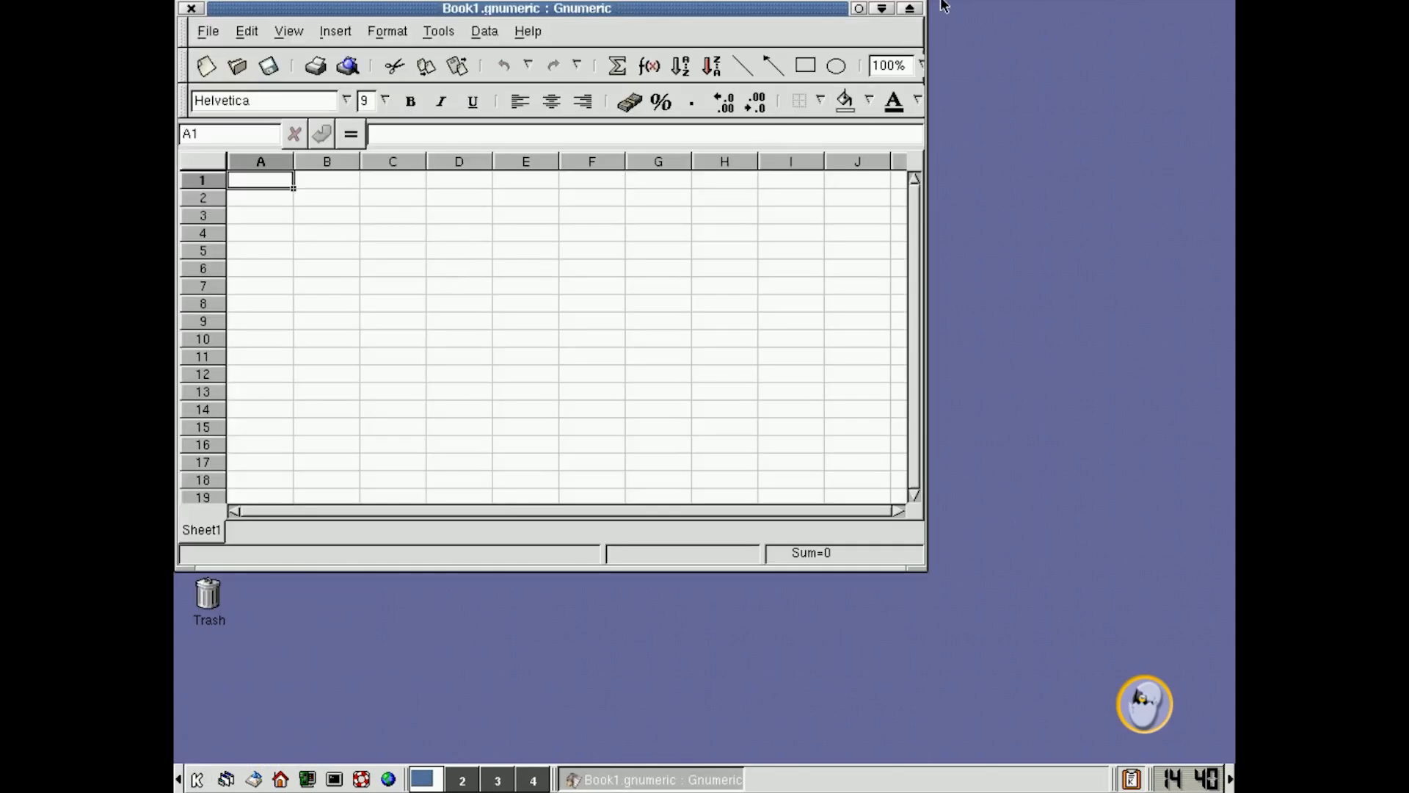
click(909, 8)
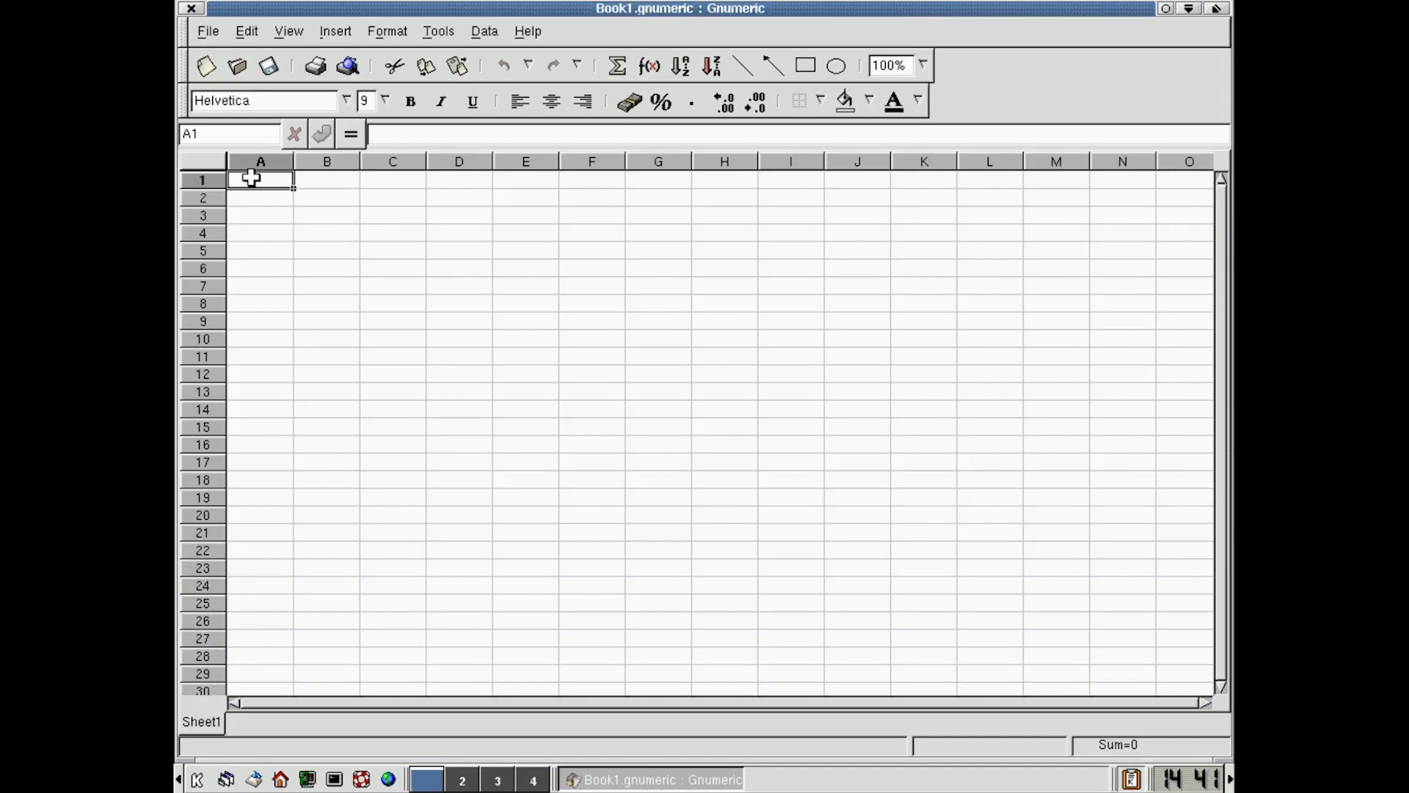
click(208, 30)
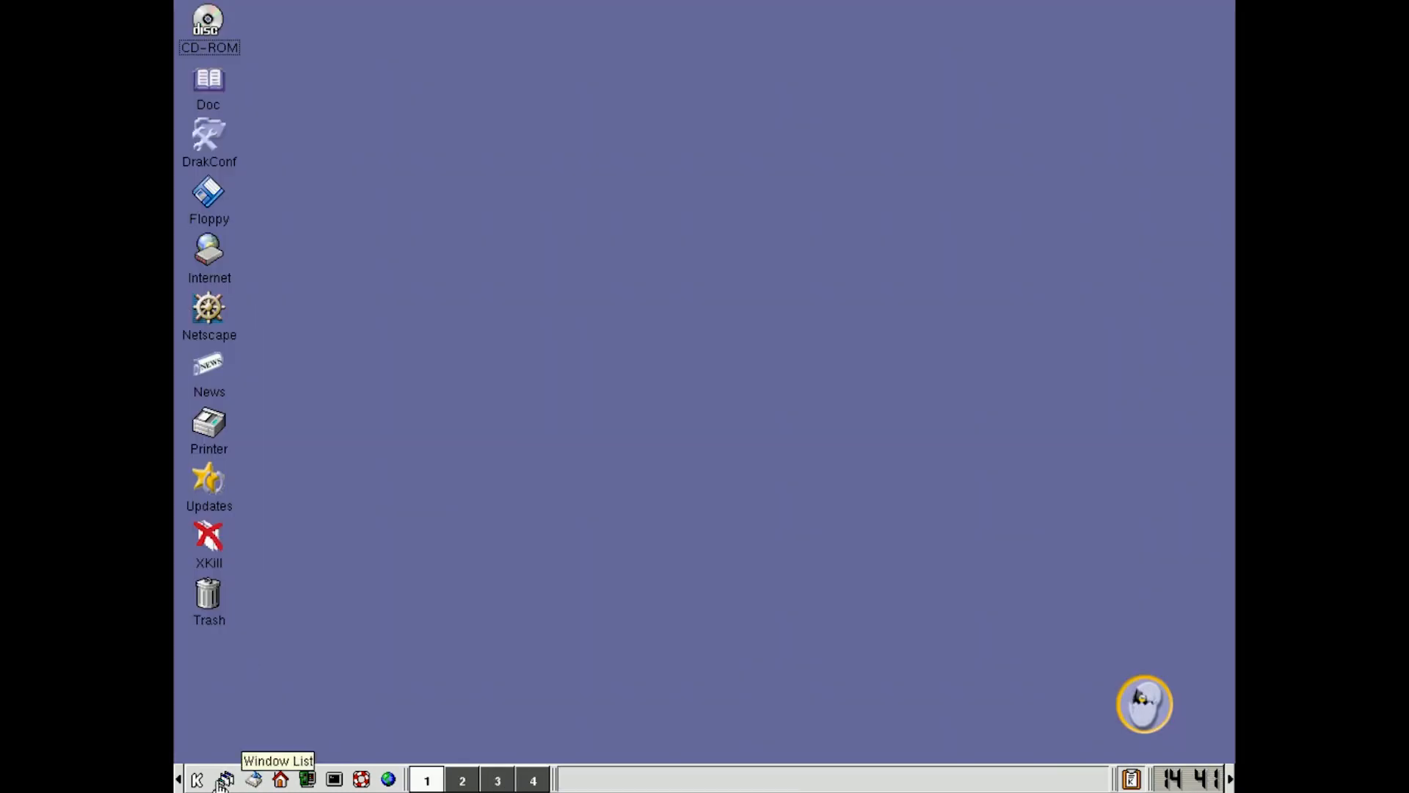
click(197, 780)
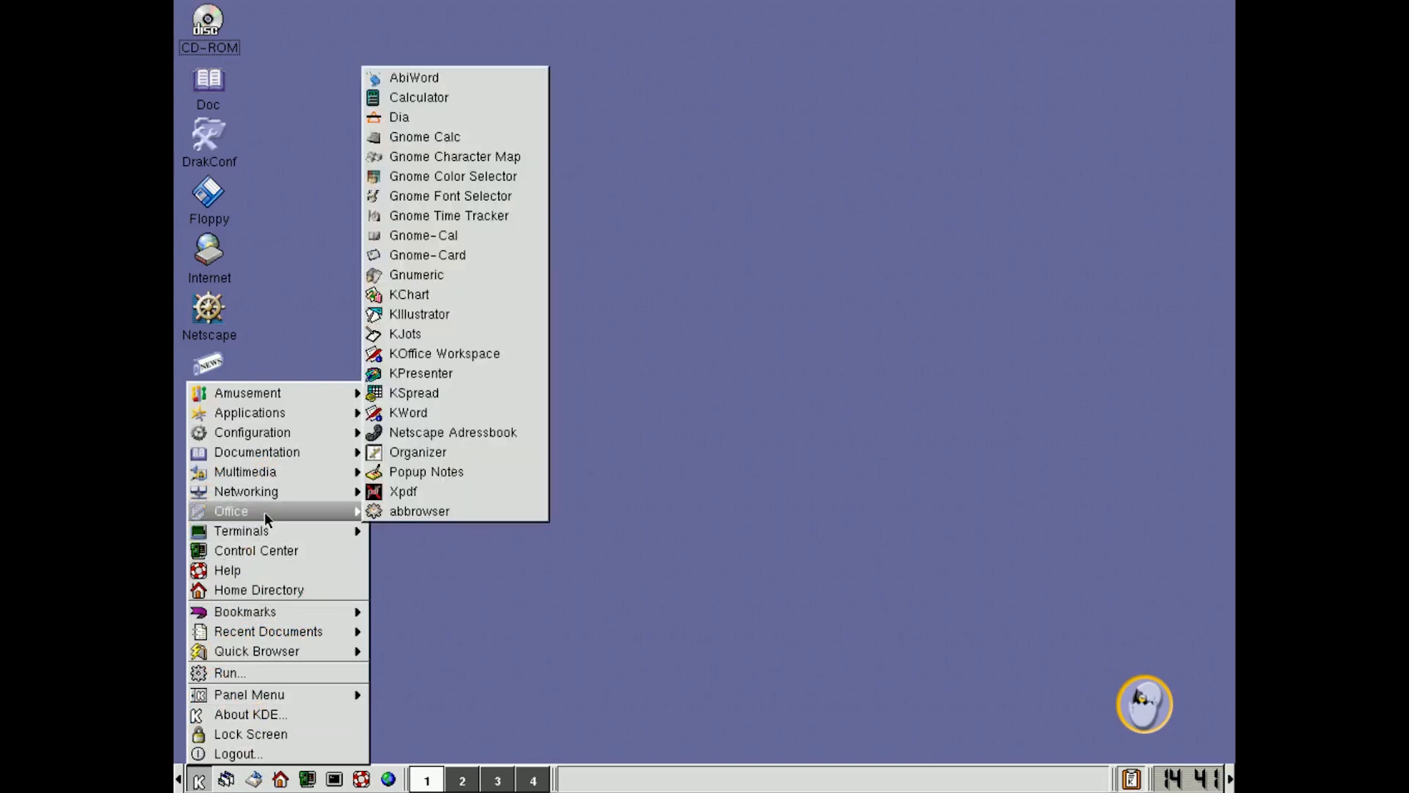
mouse_move(444, 352)
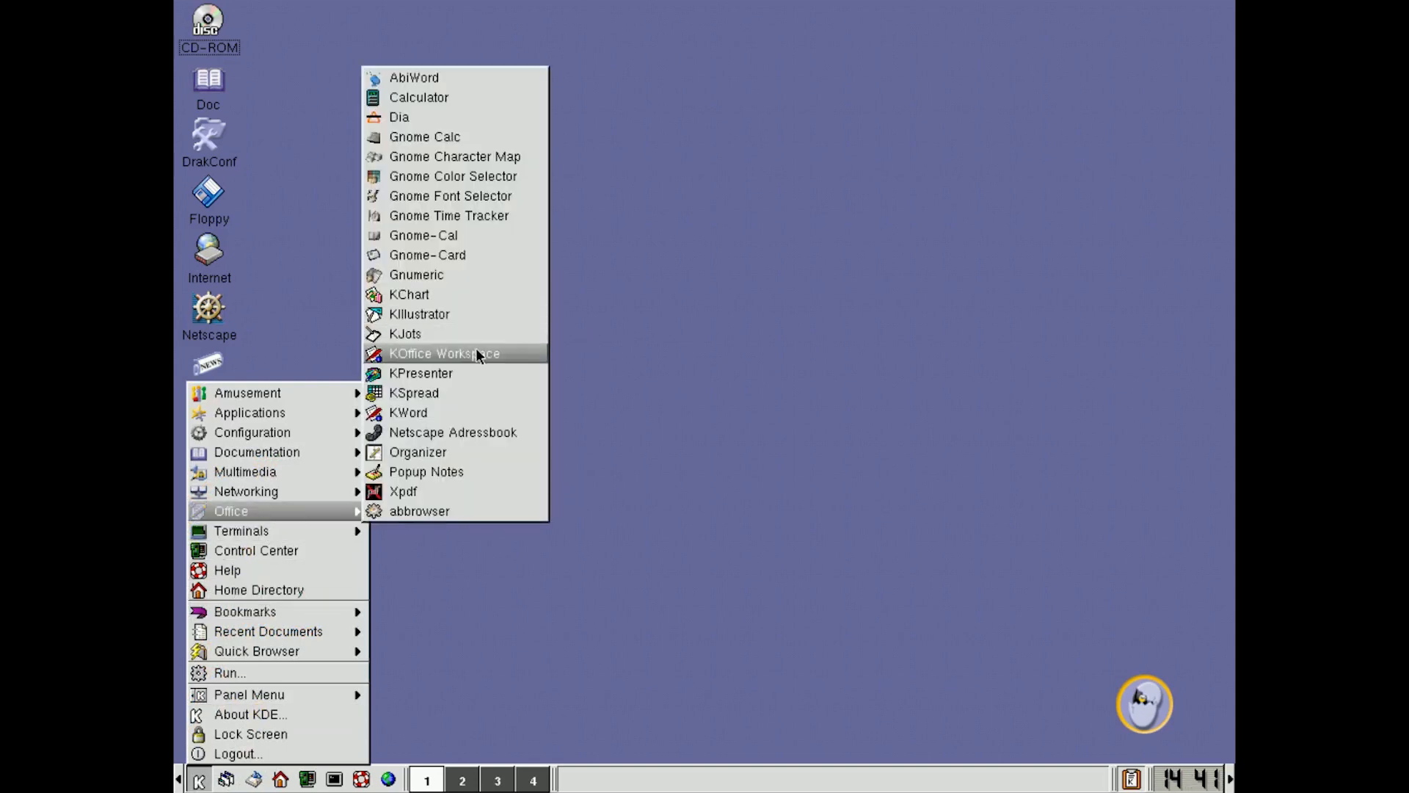
click(444, 353)
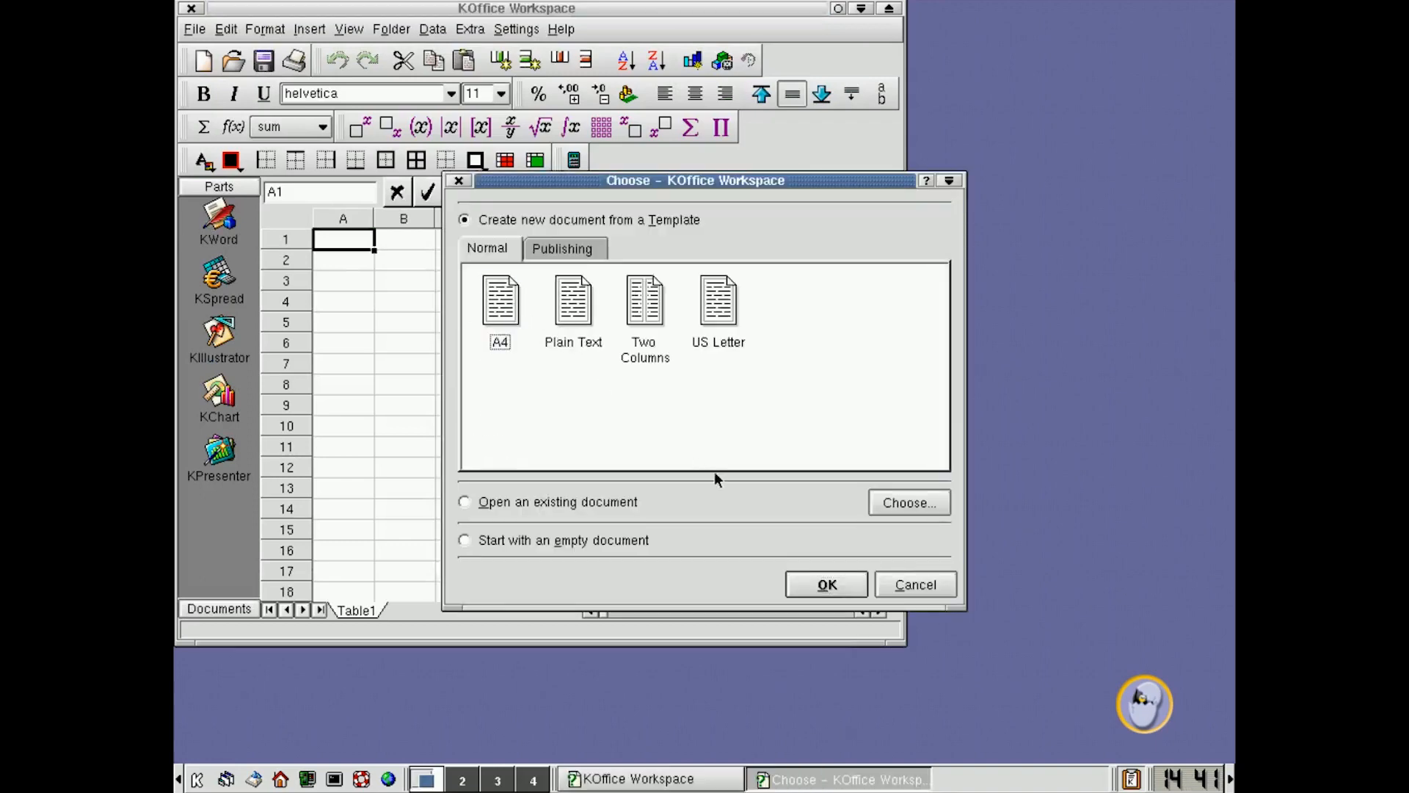
click(914, 584)
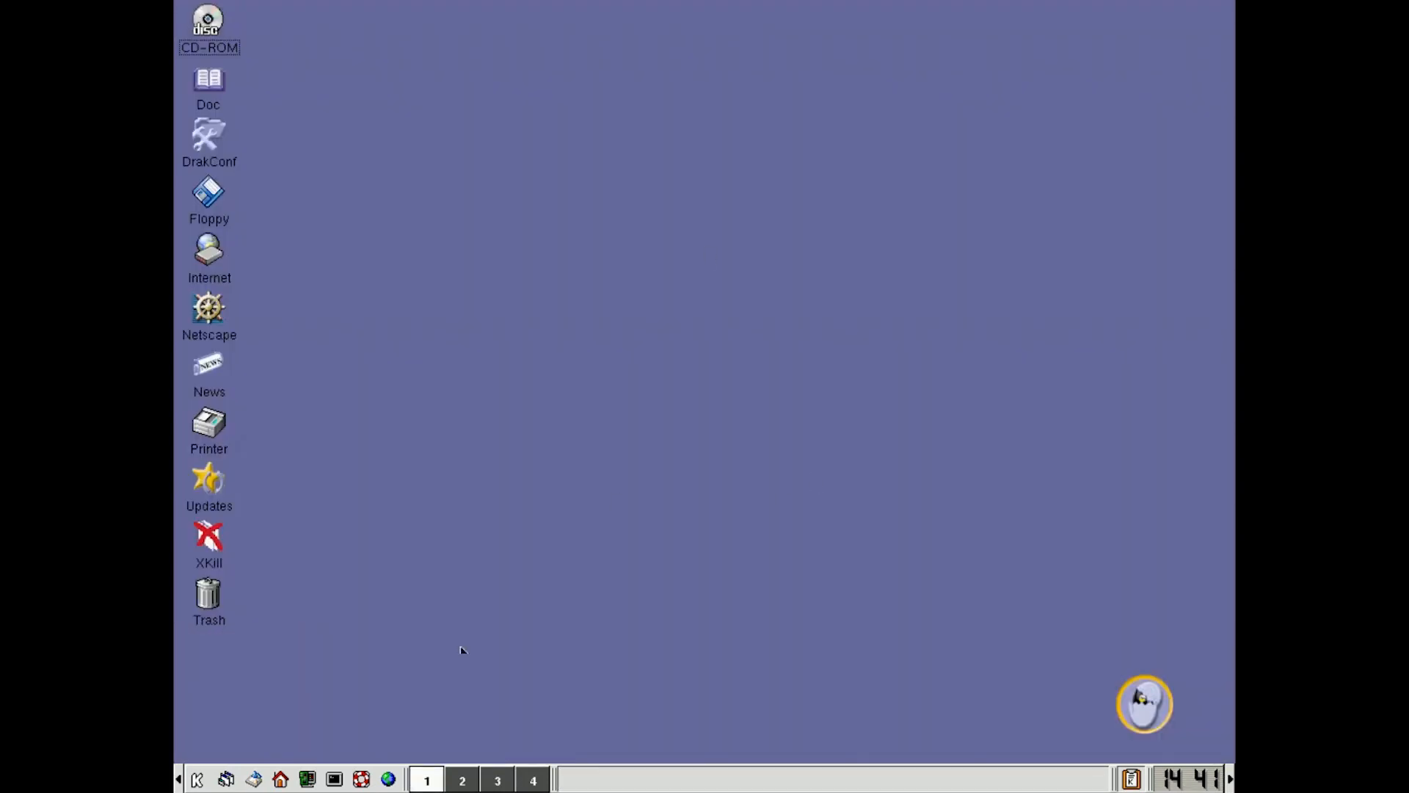
Step: Launch Control Center from the K menu to view its configuration index
click(197, 778)
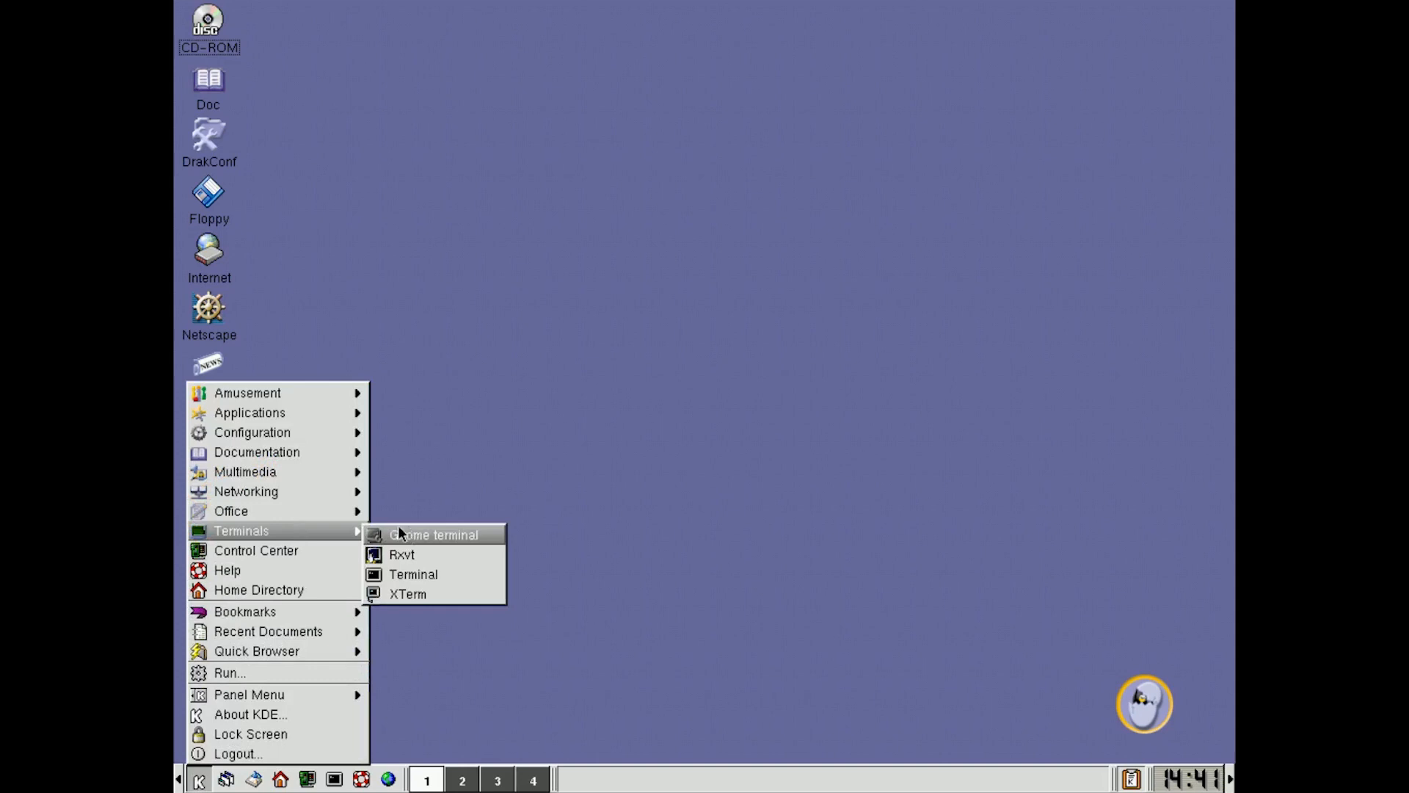
mouse_move(257, 549)
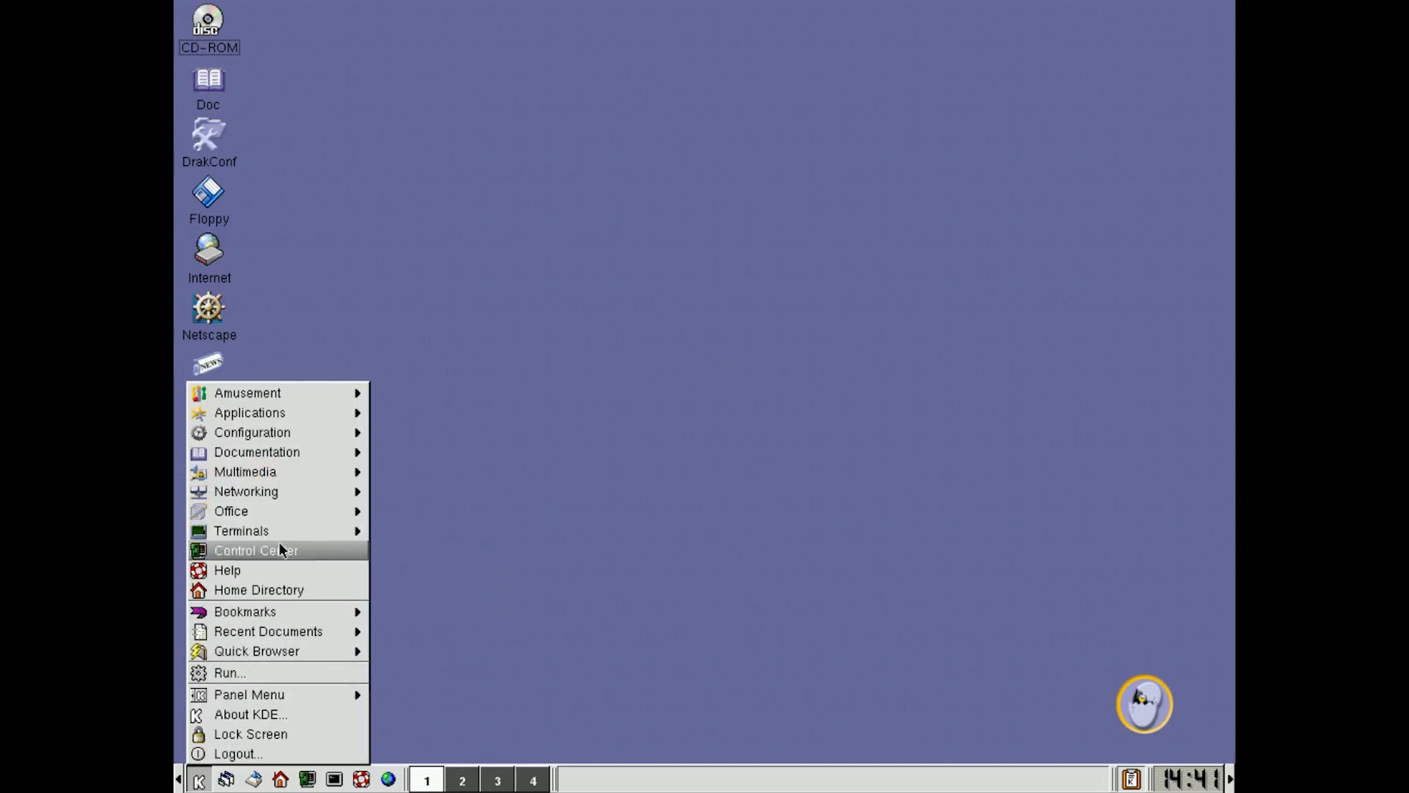
click(255, 550)
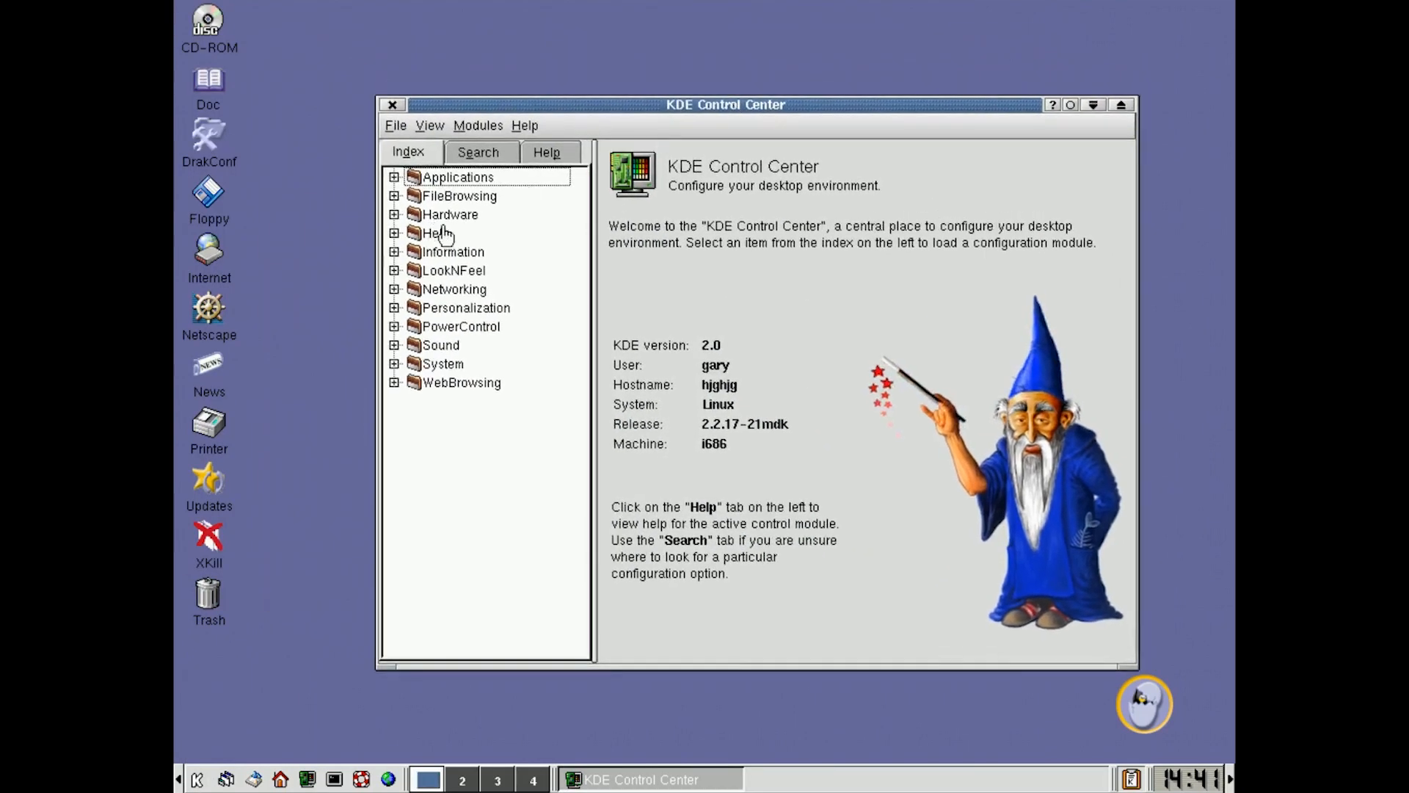
mouse_move(400, 271)
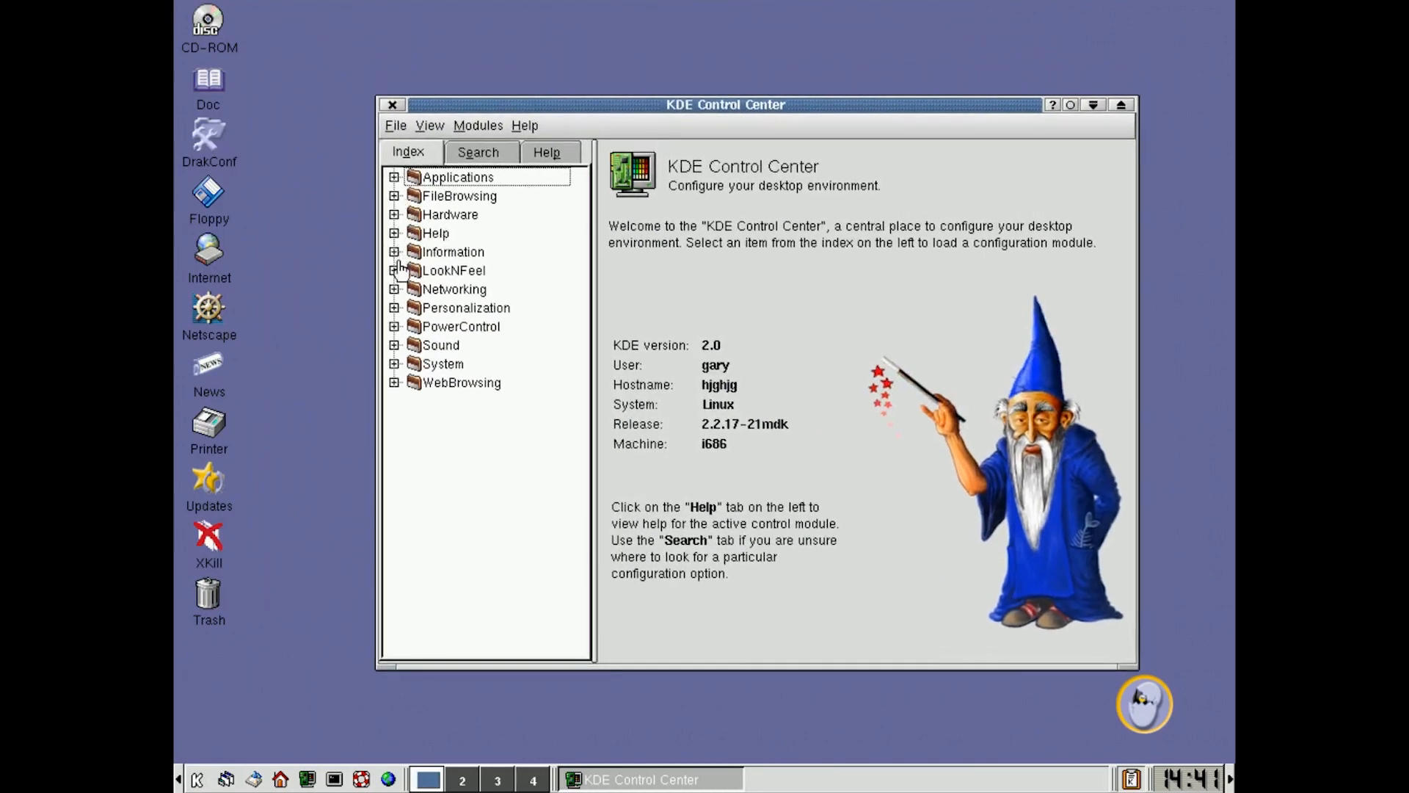
Step: Open the Background wallpaper settings, try Ancient_Glyphs, and apply the Marble01.jpg wallpaper
click(393, 270)
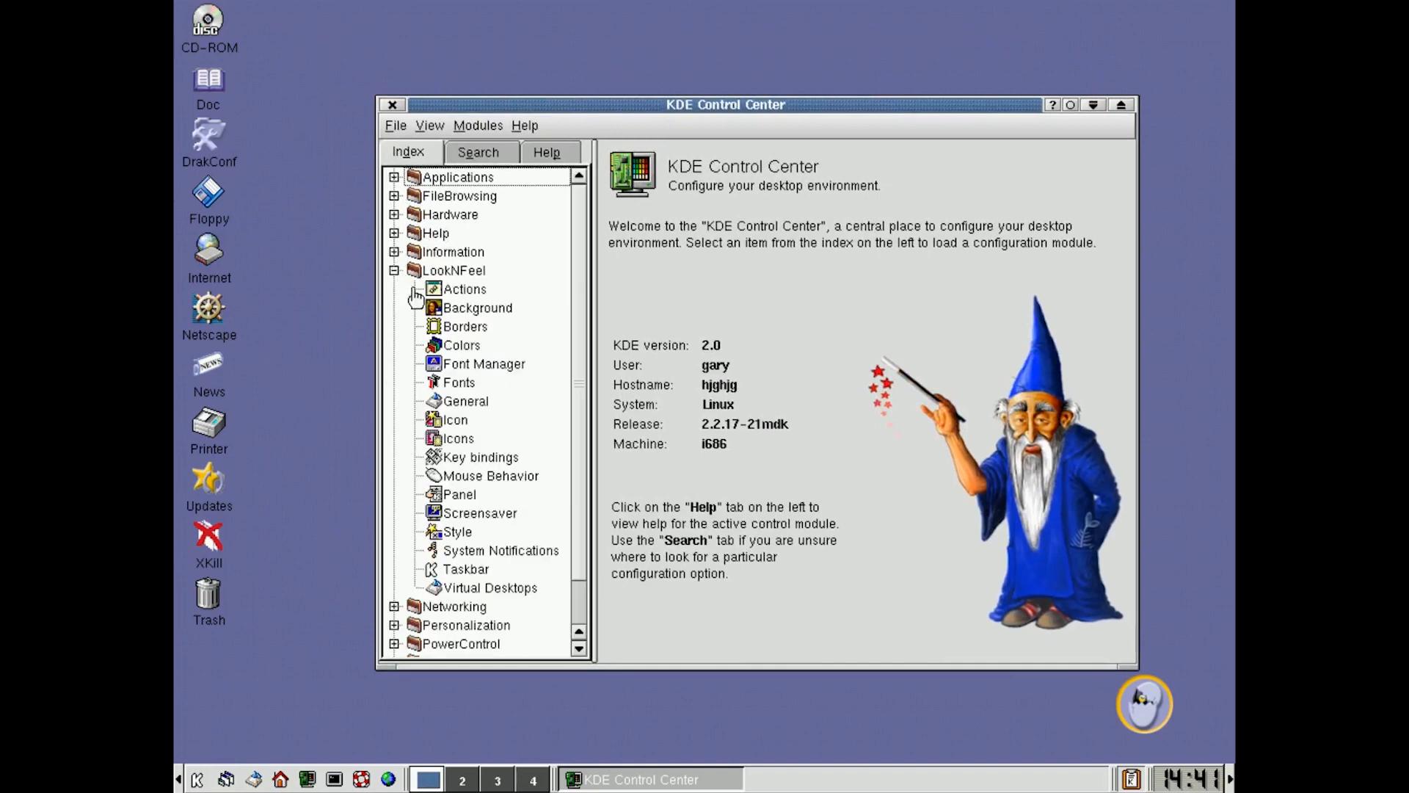
click(477, 308)
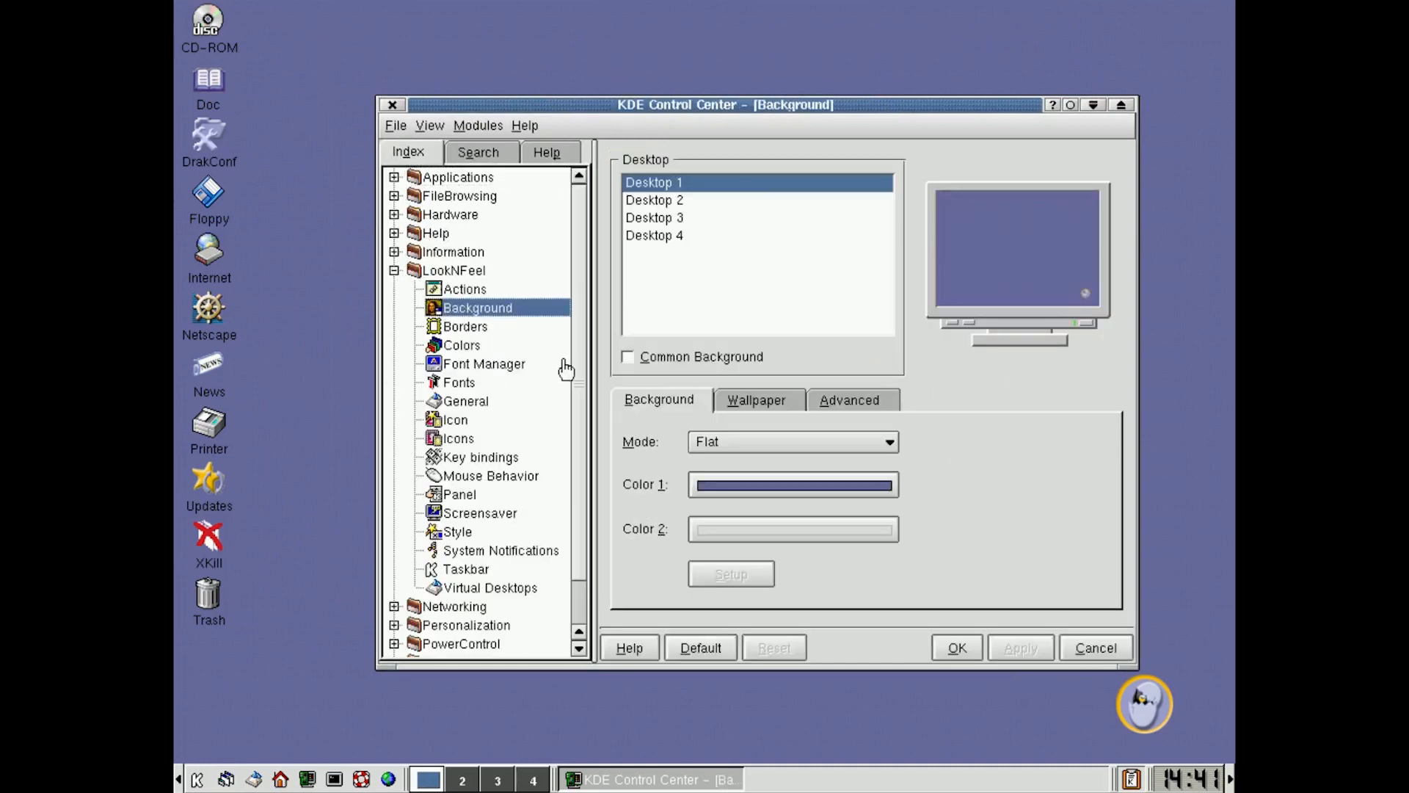
click(755, 399)
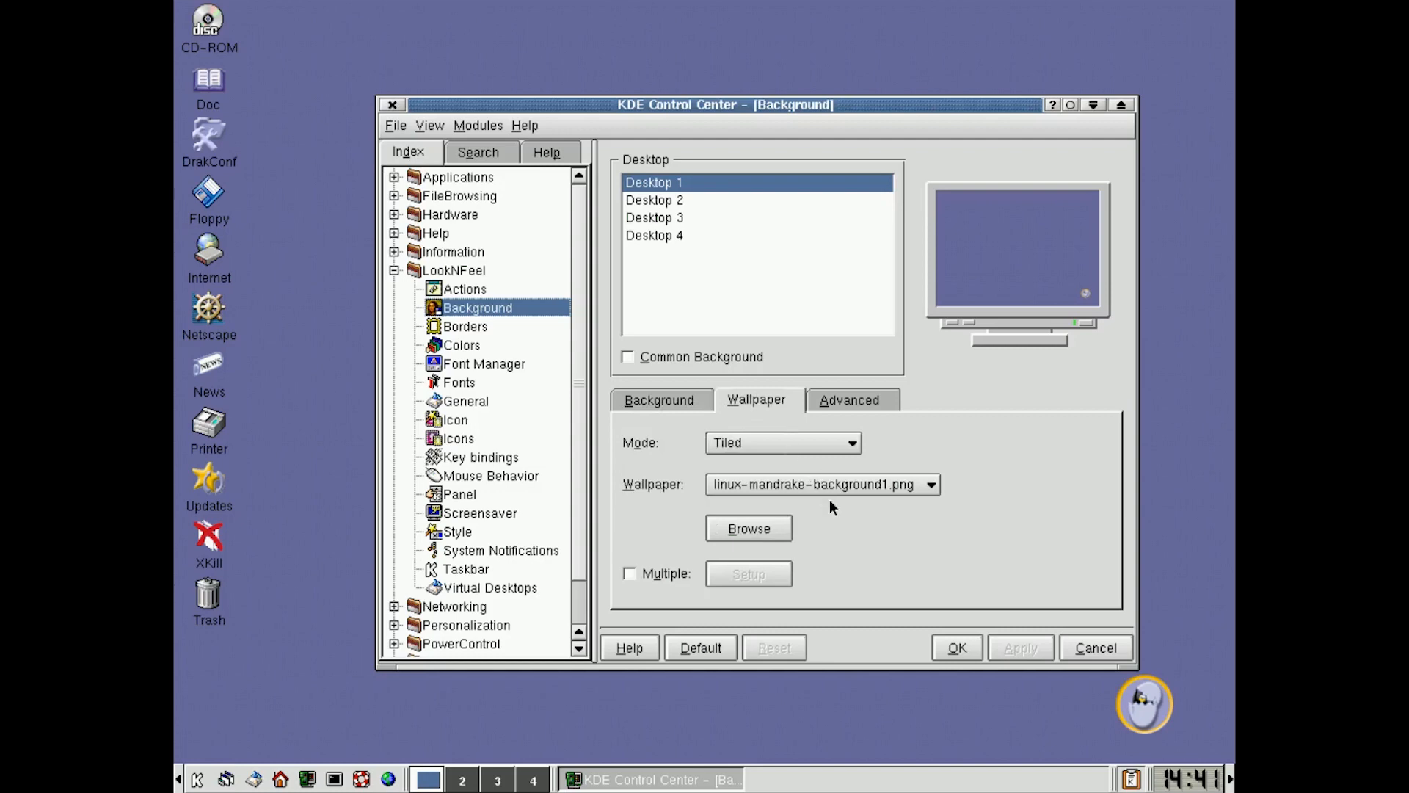
click(932, 483)
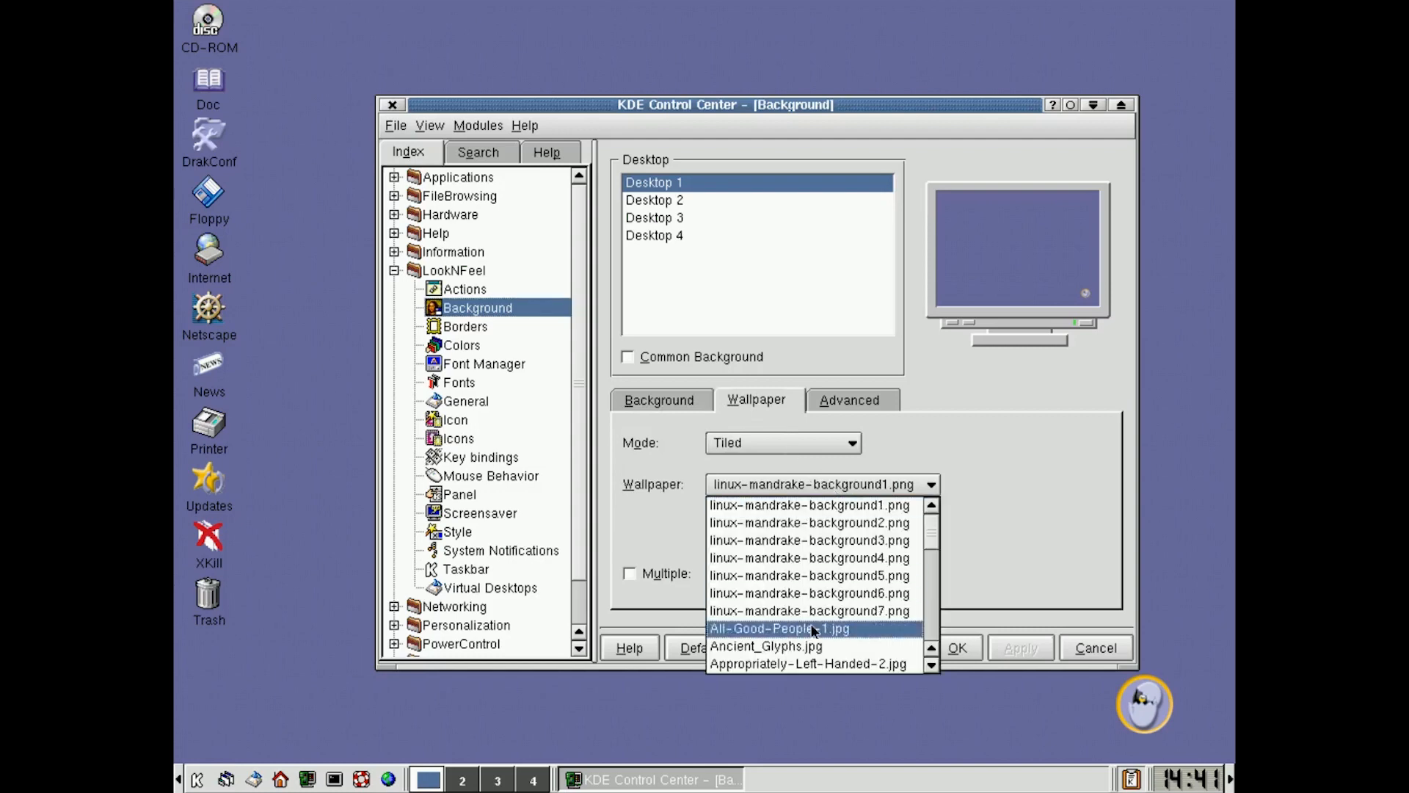
click(765, 646)
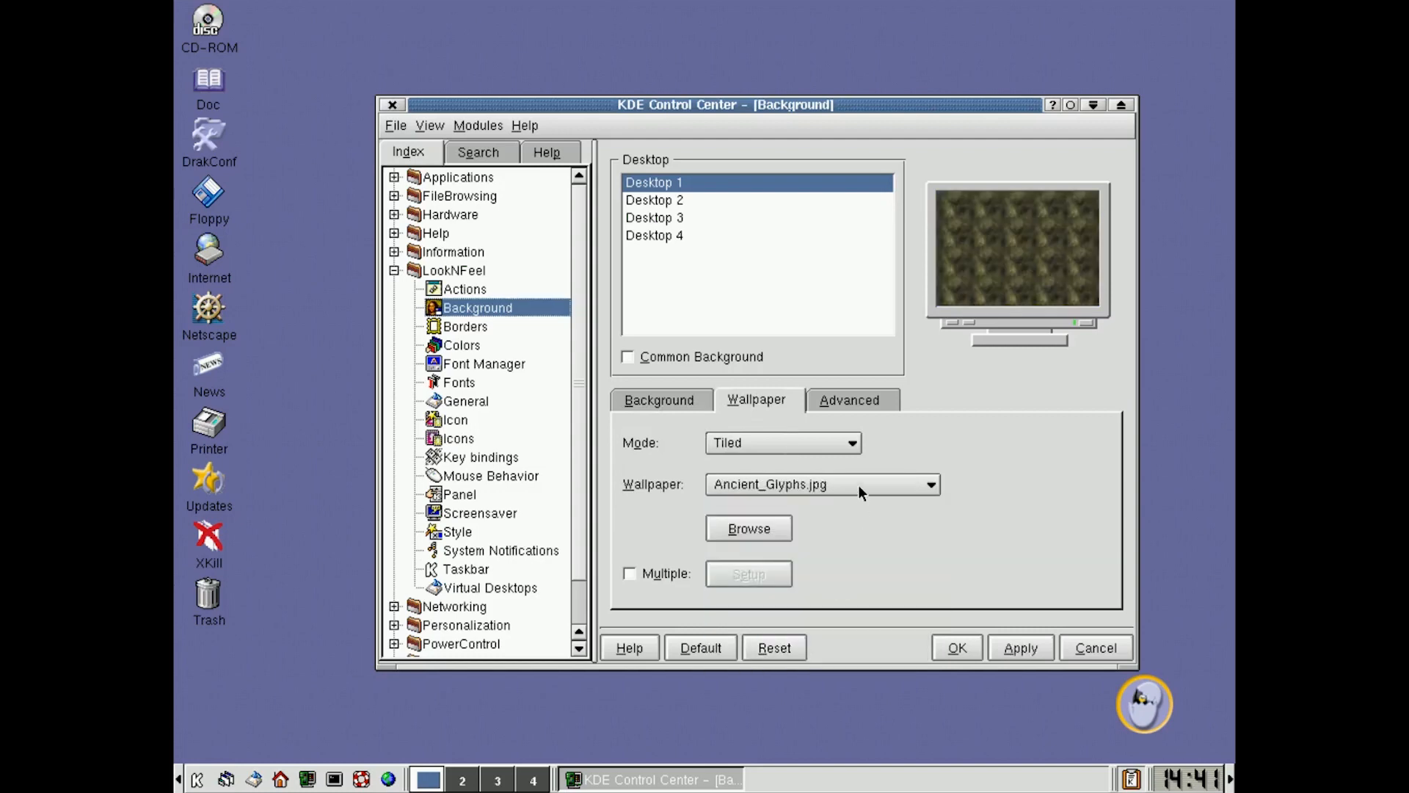
click(930, 483)
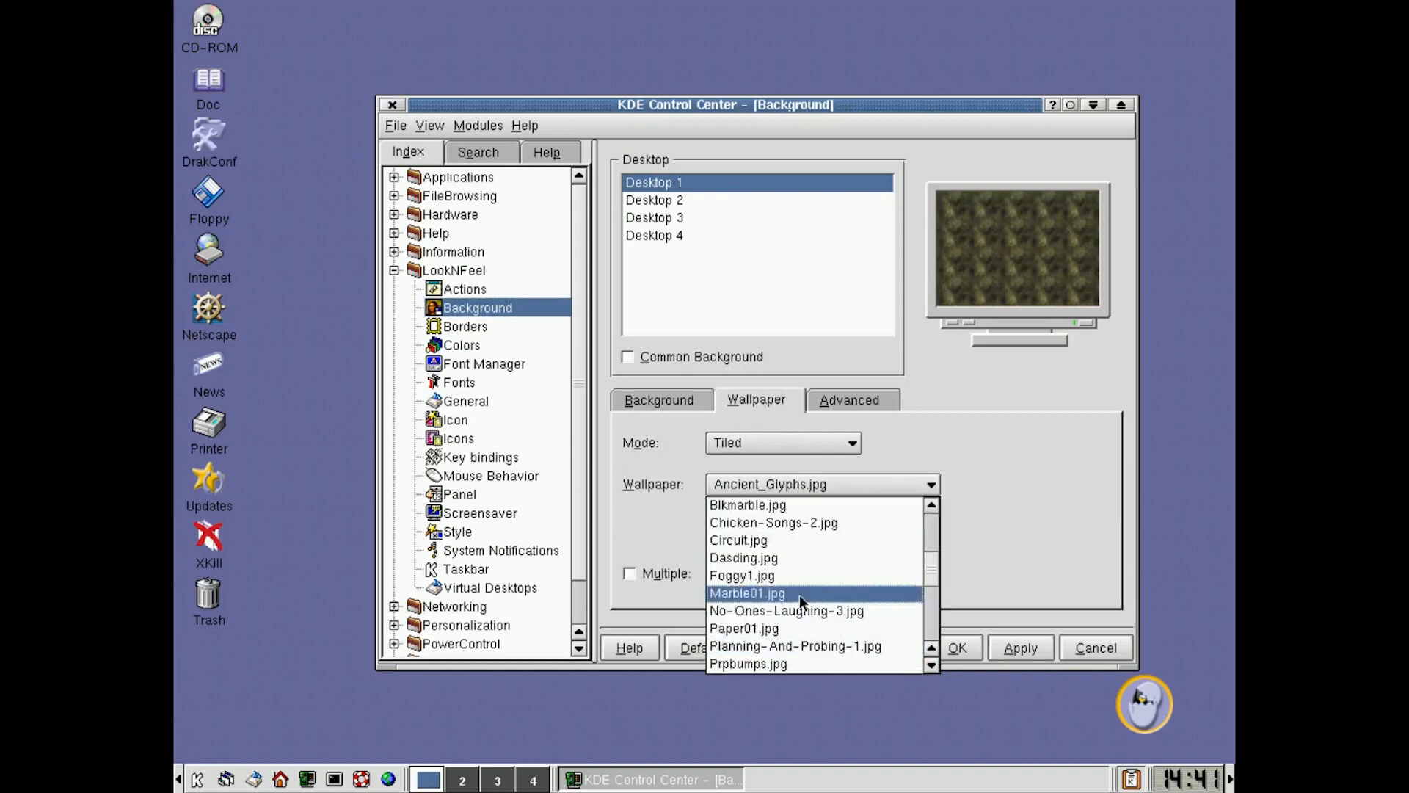
click(747, 594)
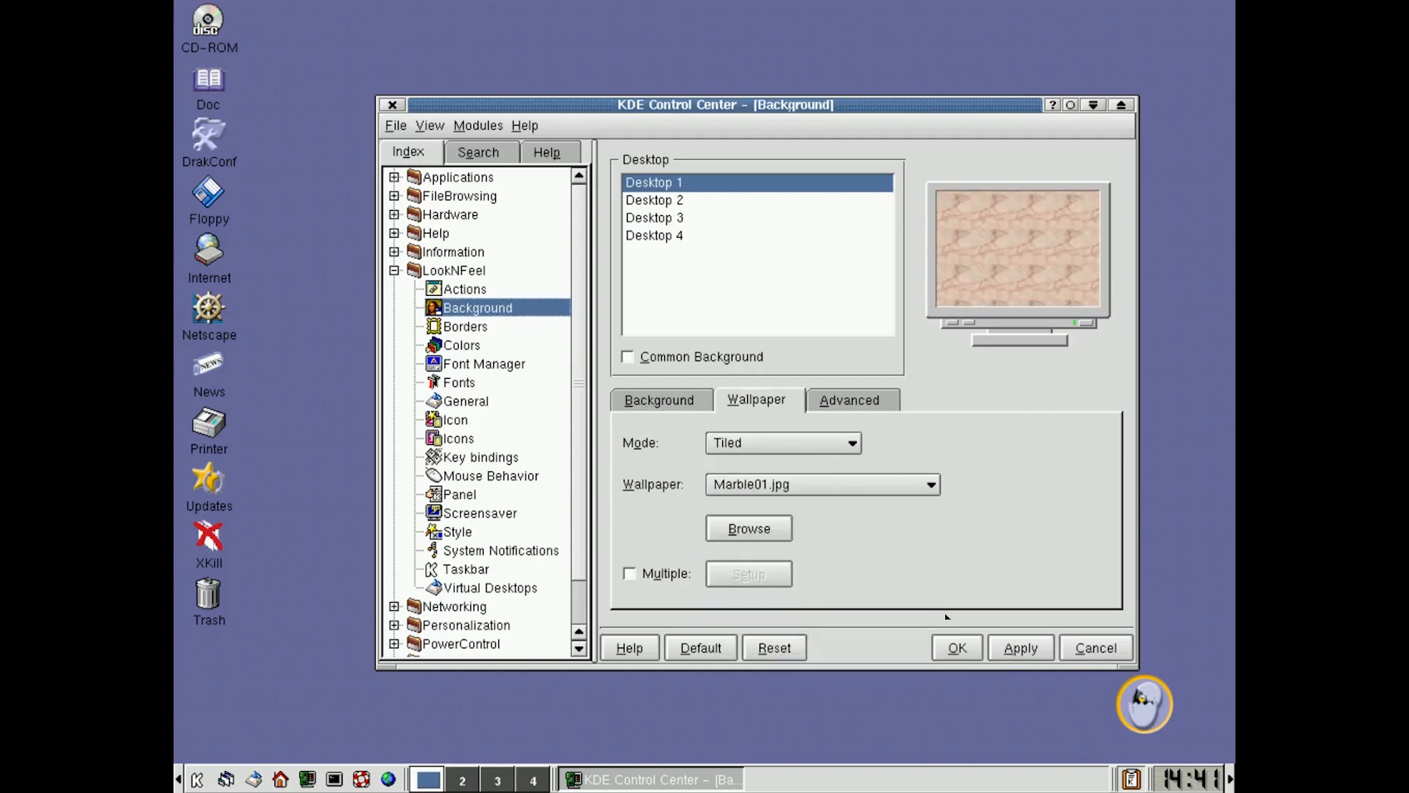
click(1020, 648)
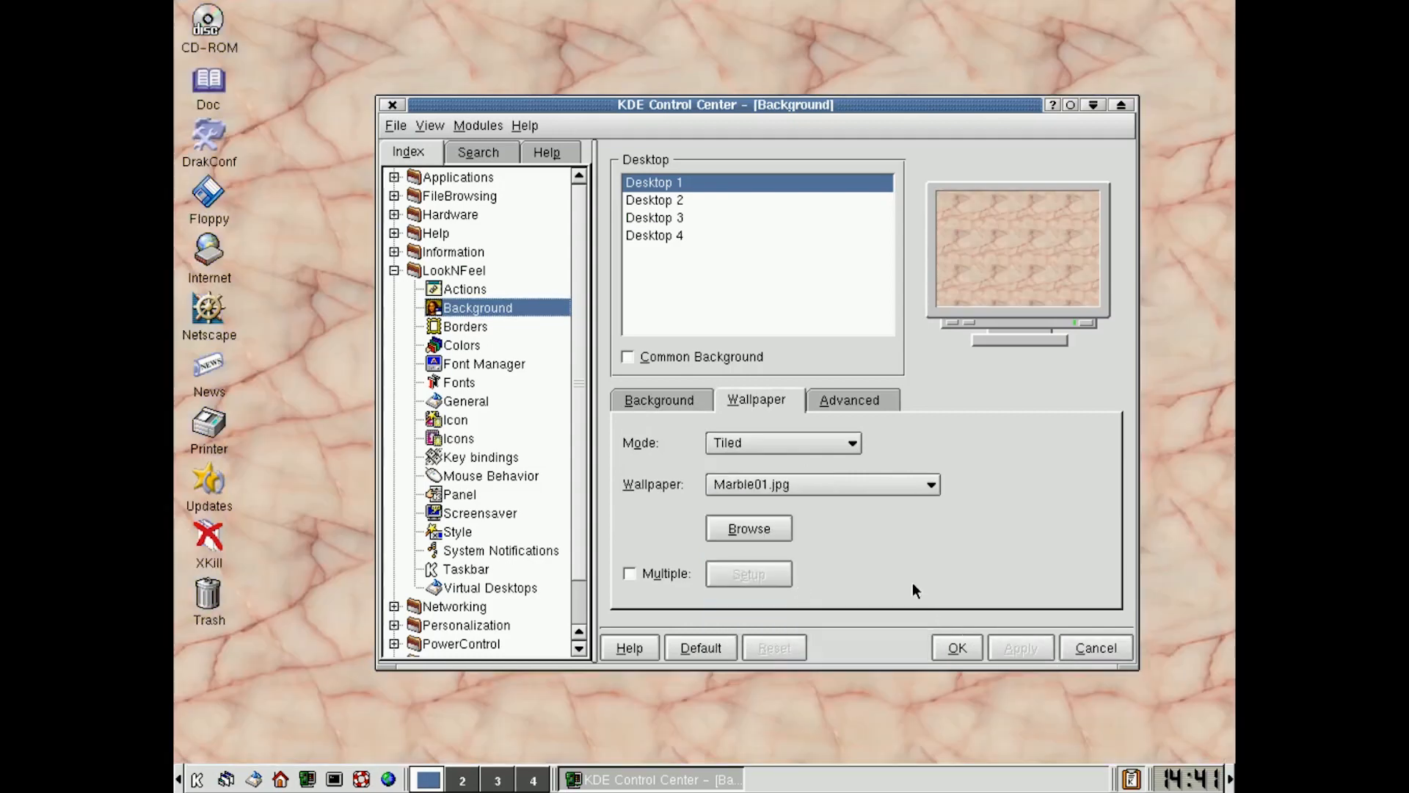
Step: Try Planning-And-Probing-1 and Won-Ton-Soup-3, then apply linux-mandrake-background1.png
click(930, 484)
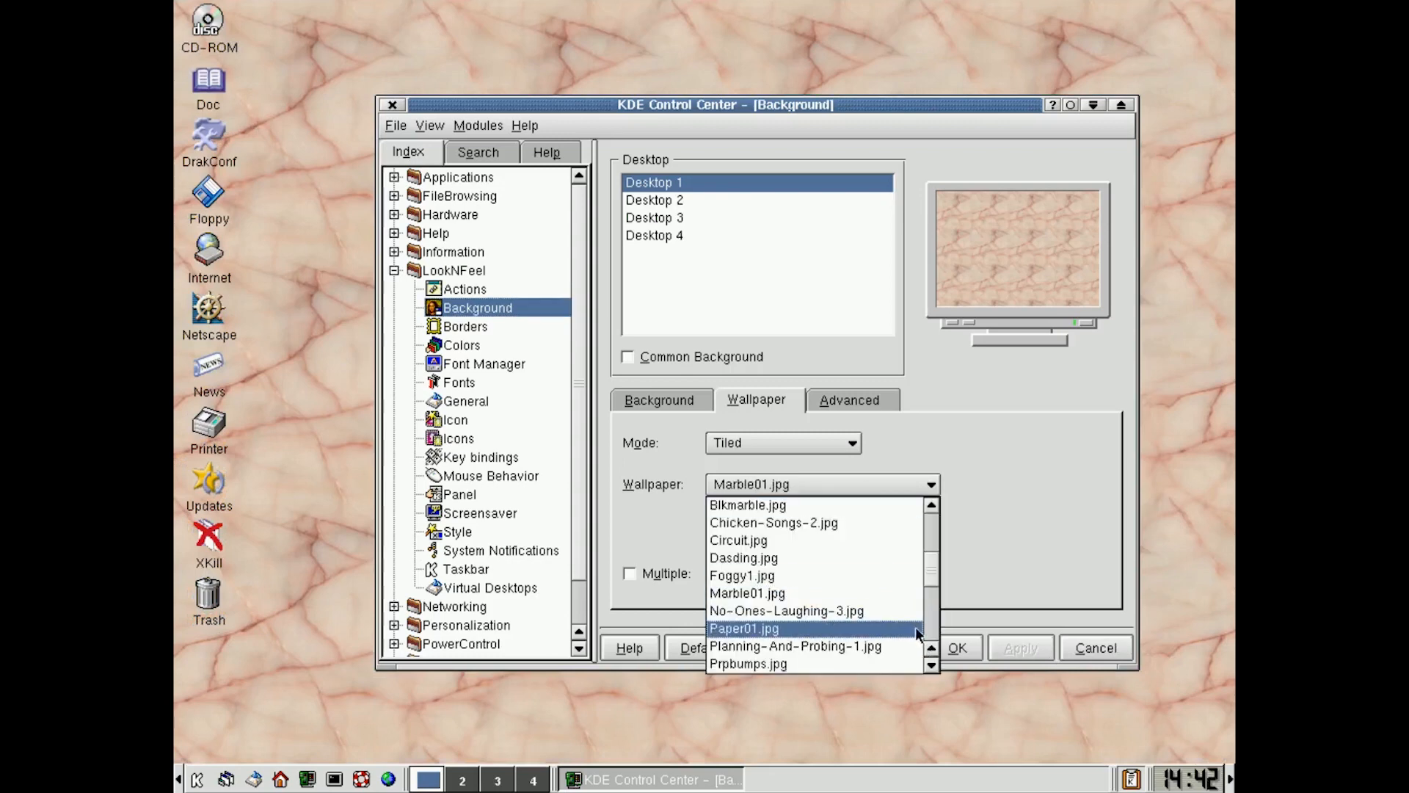
click(794, 645)
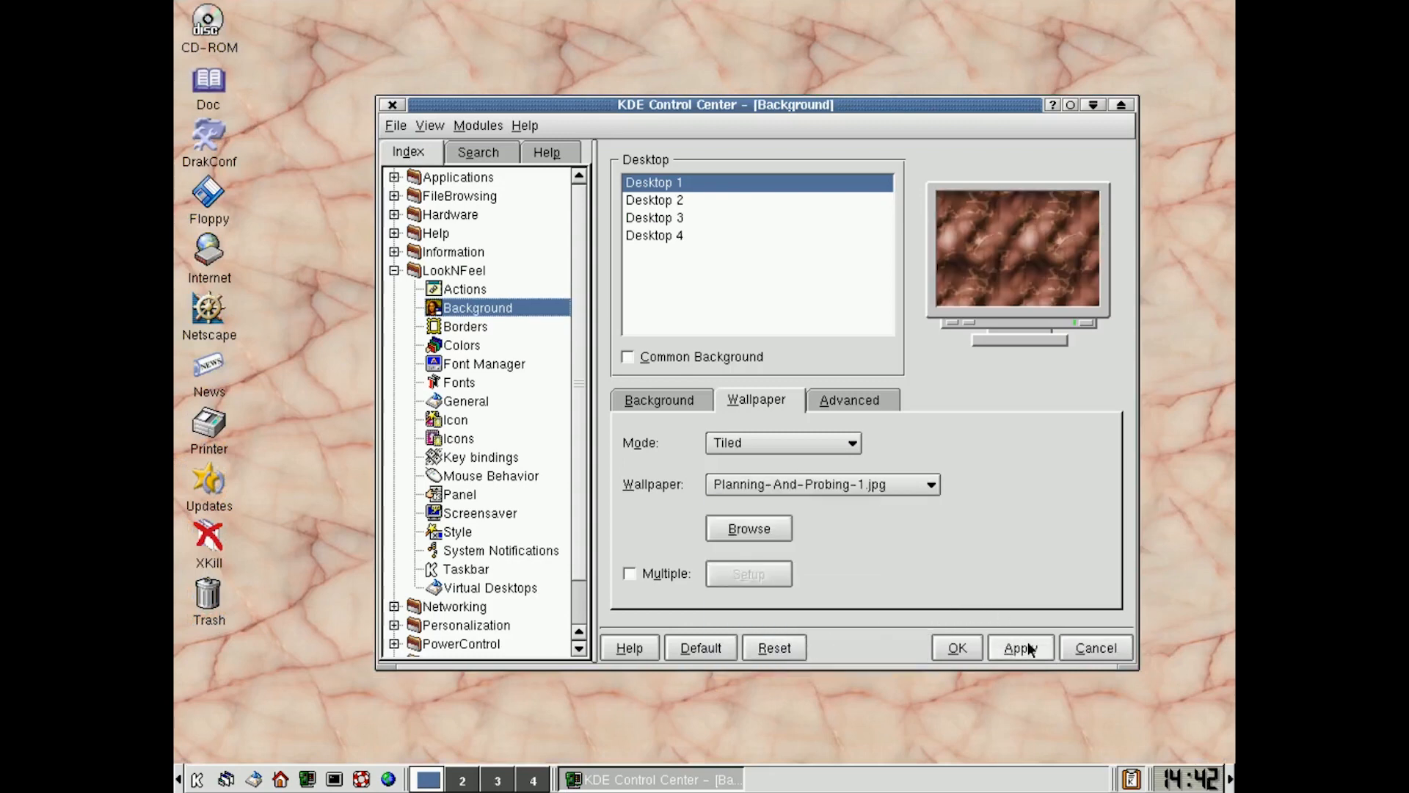
click(930, 484)
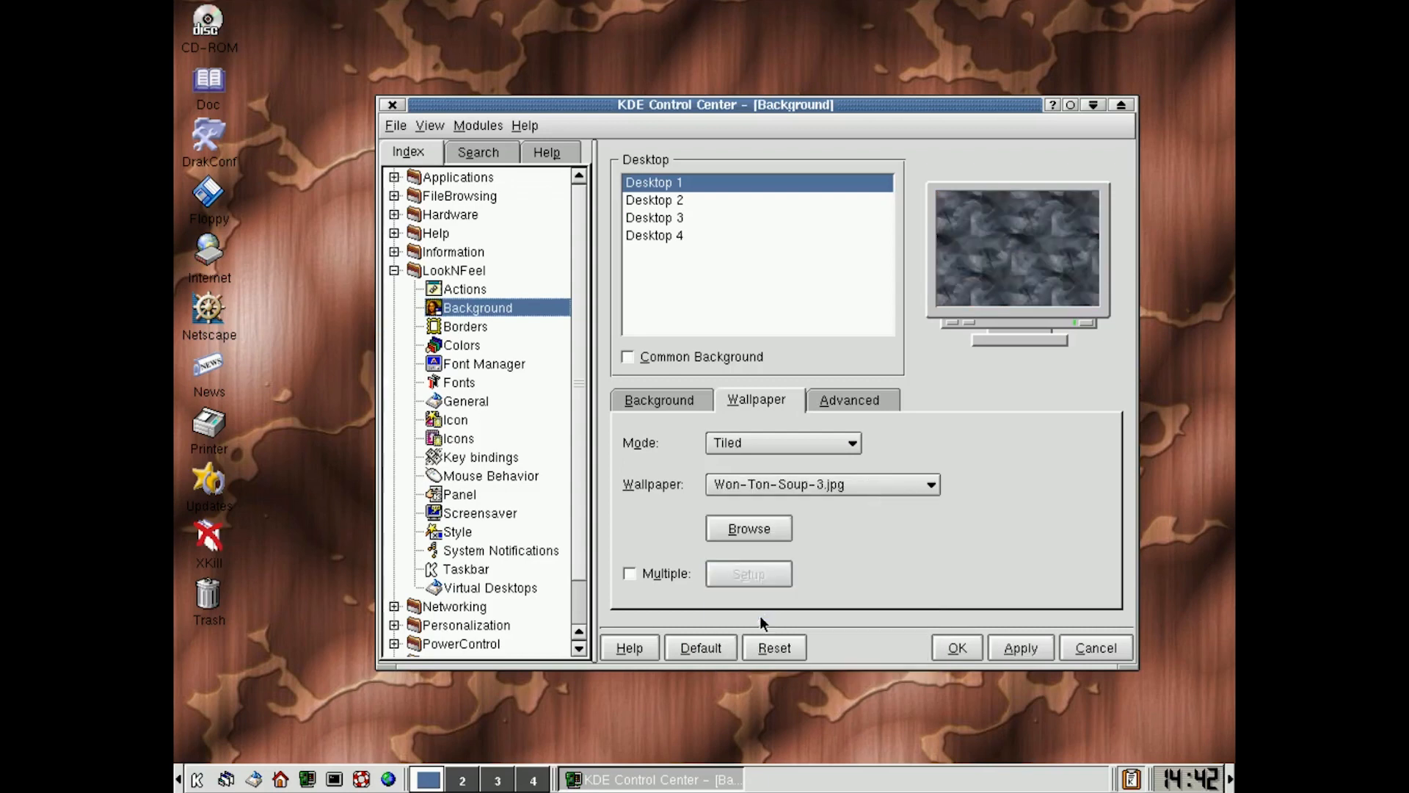
click(1021, 647)
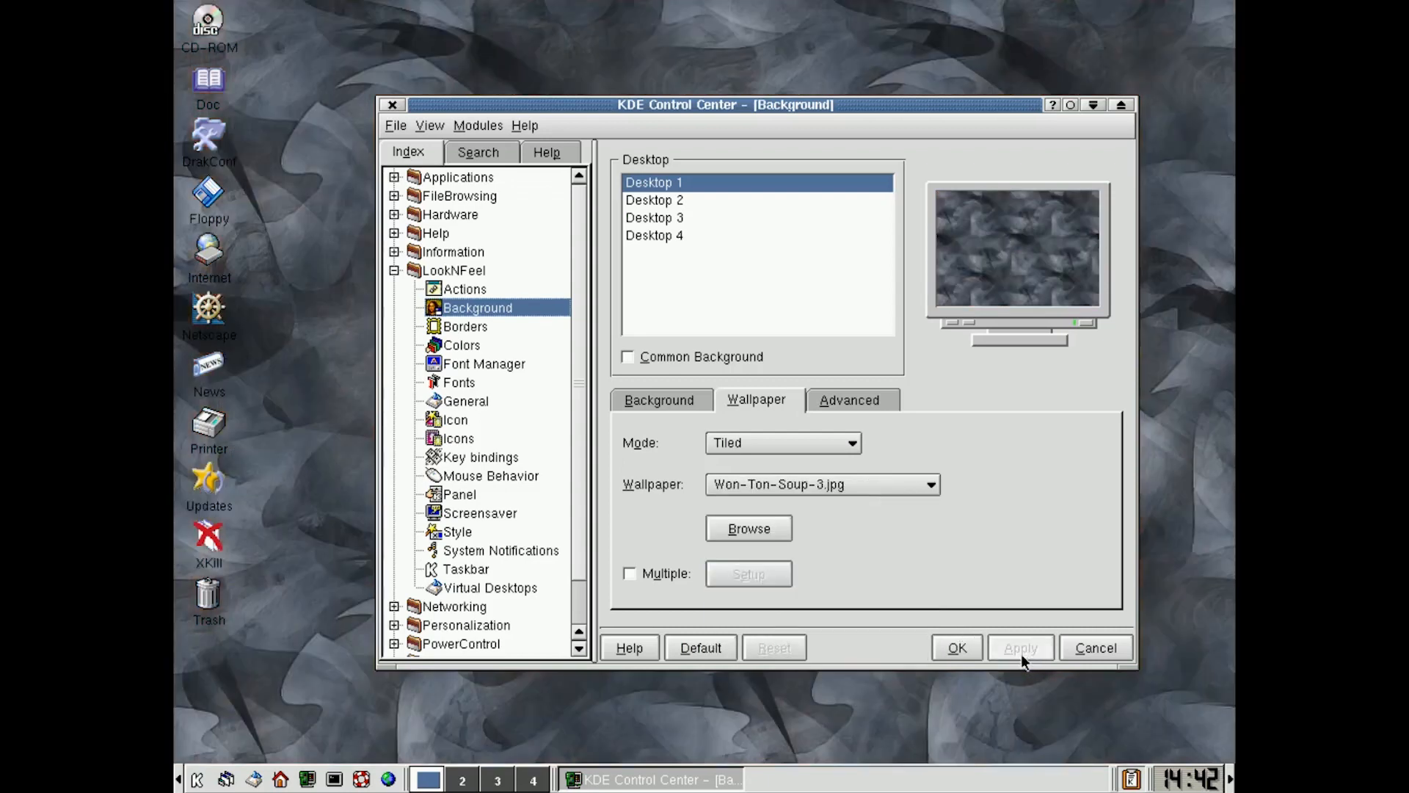
click(930, 484)
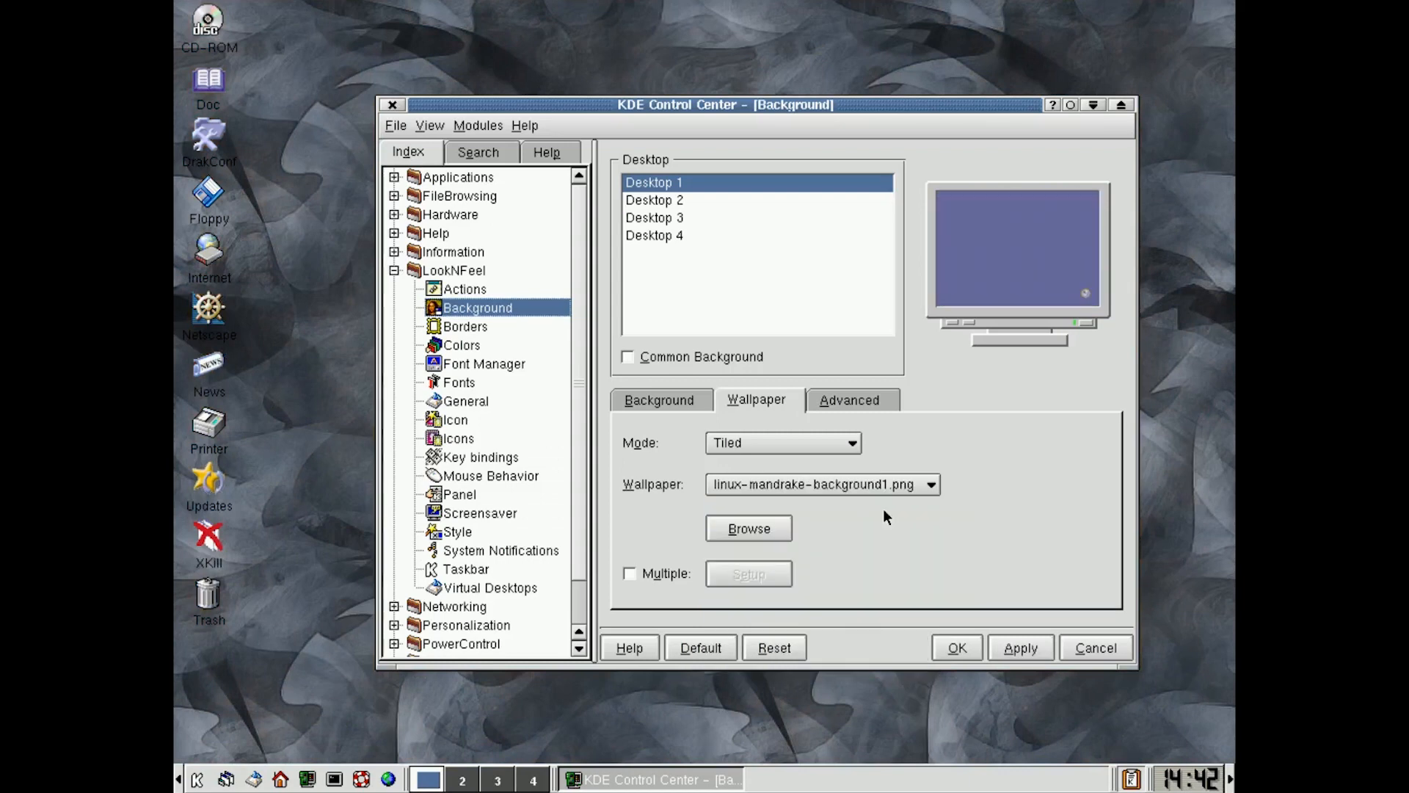
click(1020, 647)
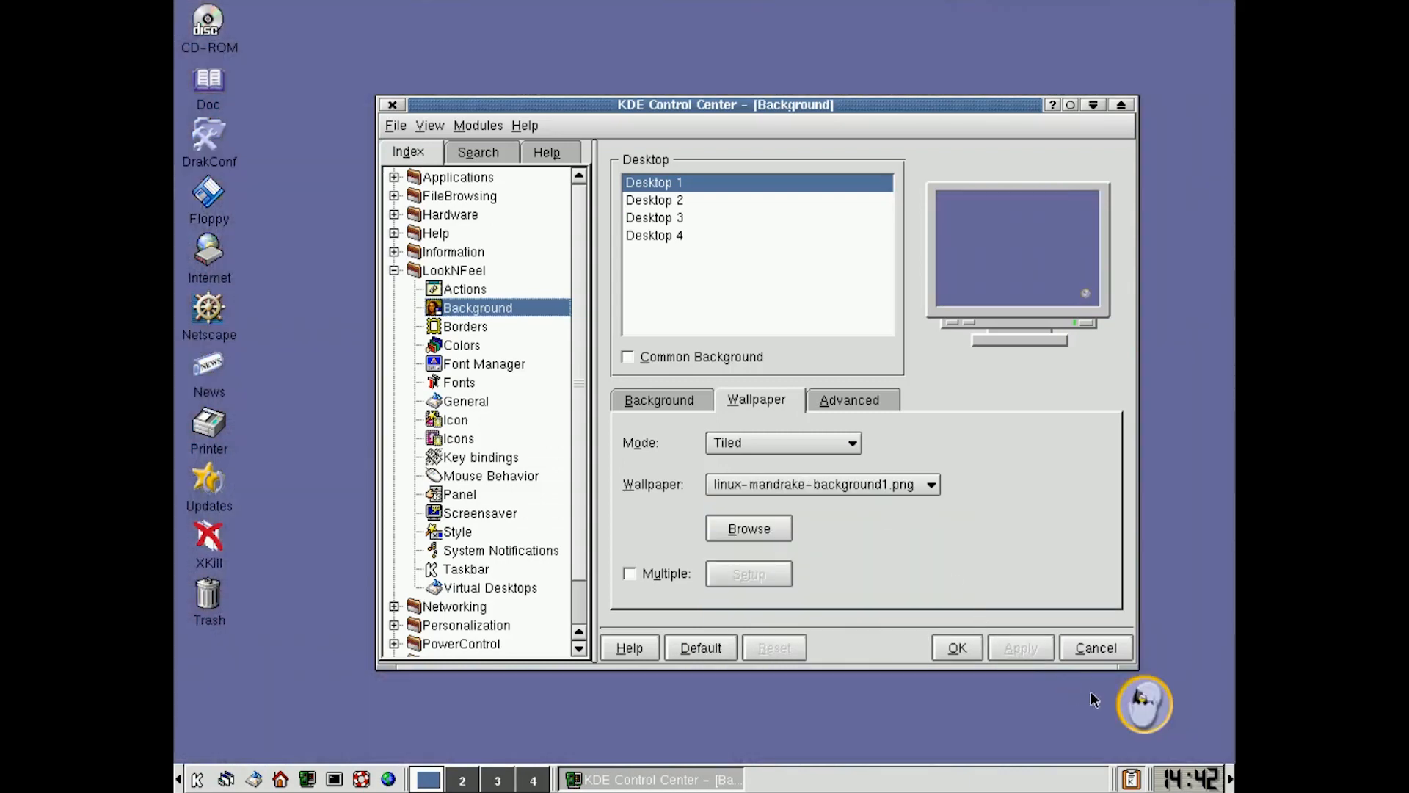
mouse_move(612, 549)
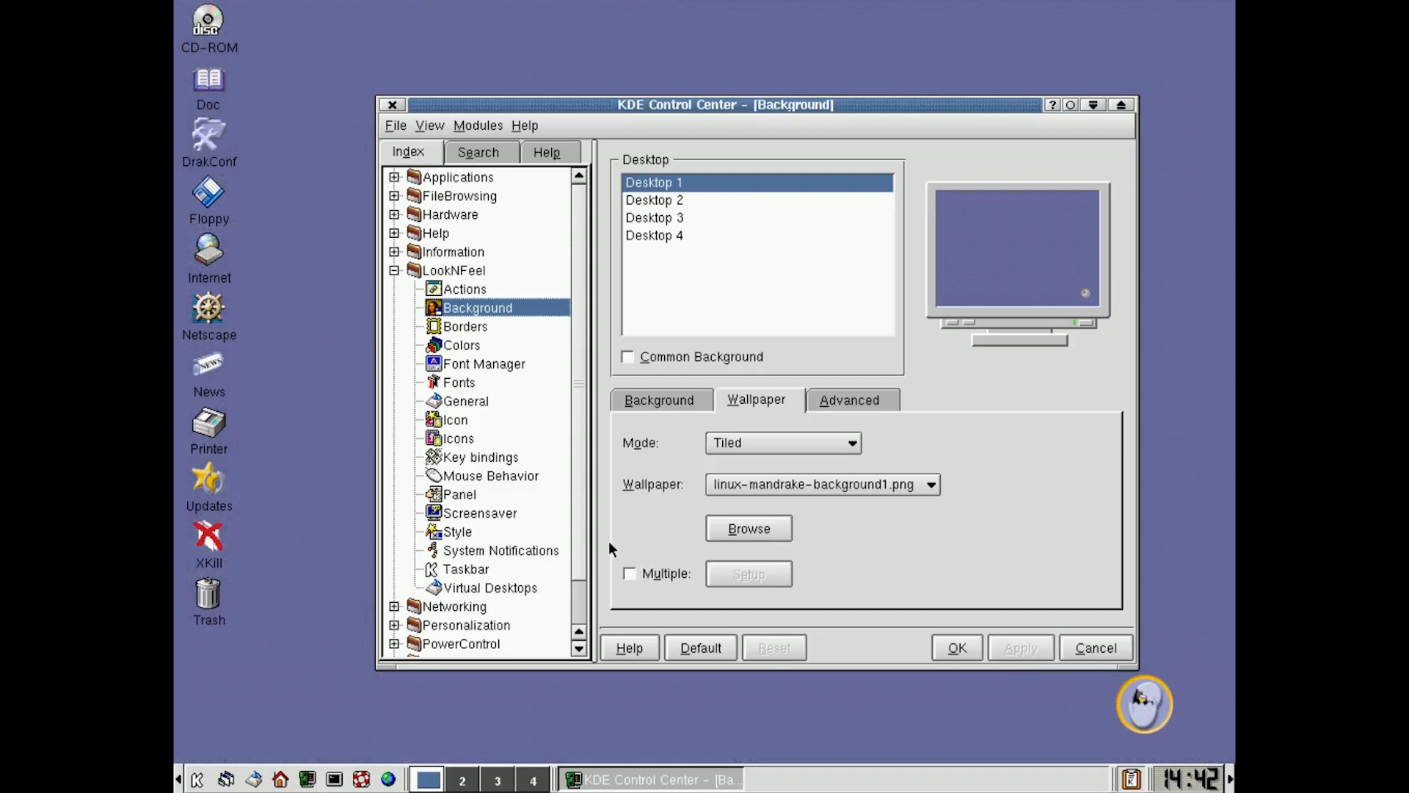
mouse_move(522, 604)
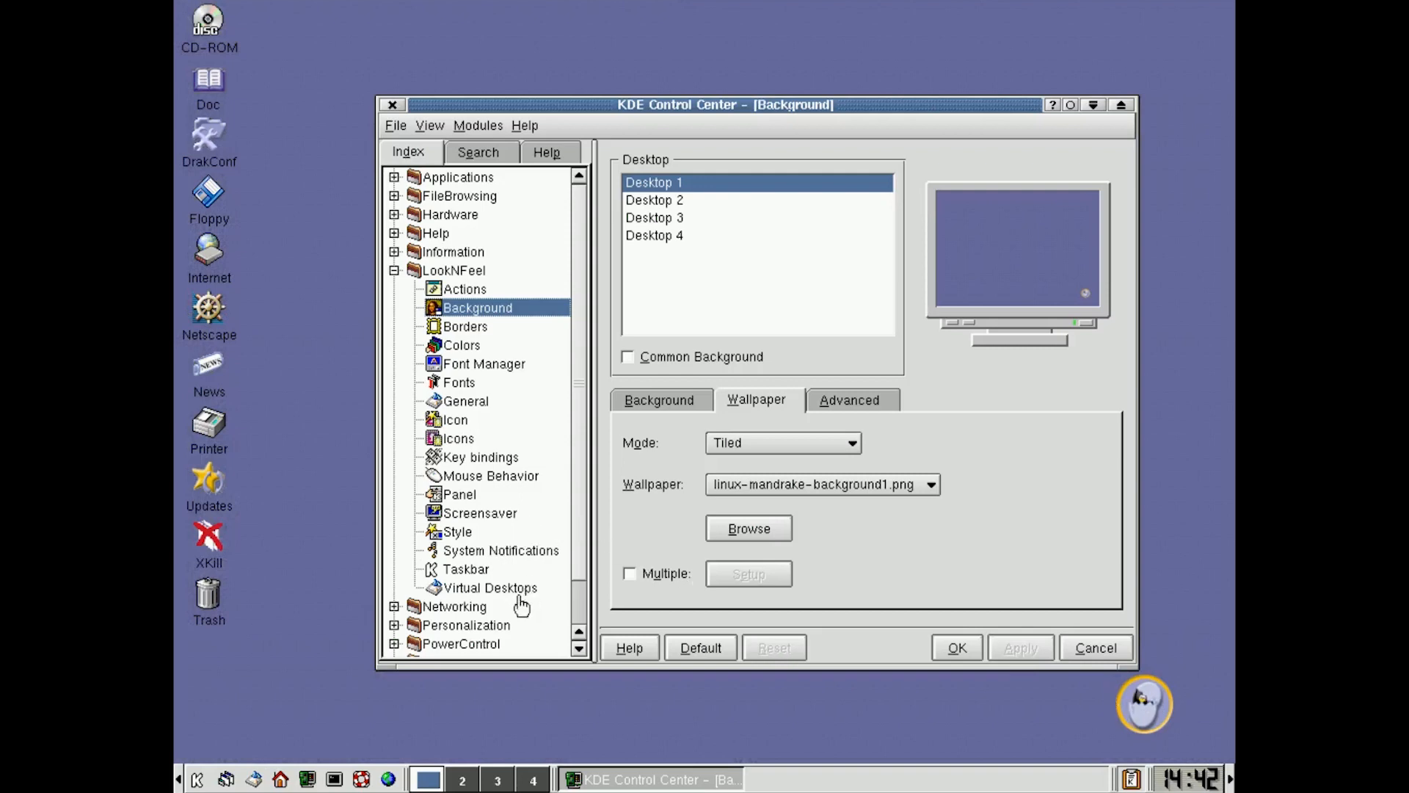
mouse_move(517, 555)
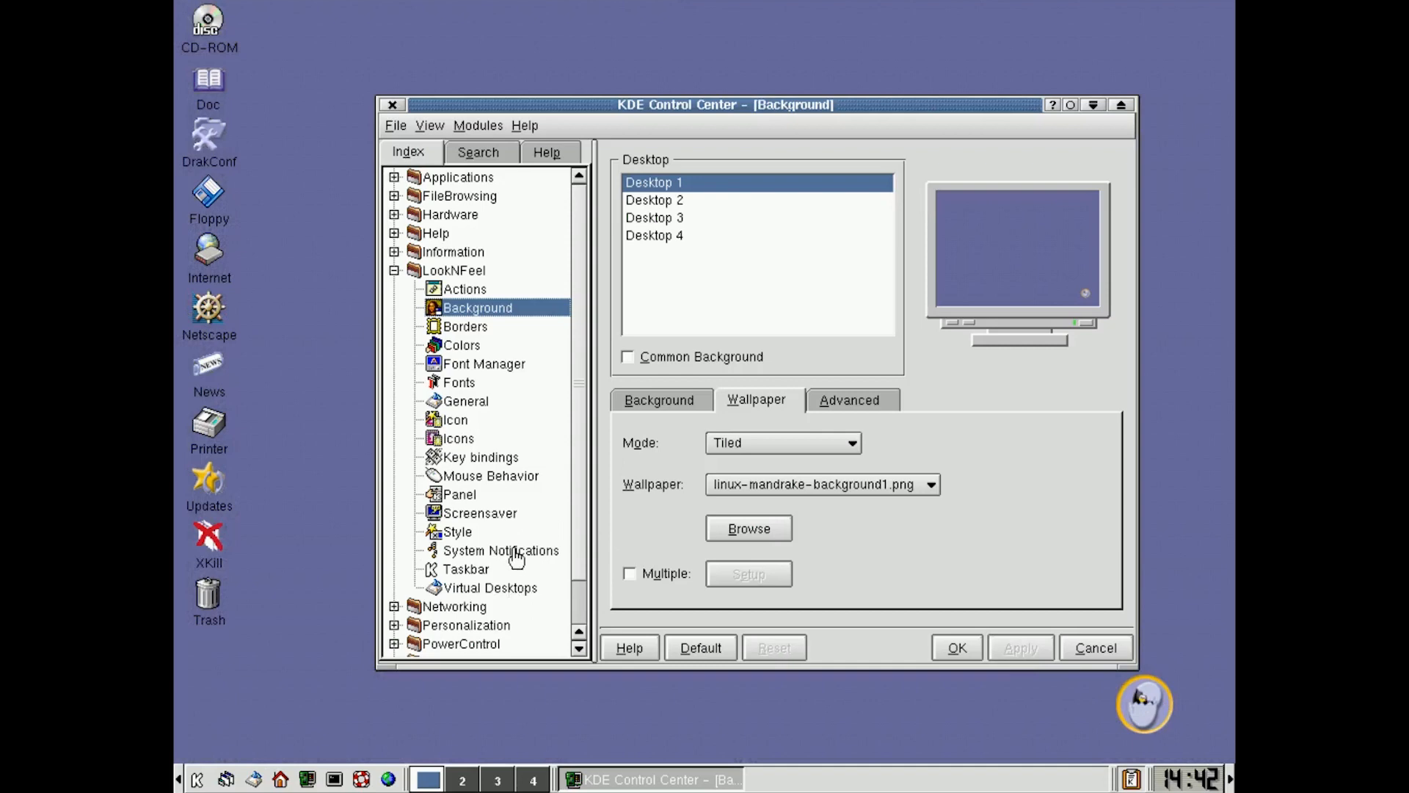
mouse_move(475, 524)
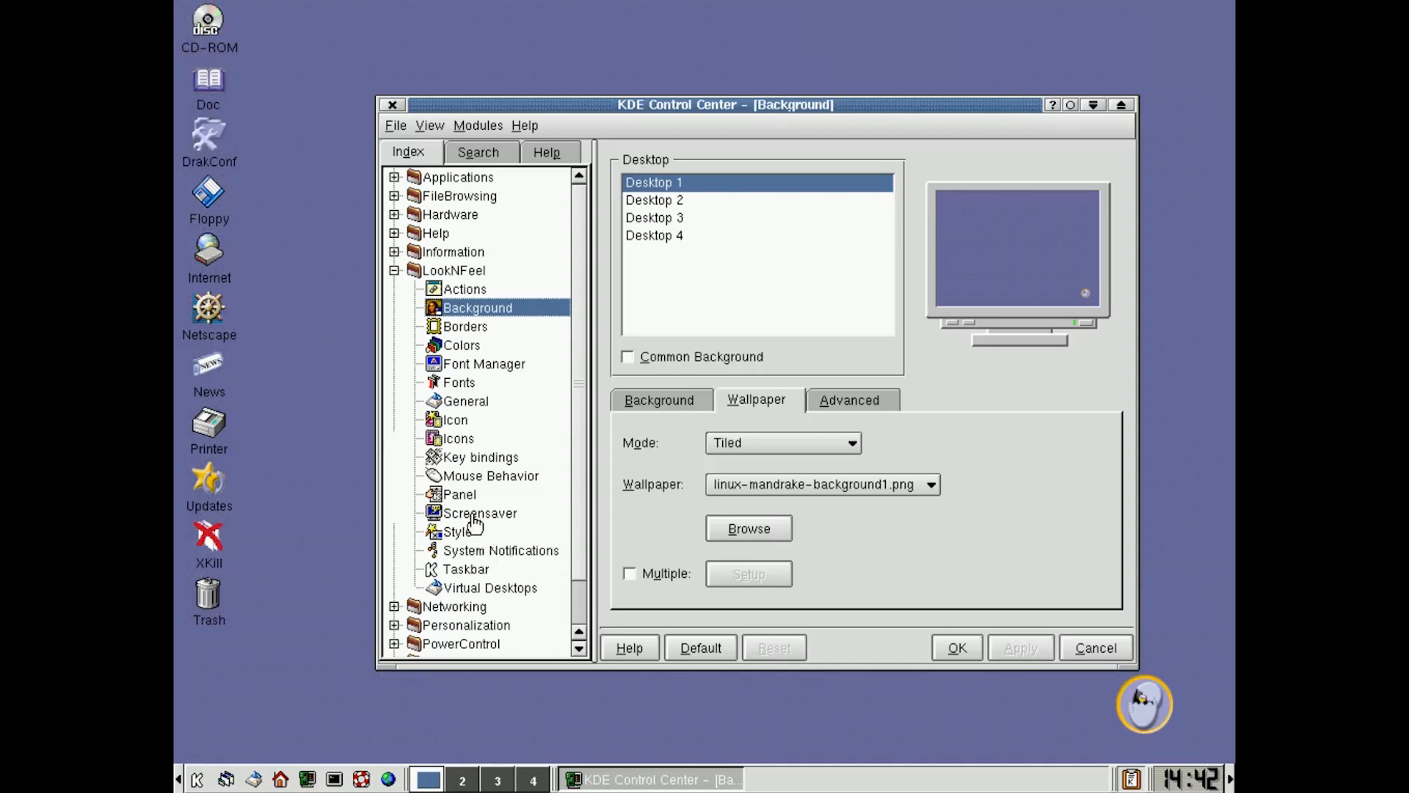
Step: Enable the screensaver, then preview the KPipes and KSwarm savers with Test
click(479, 512)
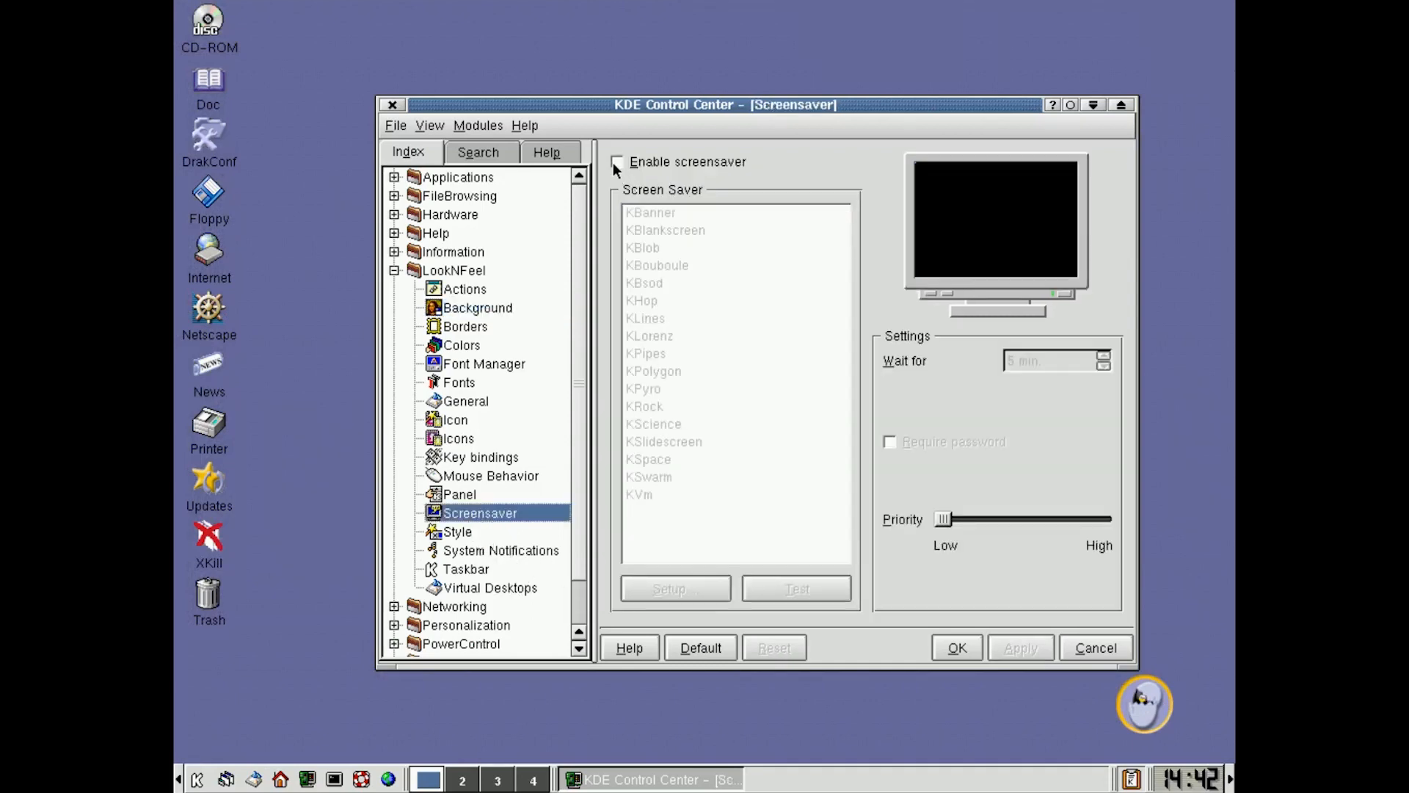
click(618, 161)
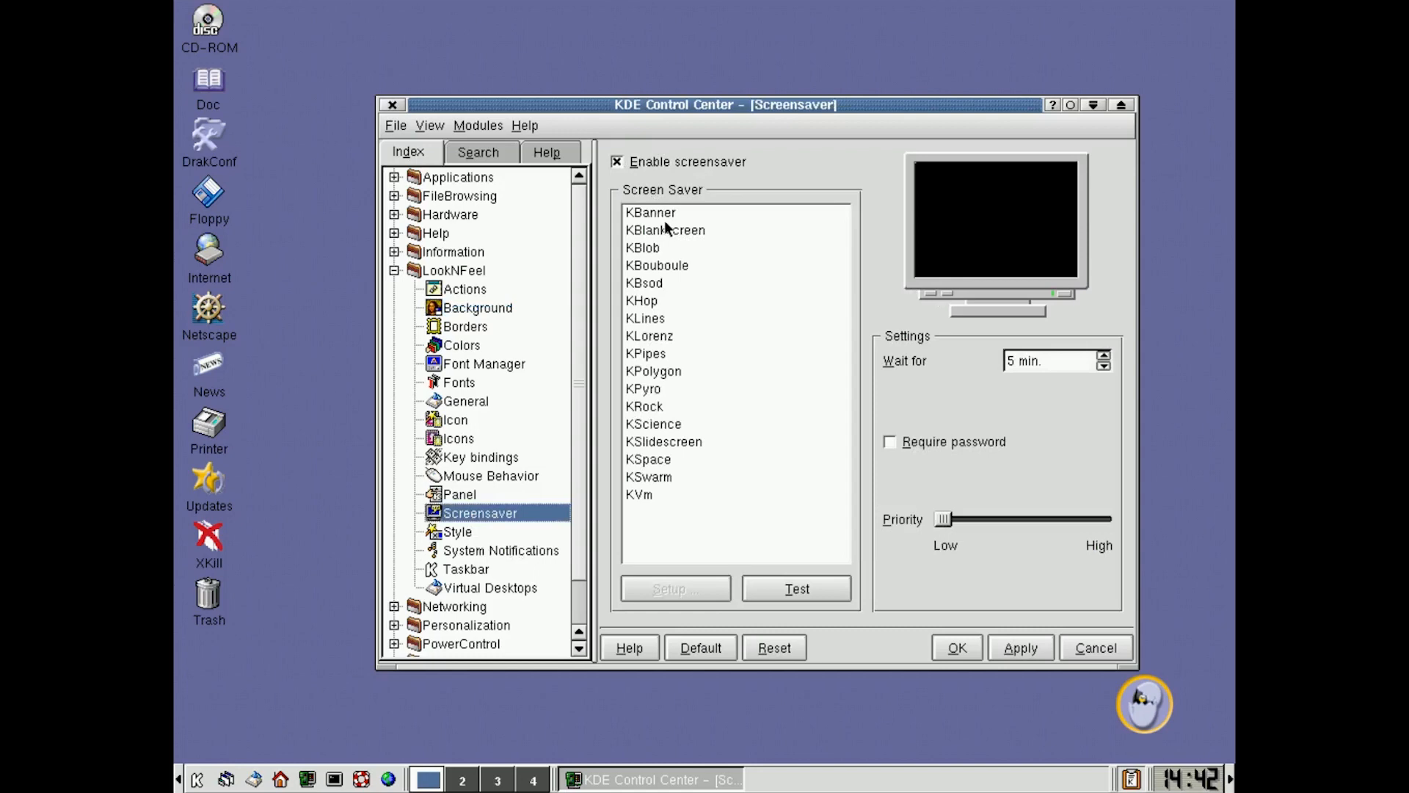
mouse_move(661, 287)
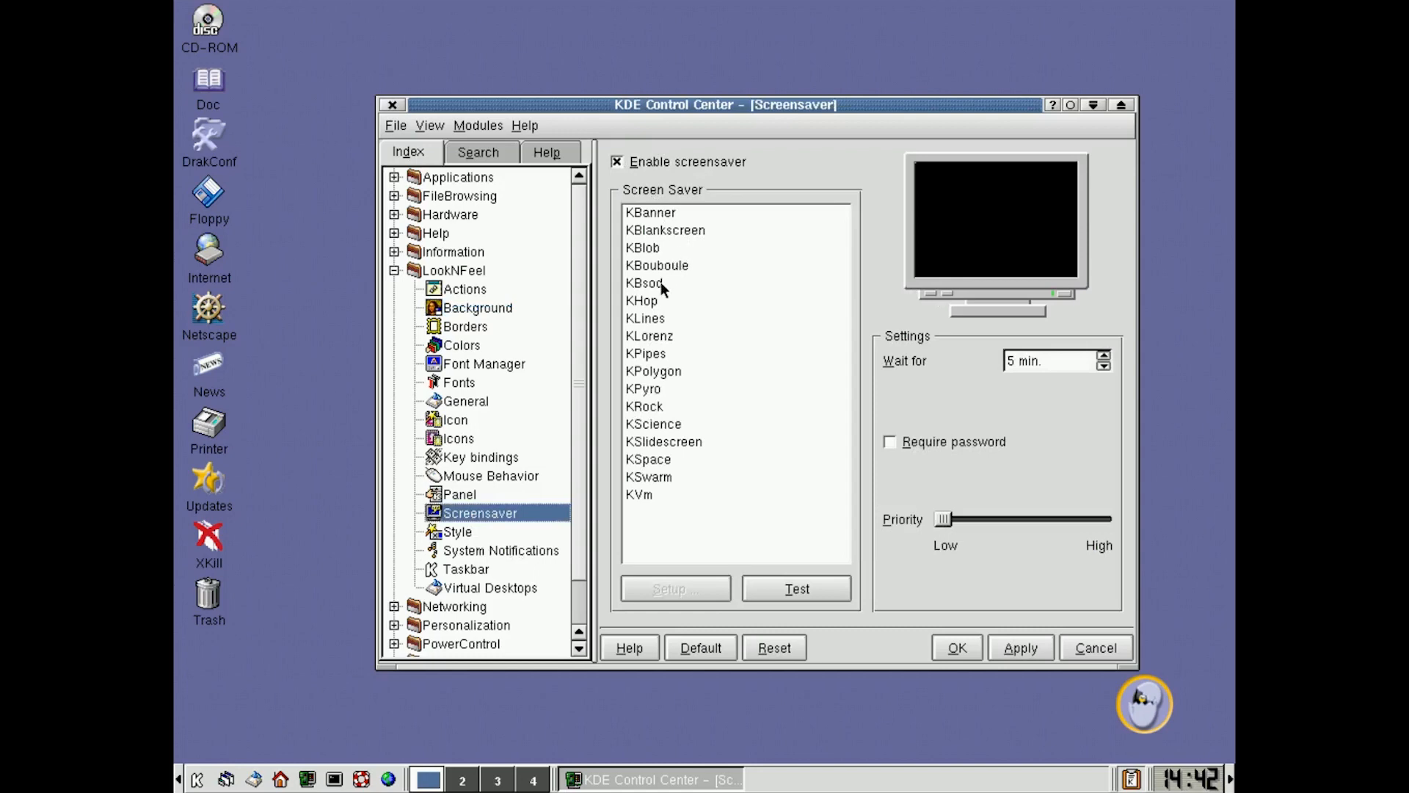
click(645, 353)
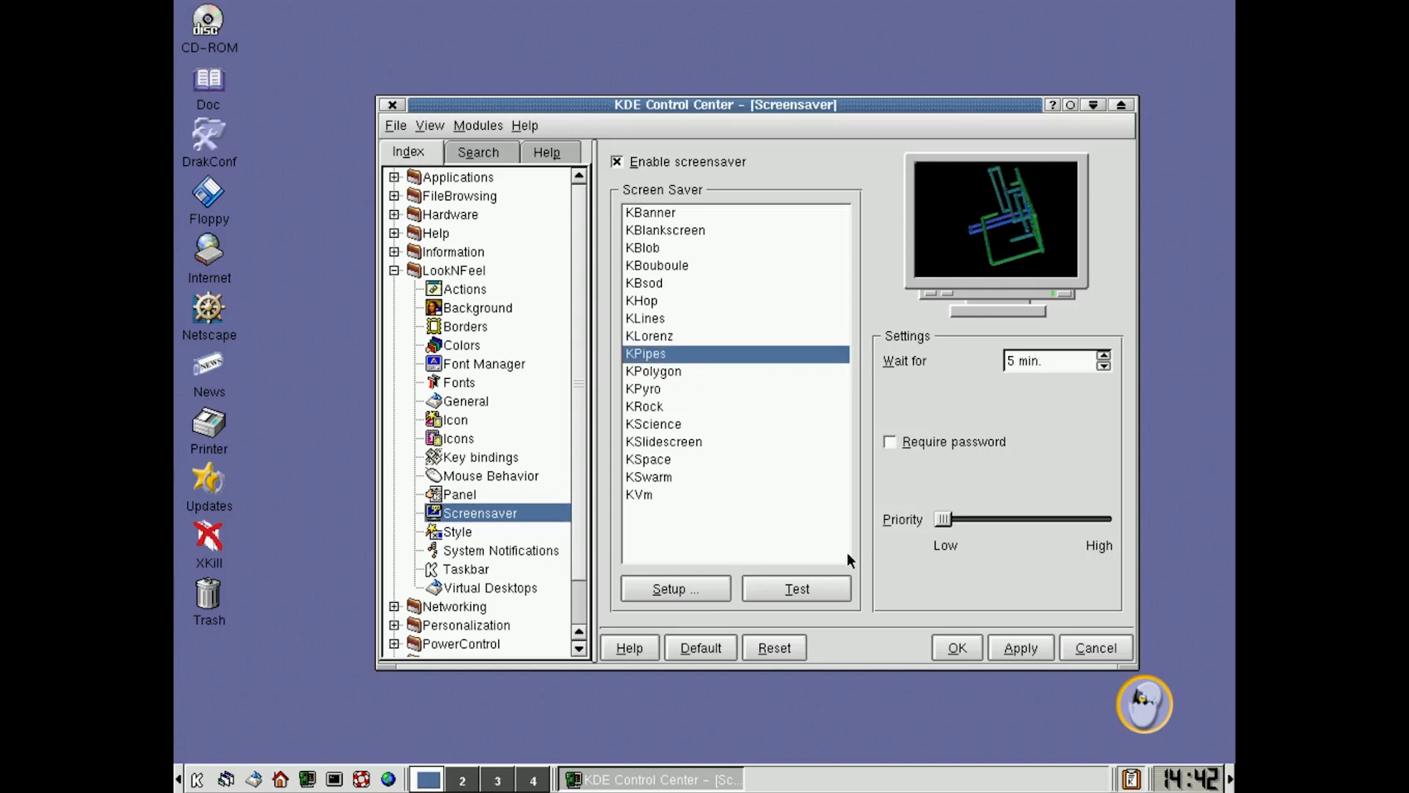
click(795, 588)
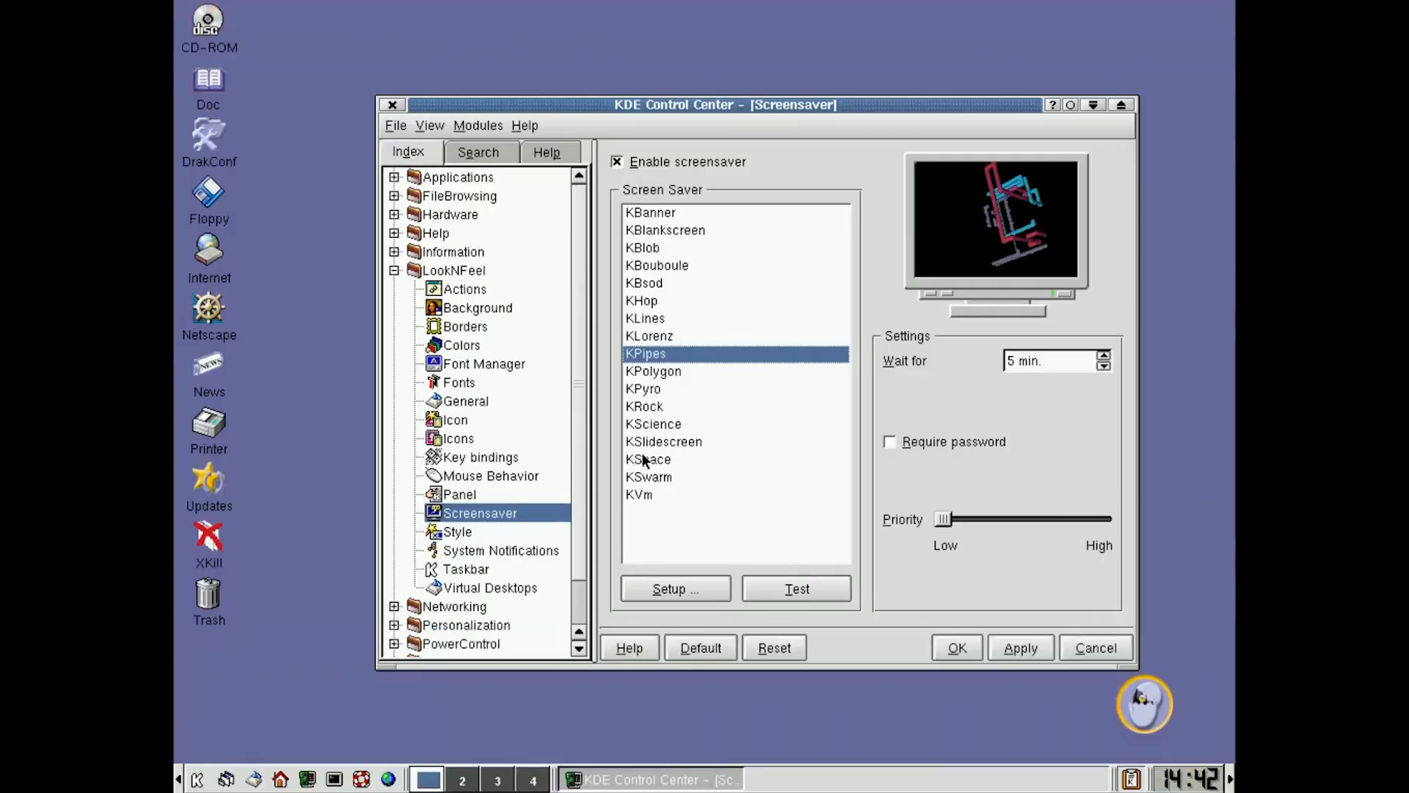
click(649, 476)
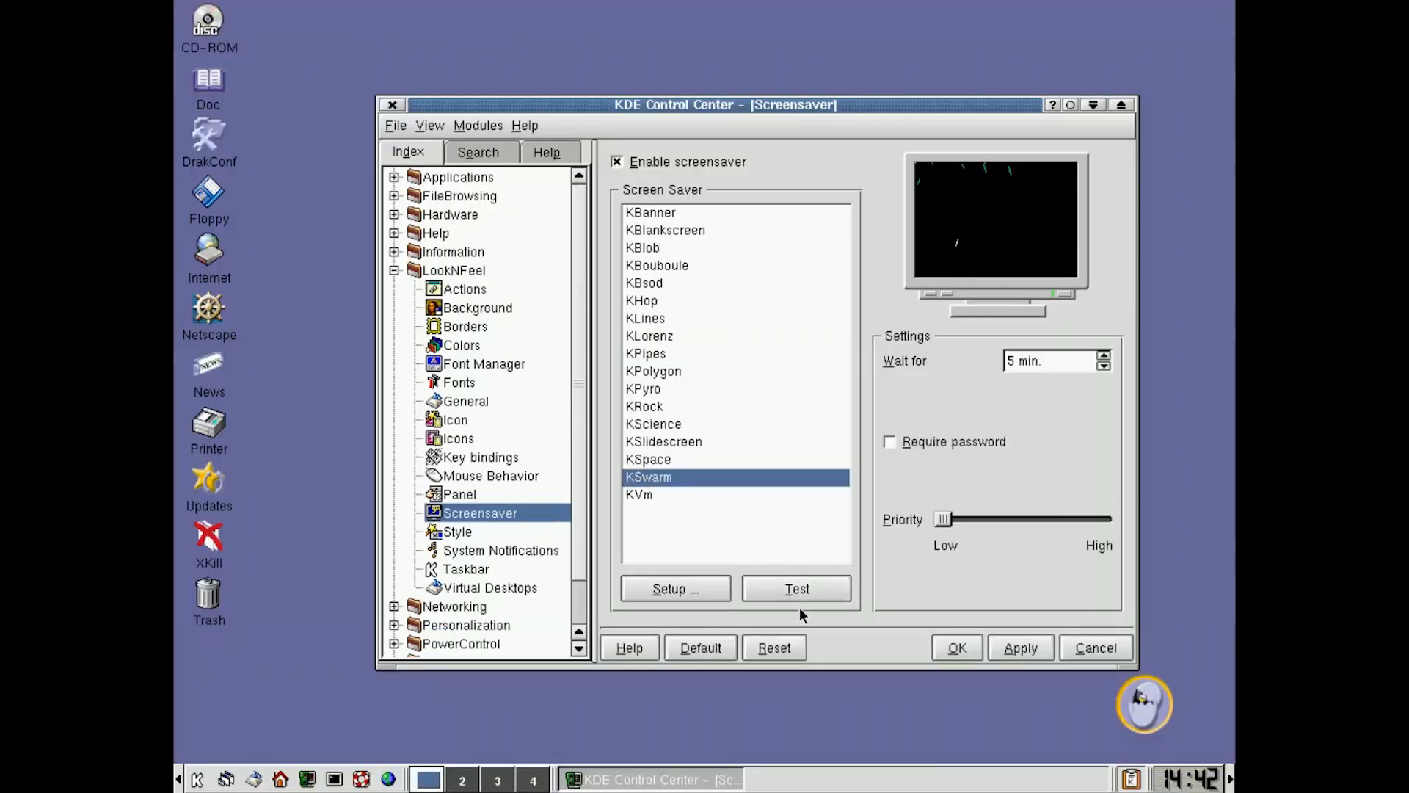
click(1095, 648)
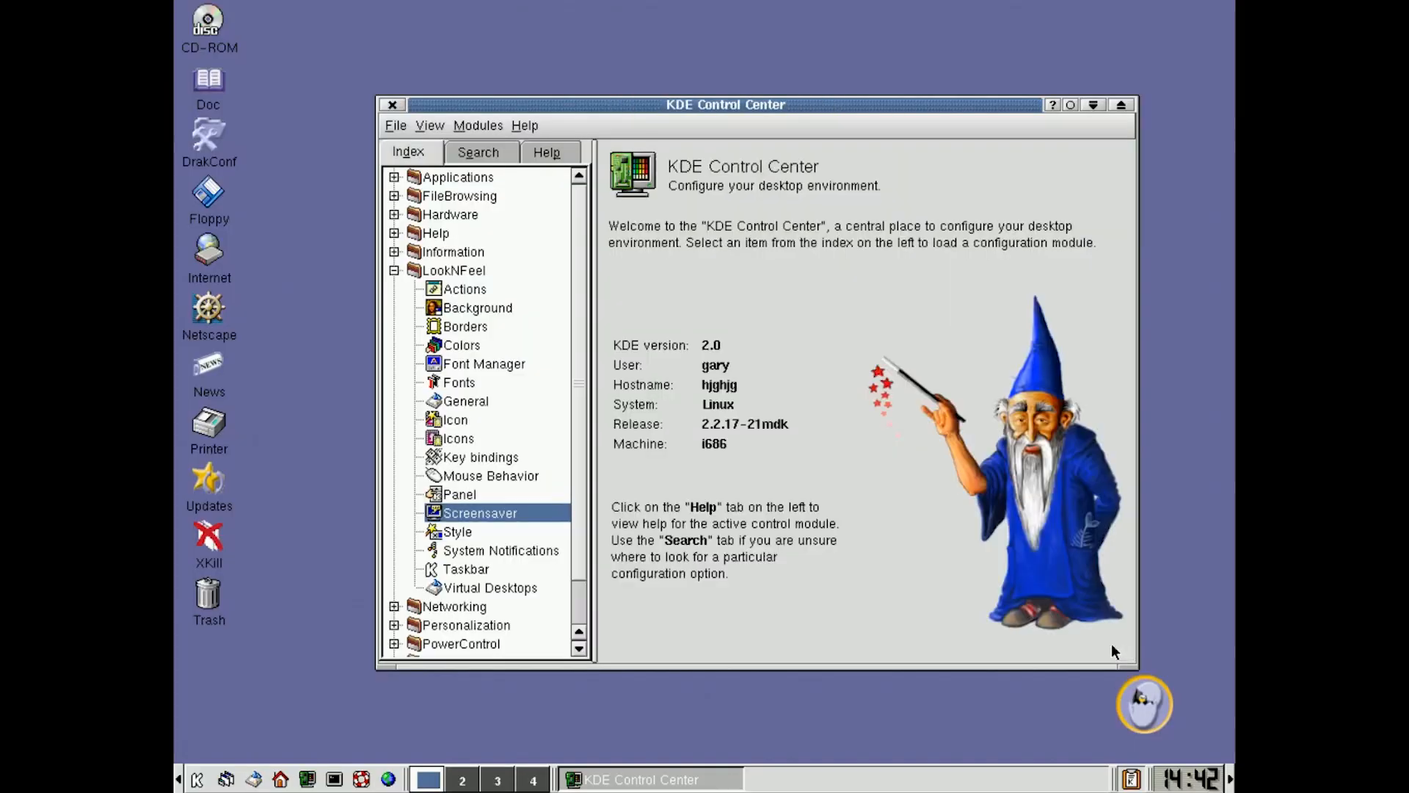
mouse_move(580, 602)
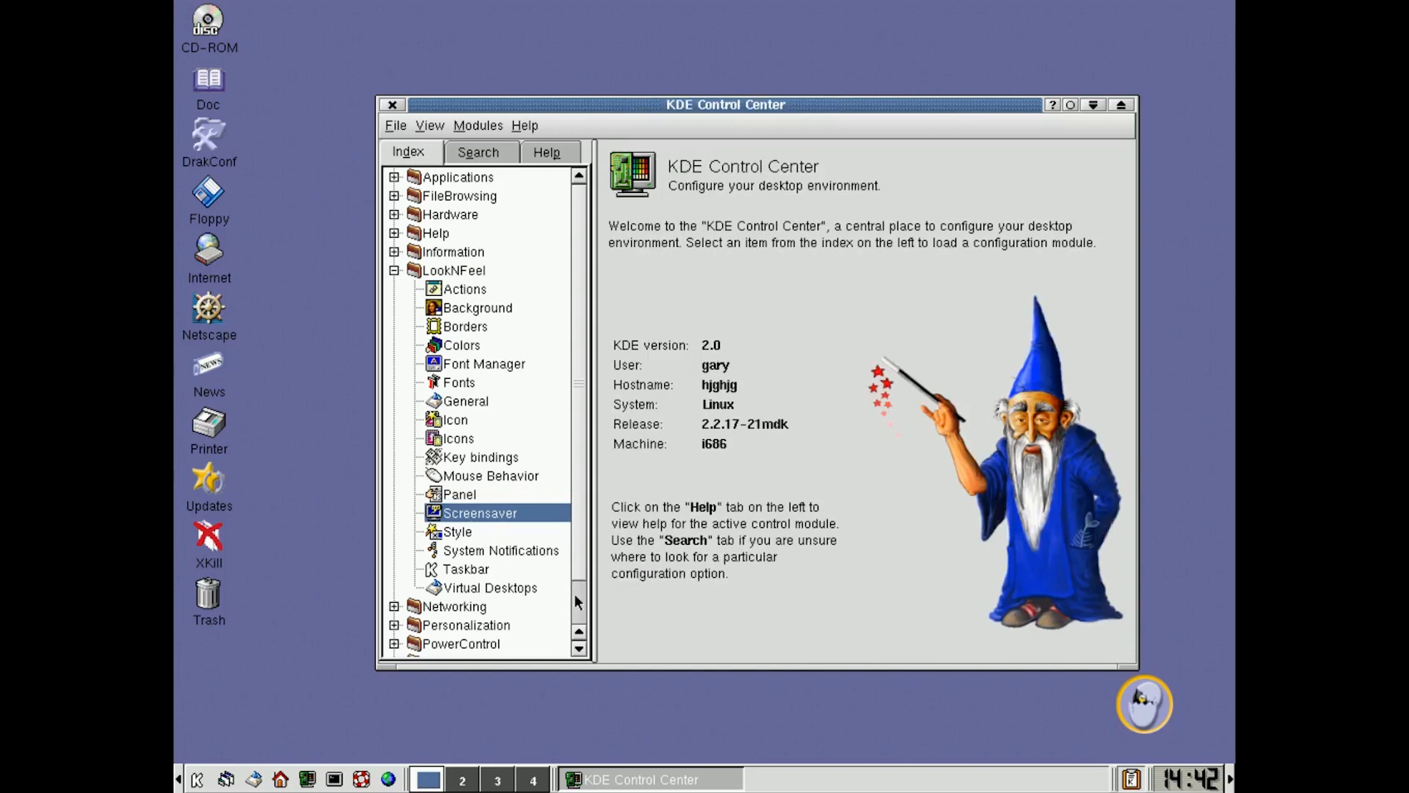
Step: Scroll the module index to the bottom and close KDE Control Center
scroll(down, 3)
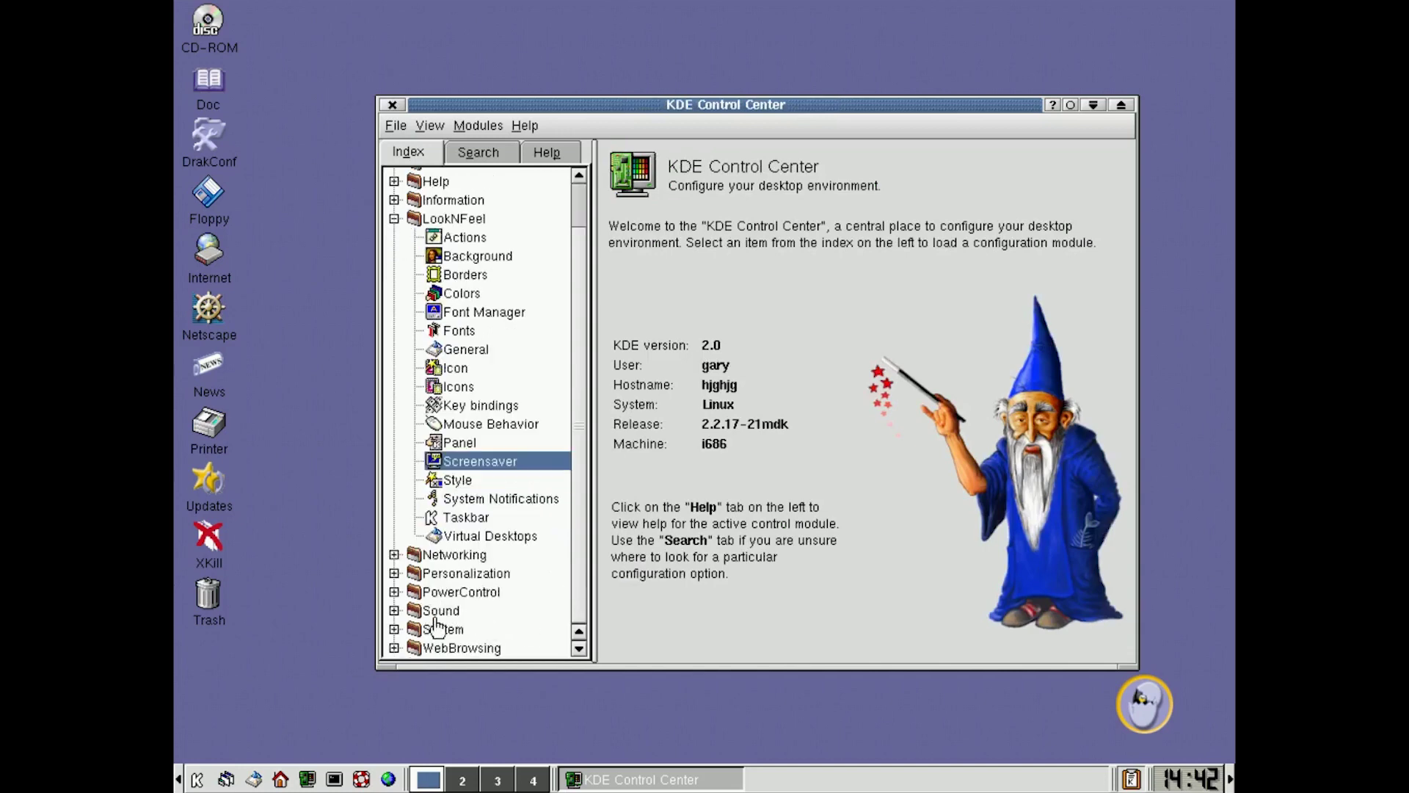
mouse_move(353, 92)
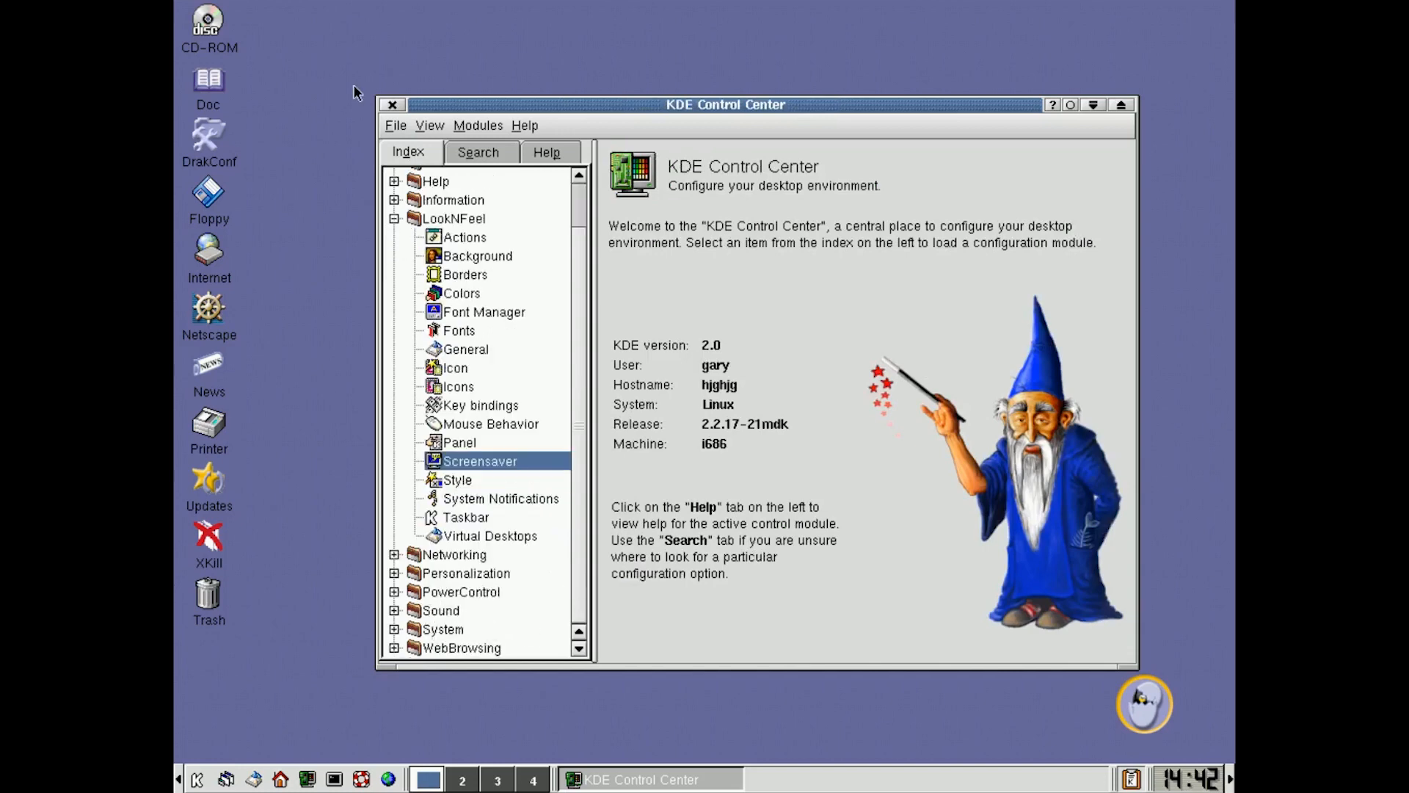
click(392, 104)
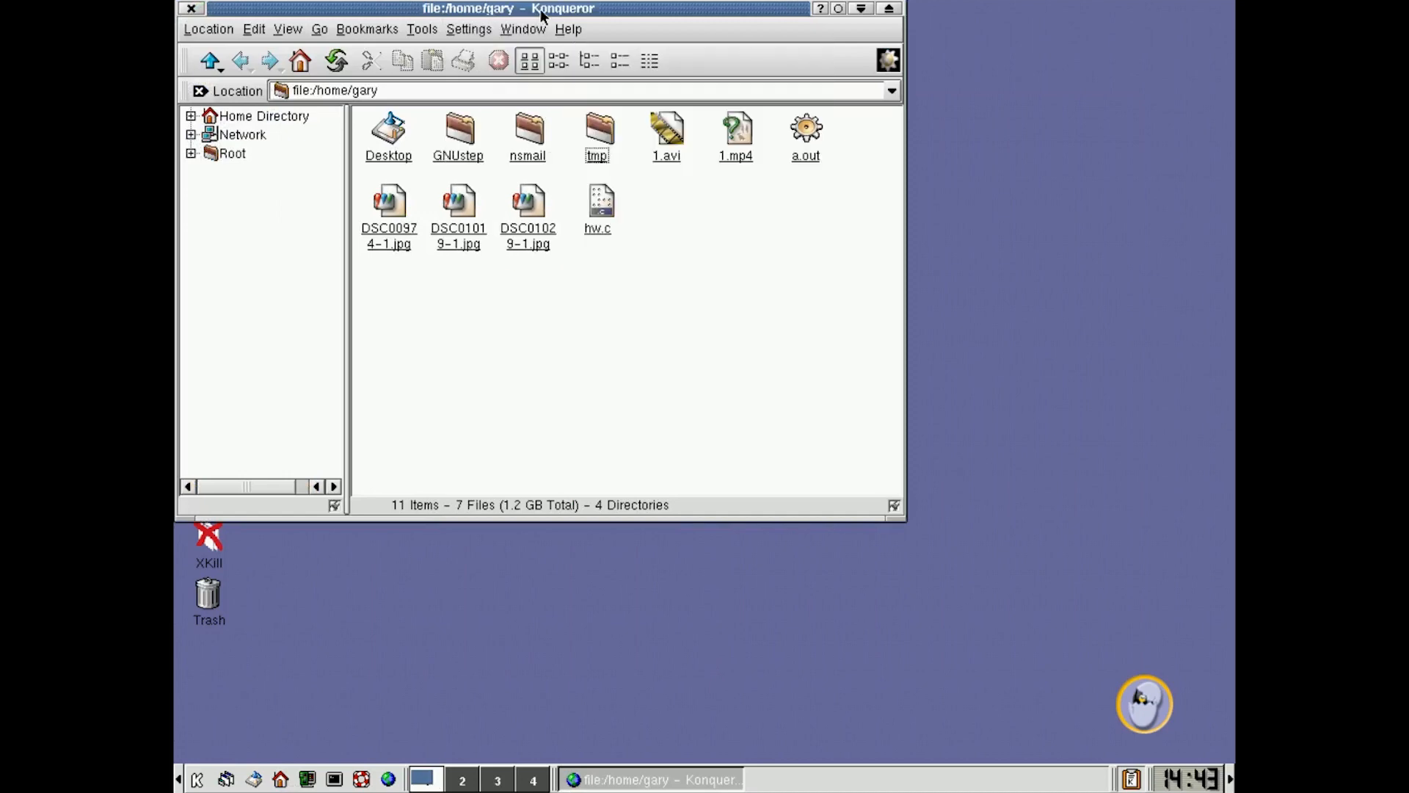
Step: Move the Konqueror window, expand Home Directory, and open DSC00974-1.jpg
drag(508, 8, 629, 118)
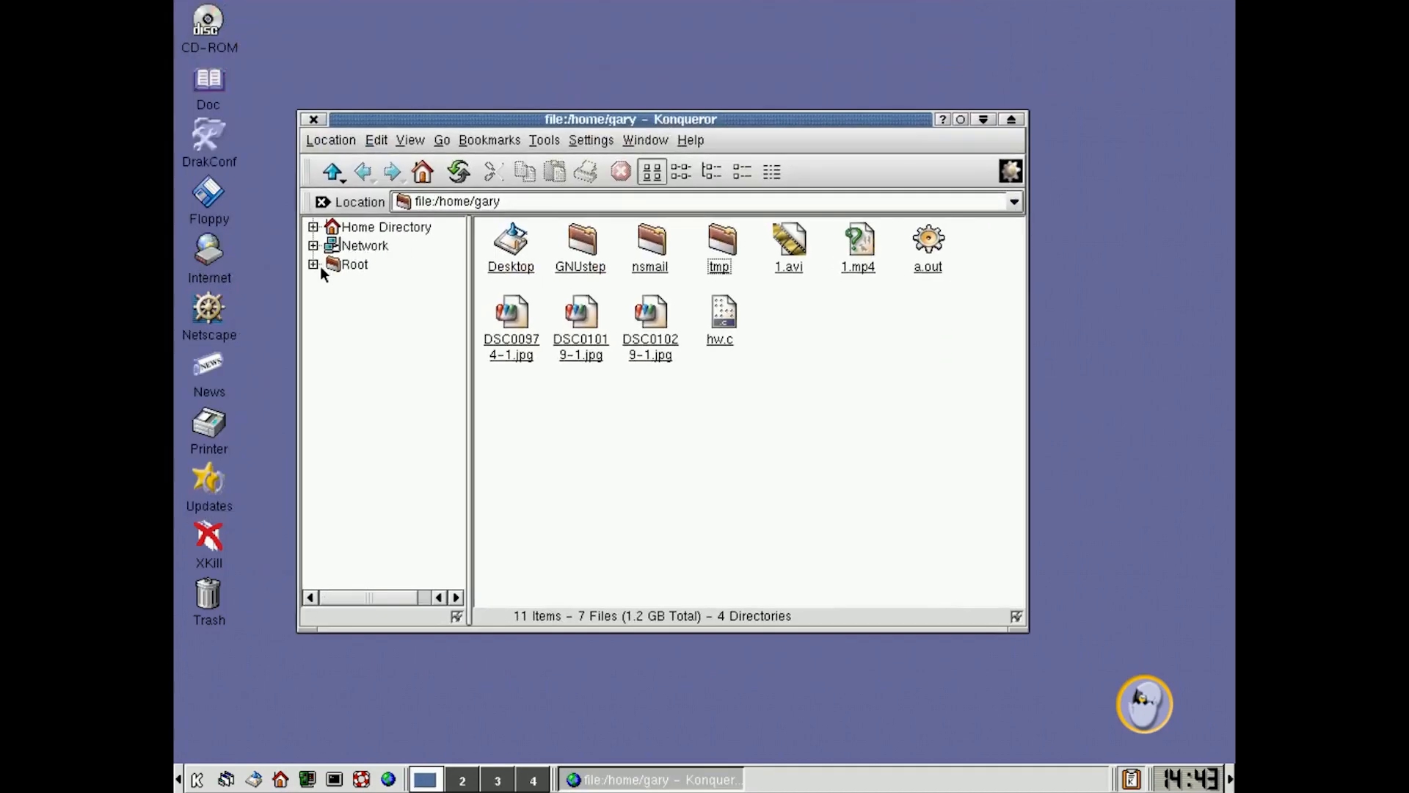
click(314, 227)
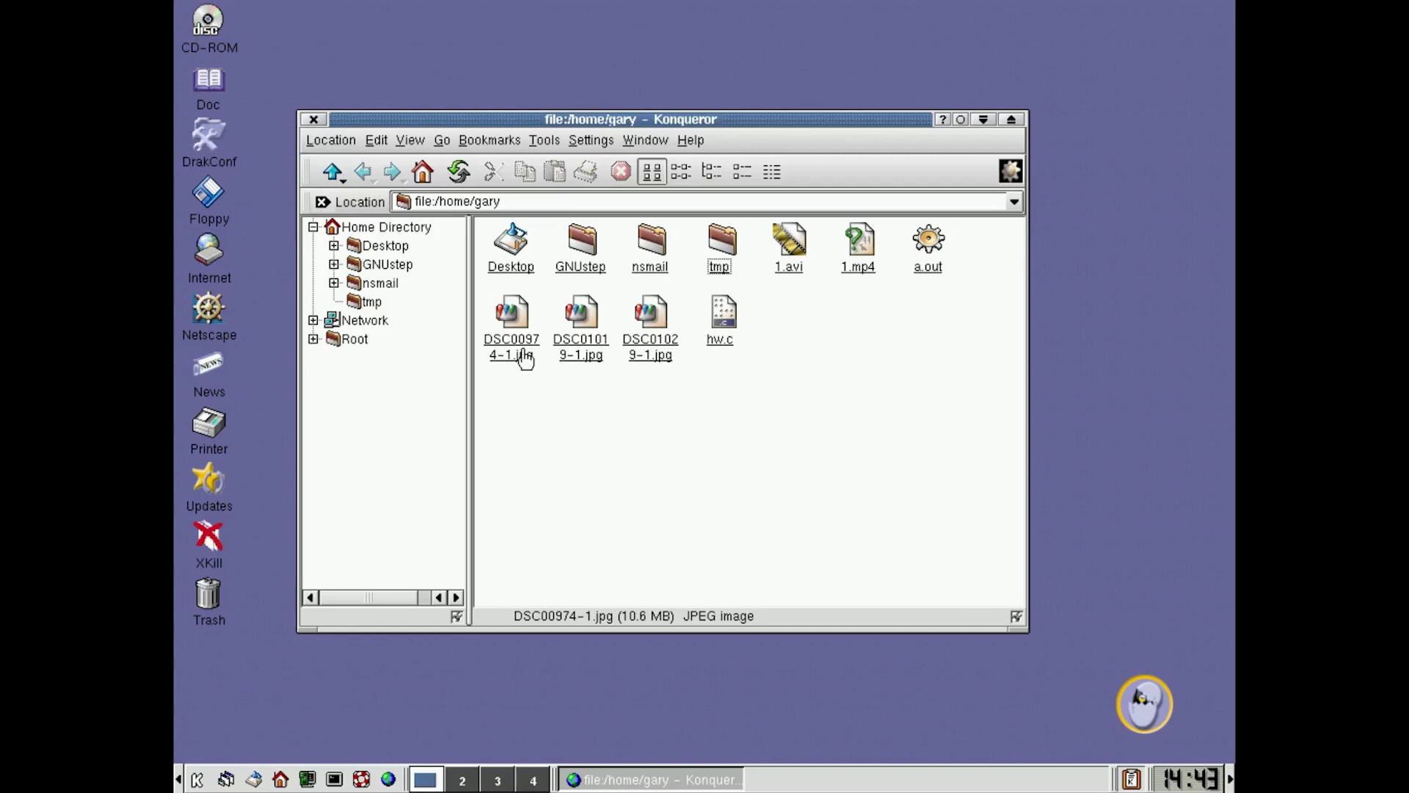
double_click(511, 314)
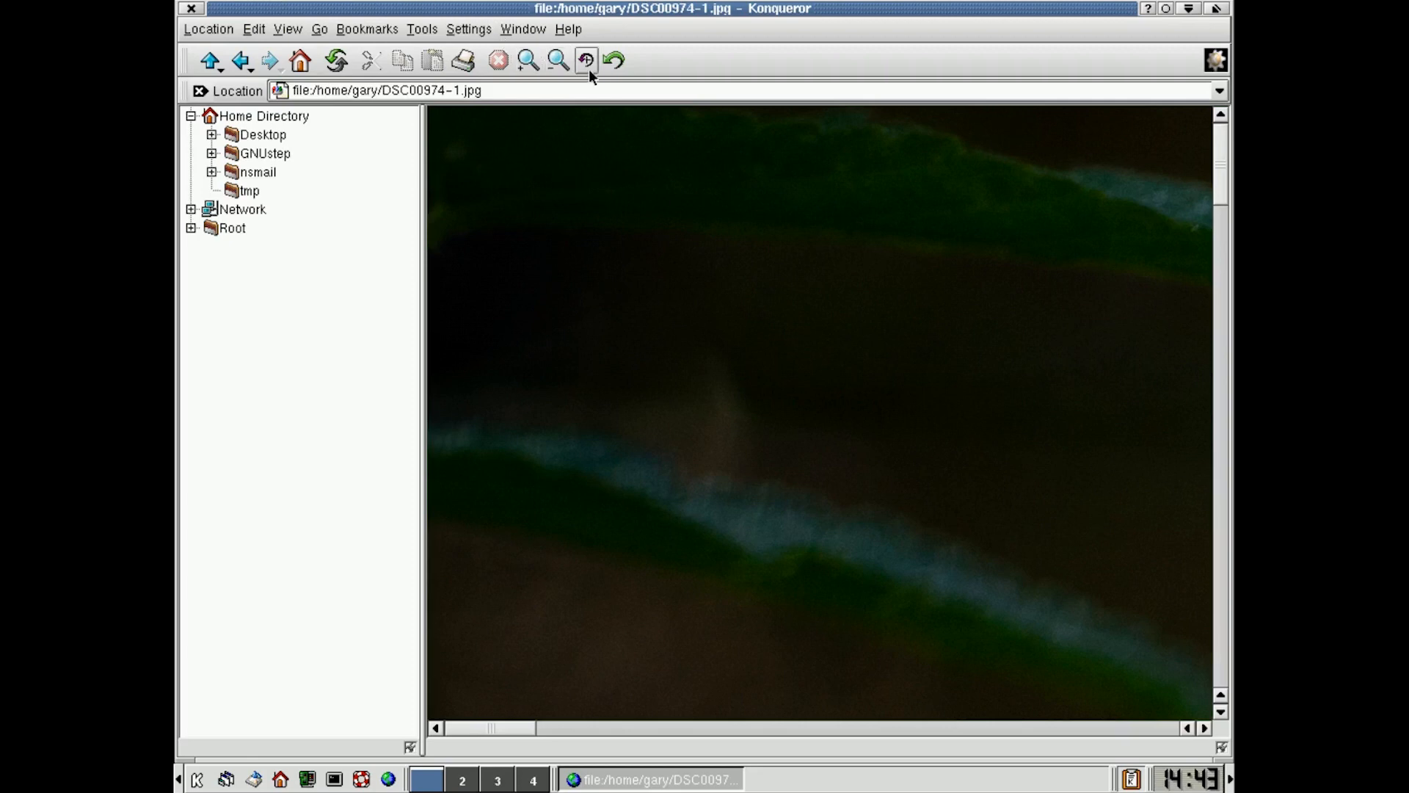
Step: Zoom out on the flower photo until the cluster fits, then go back home
click(528, 60)
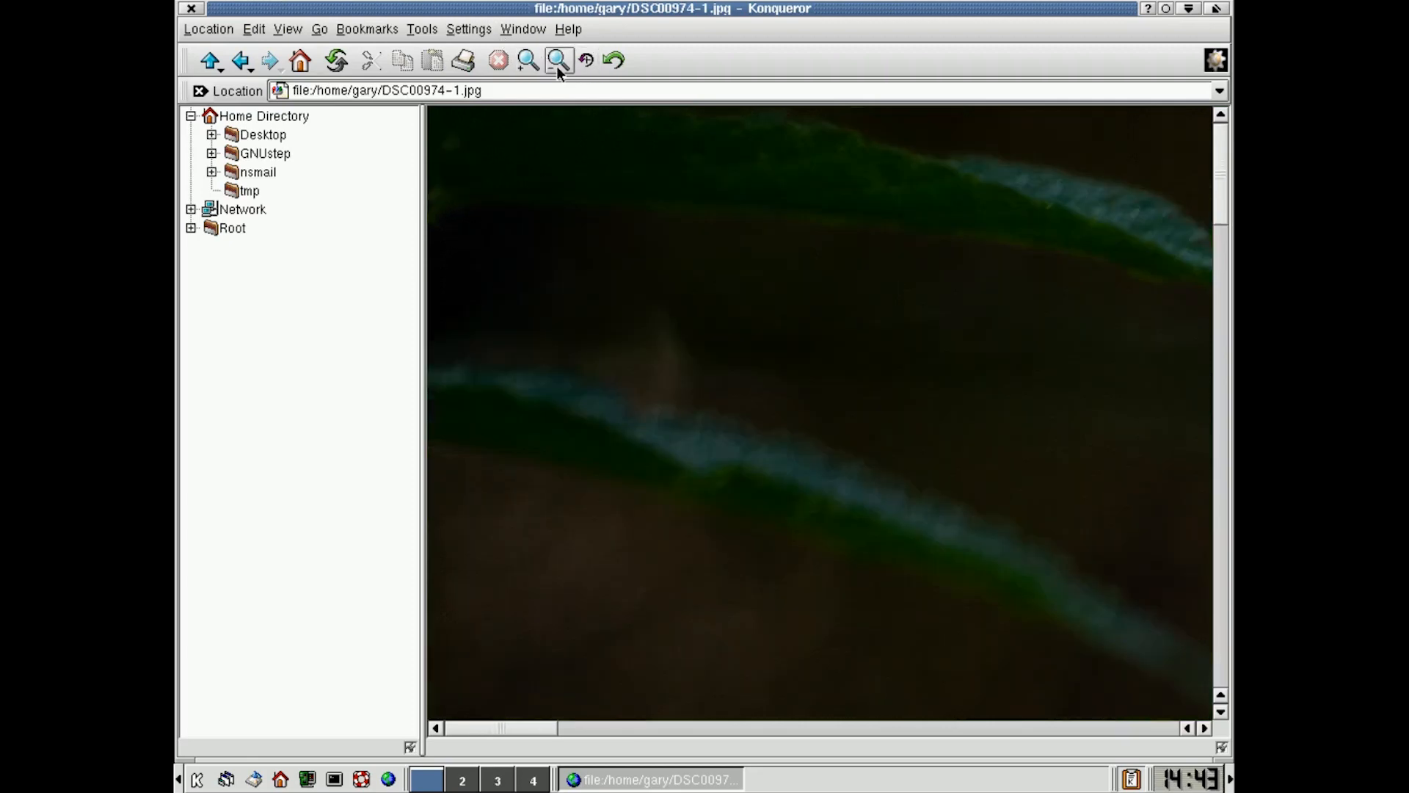
click(528, 59)
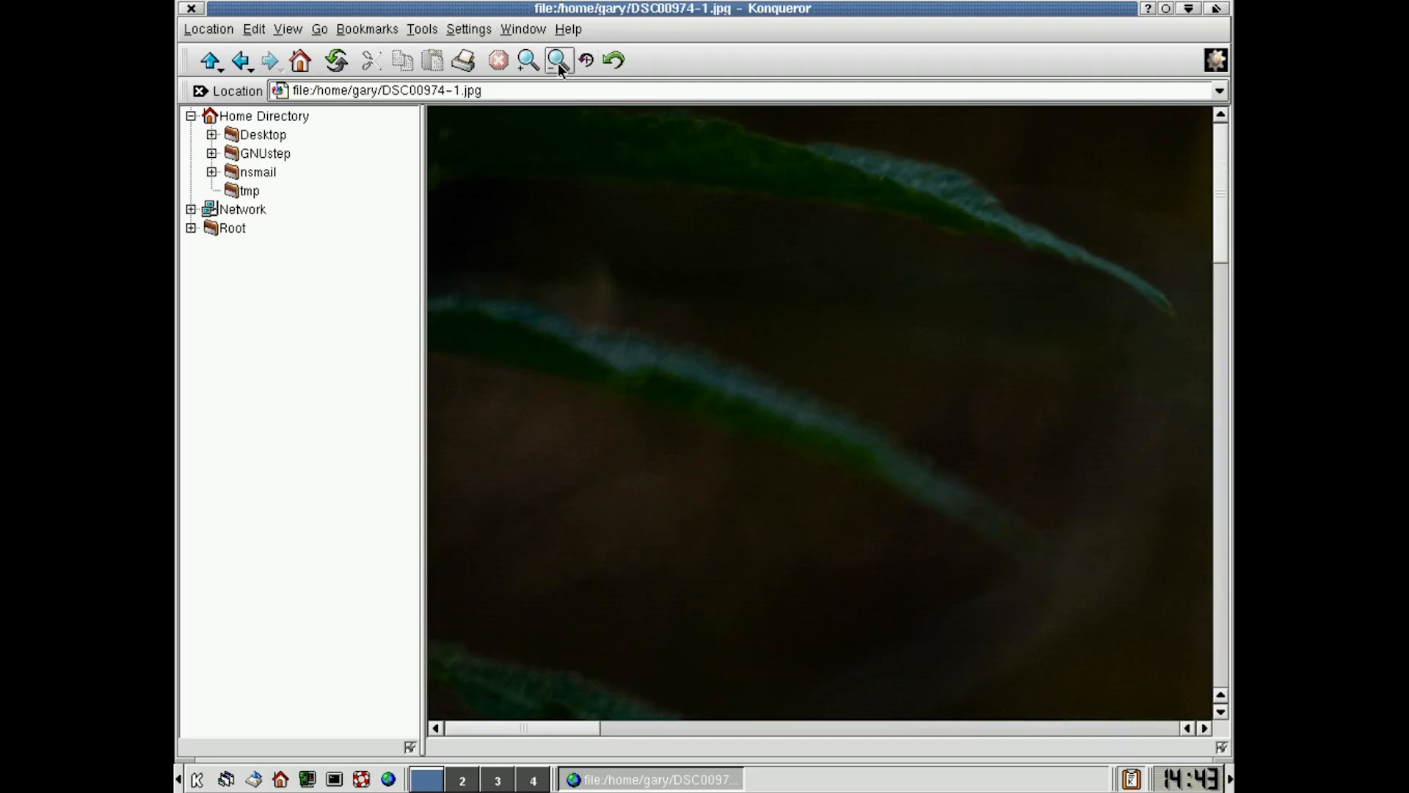
click(528, 59)
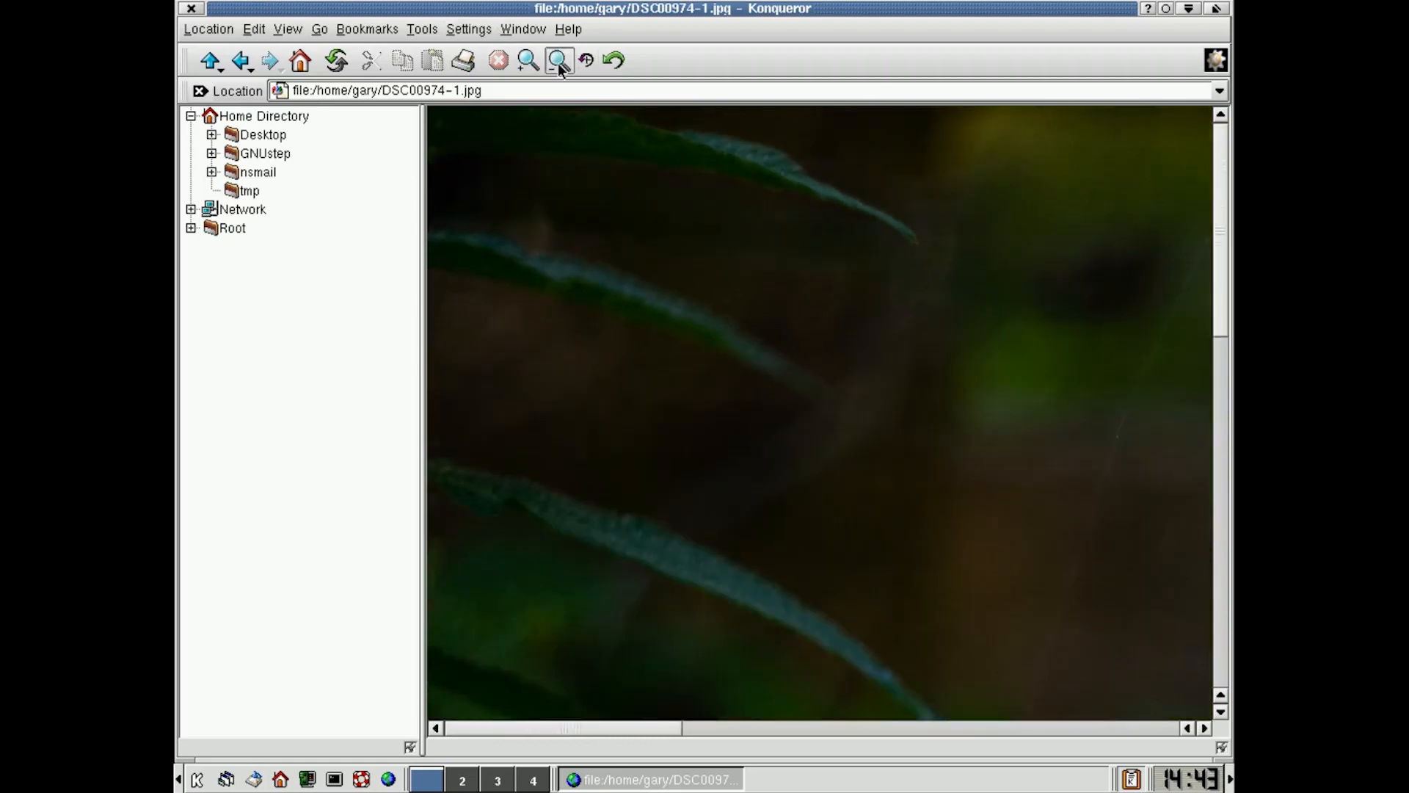
click(558, 59)
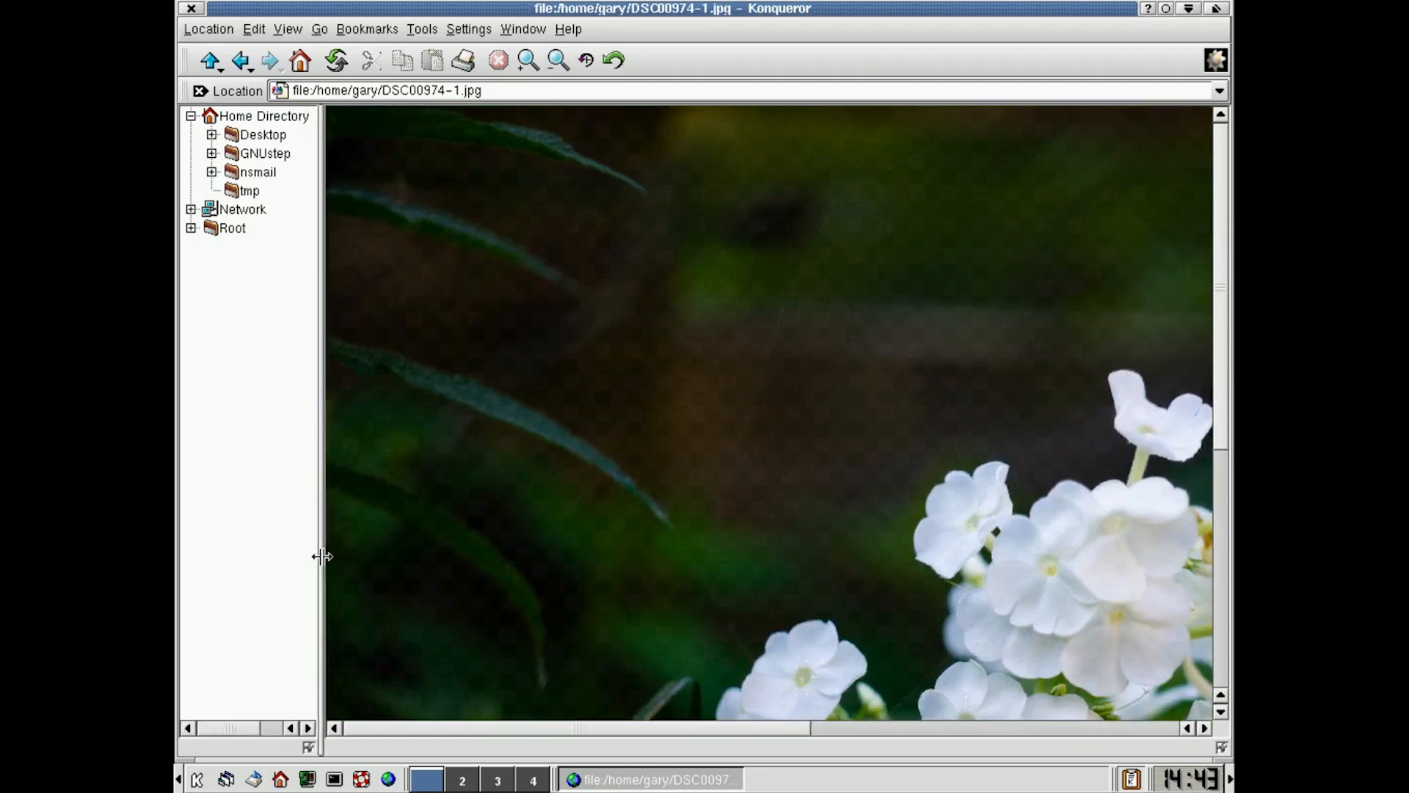
click(557, 59)
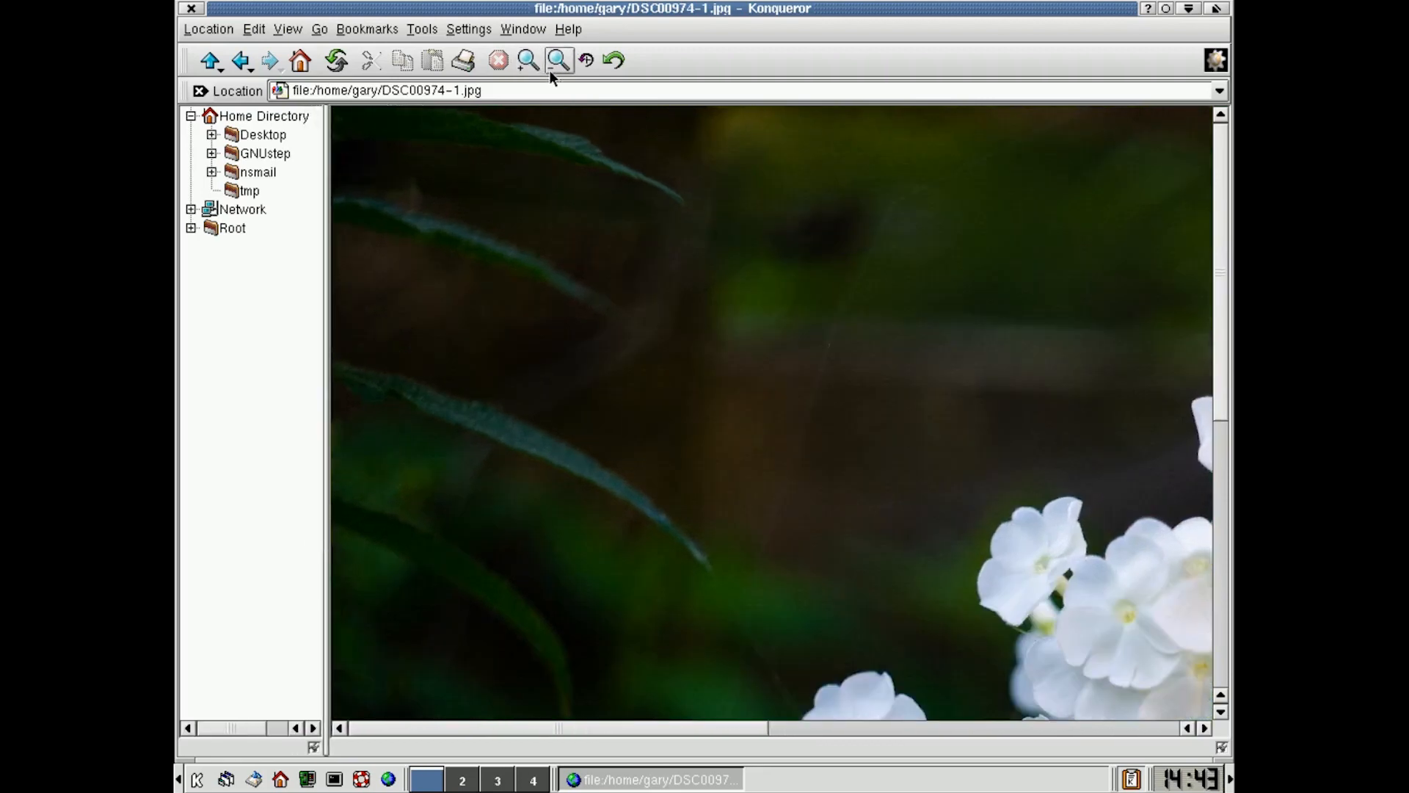
click(557, 59)
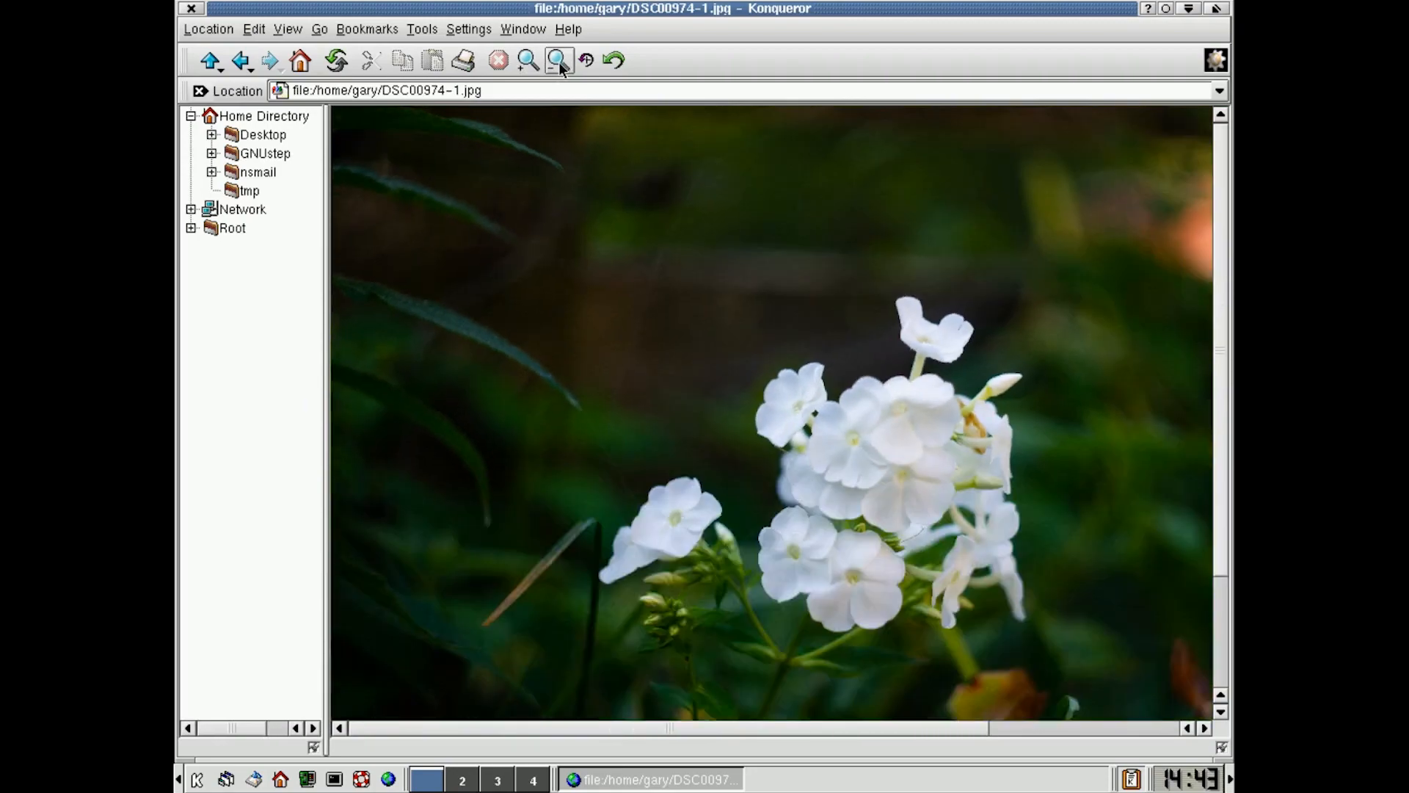
click(557, 60)
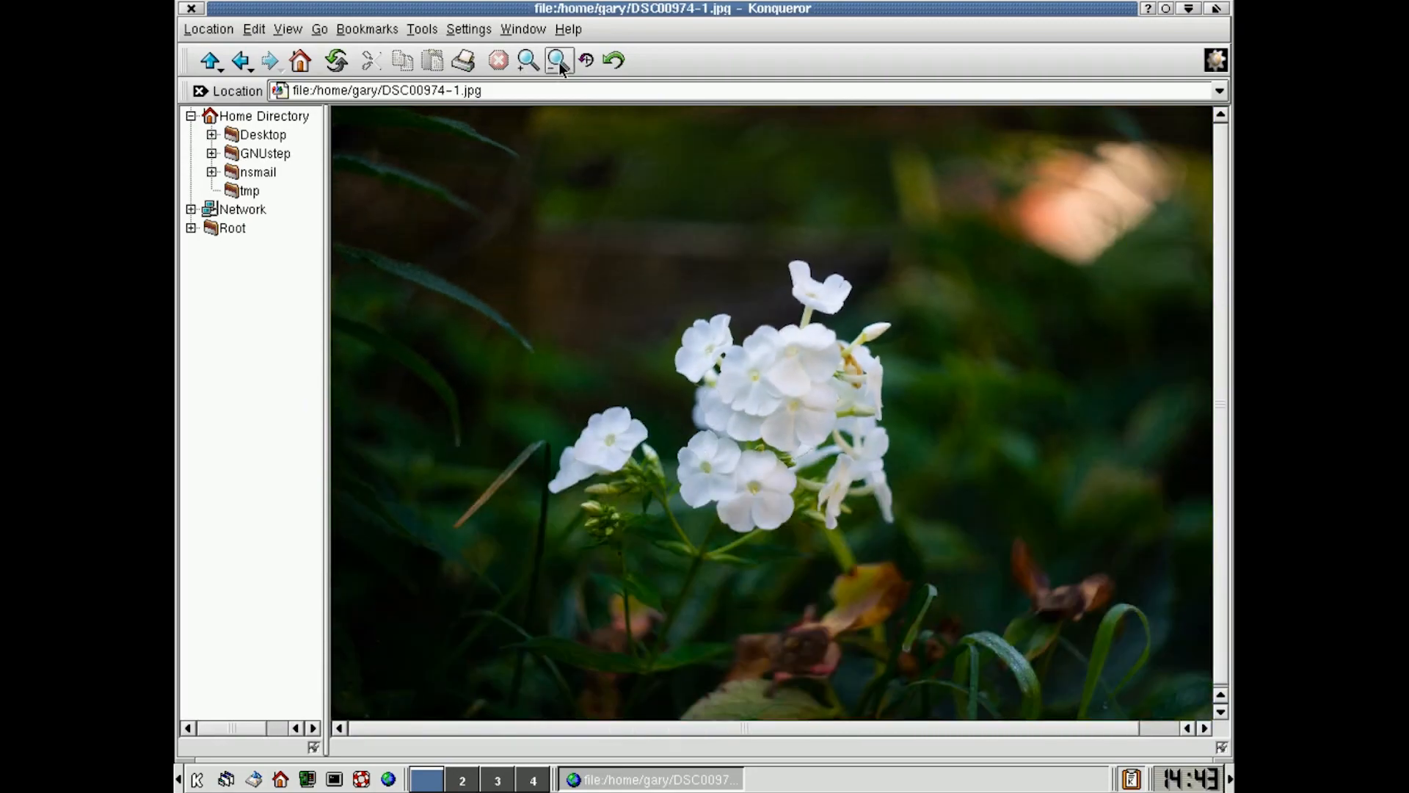
click(211, 60)
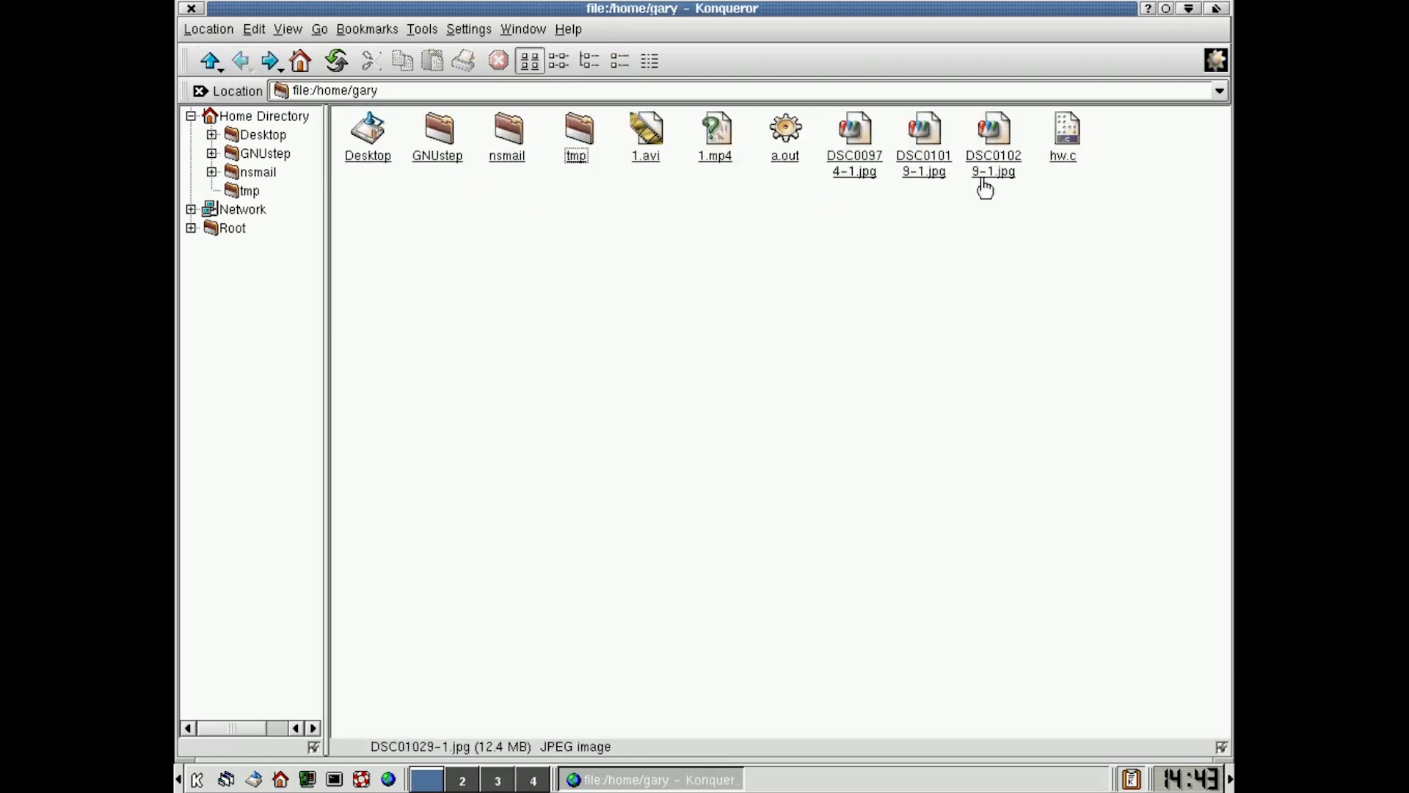
mouse_move(1006, 184)
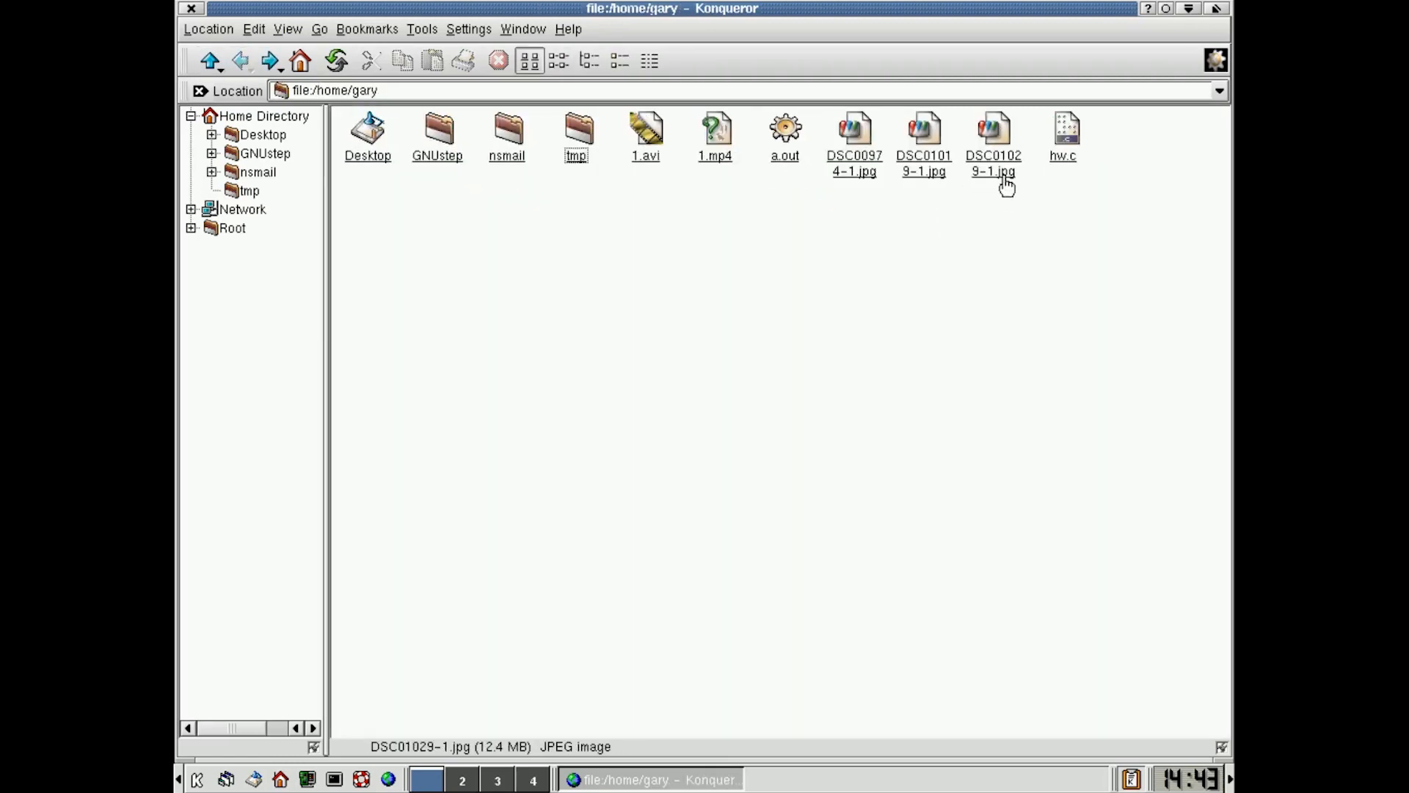
Step: Open DSC01029-1.jpg, zoom out until the whole statue fits, then go back
double_click(993, 129)
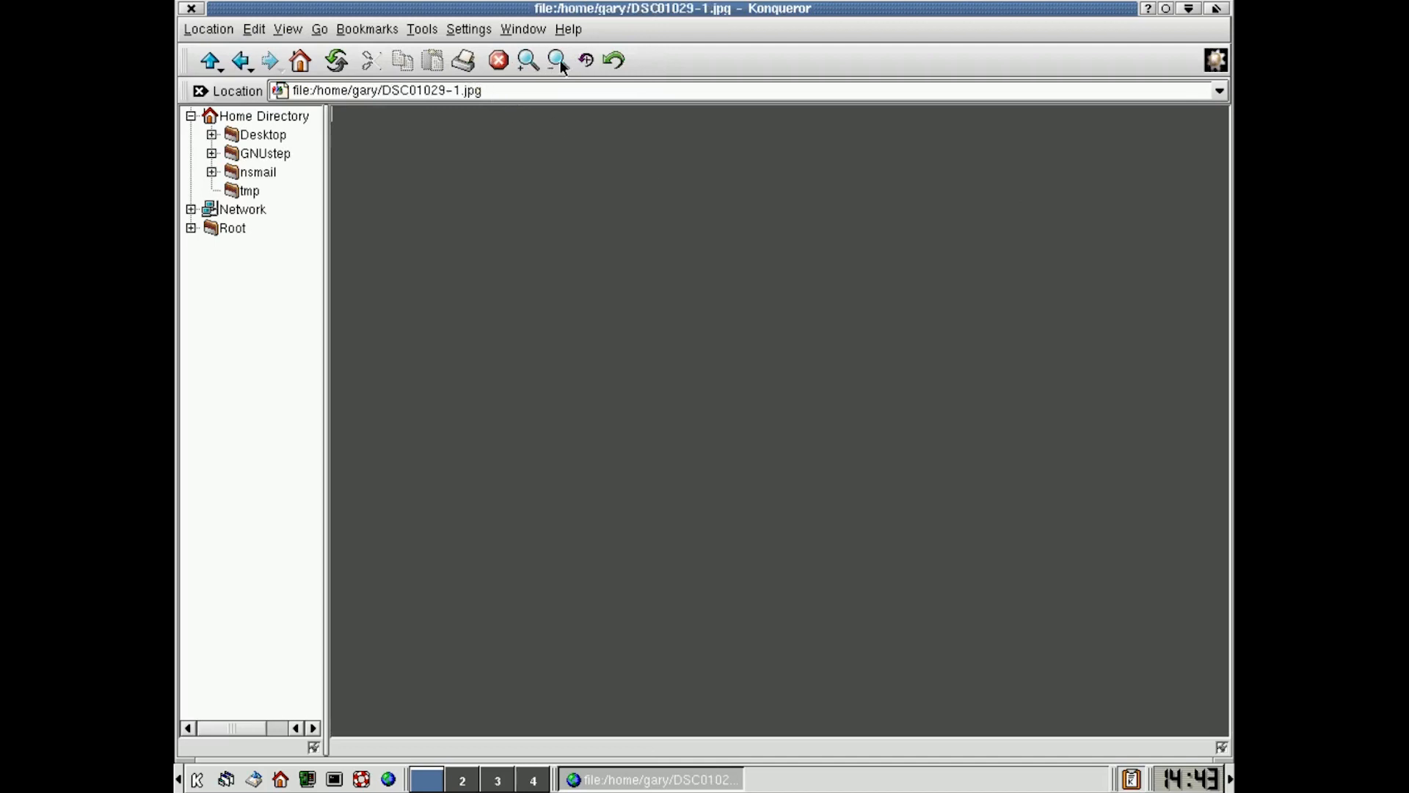
click(557, 60)
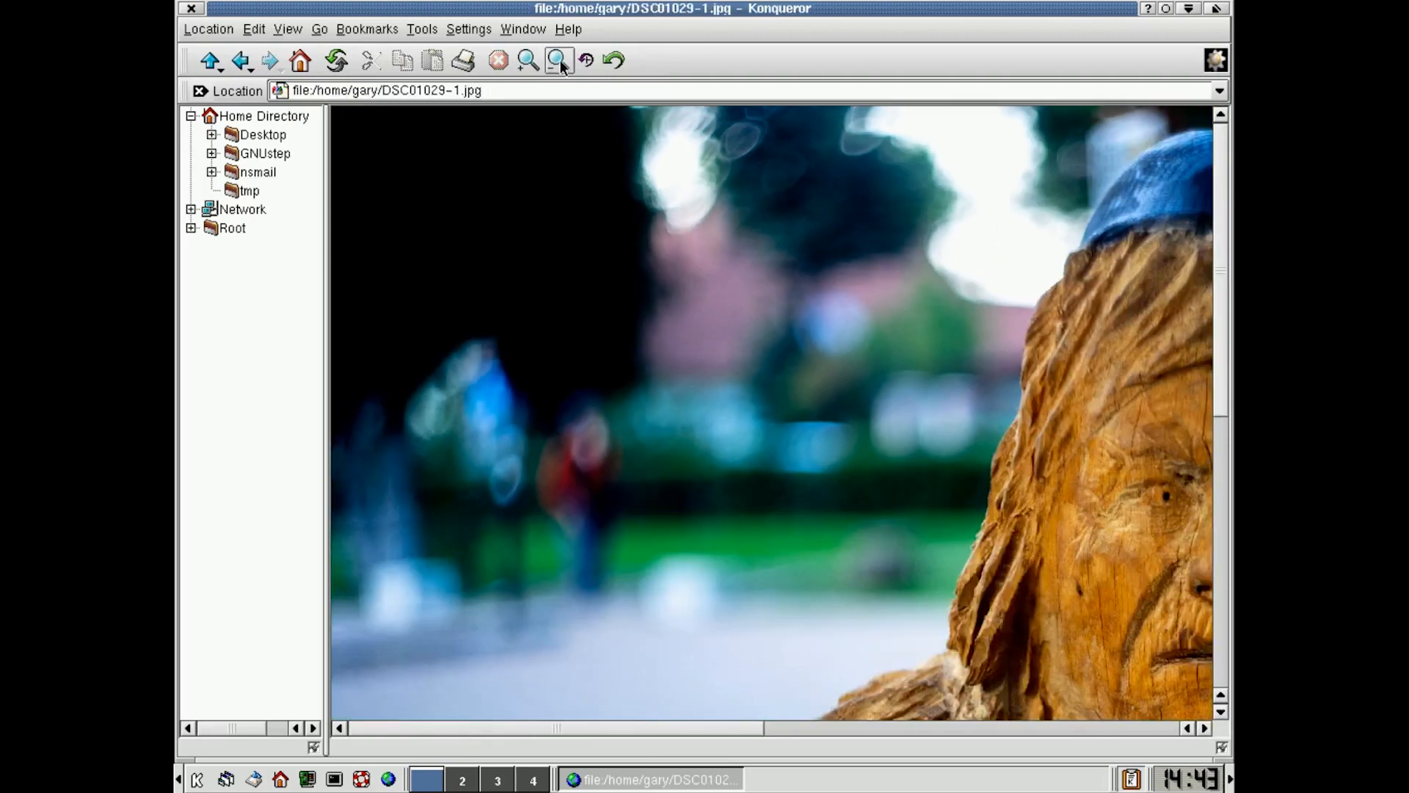
click(556, 60)
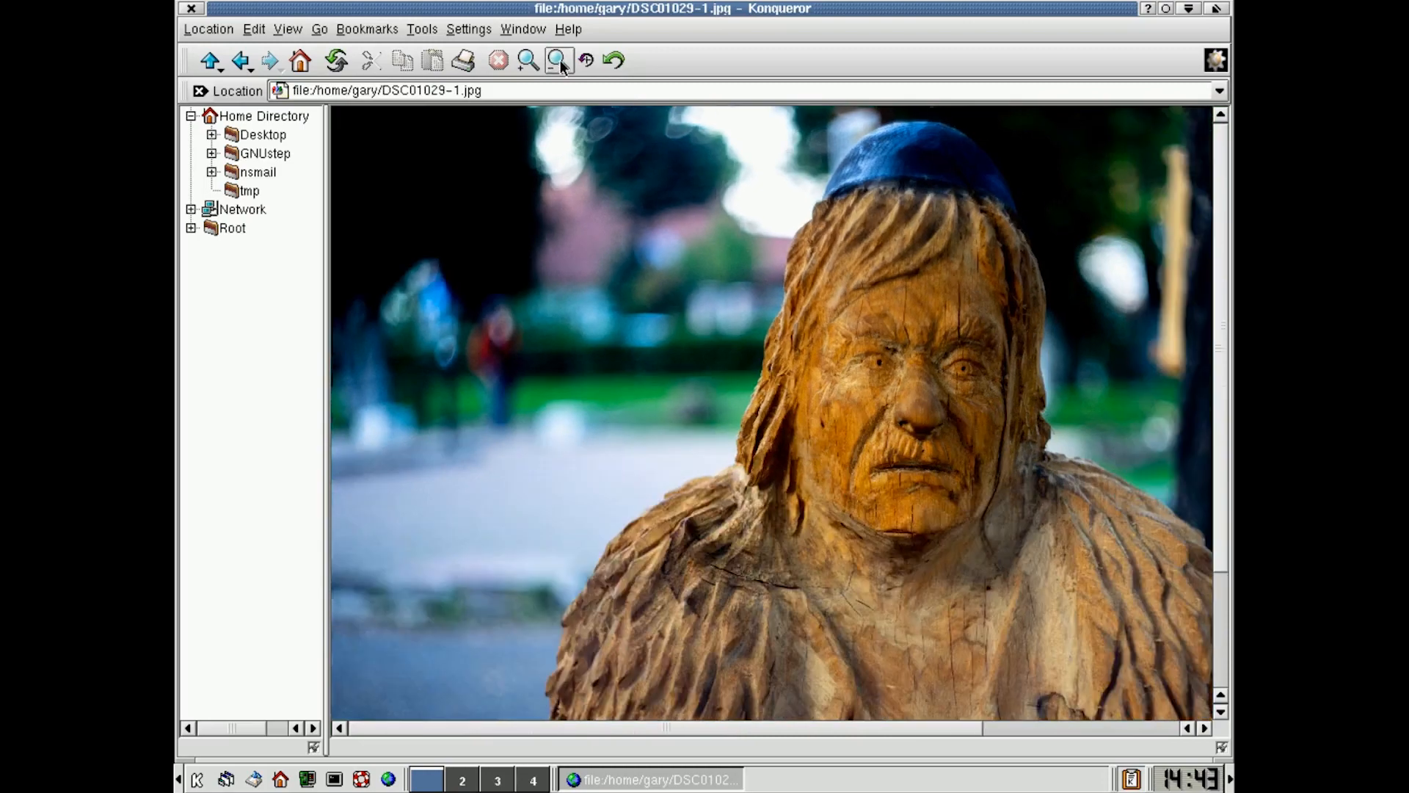
click(528, 59)
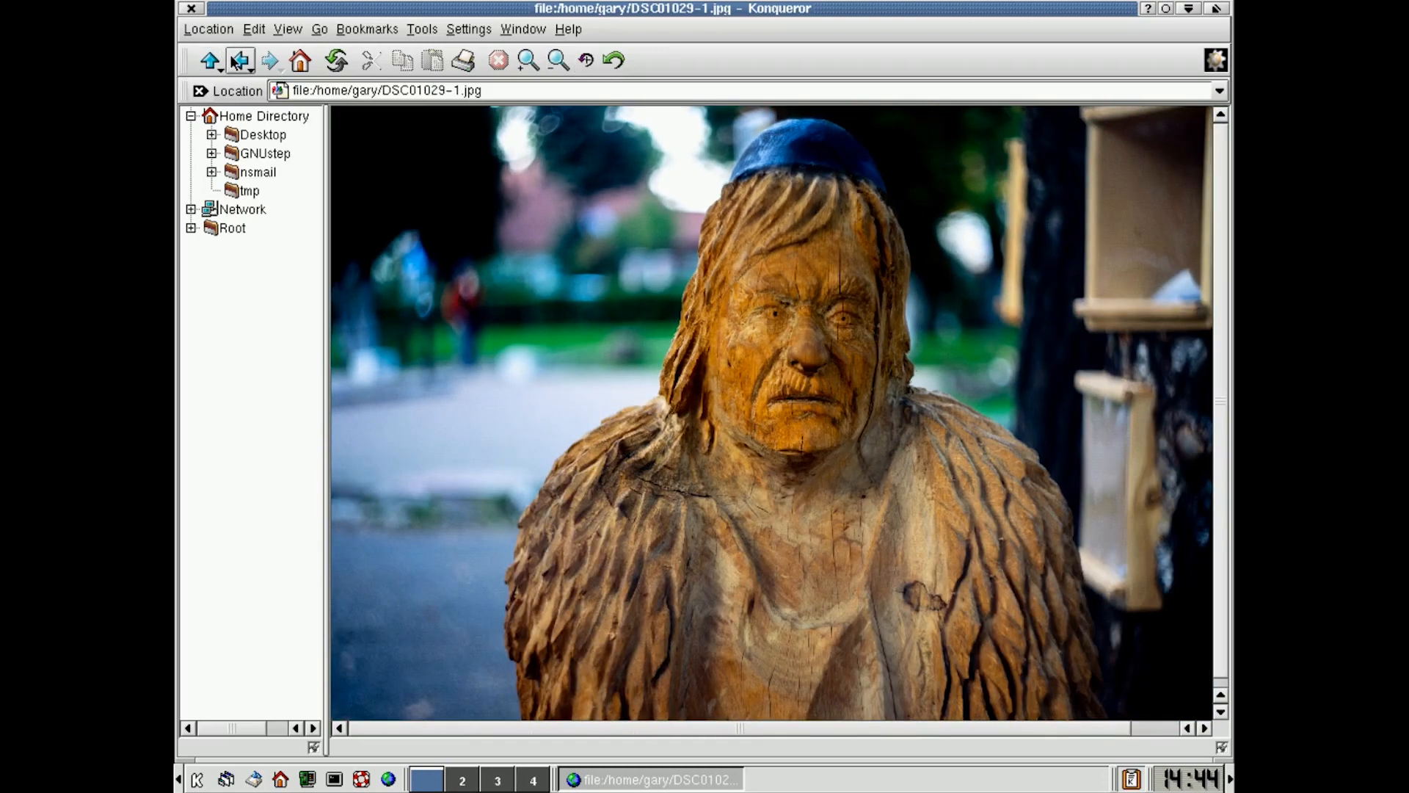
click(241, 60)
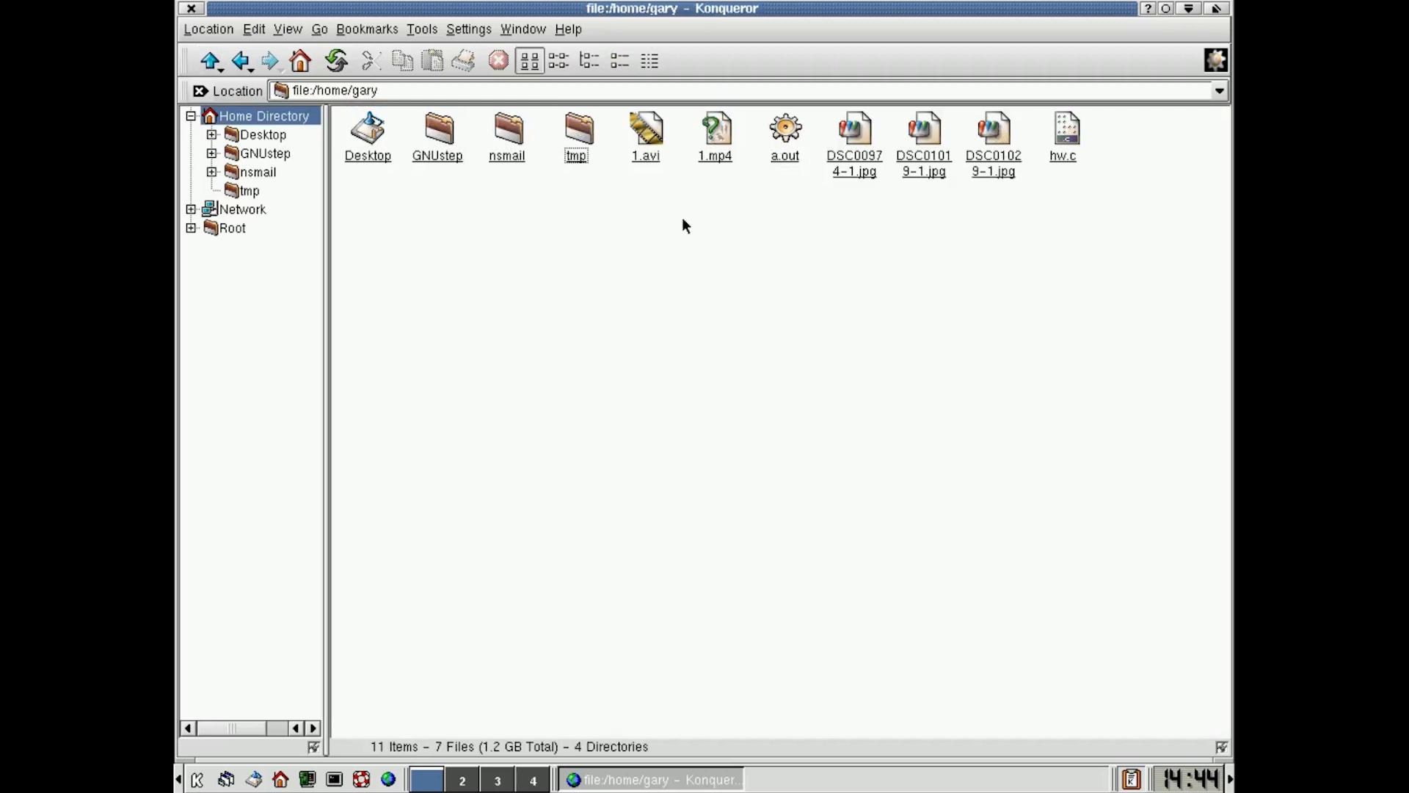
mouse_move(646, 139)
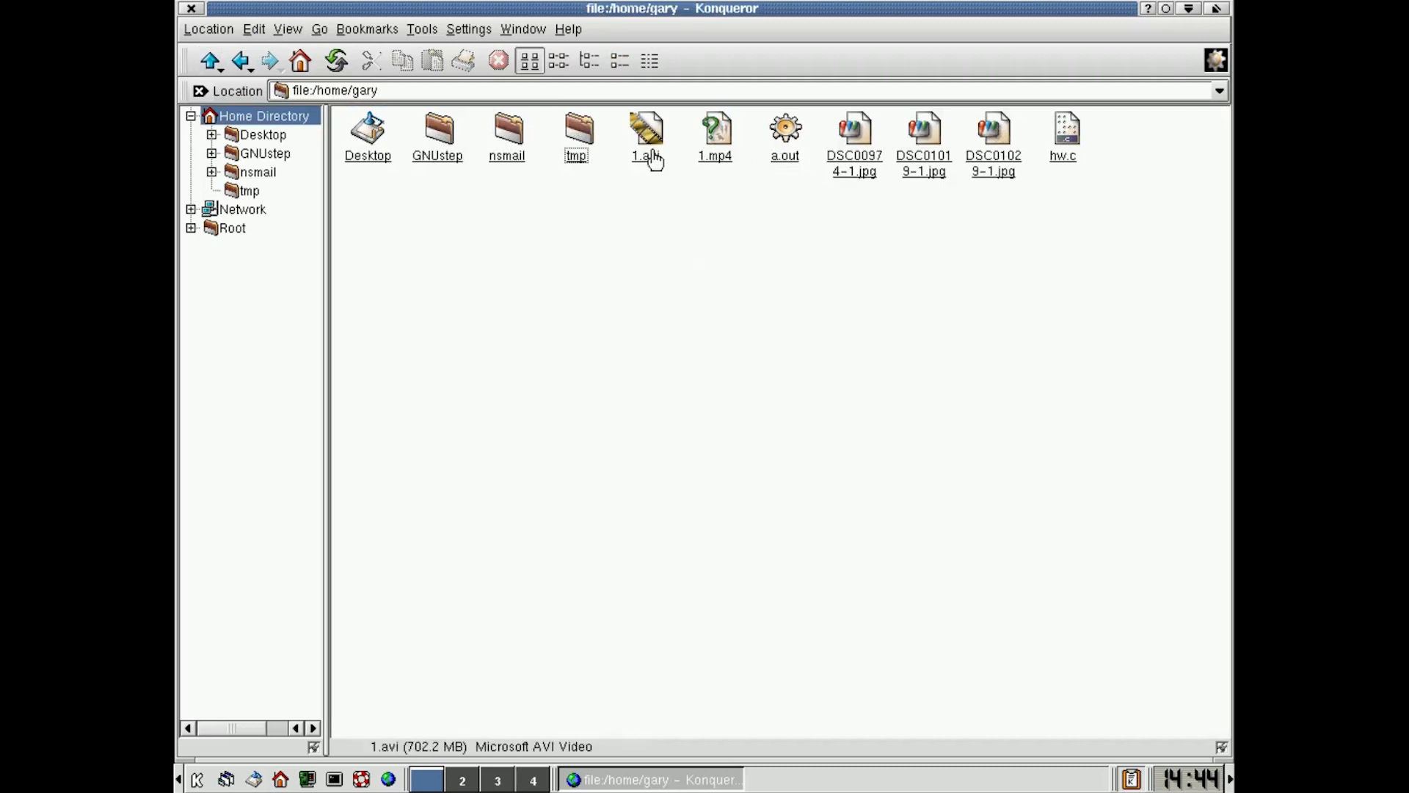
mouse_move(645, 169)
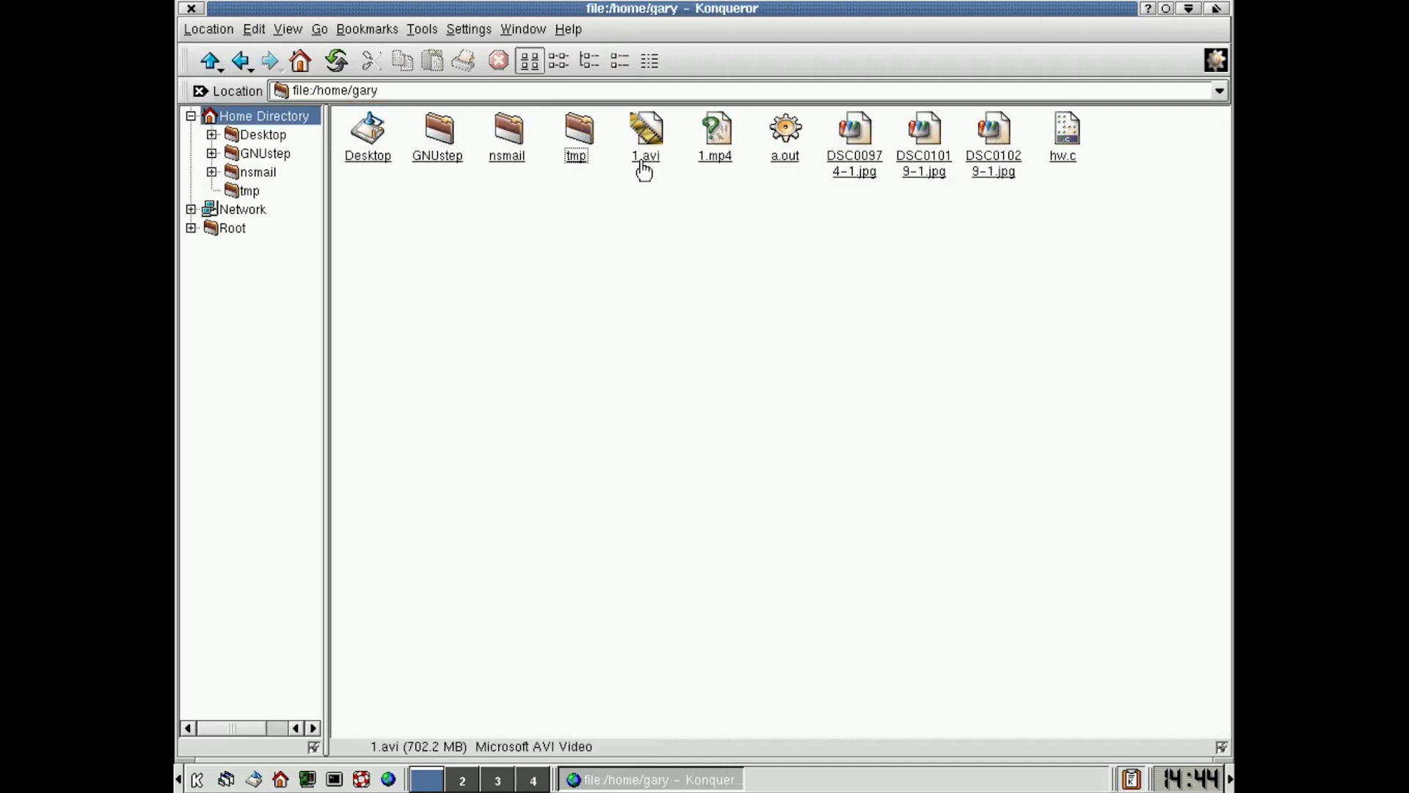
double_click(645, 131)
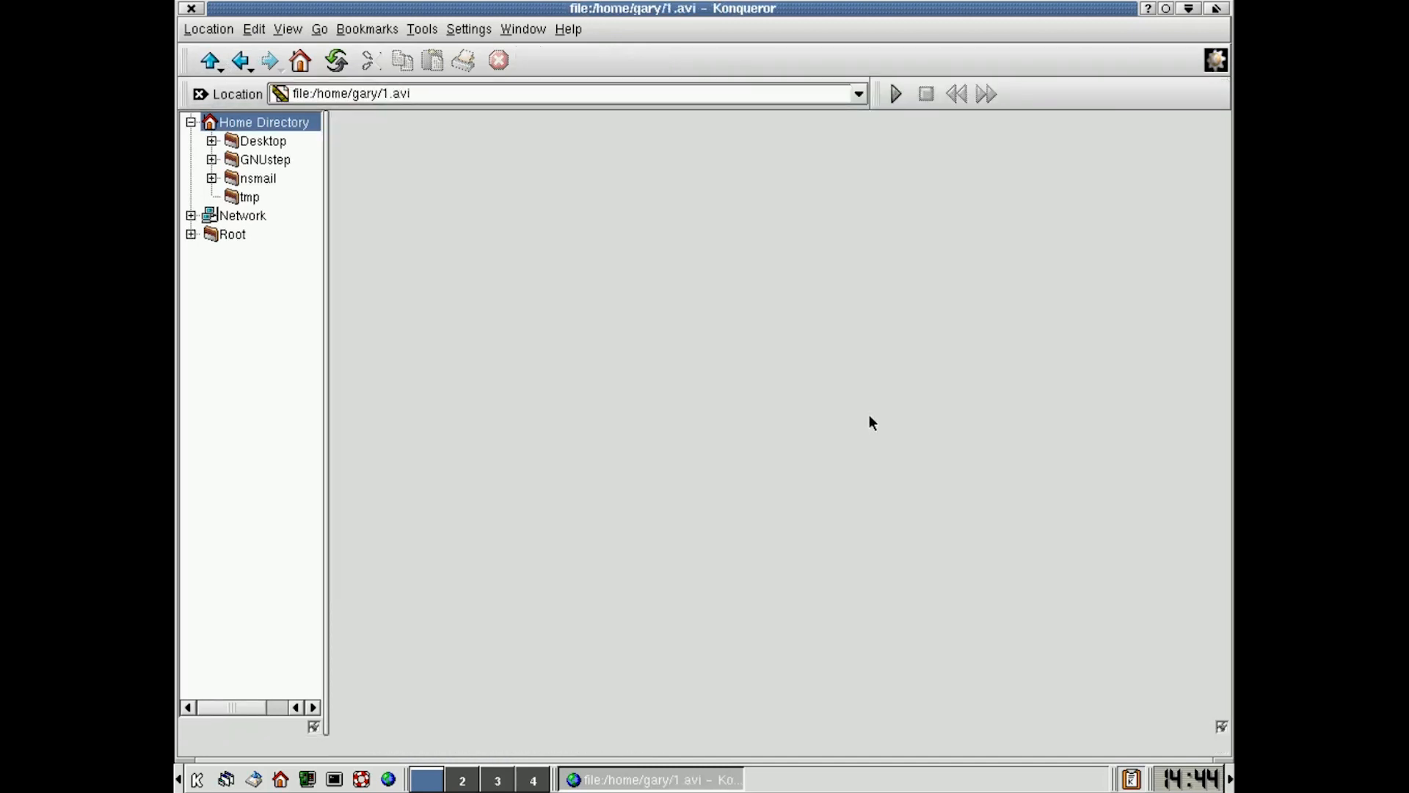
mouse_move(719, 288)
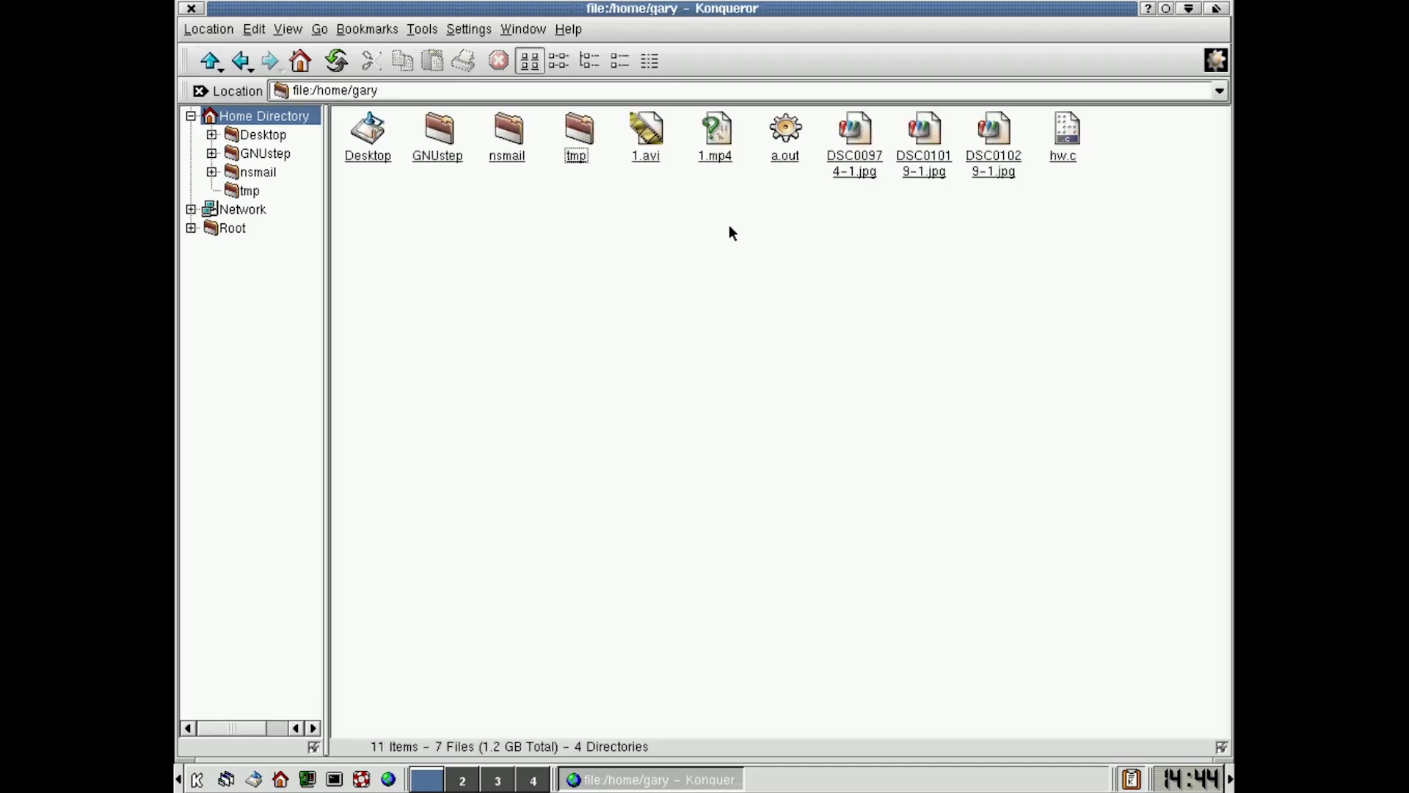
mouse_move(716, 139)
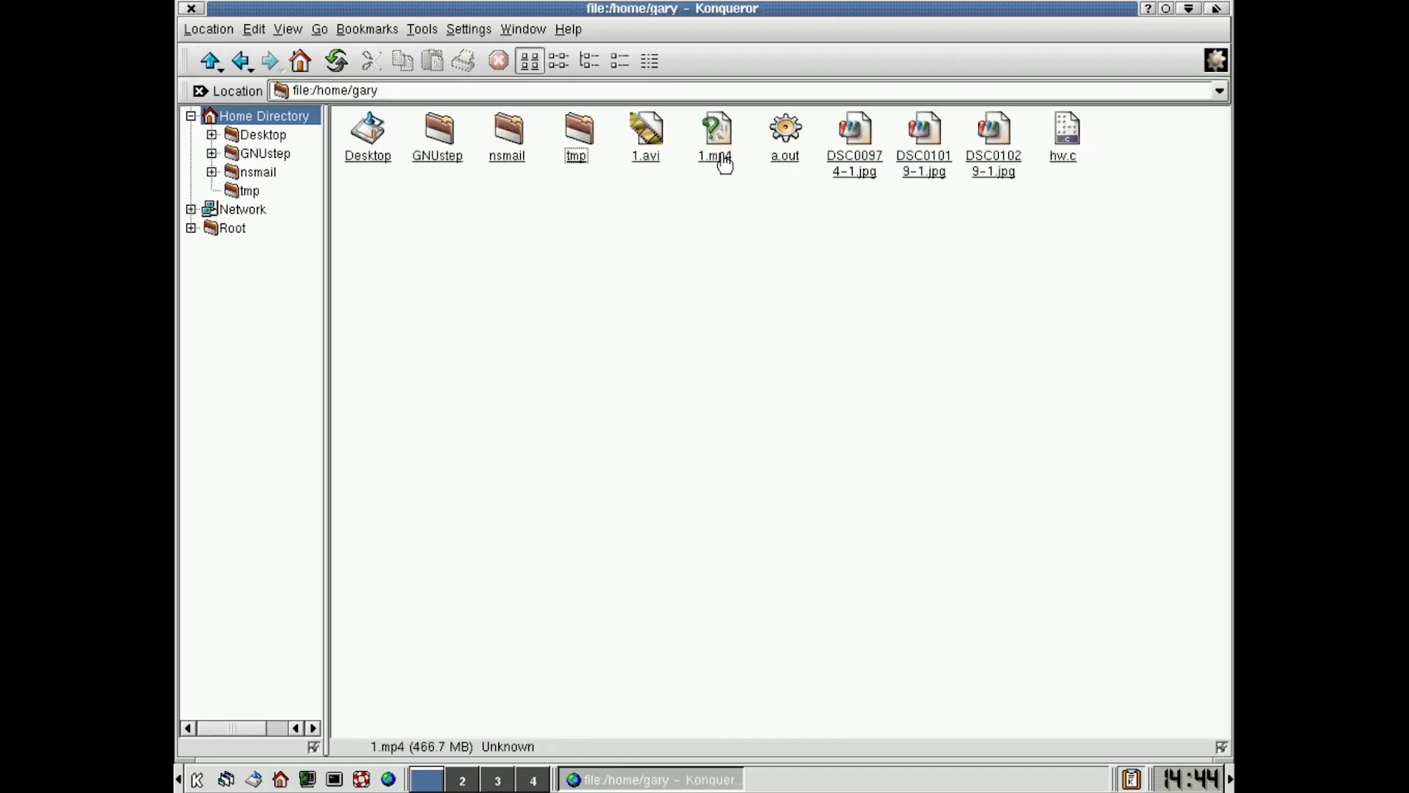
double_click(716, 131)
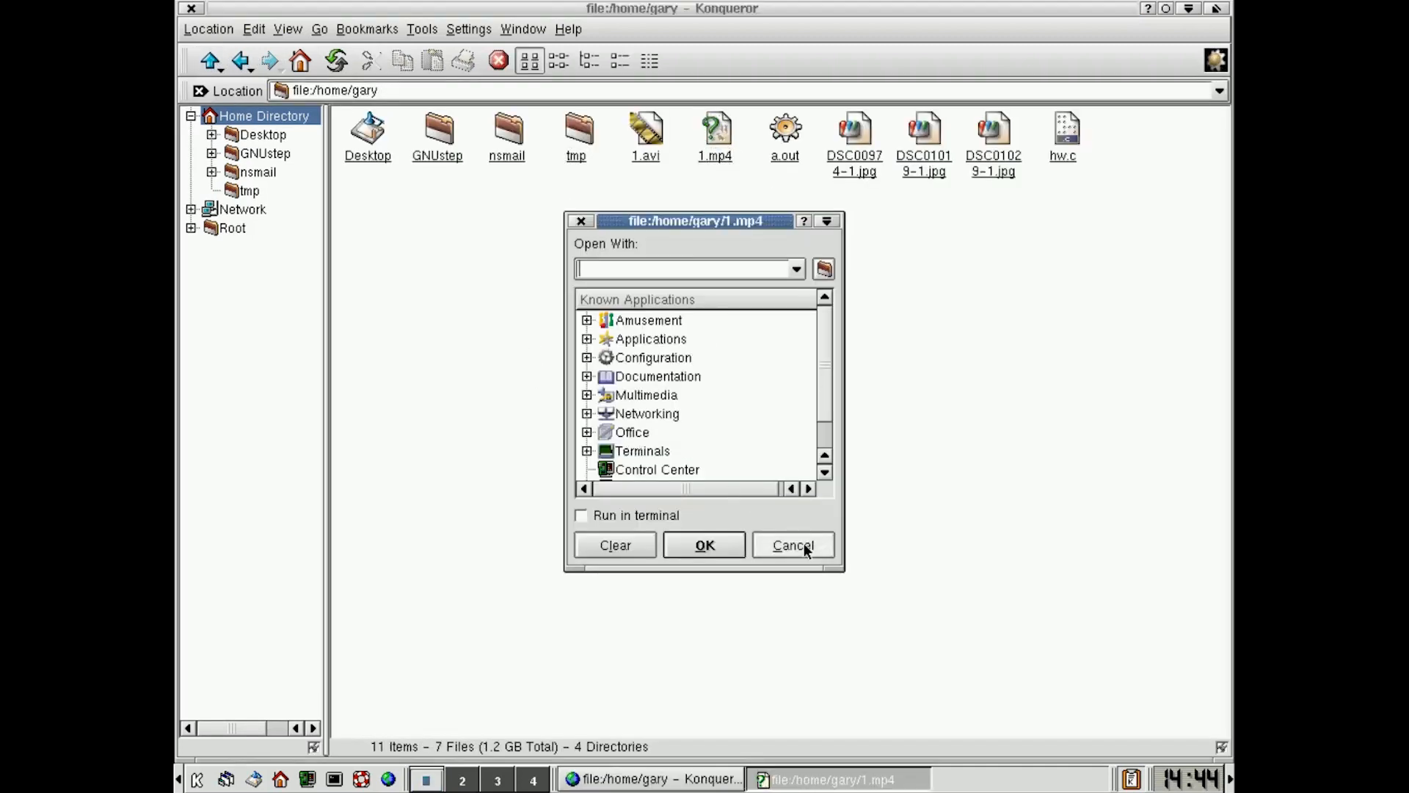
click(792, 545)
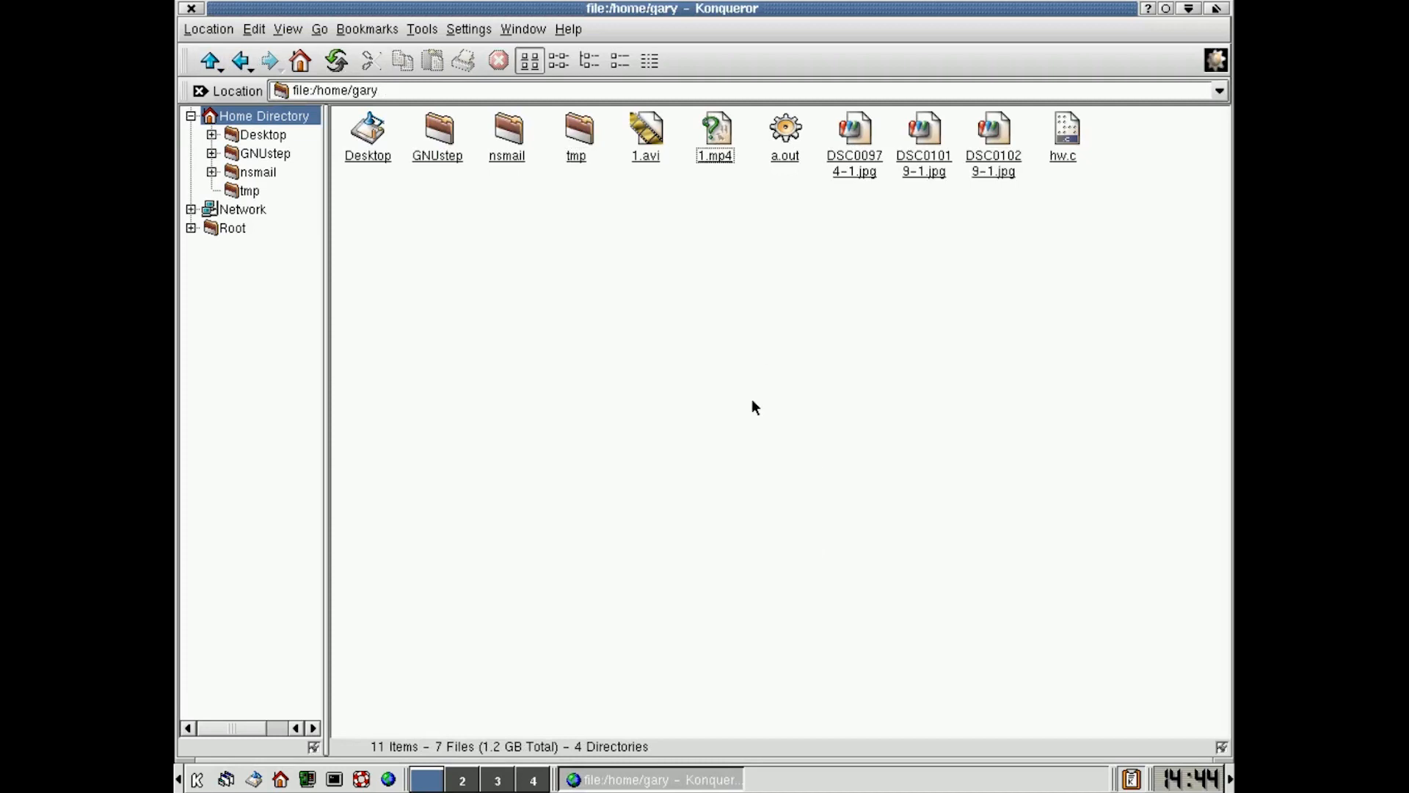
mouse_move(817, 456)
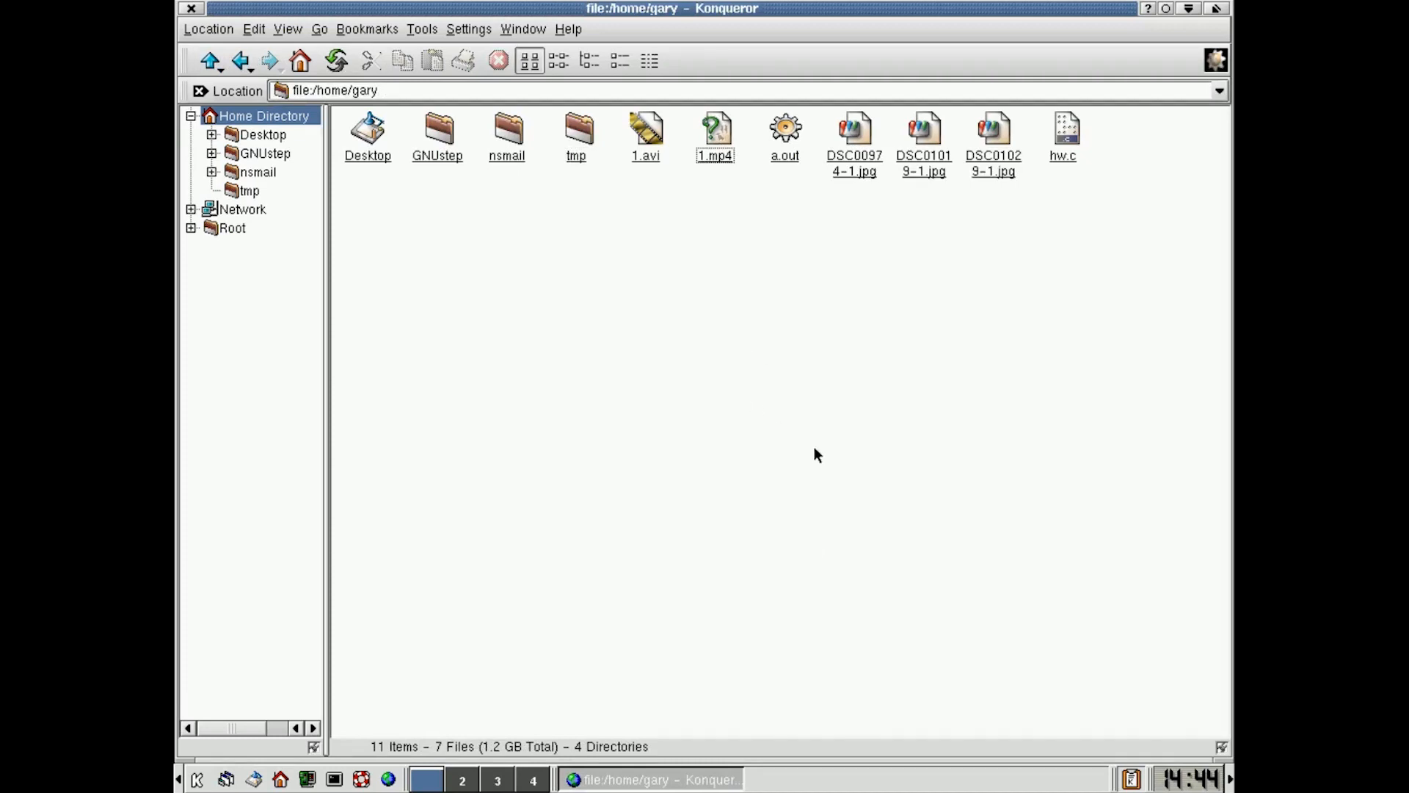
mouse_move(780, 296)
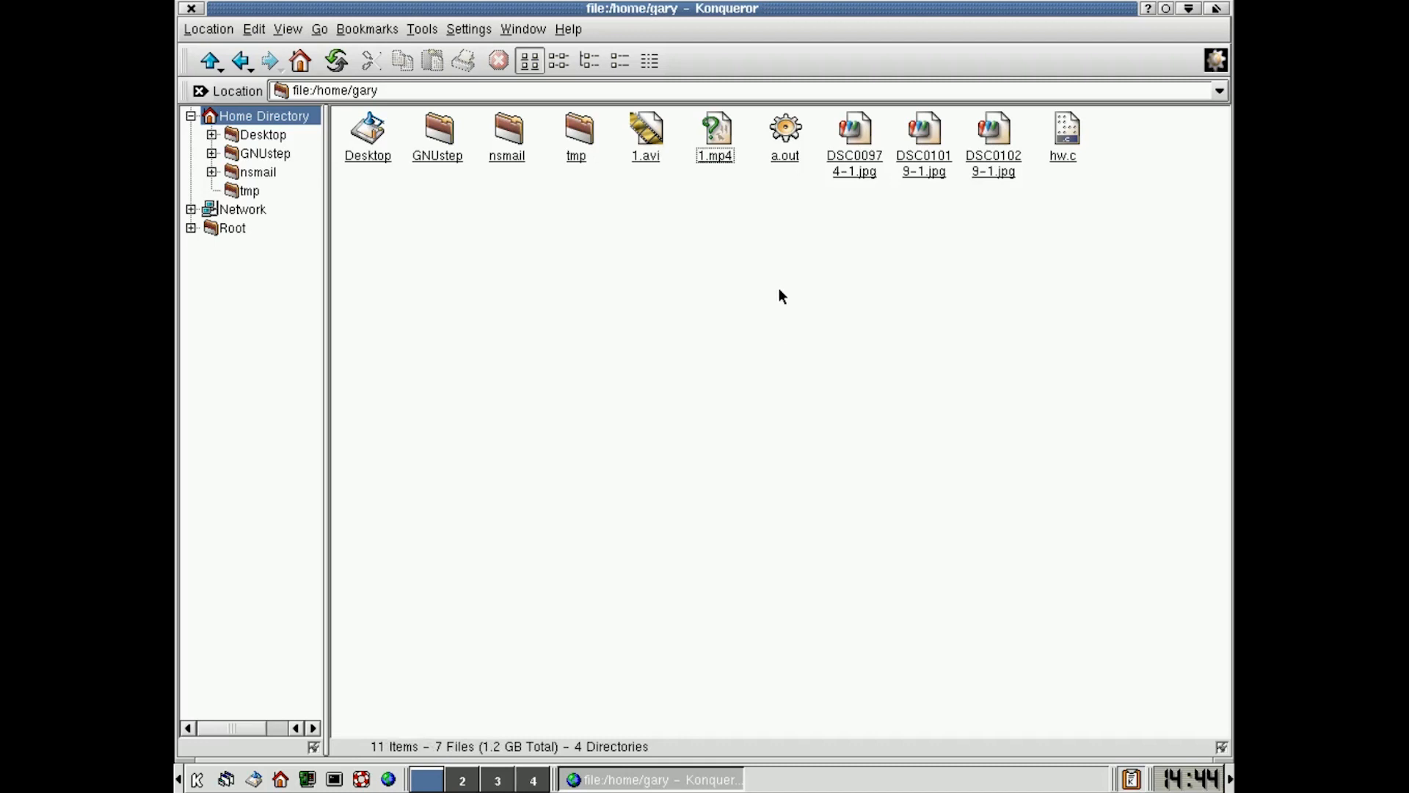
mouse_move(994, 135)
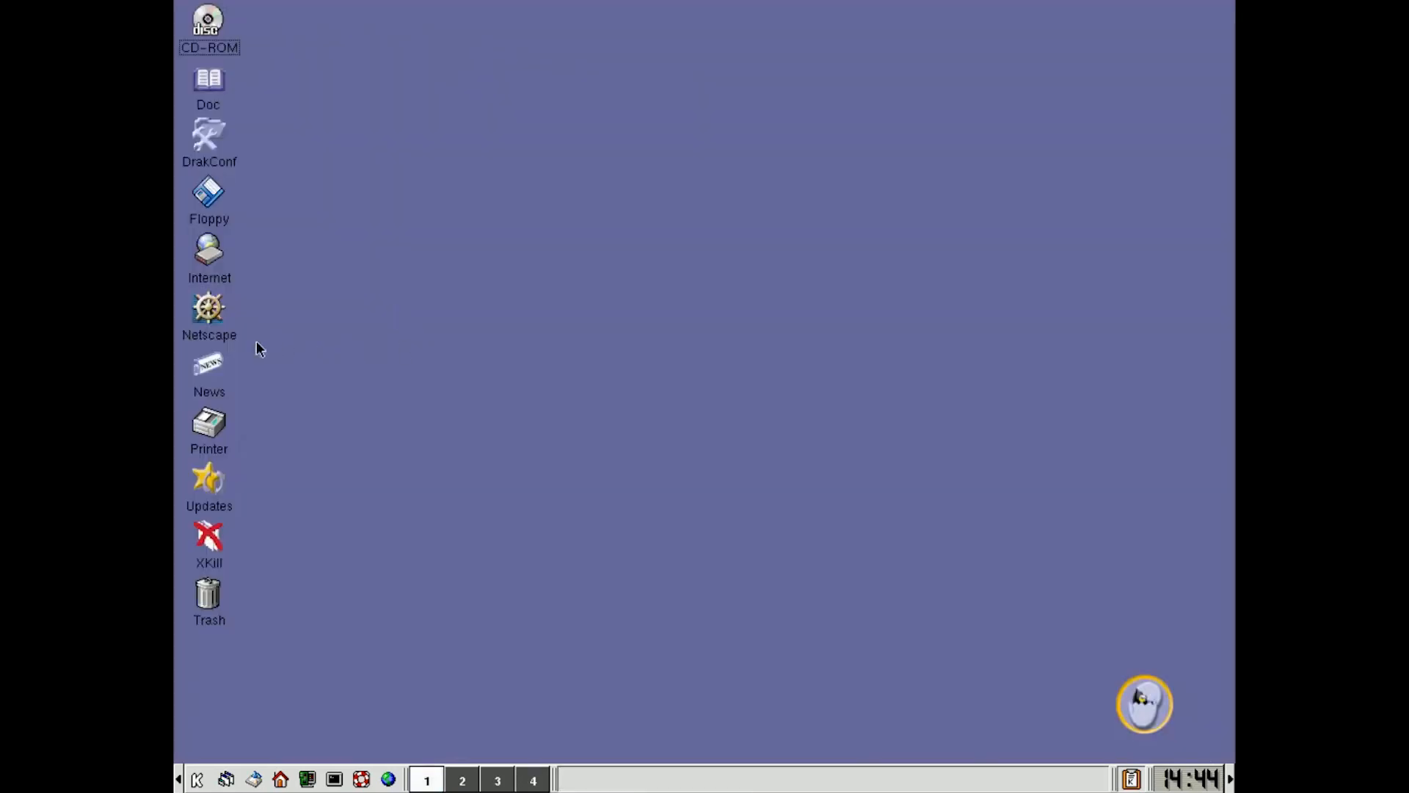
mouse_move(208, 335)
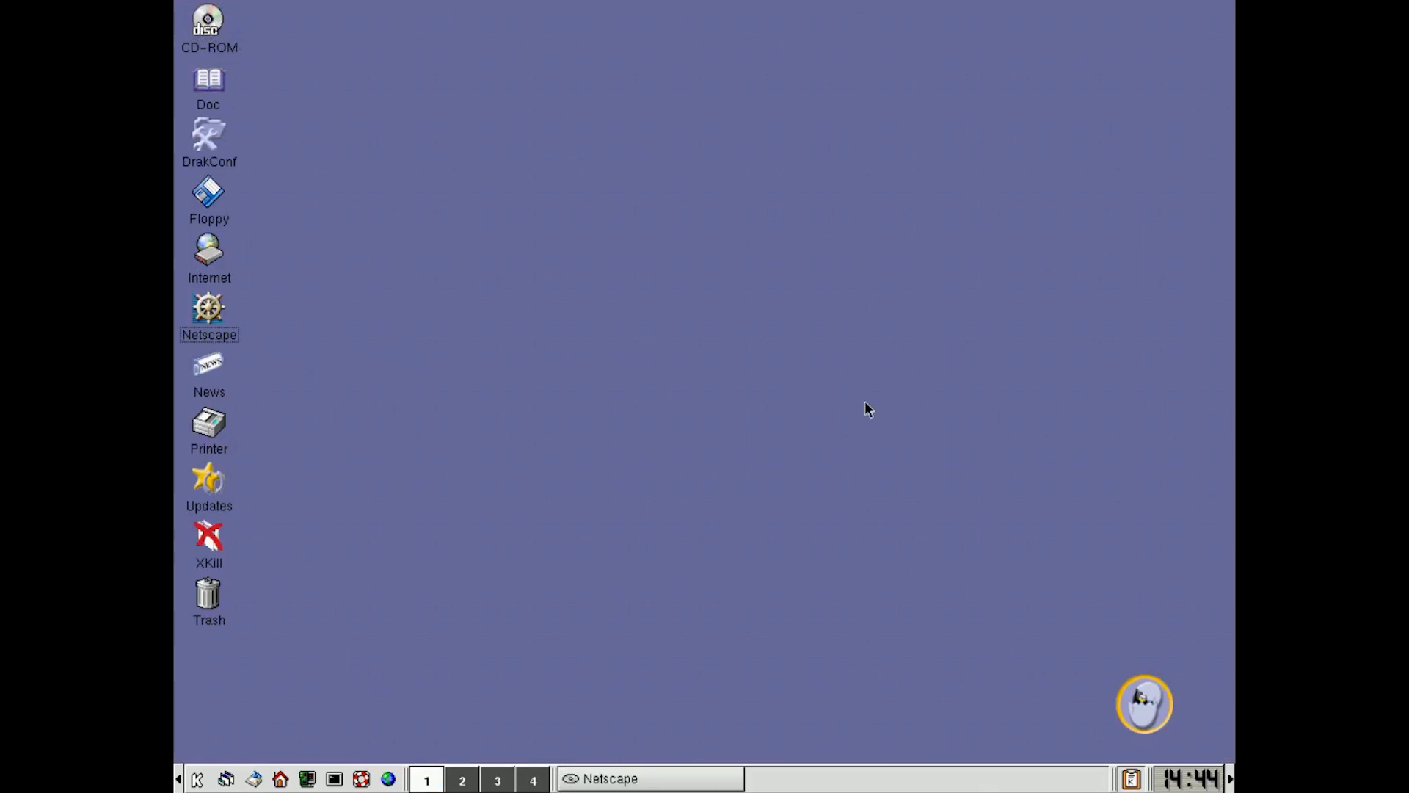
Step: Launch Netscape, try the failing linux-mandrake.com link twice, then follow linux-center.org
double_click(209, 309)
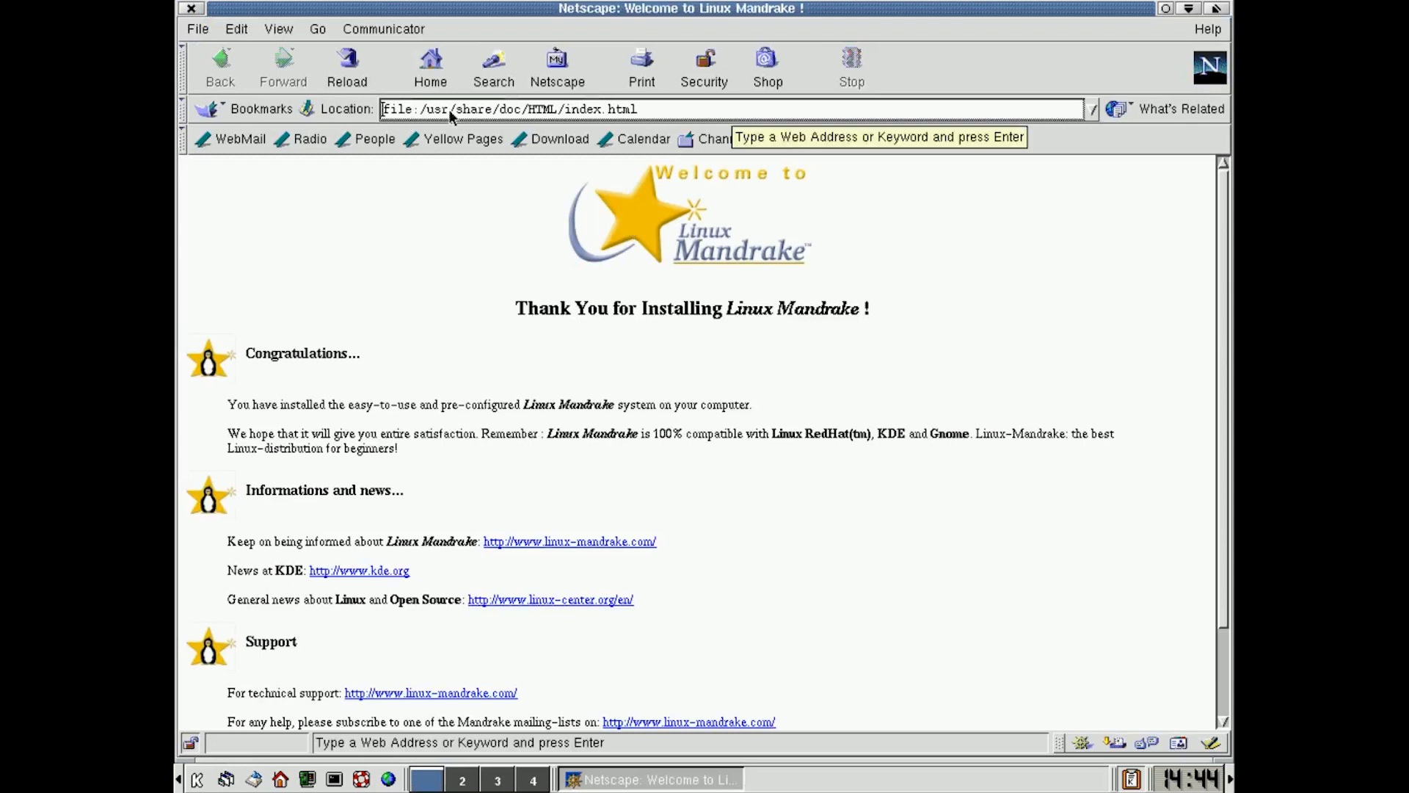
mouse_move(778, 466)
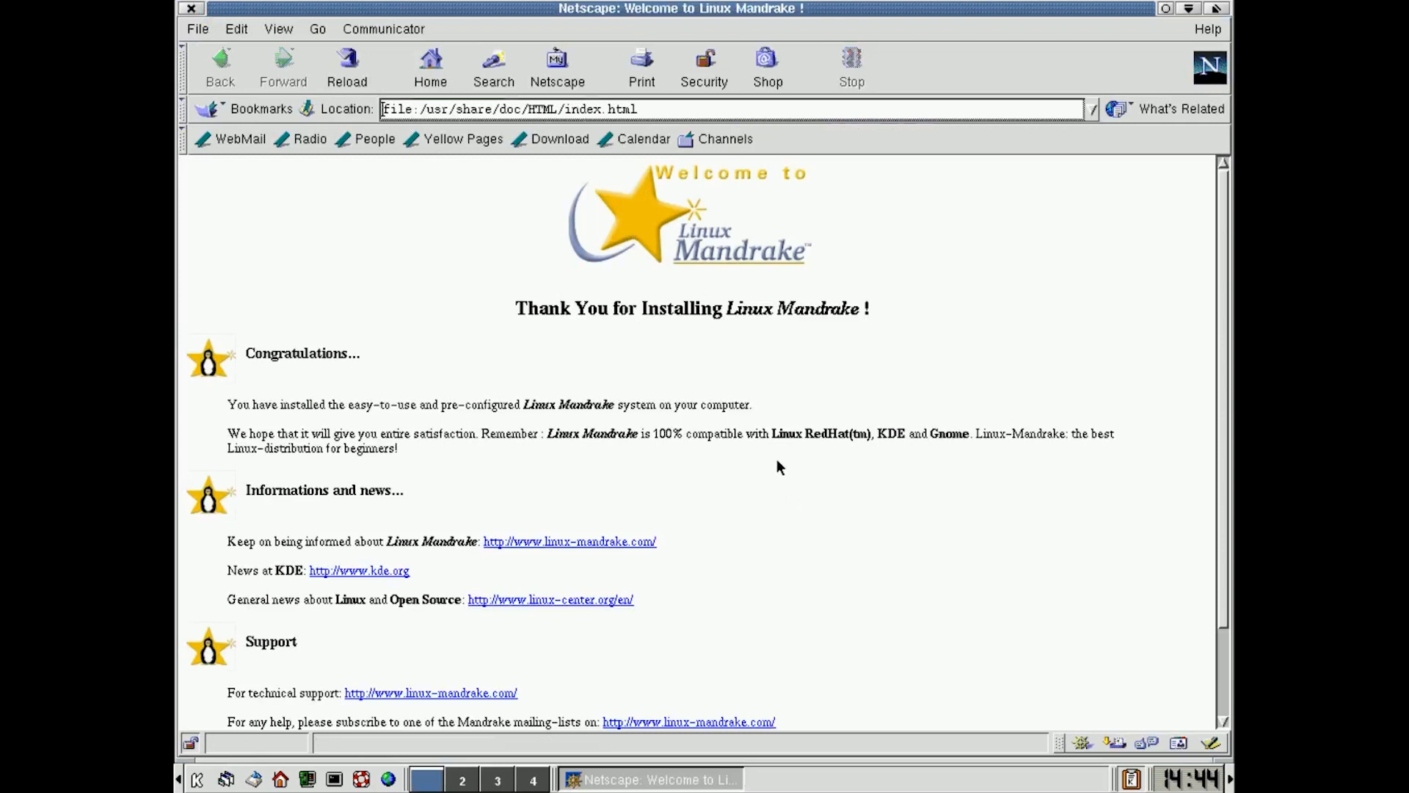
mouse_move(562, 540)
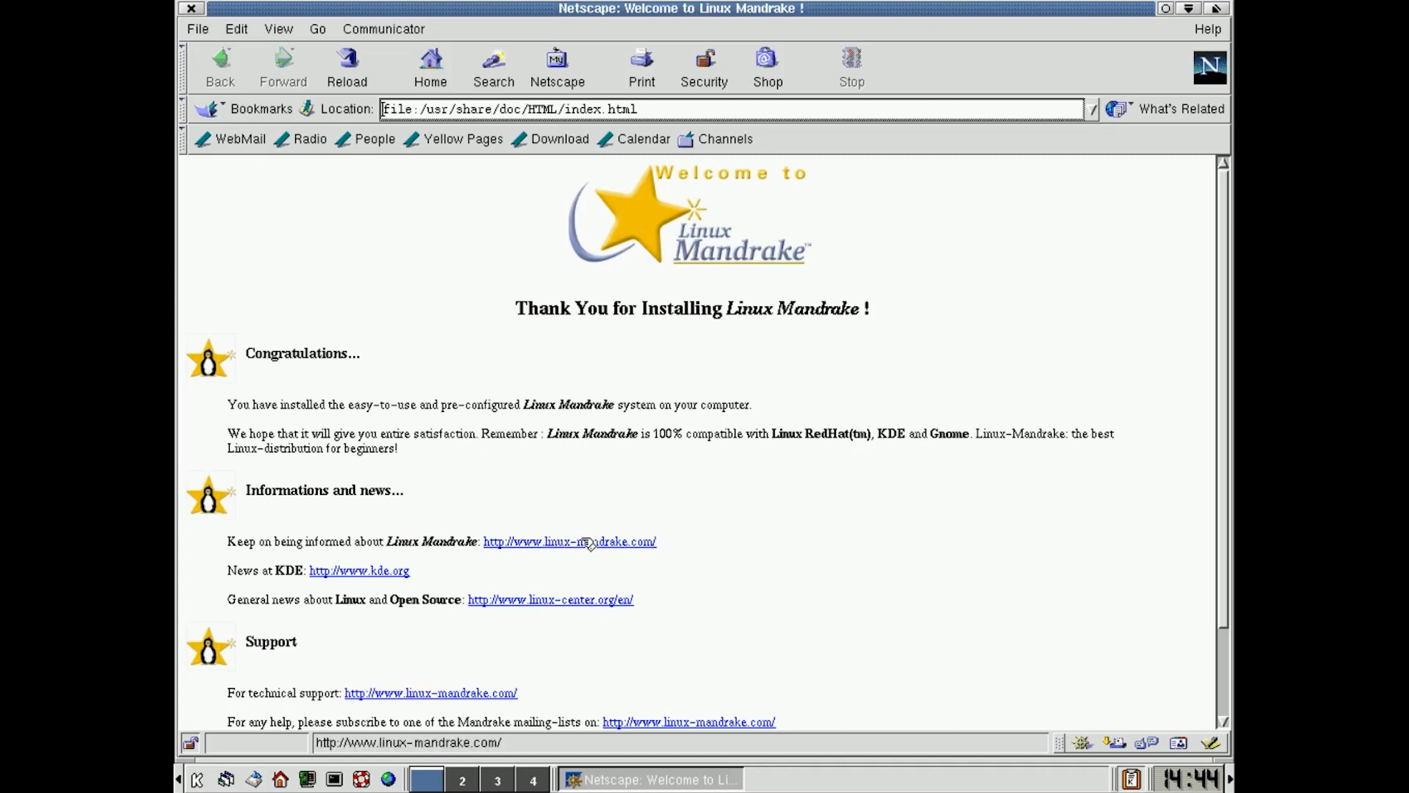
click(569, 542)
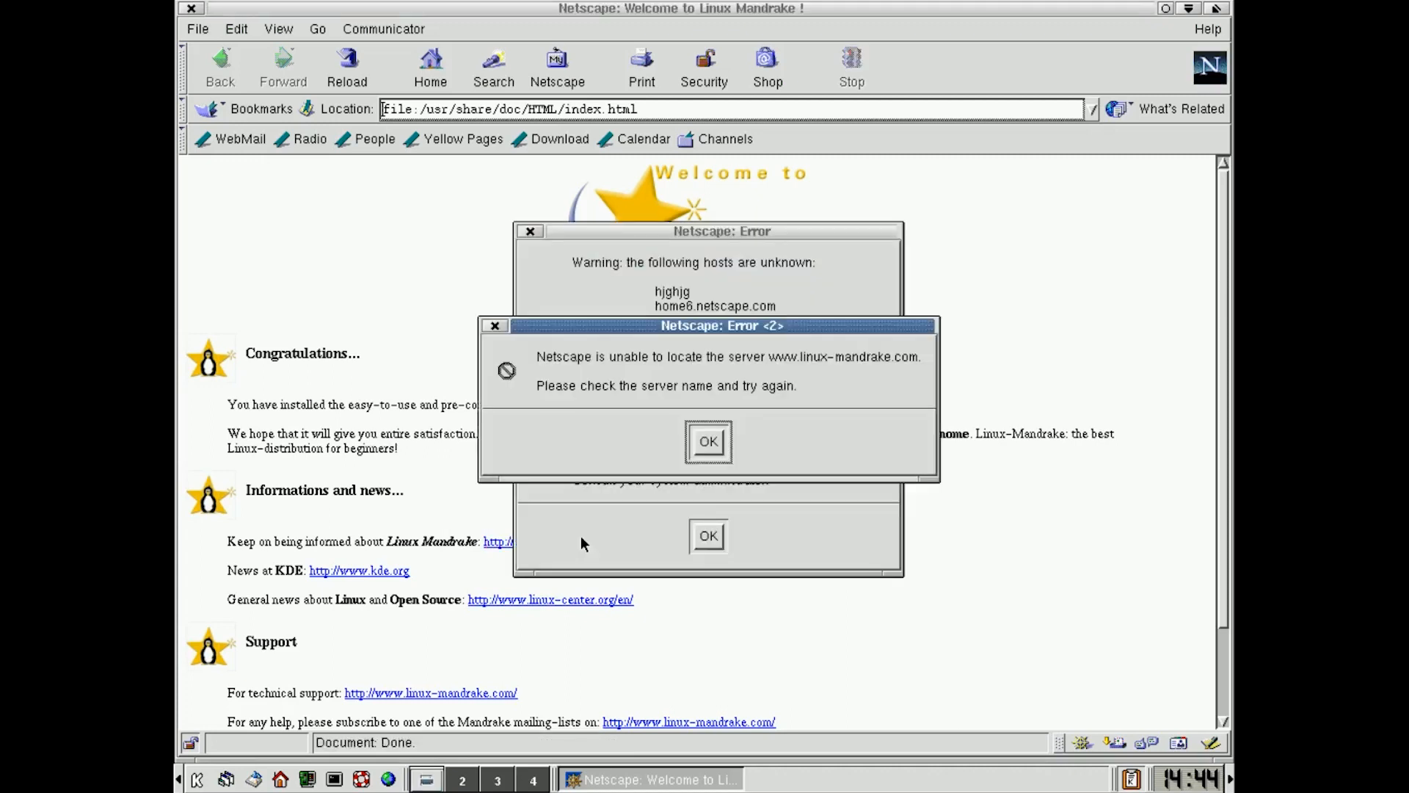
click(707, 442)
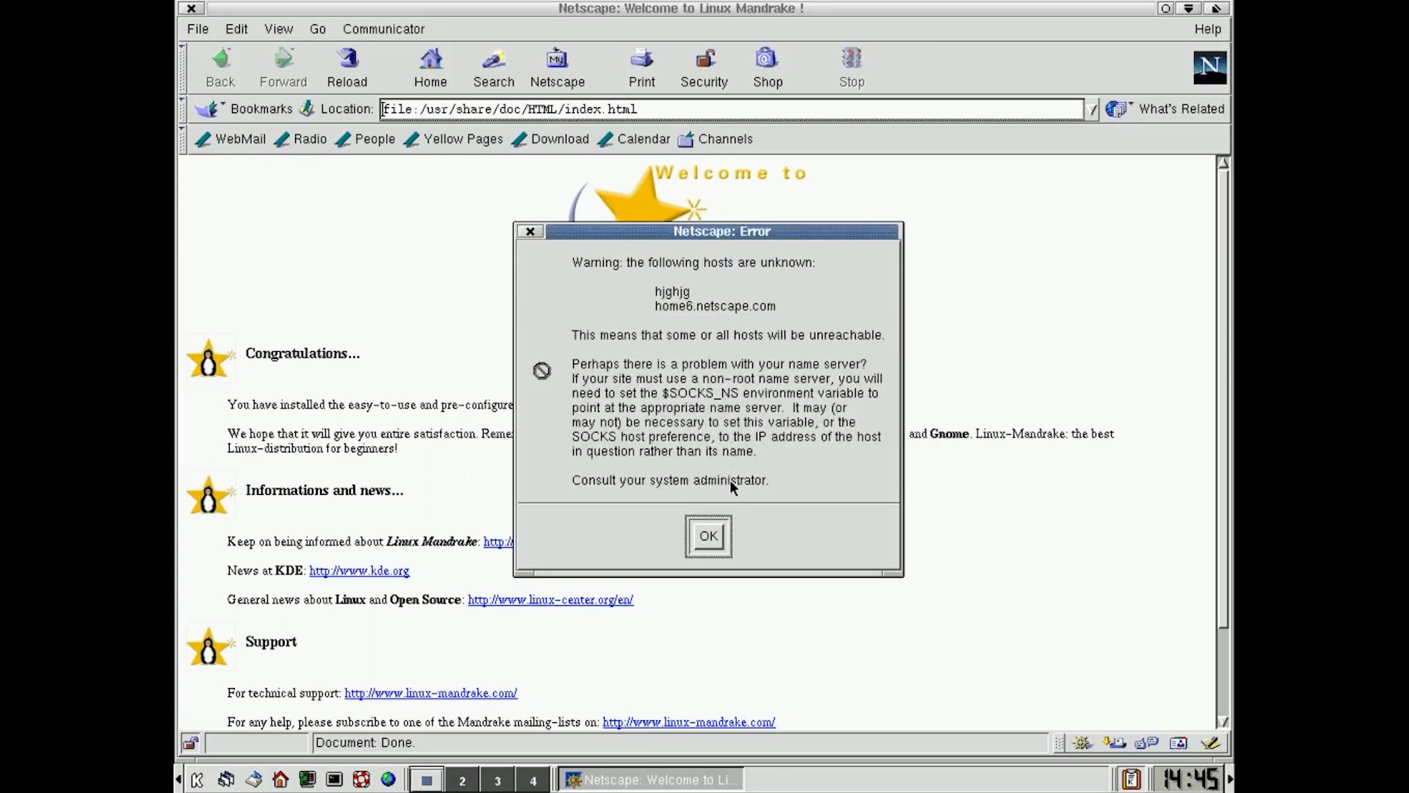
click(708, 536)
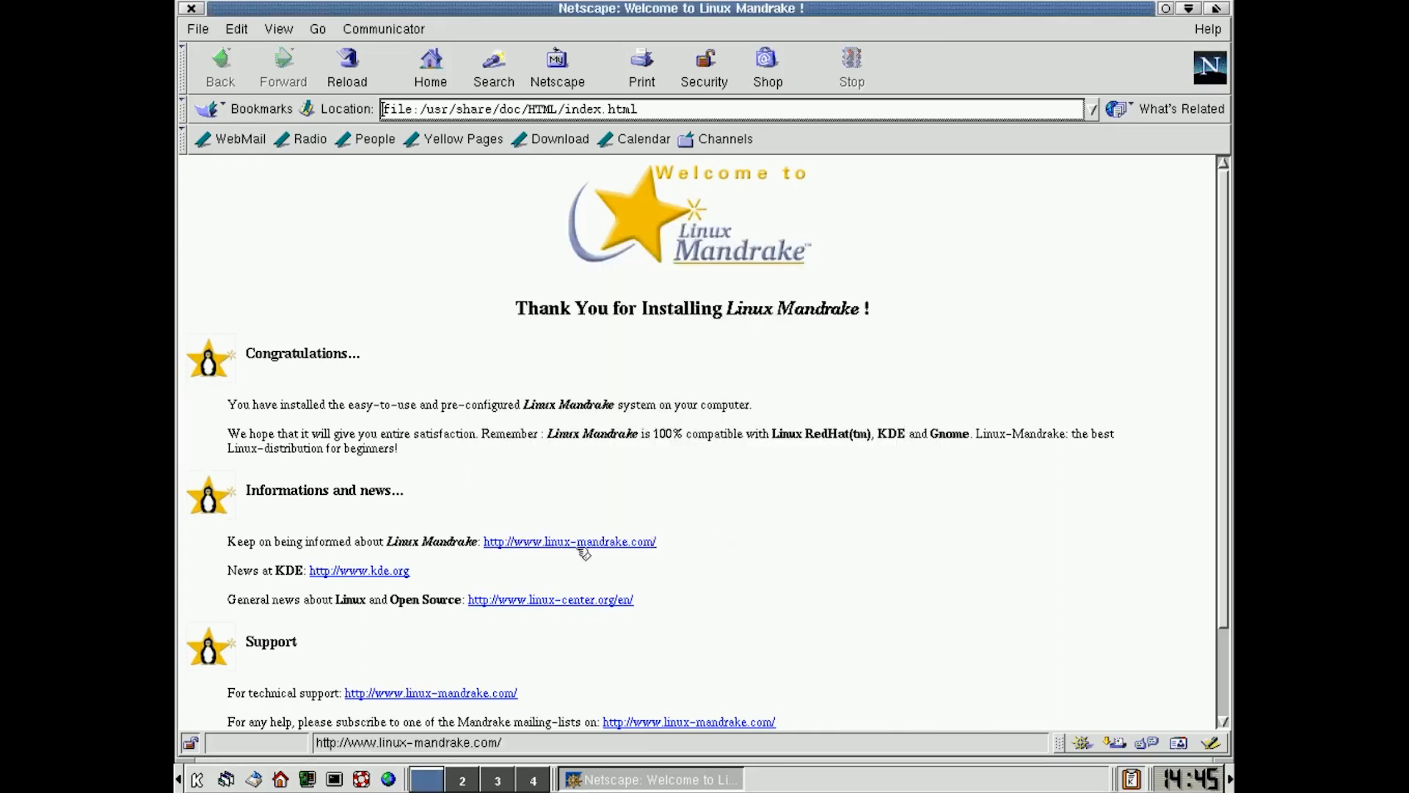
click(359, 569)
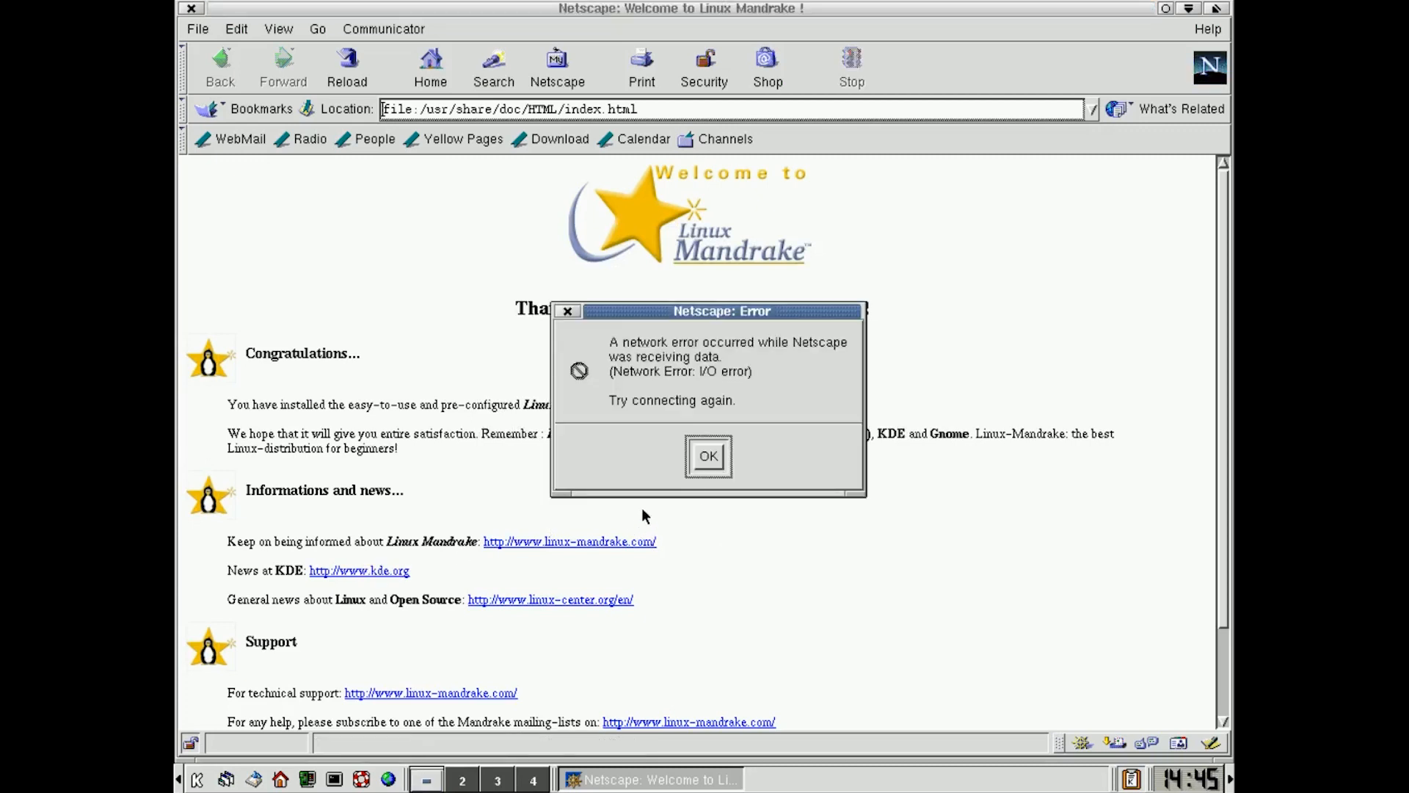
click(708, 456)
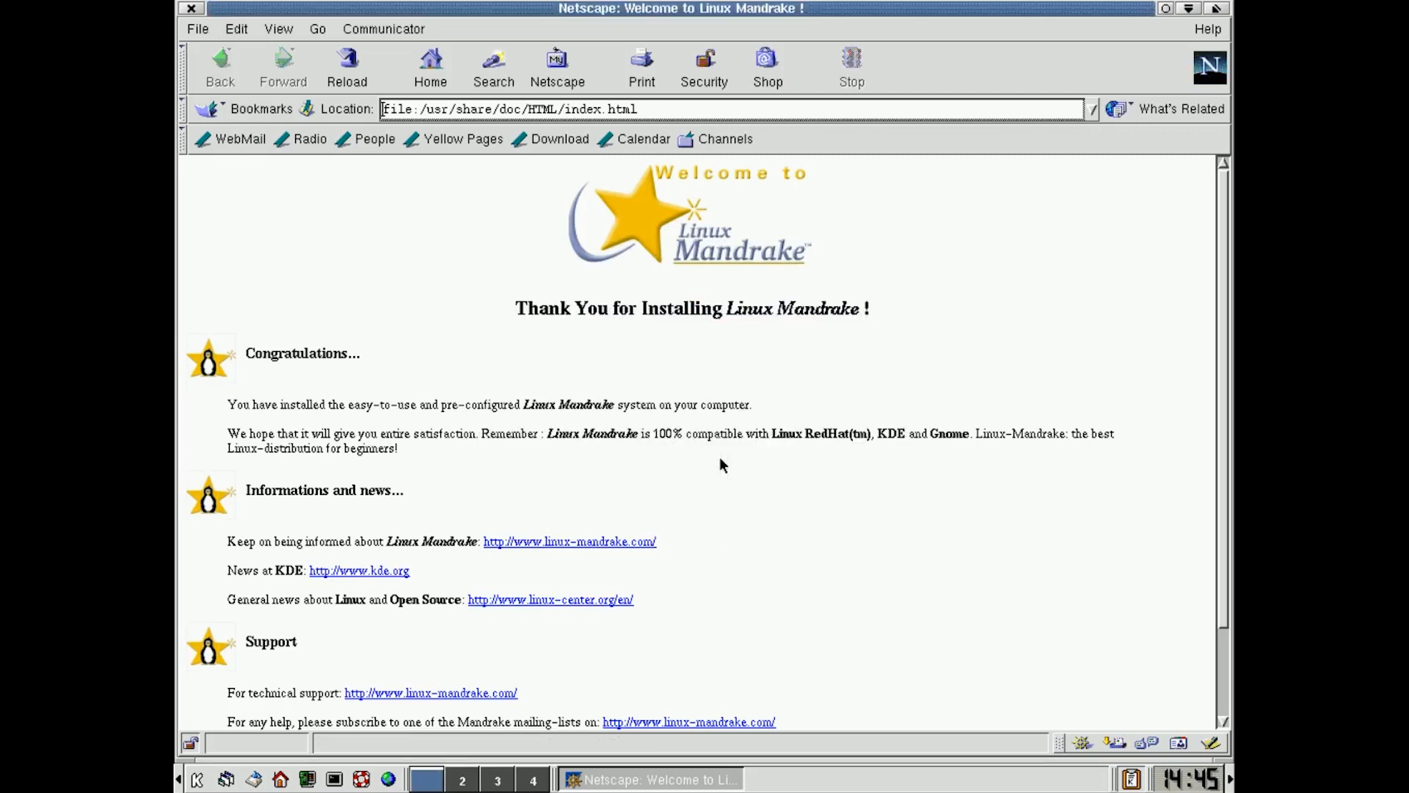
mouse_move(650, 477)
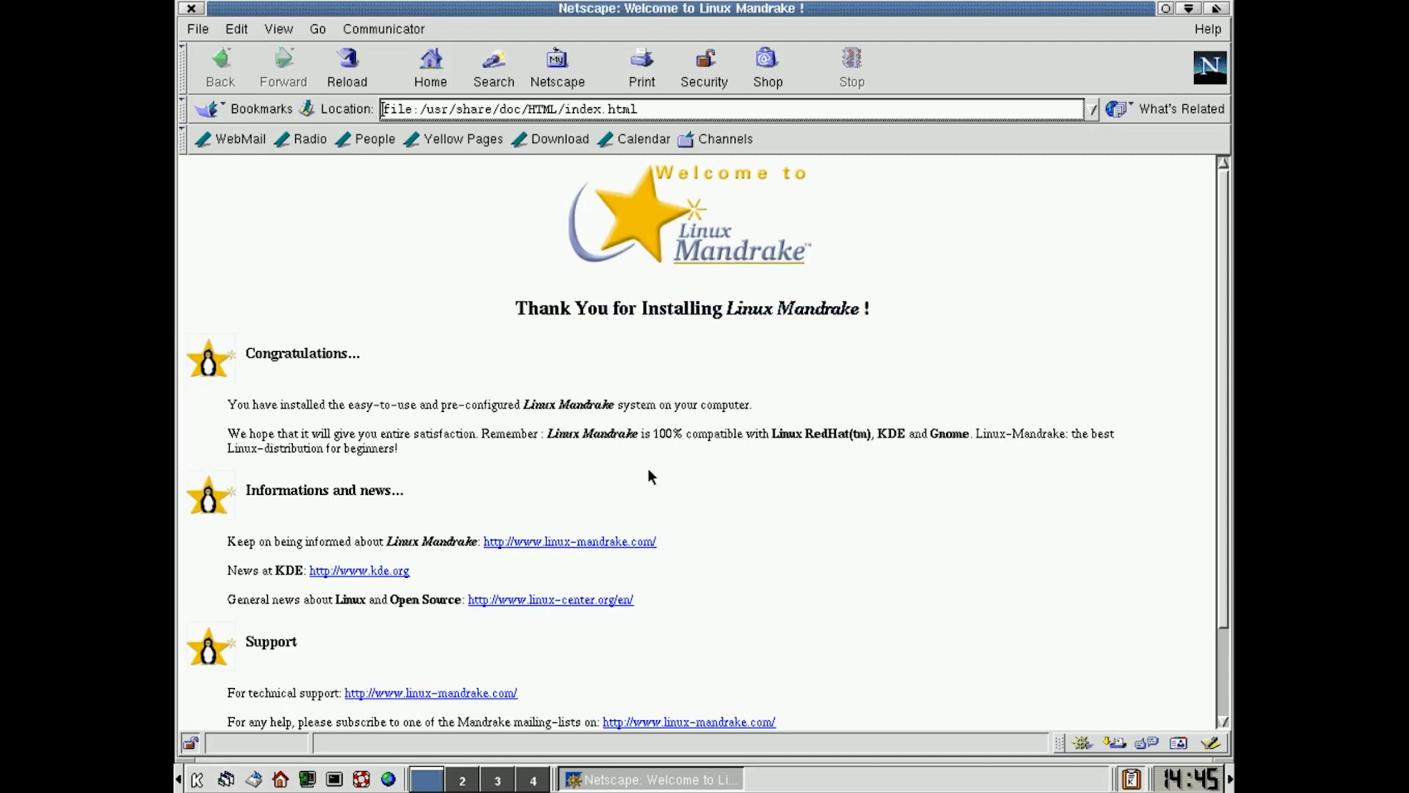
mouse_move(556, 589)
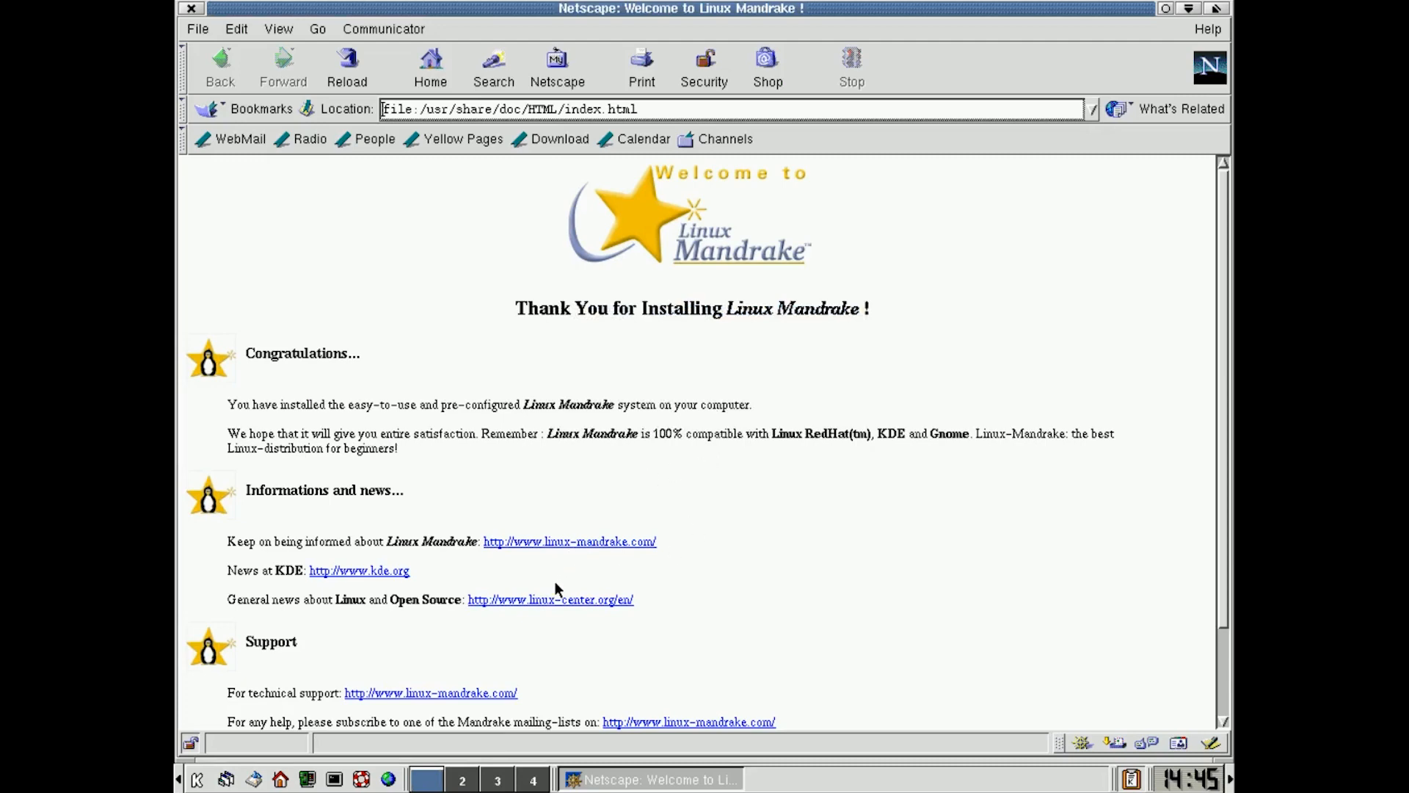
click(550, 600)
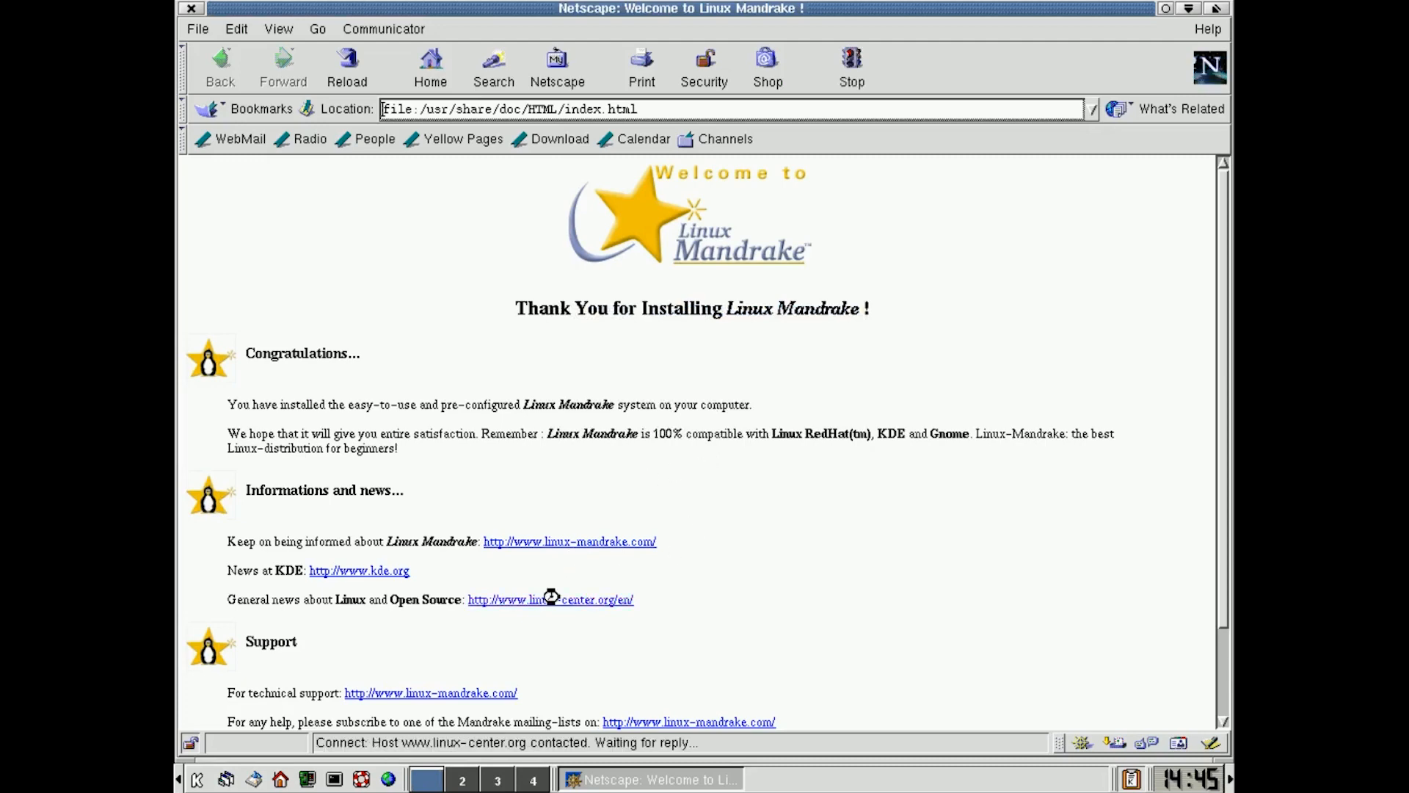
Step: Load the Linux Center main index, scroll down and up, then go Back
click(549, 599)
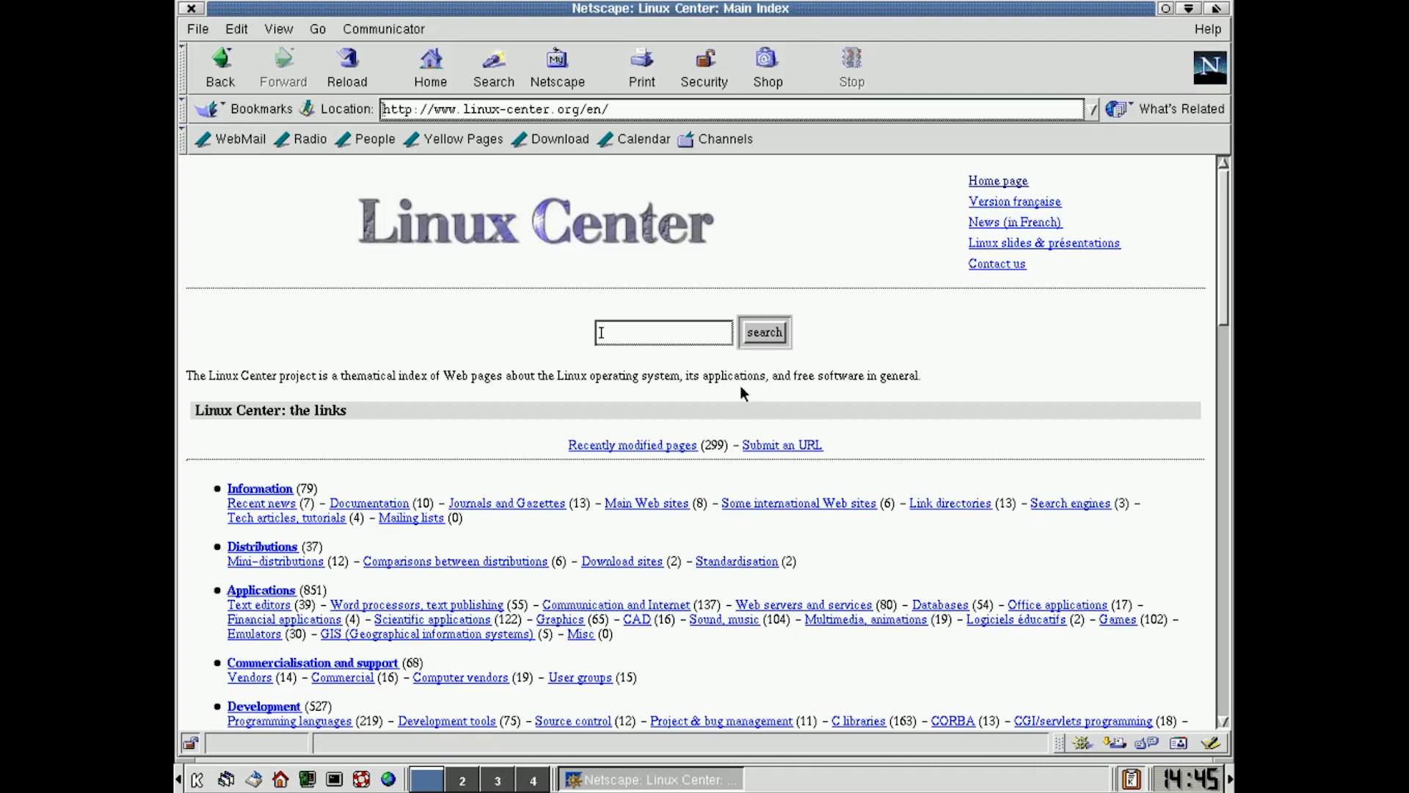
scroll(down, 3)
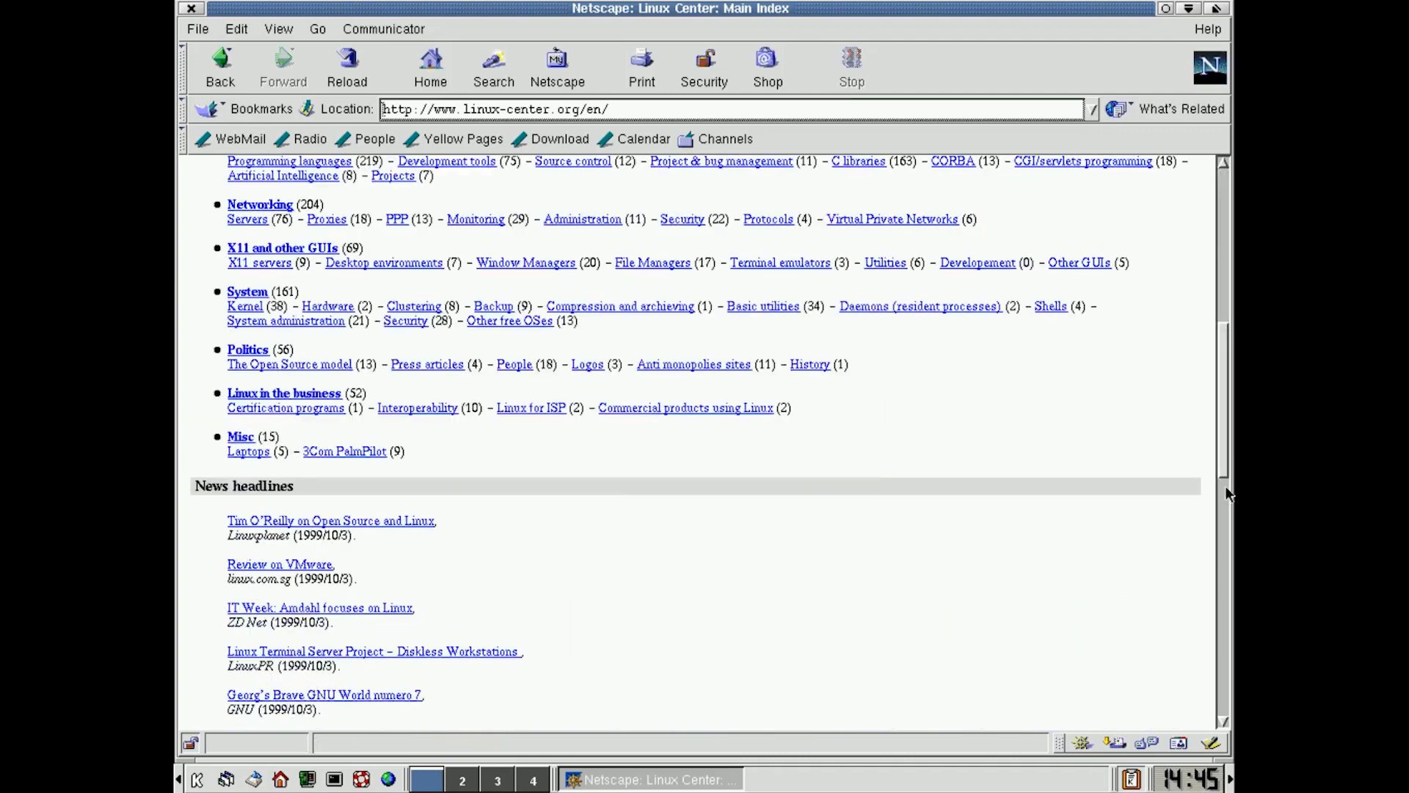
scroll(up, 3)
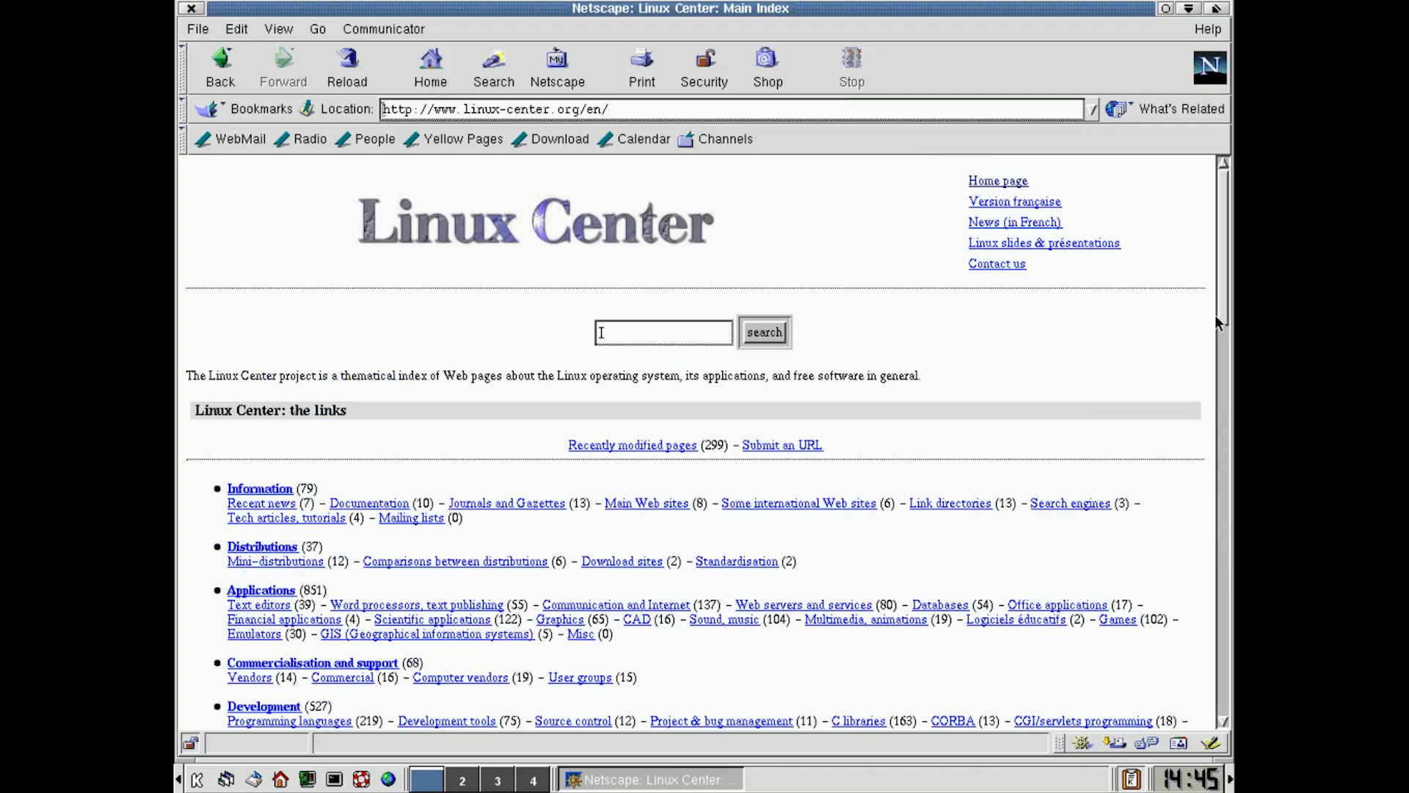
mouse_move(712, 525)
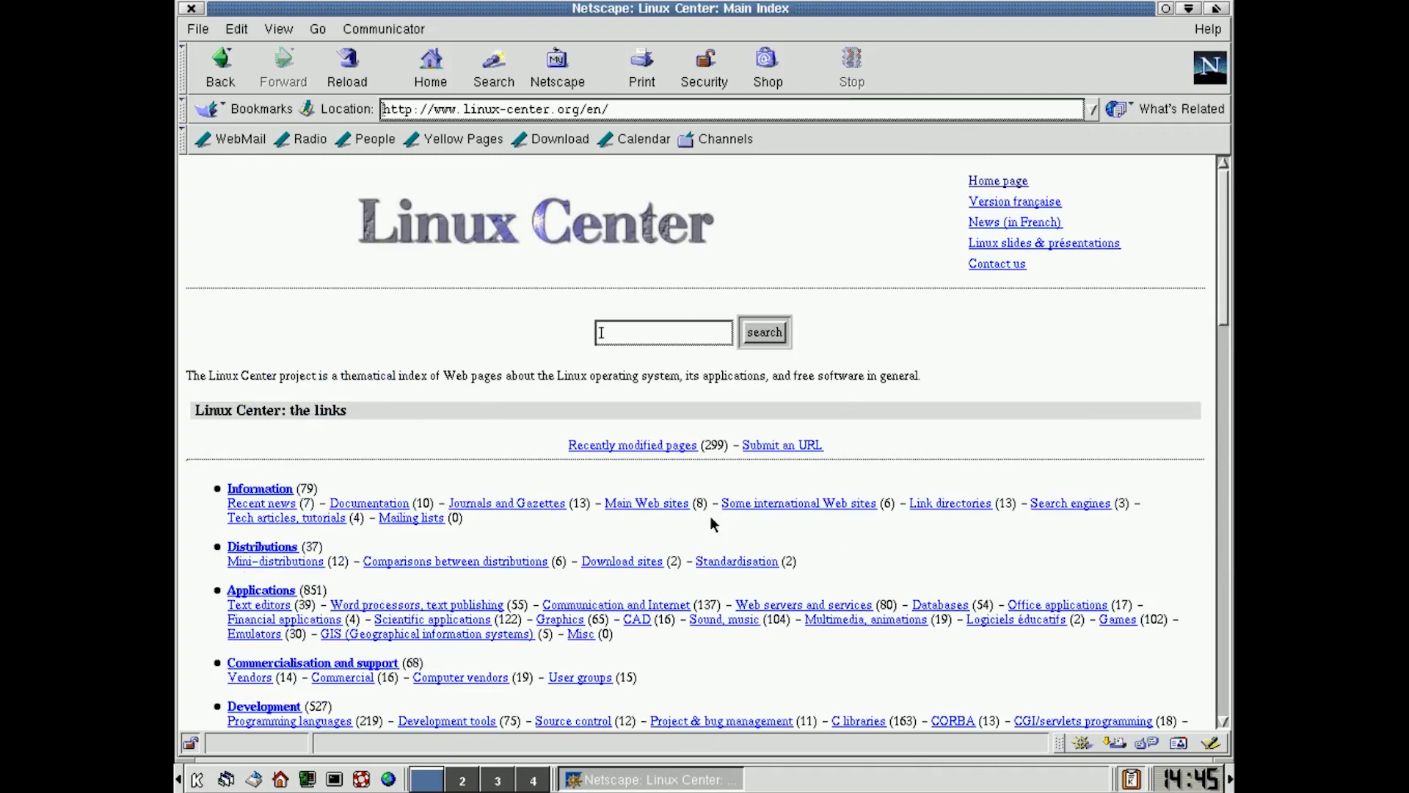
mouse_move(240, 139)
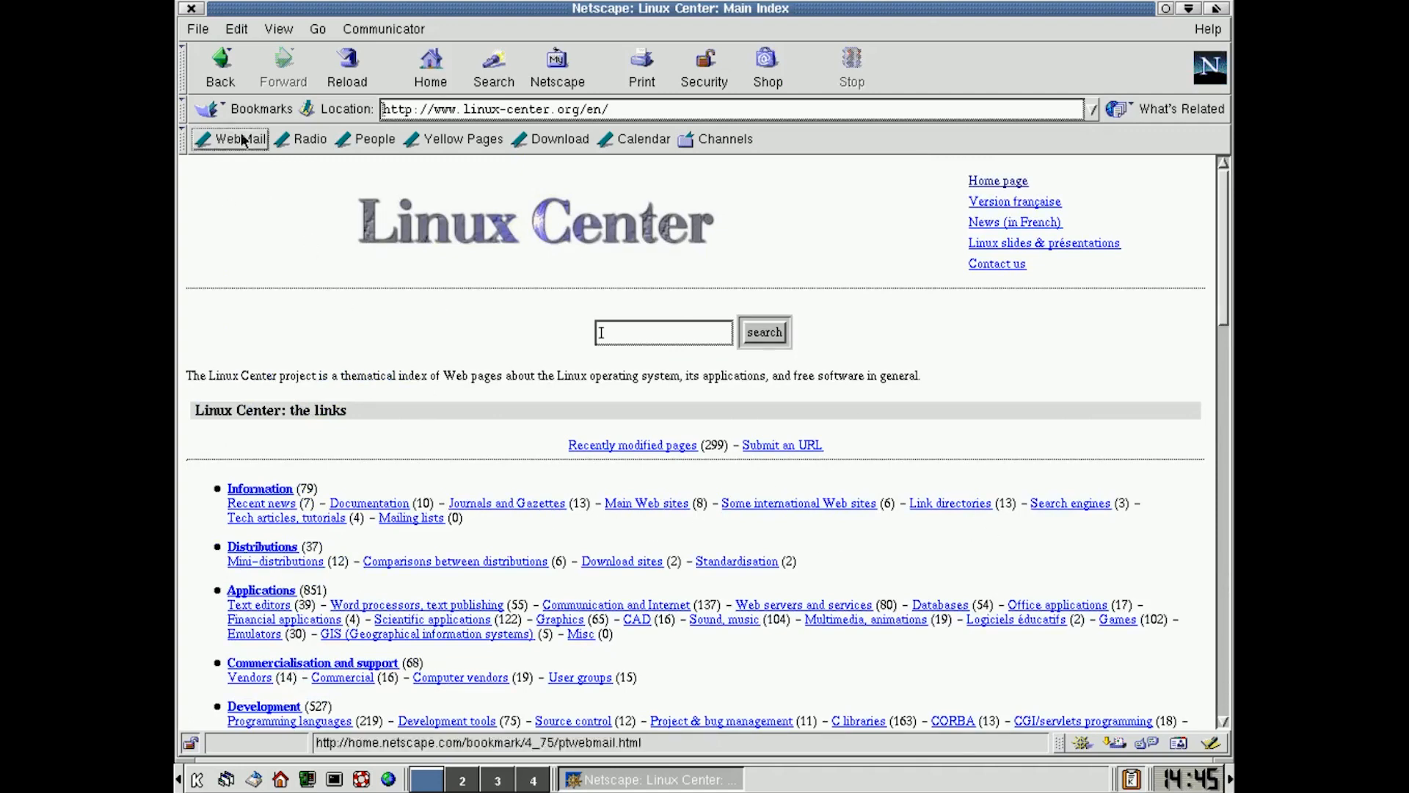
click(429, 64)
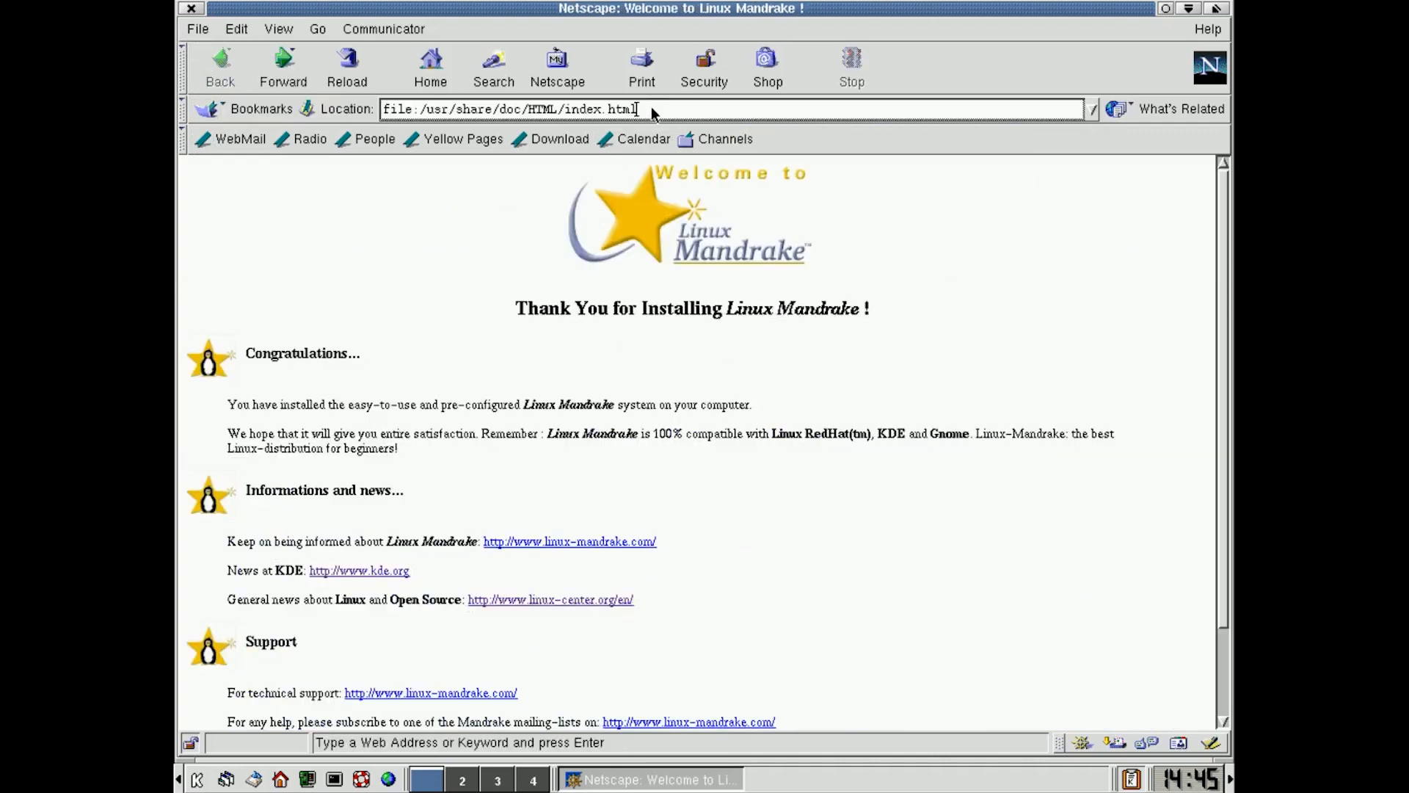
Step: Load google.com from the Location field and start typing 'fire' as a search
text(go)
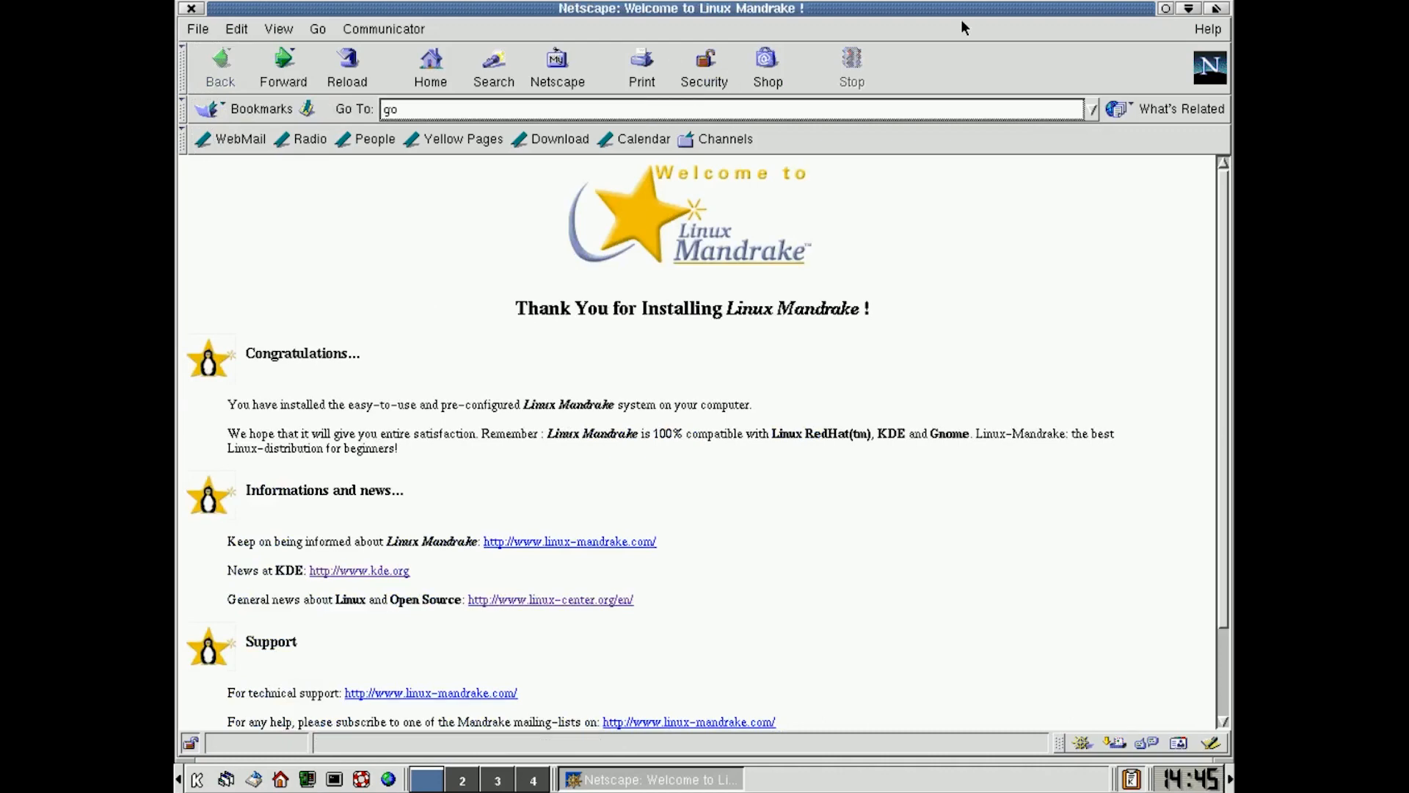
key(Return)
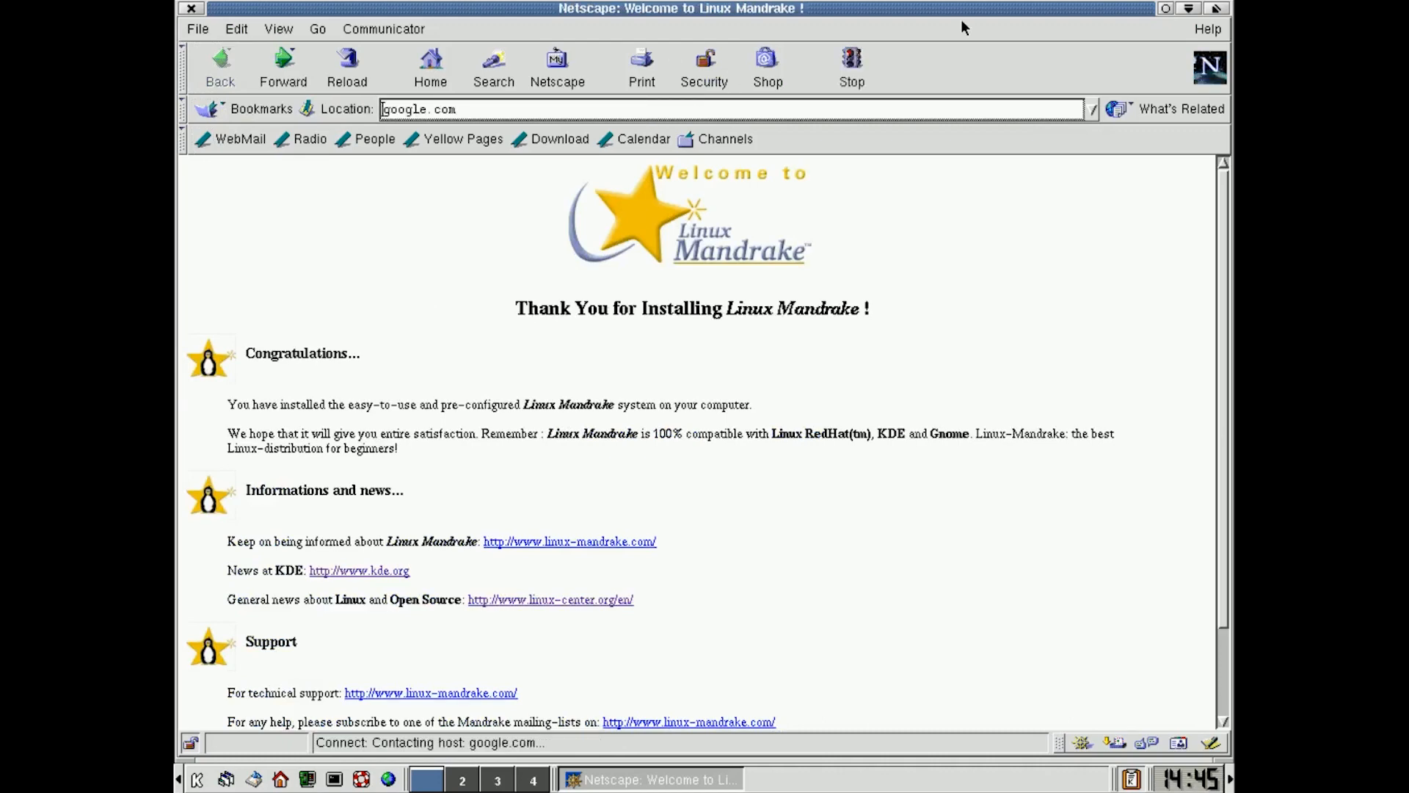
key(Return)
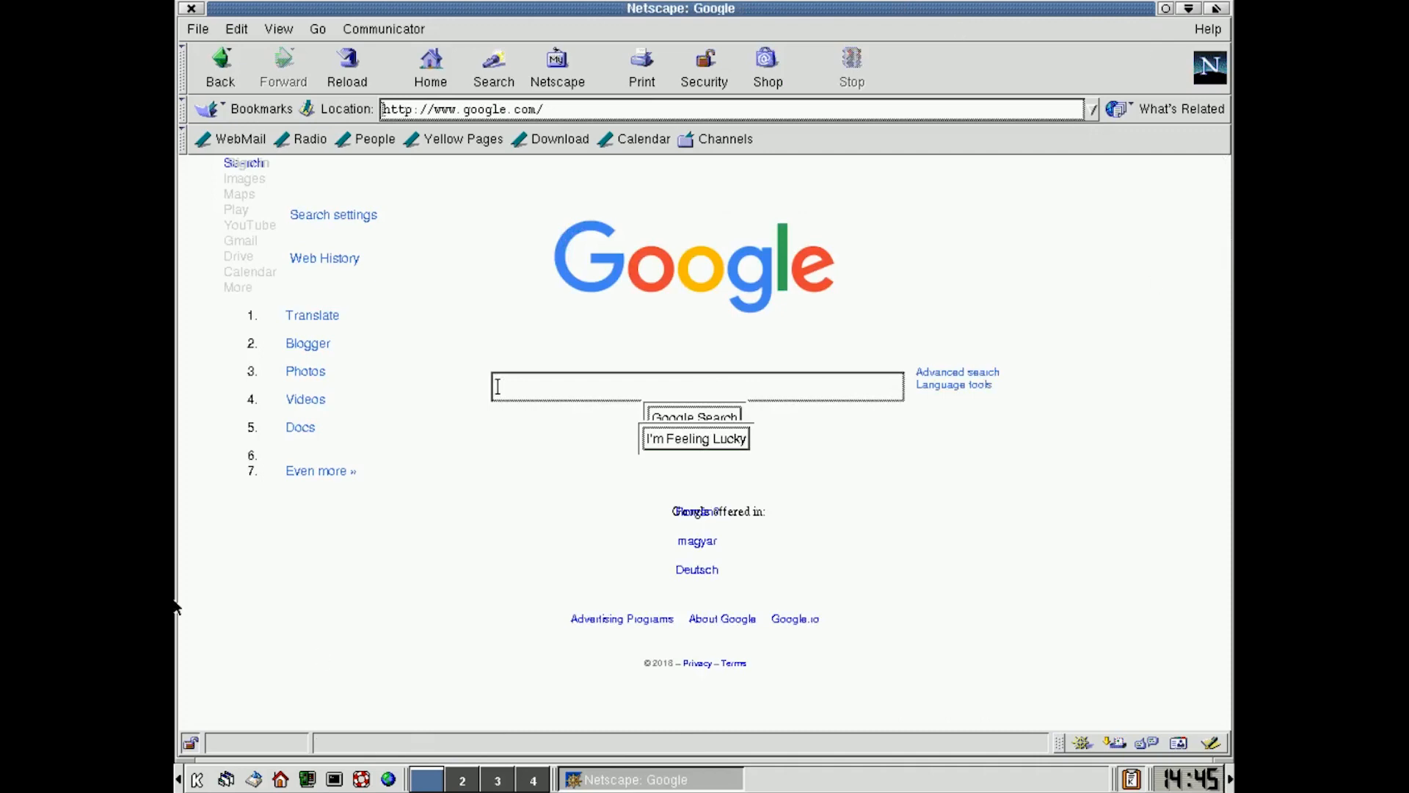
mouse_move(662, 473)
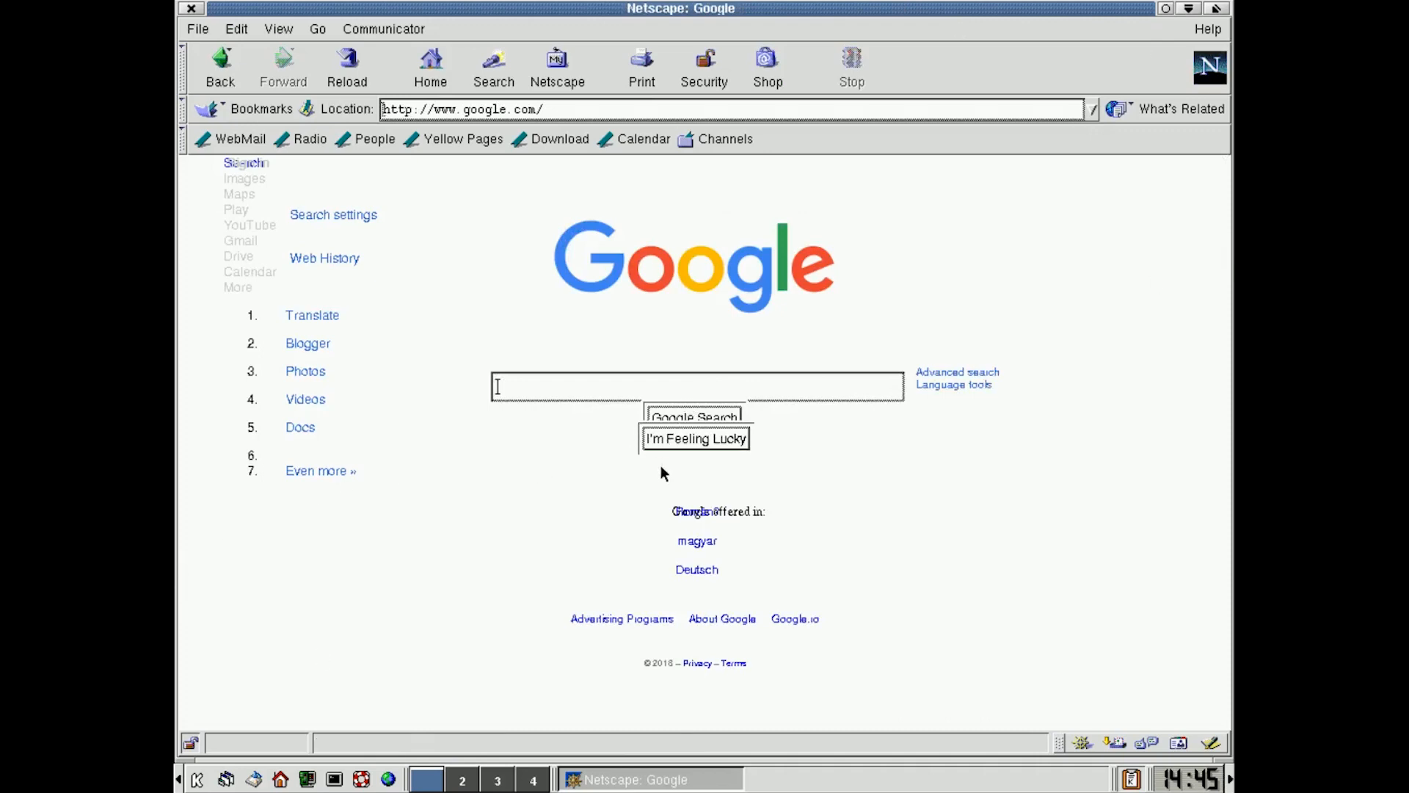
mouse_move(697, 569)
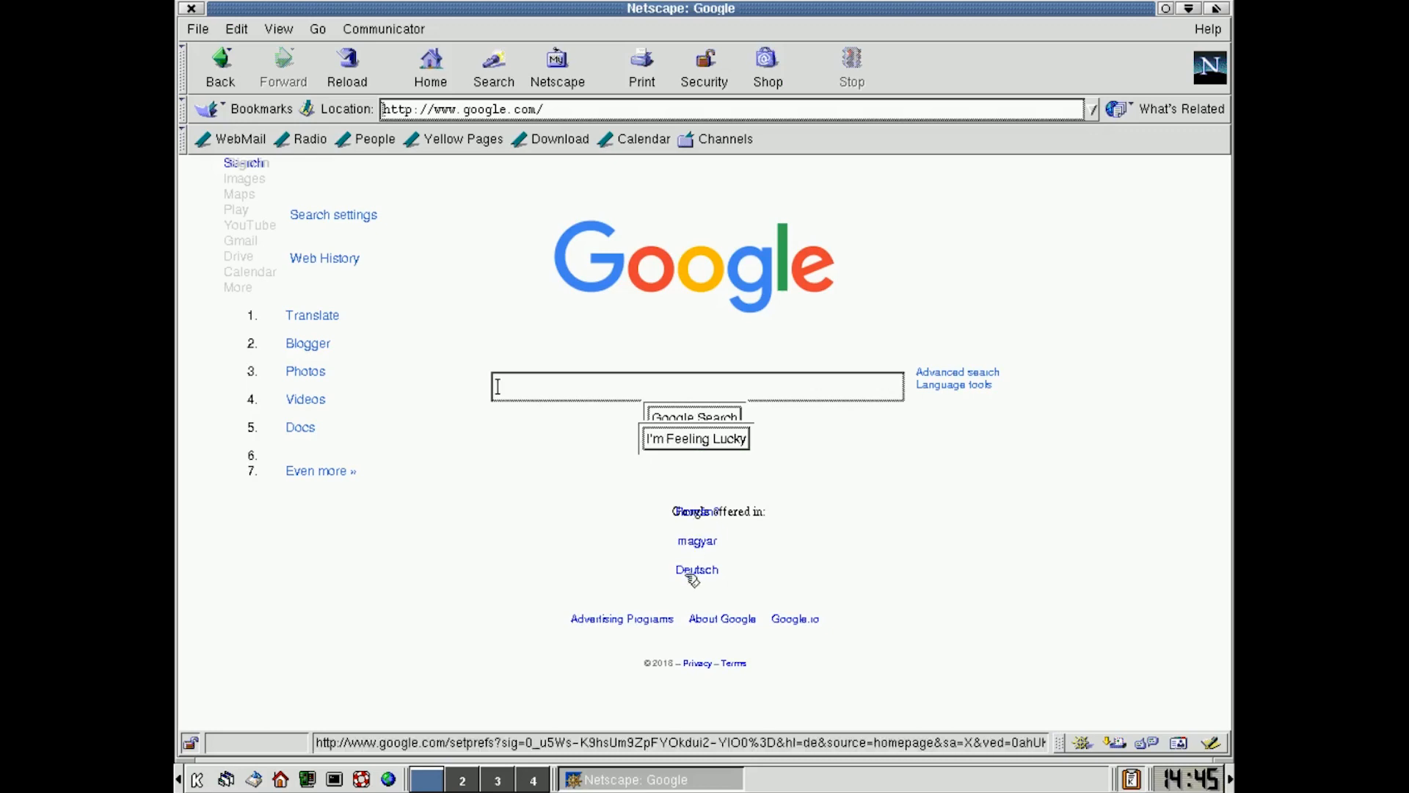
mouse_move(428, 391)
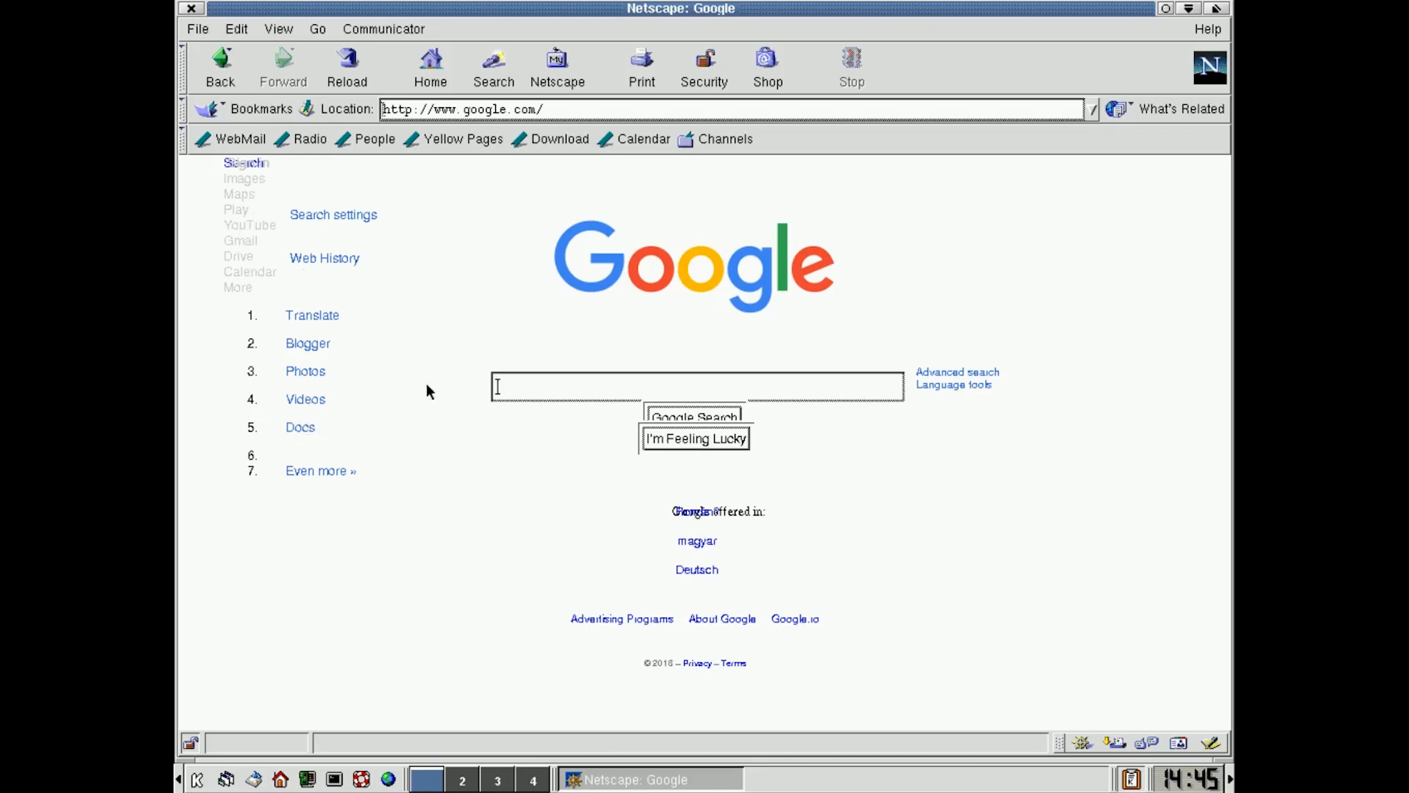
mouse_move(838, 393)
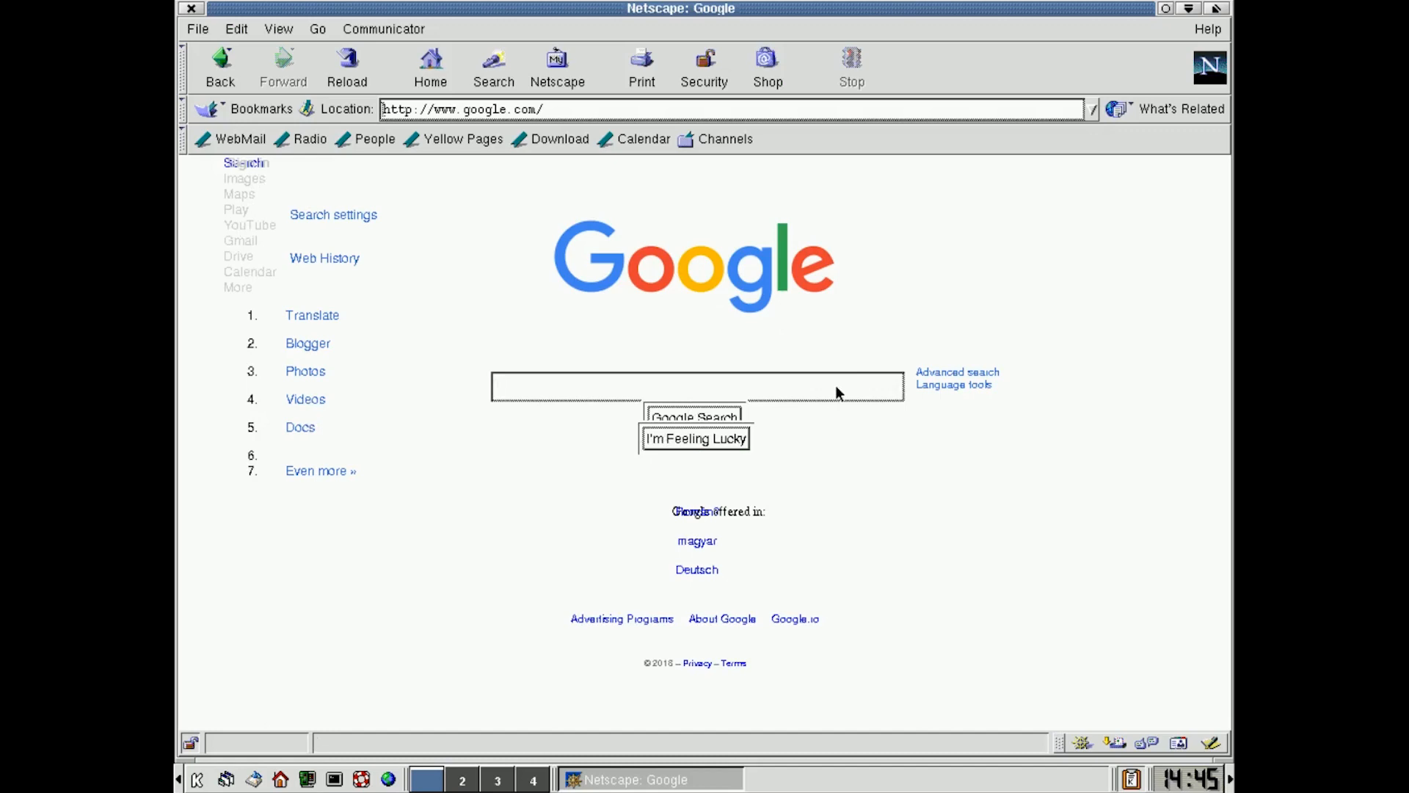
text(firefox)
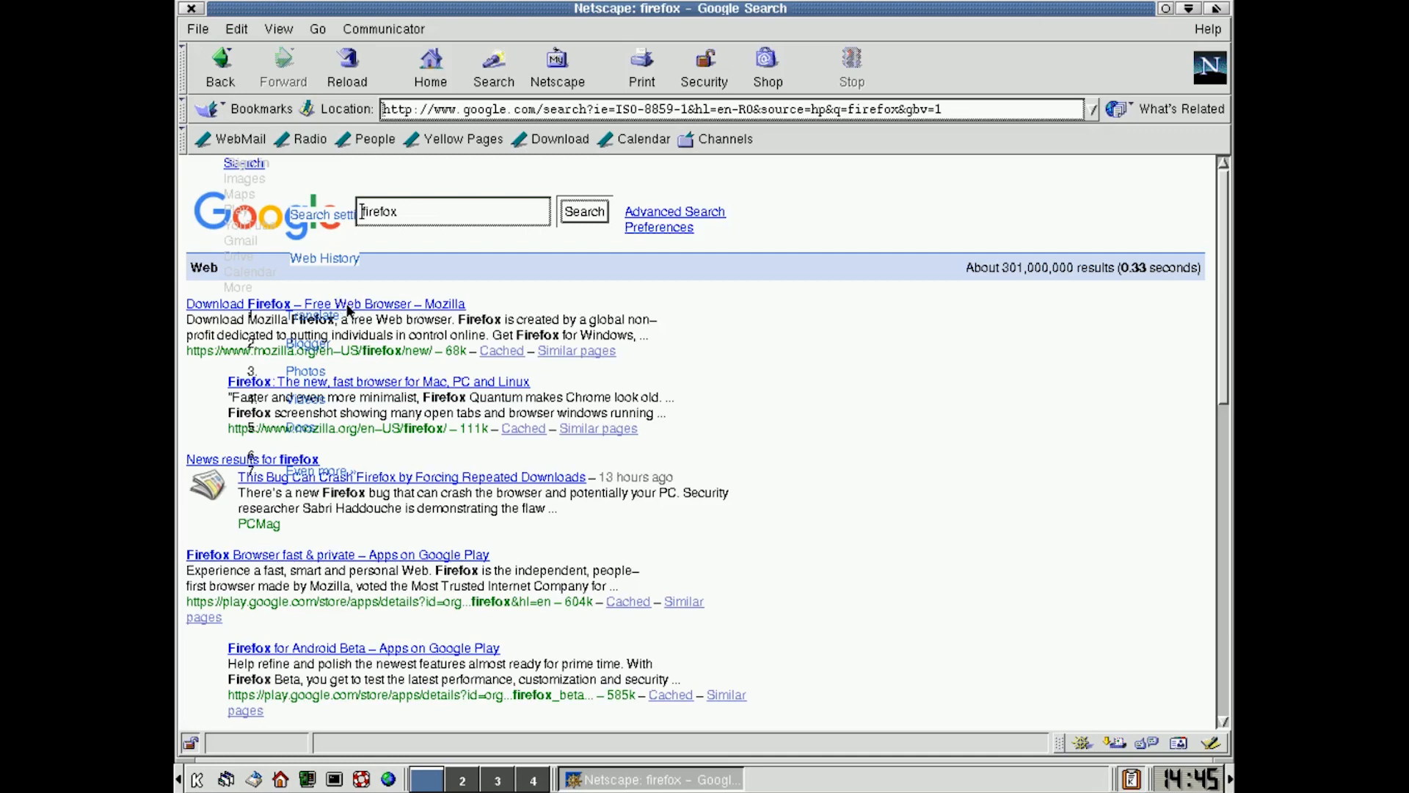
mouse_move(393, 362)
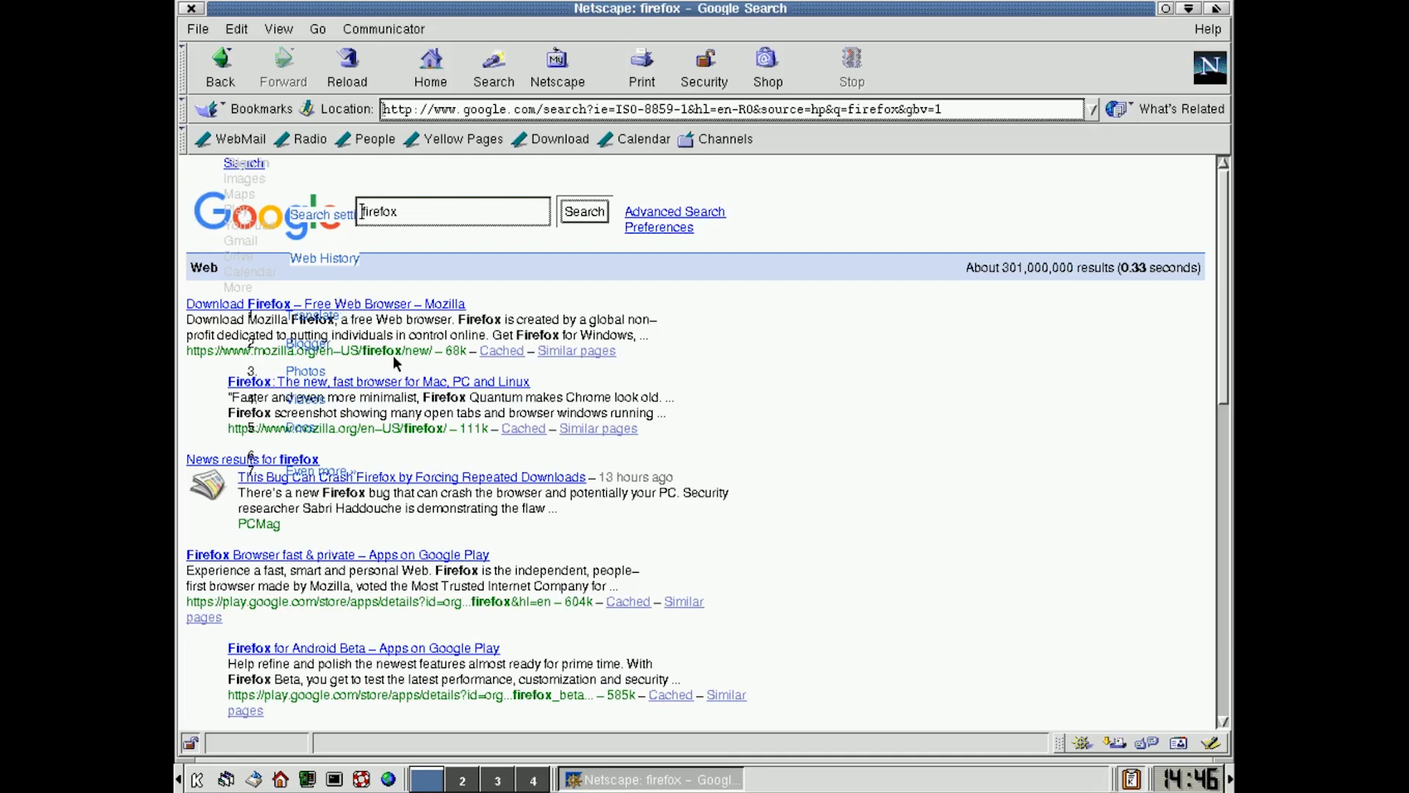
mouse_move(440, 304)
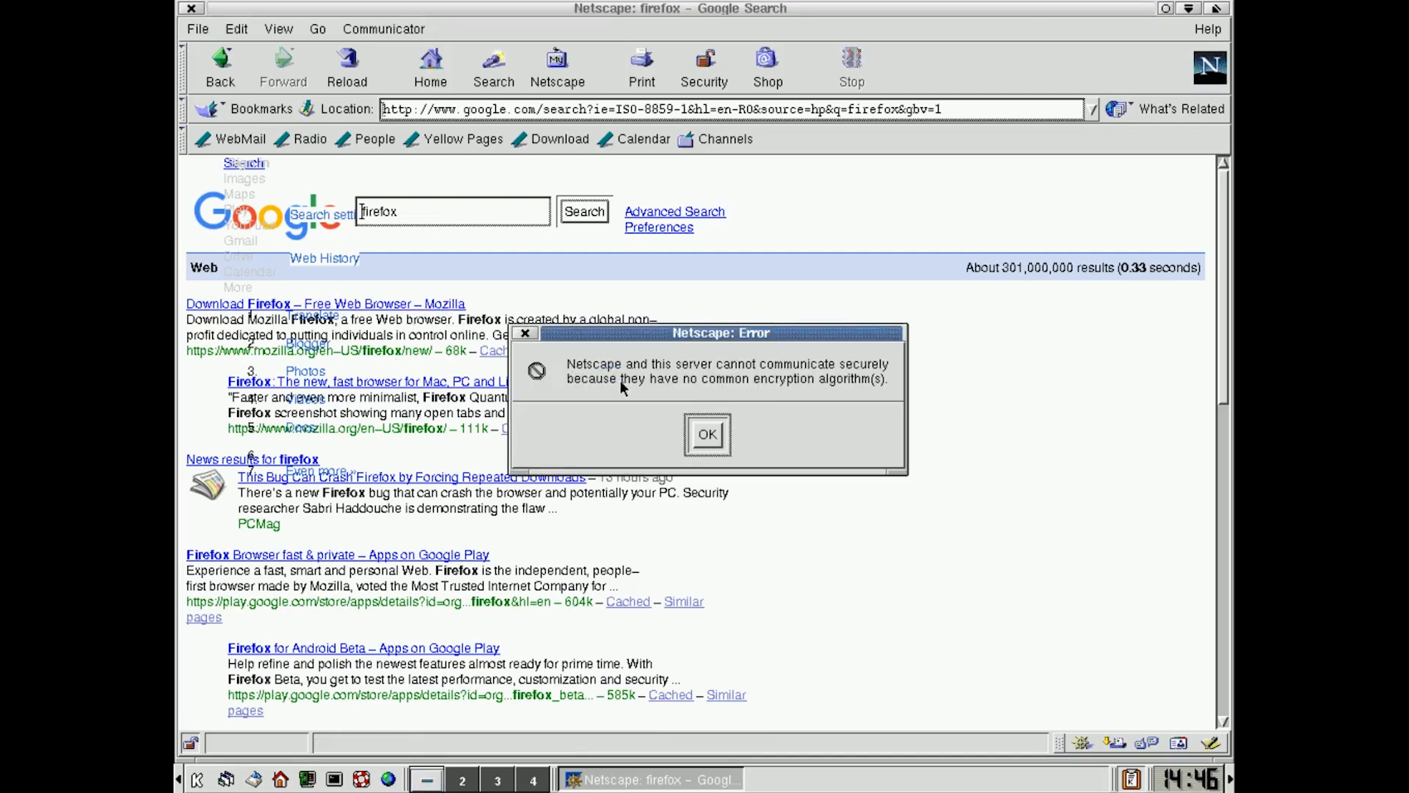
mouse_move(803, 377)
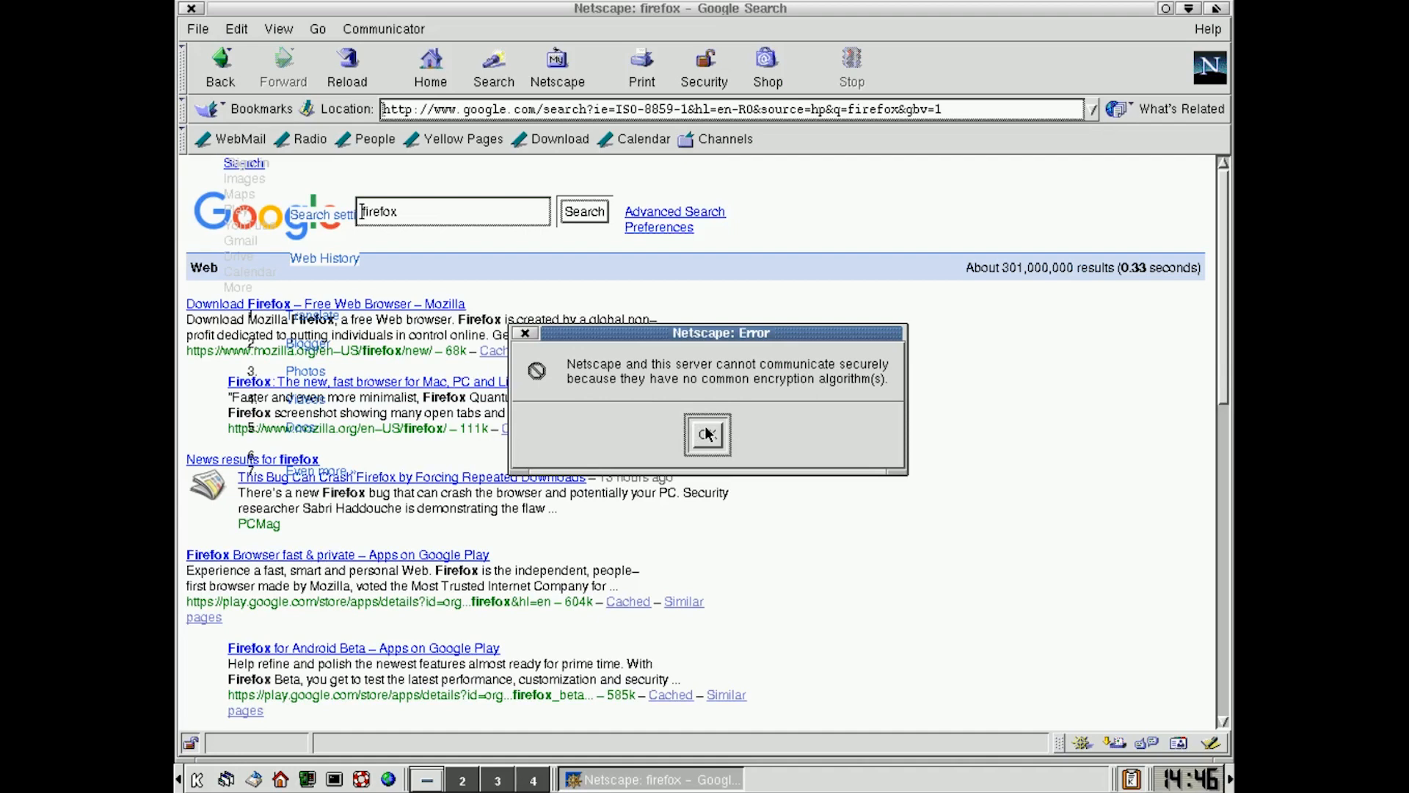
Step: Dismiss the secure connection error and move on to the archived 1998 Google Beta page
click(708, 434)
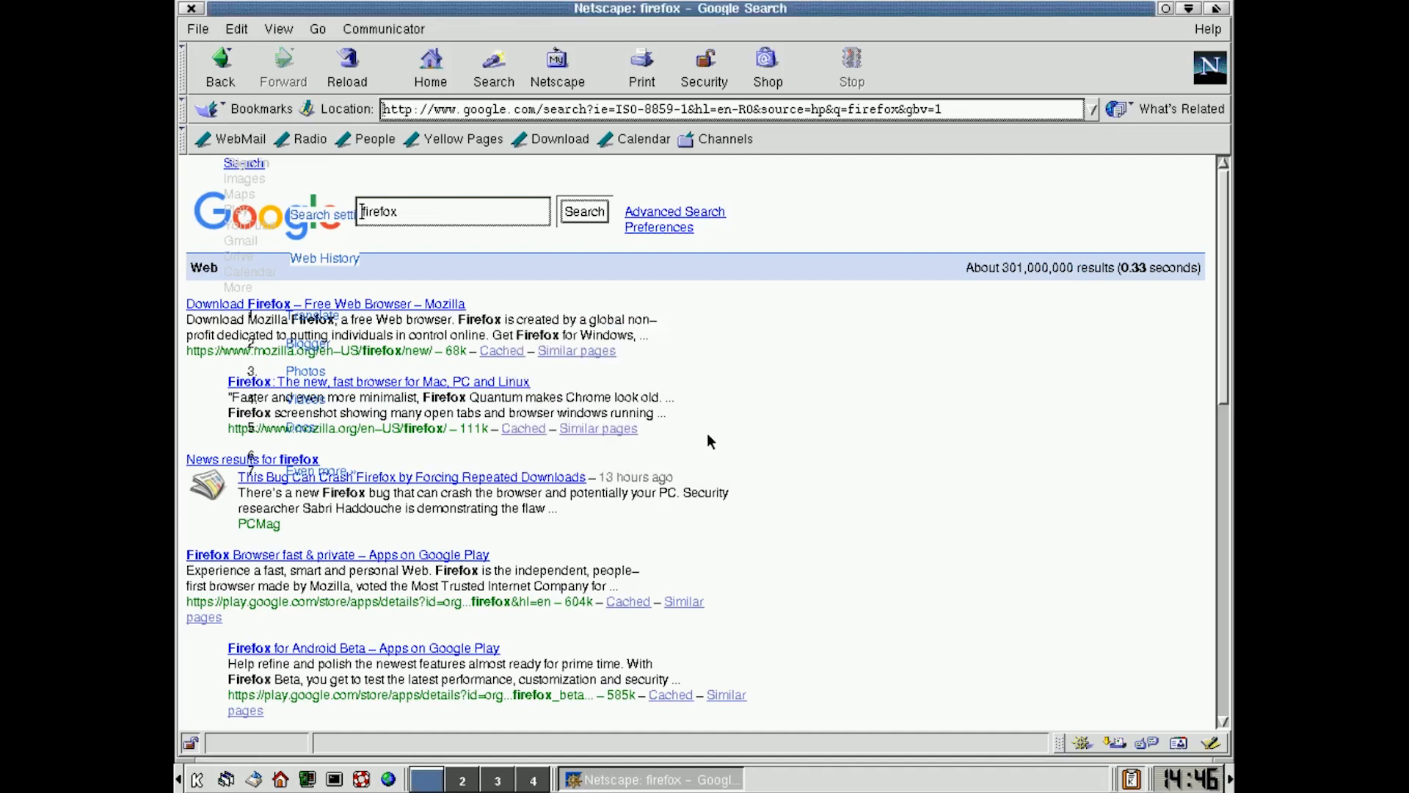
mouse_move(845, 492)
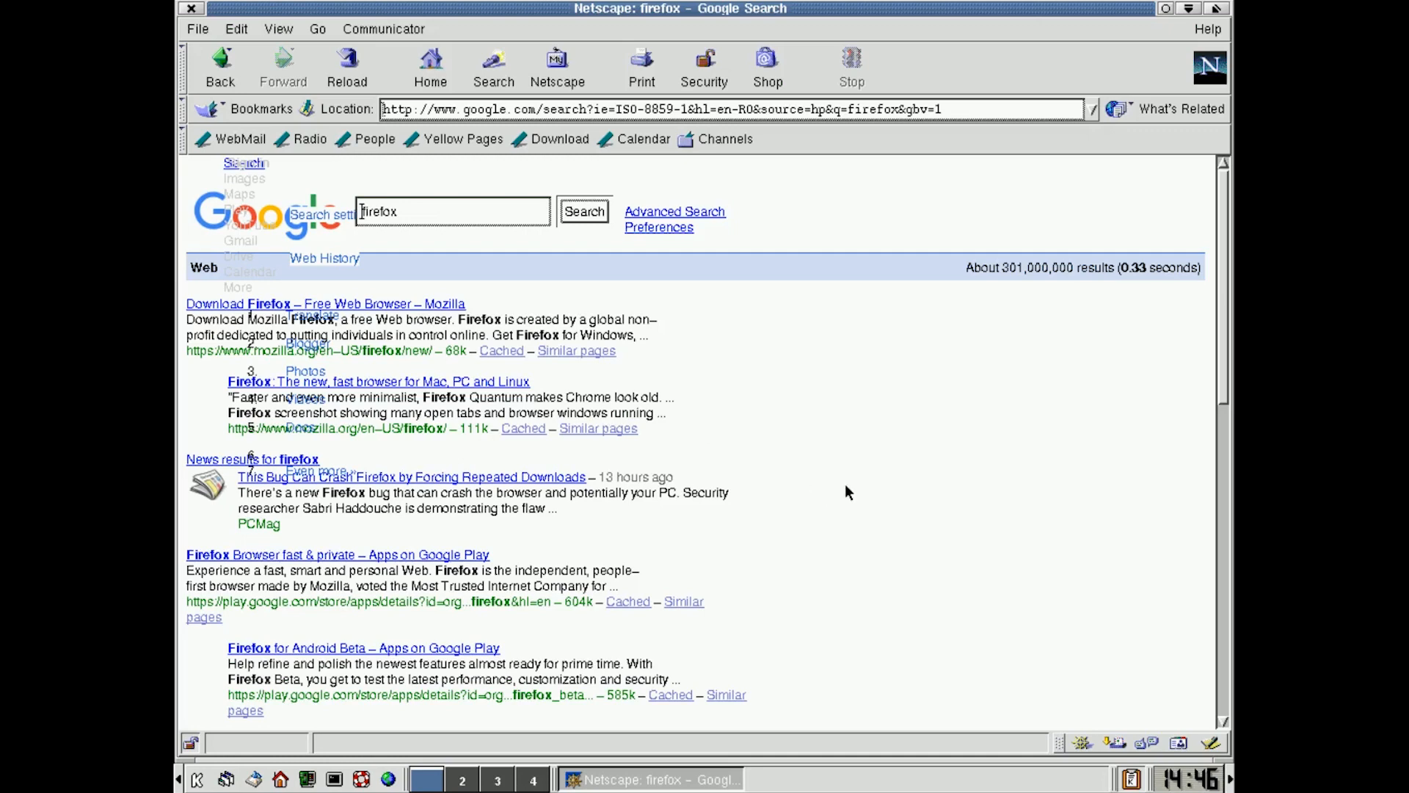
mouse_move(529, 261)
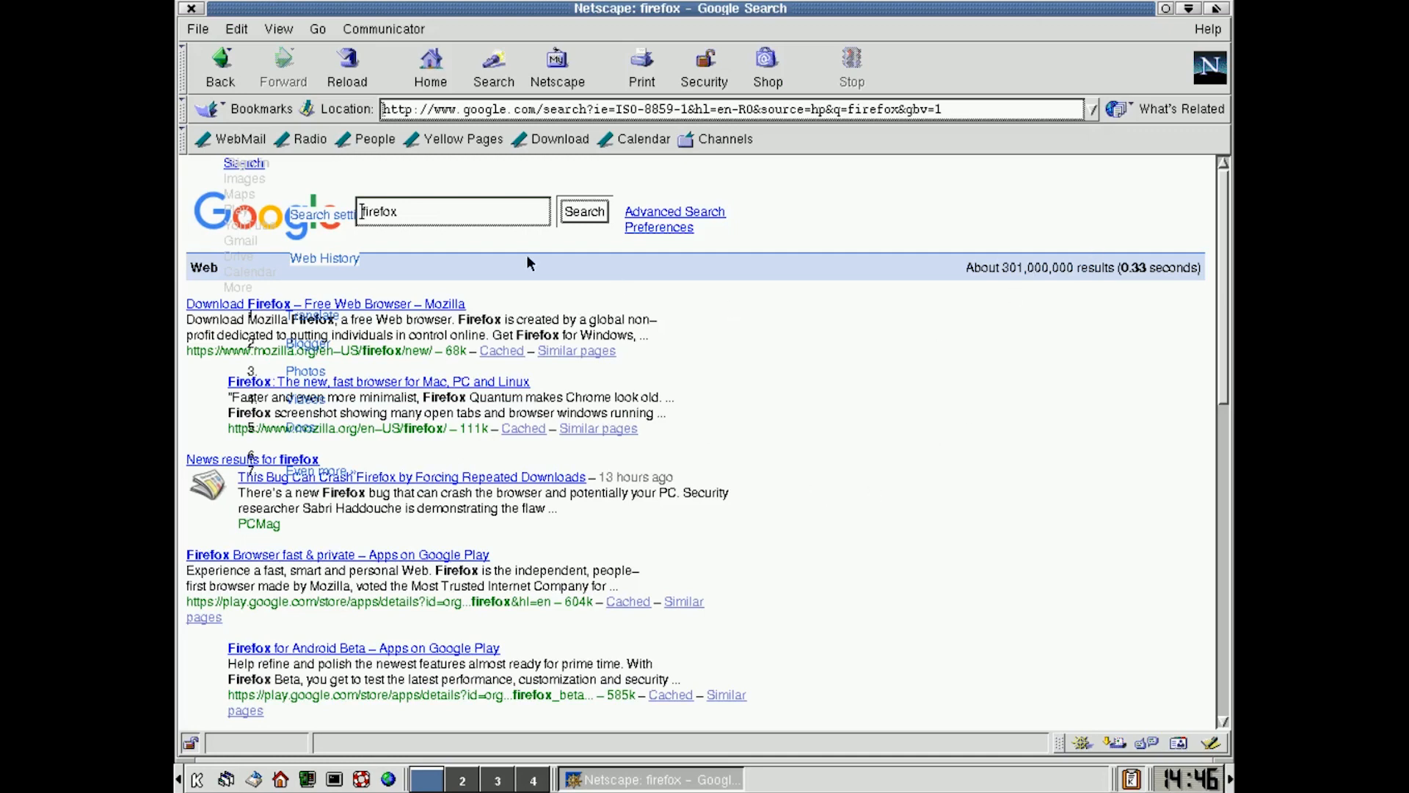
mouse_move(309, 139)
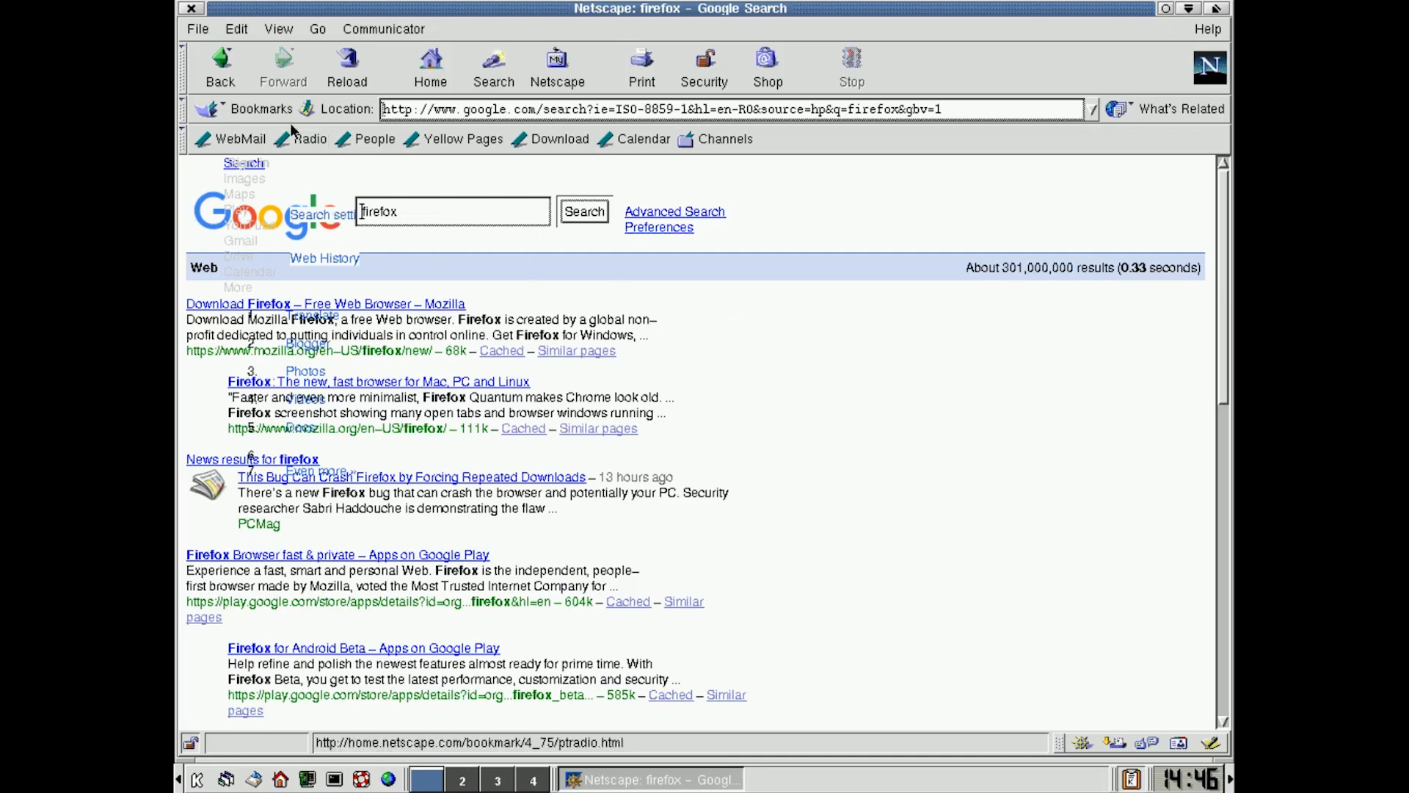
click(259, 109)
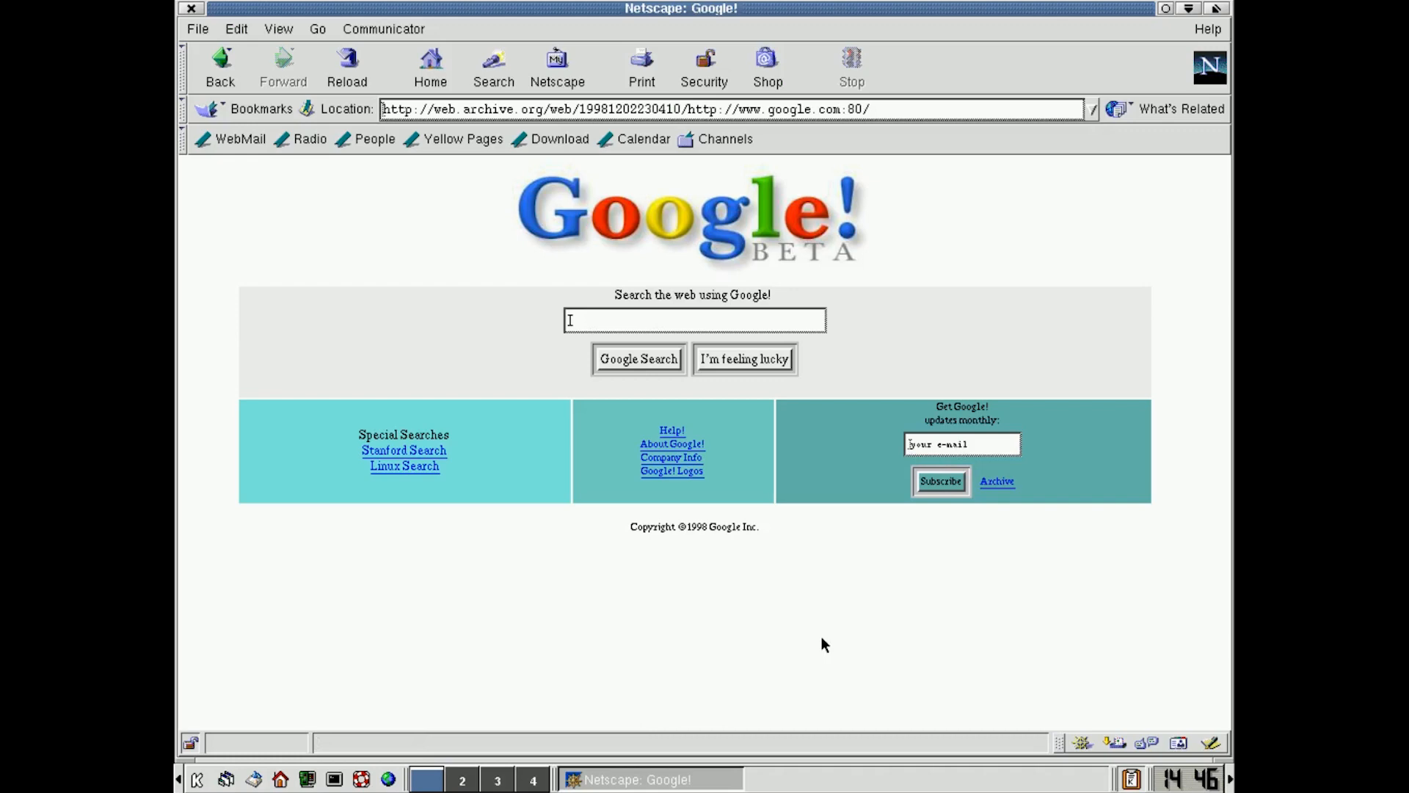
mouse_move(689, 352)
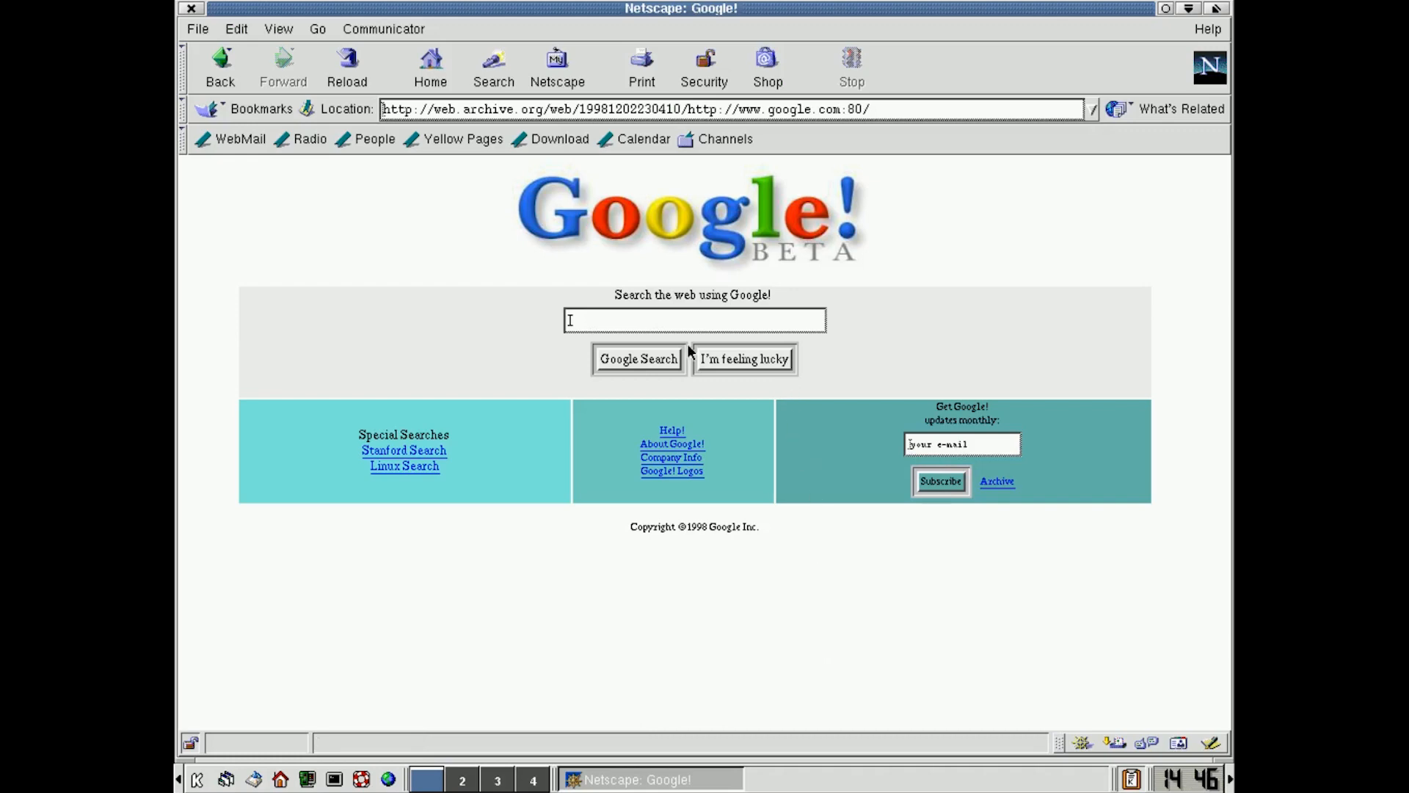
mouse_move(753, 496)
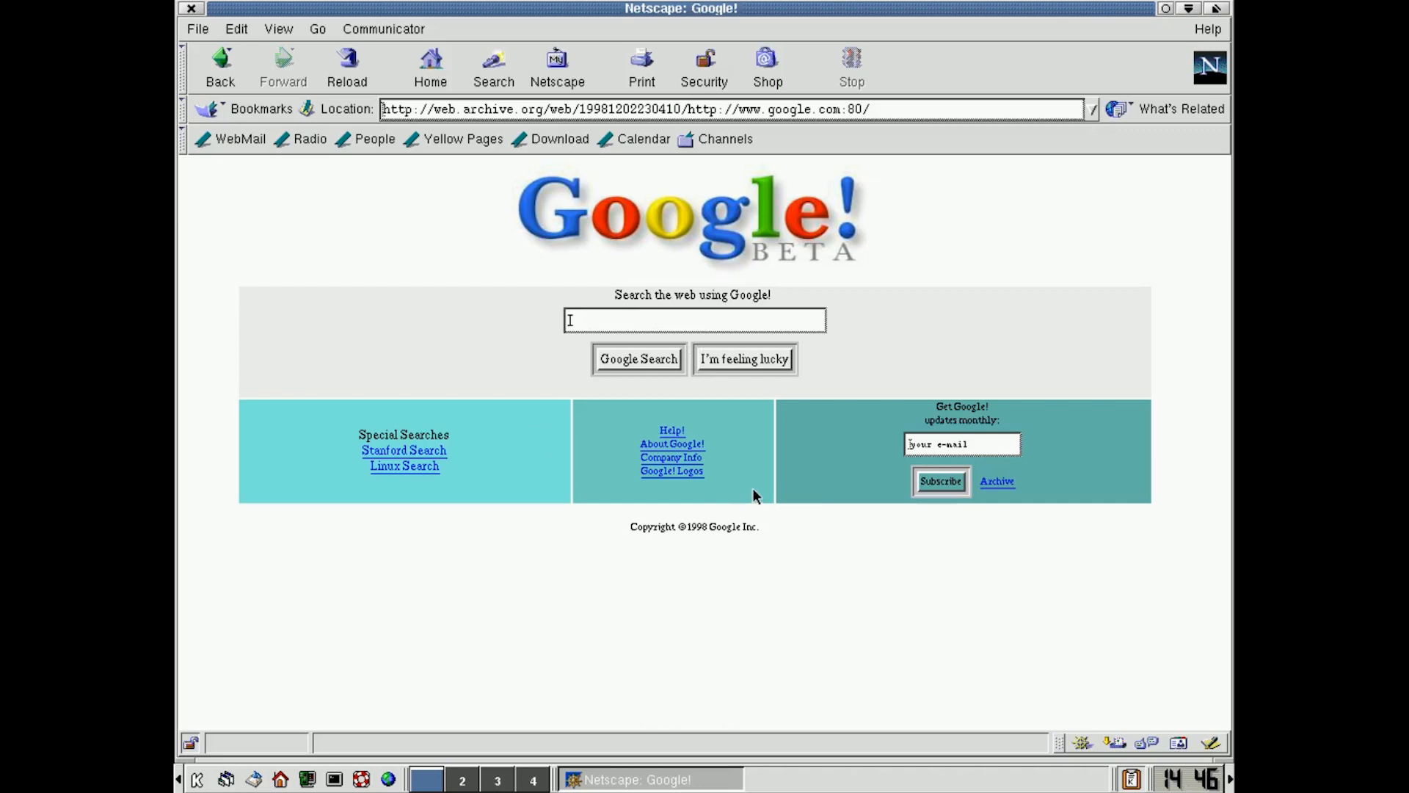
mouse_move(221, 63)
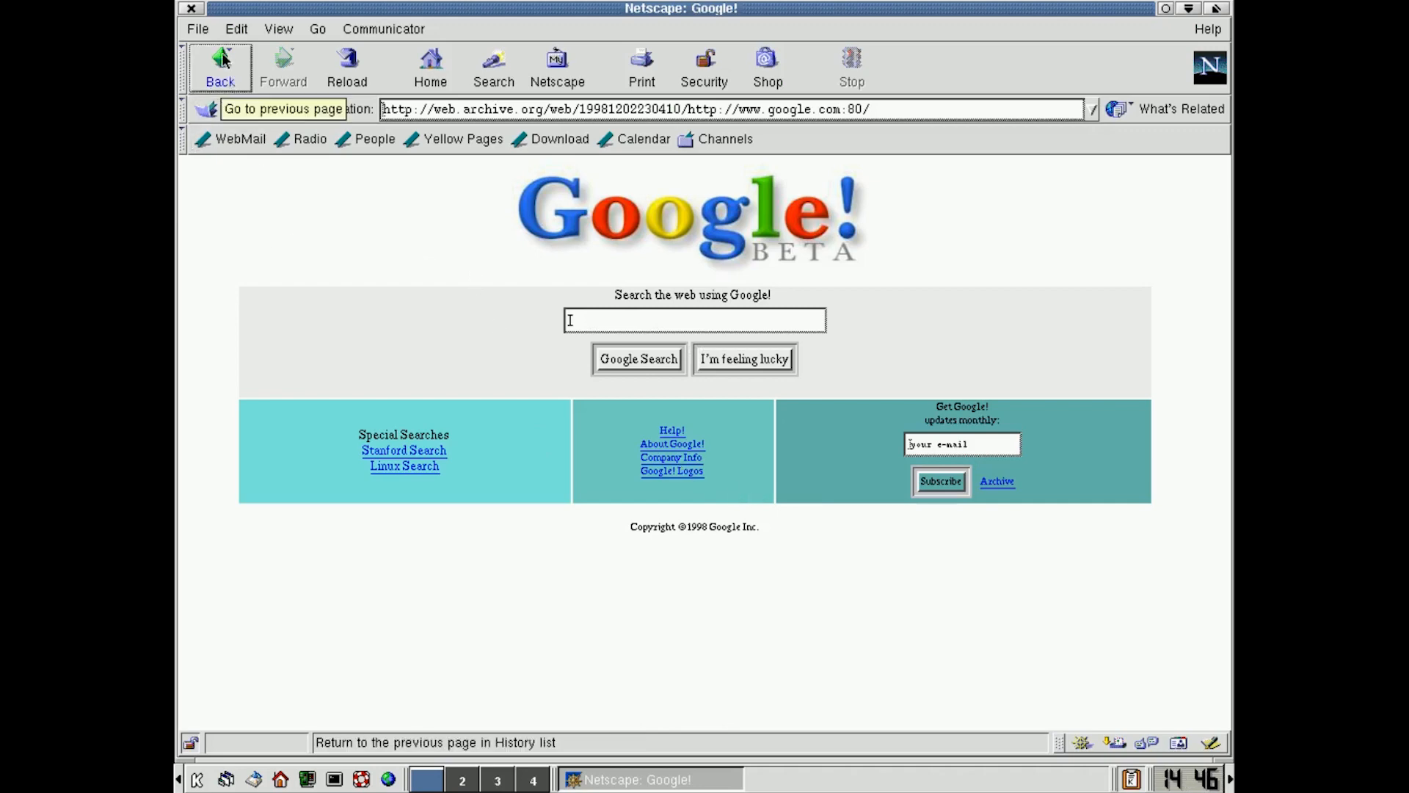
mouse_move(398, 29)
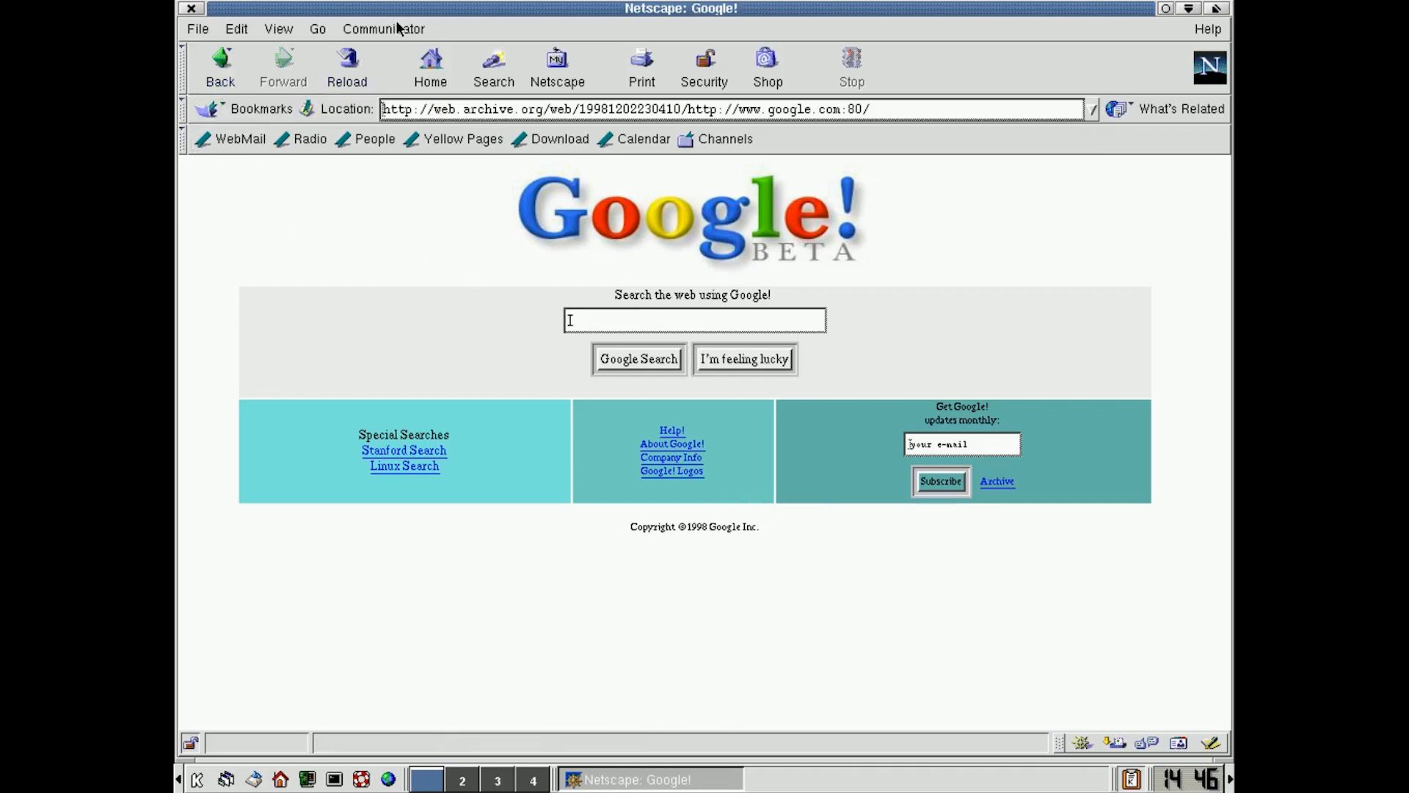
click(383, 28)
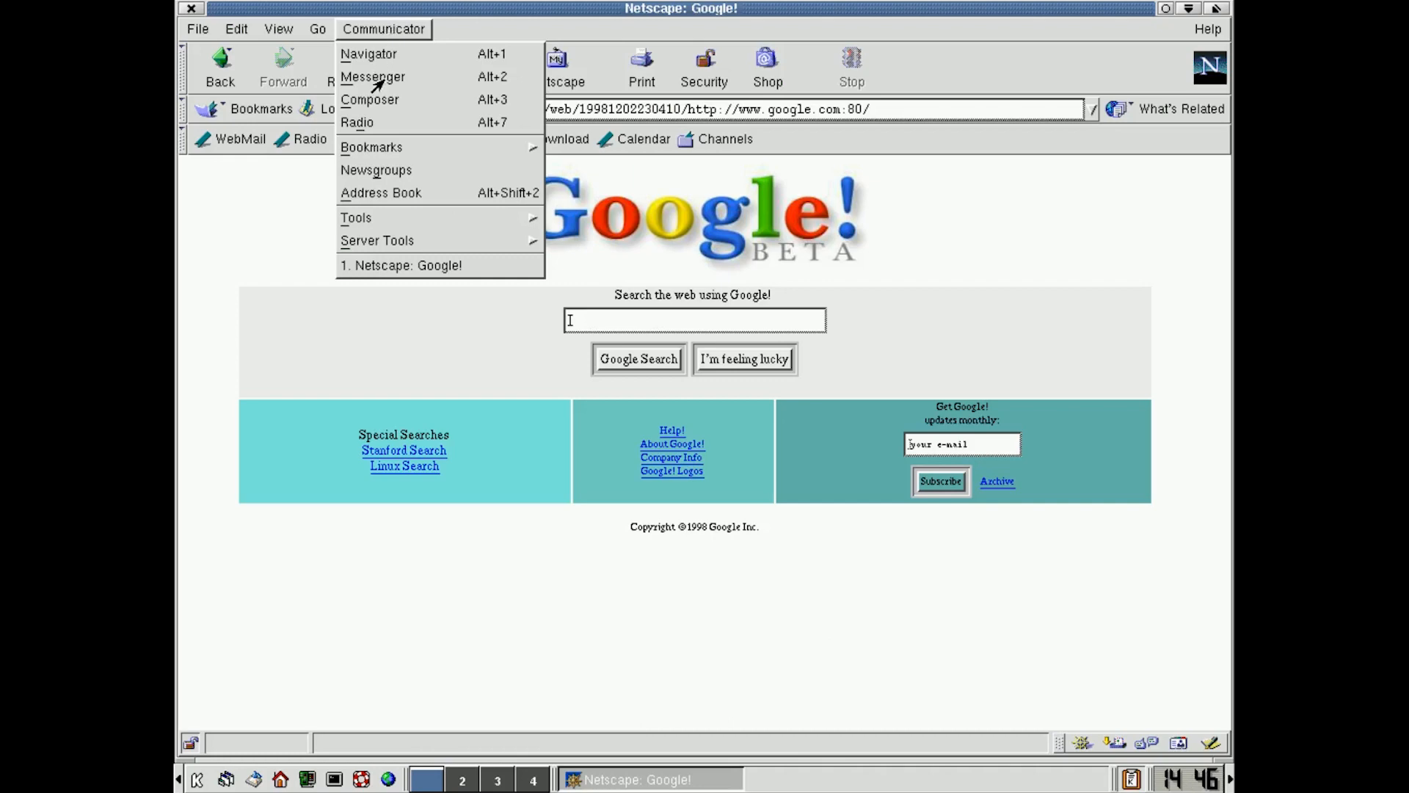
click(372, 77)
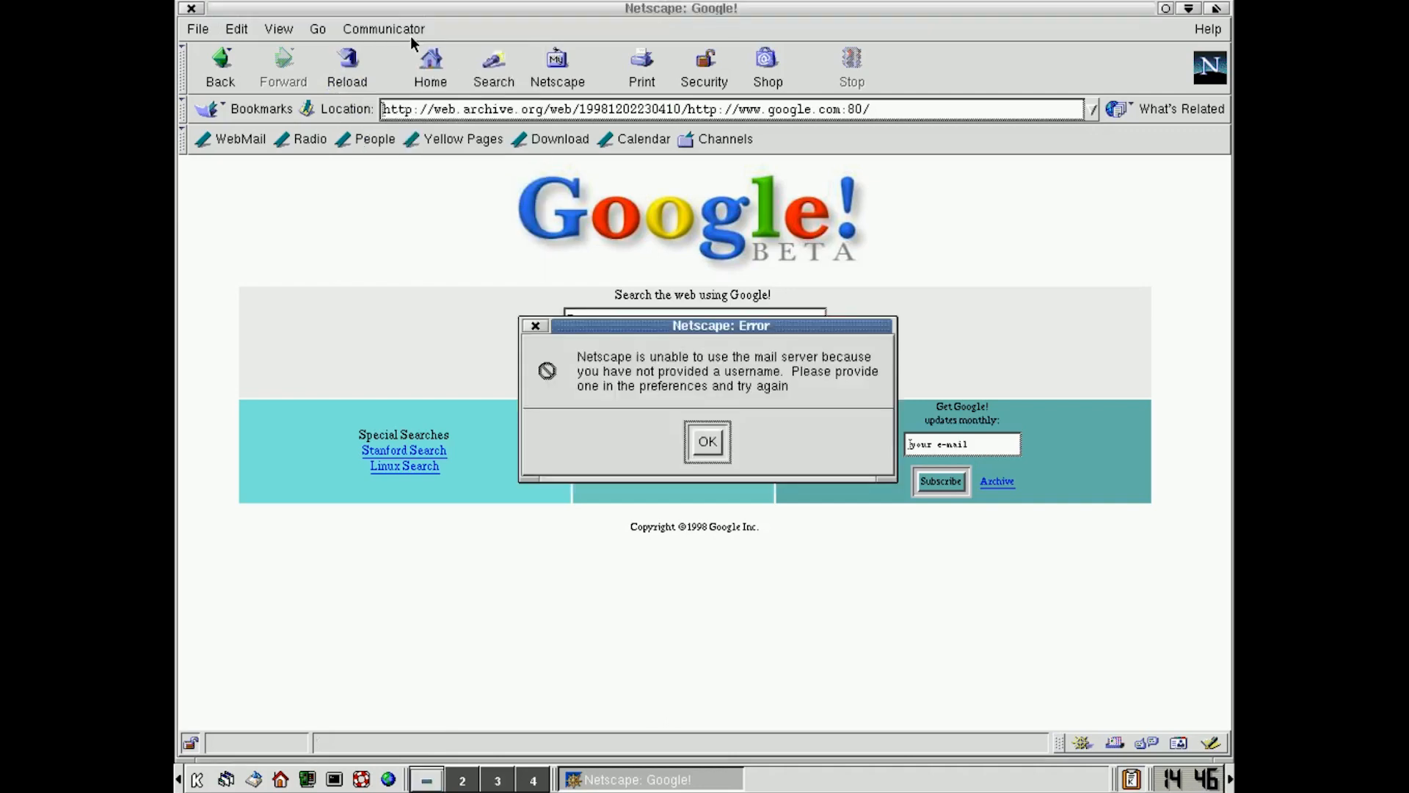
click(706, 441)
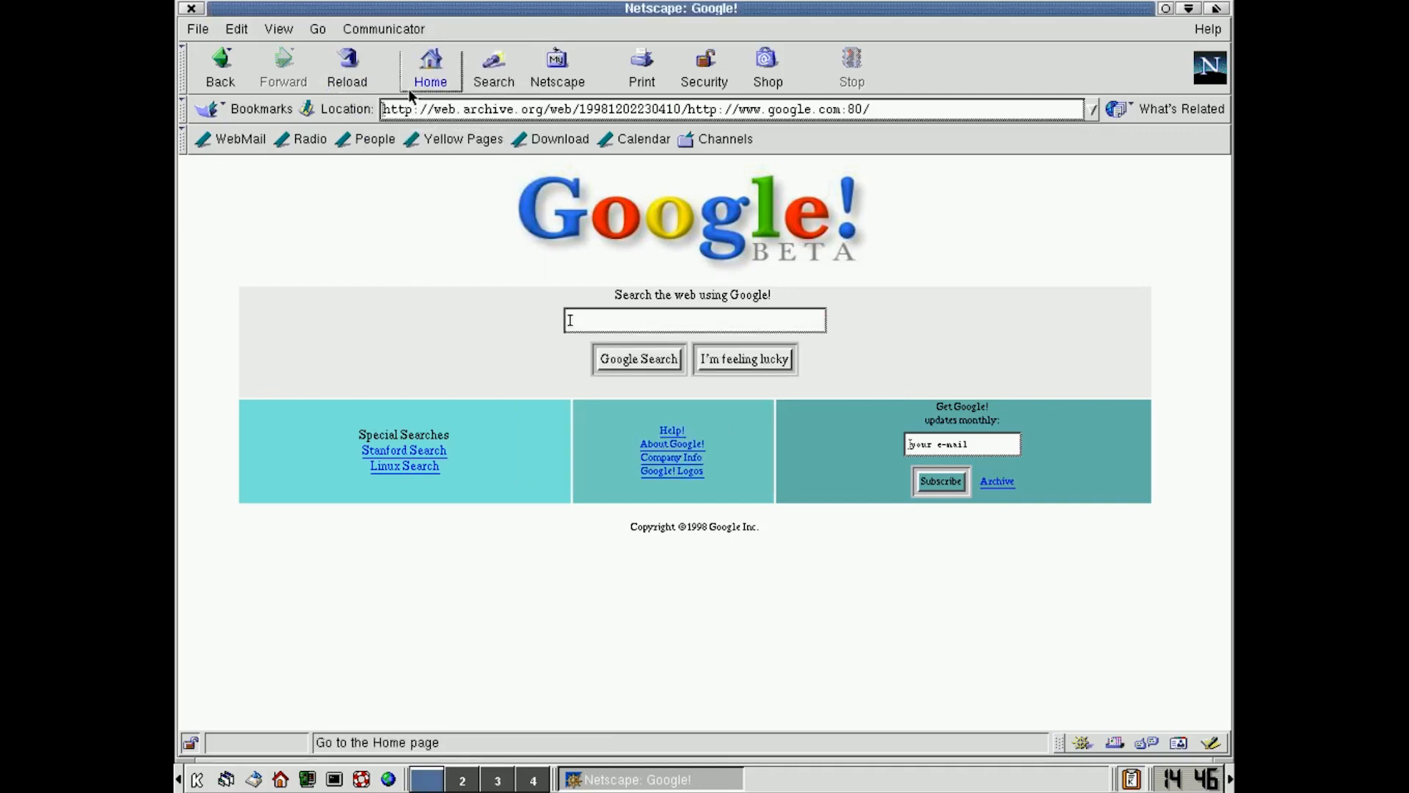
mouse_move(376, 96)
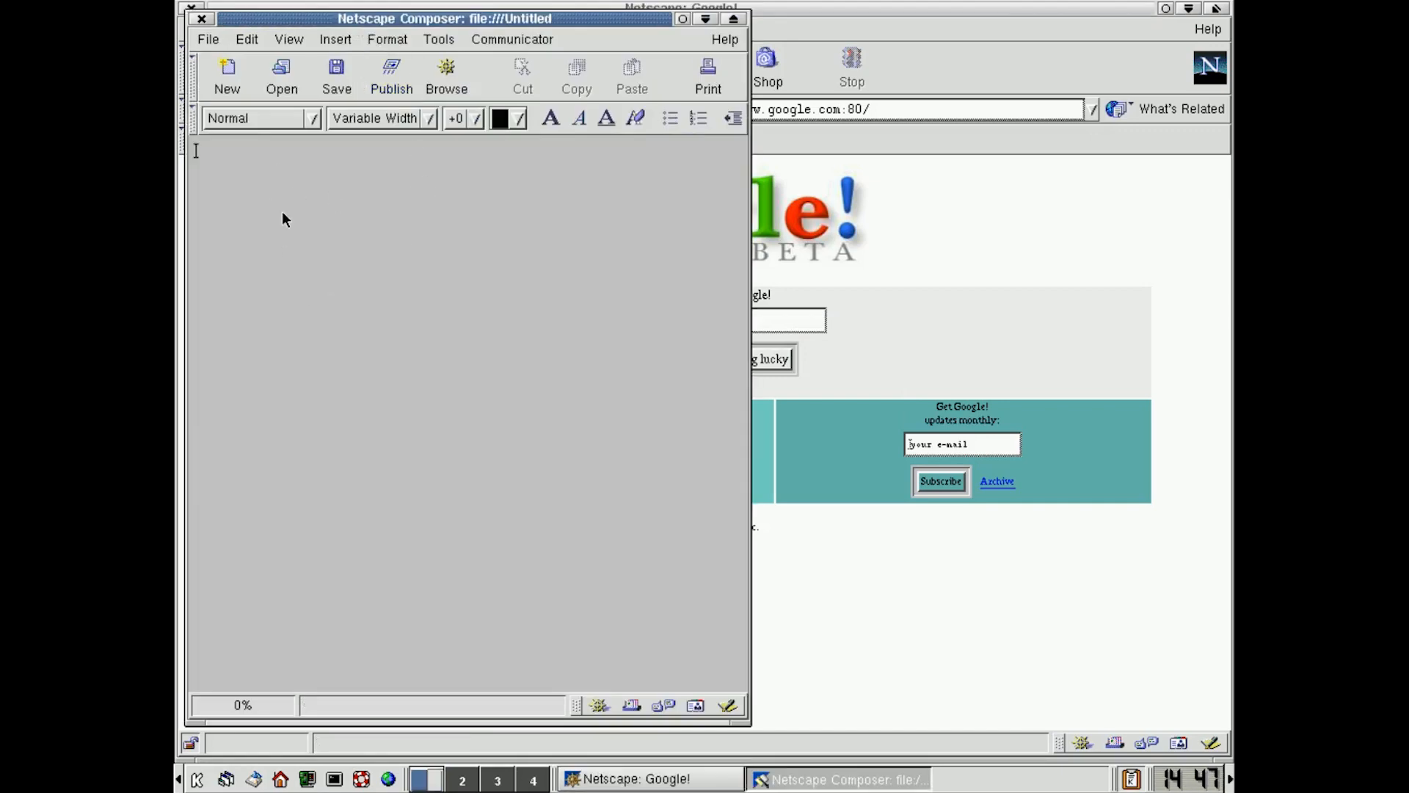
Step: Type 'ferferferf' into the Composer page and close it without saving
text(ferferferfer)
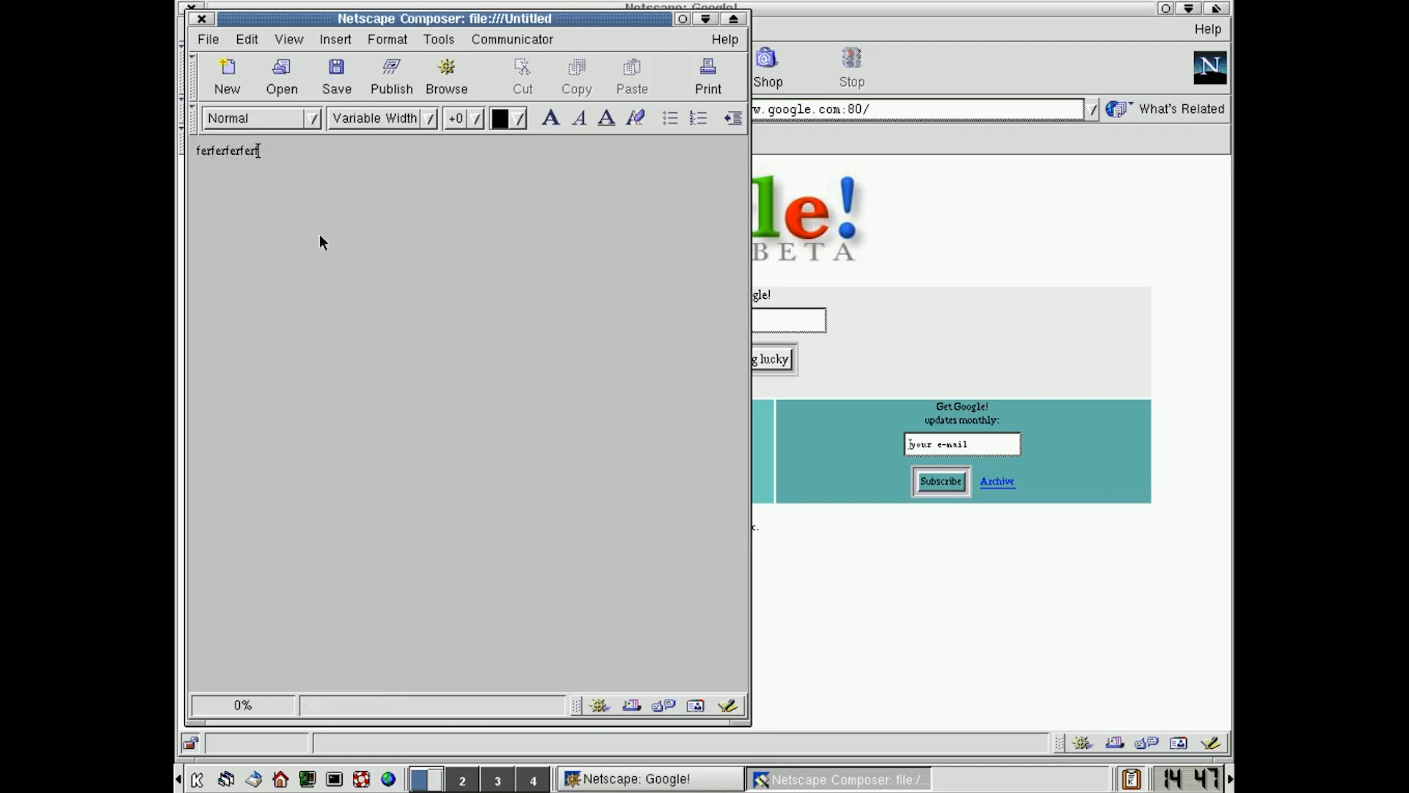
mouse_move(205, 34)
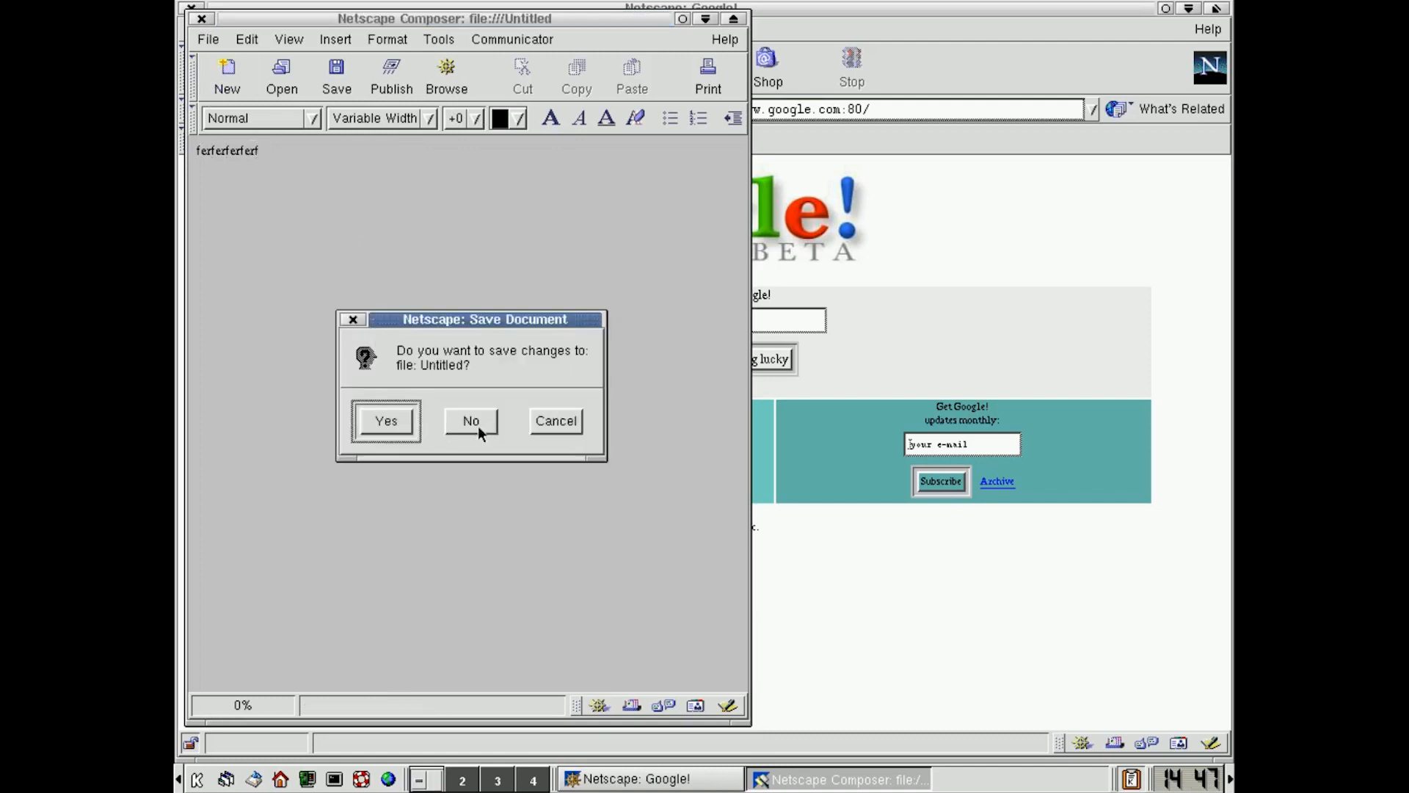
click(470, 421)
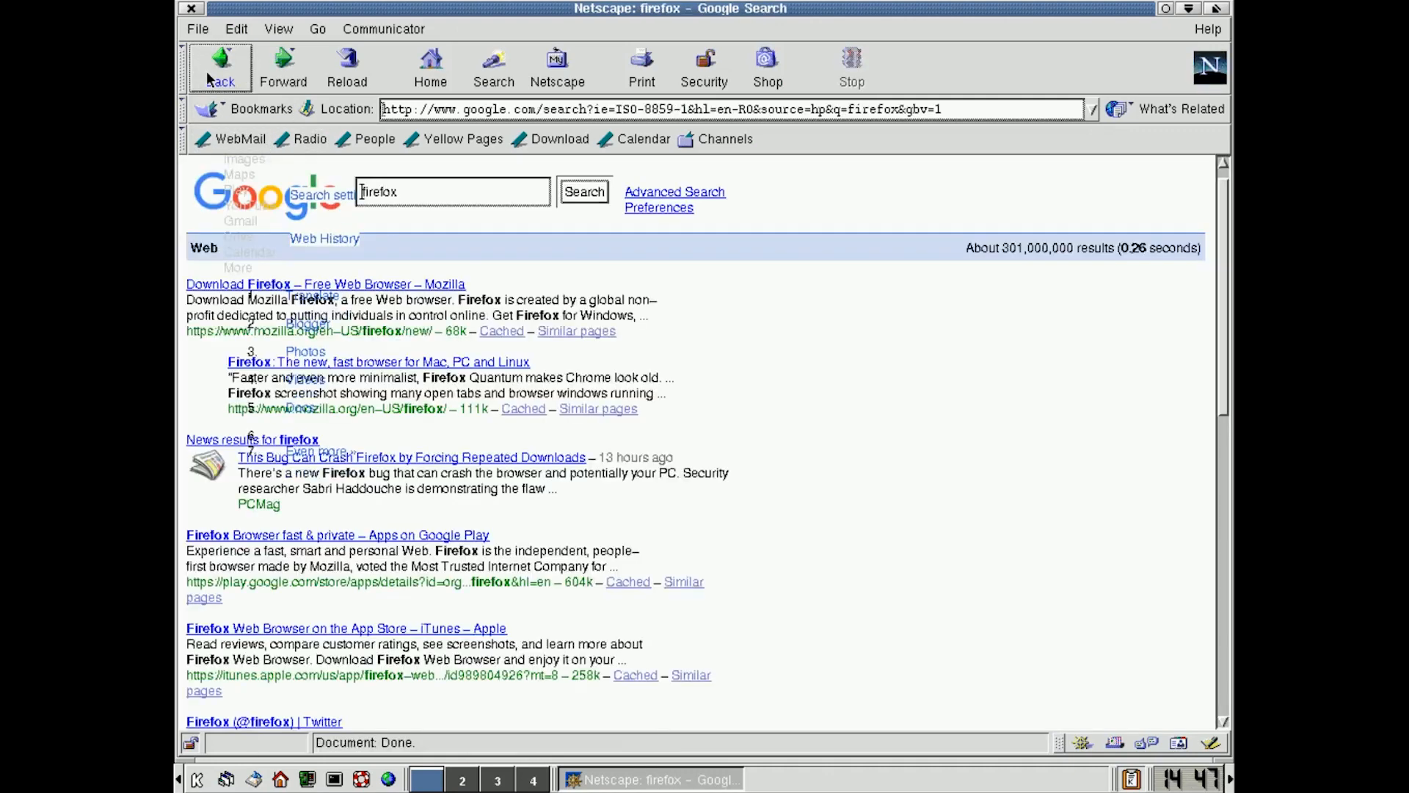
mouse_move(220, 67)
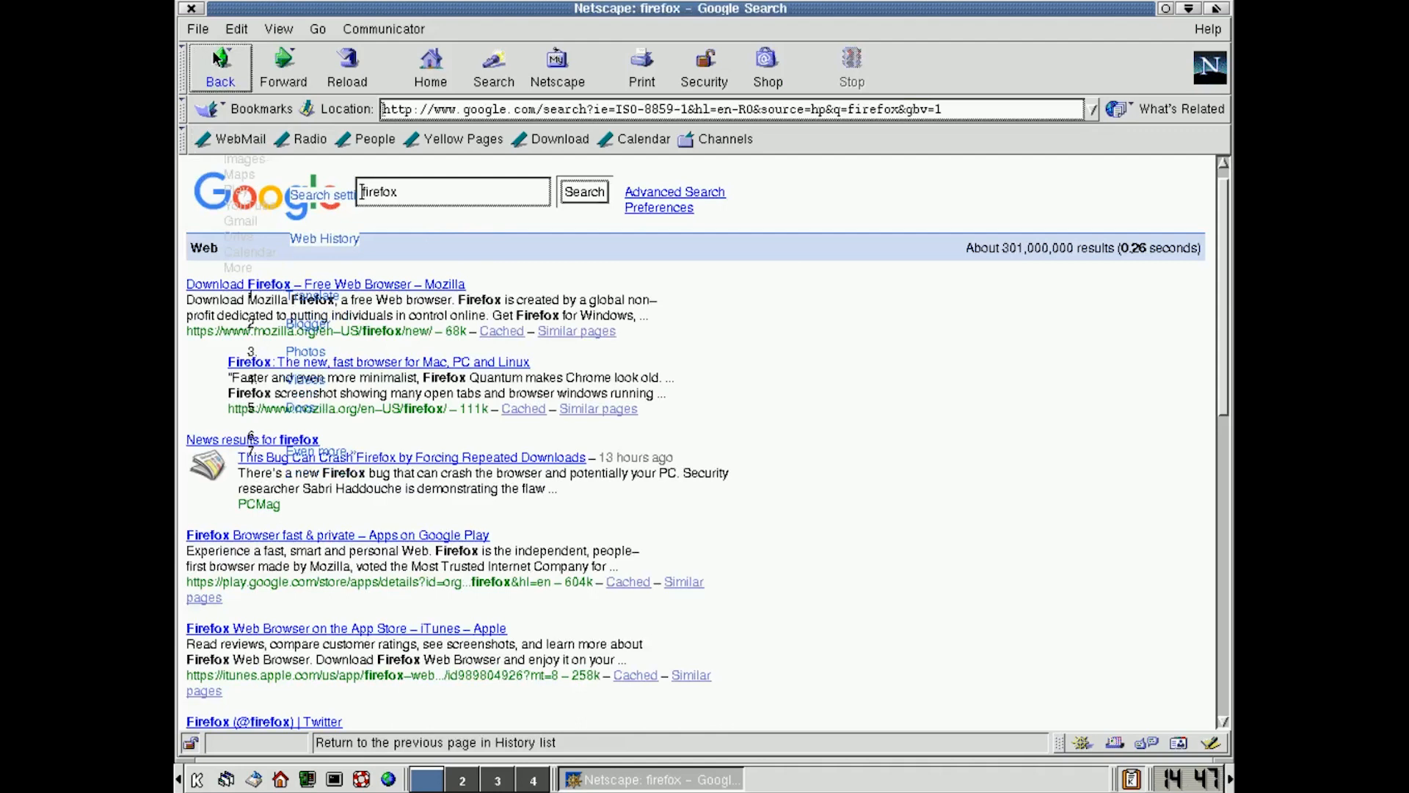
Step: Go back through Google to the Mandrake welcome page, then close Netscape
click(220, 65)
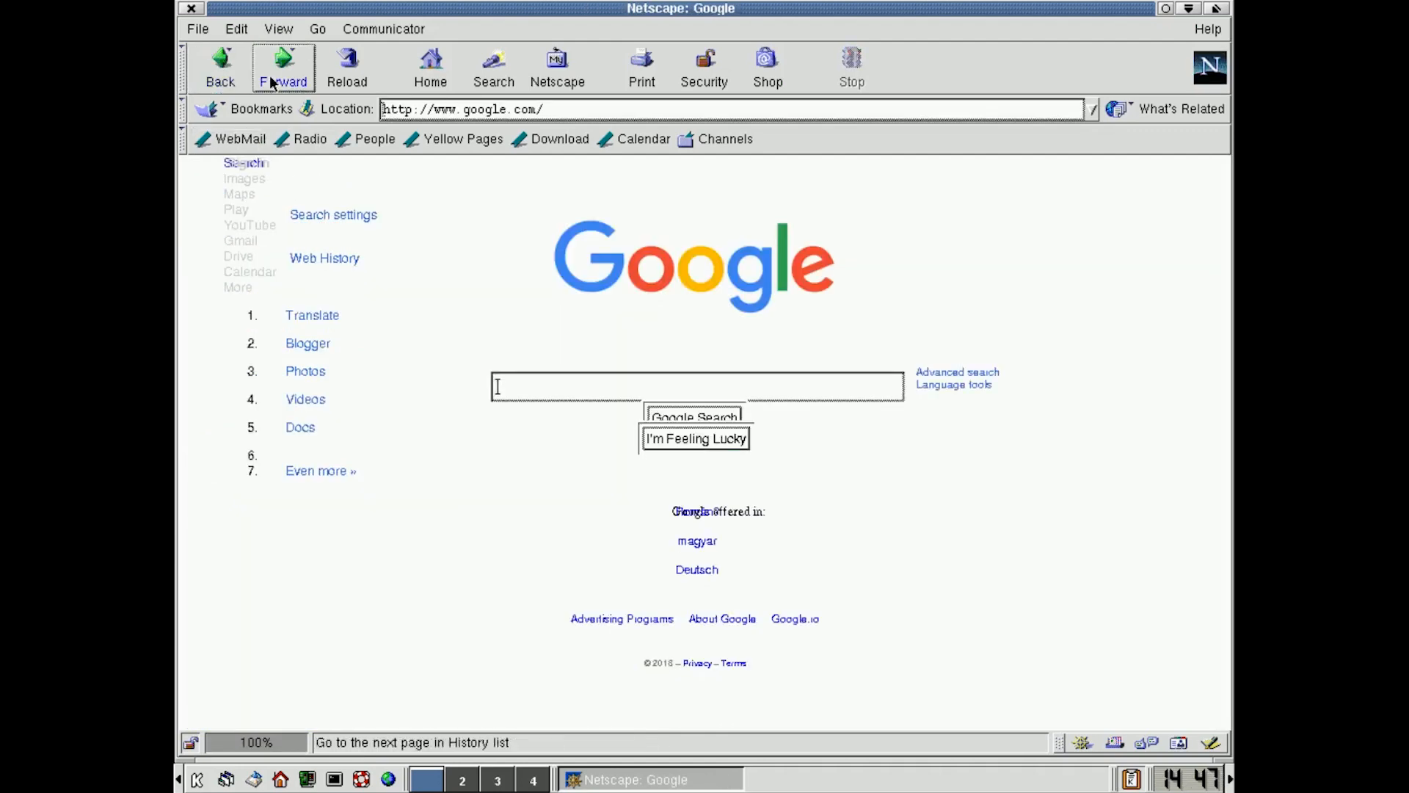
click(283, 67)
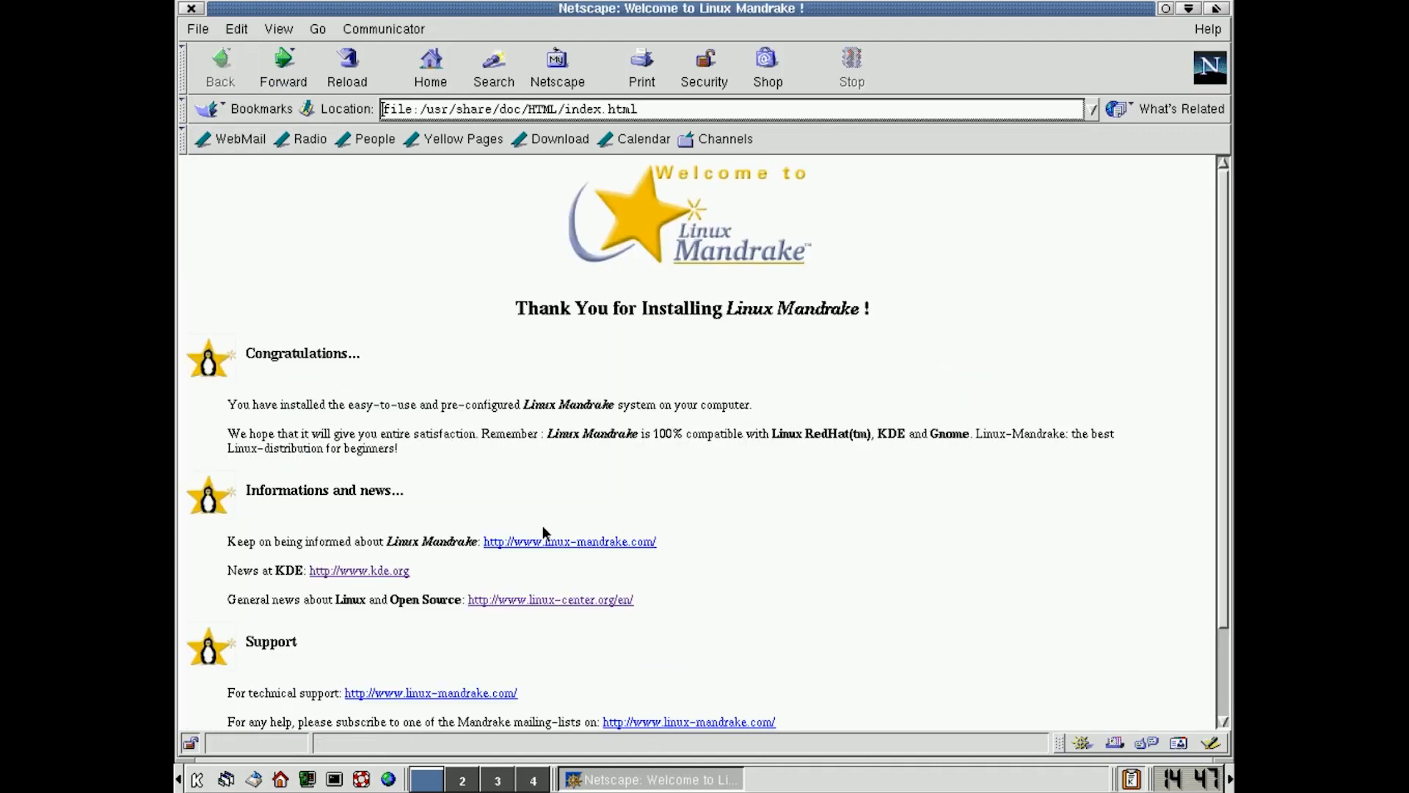
click(549, 599)
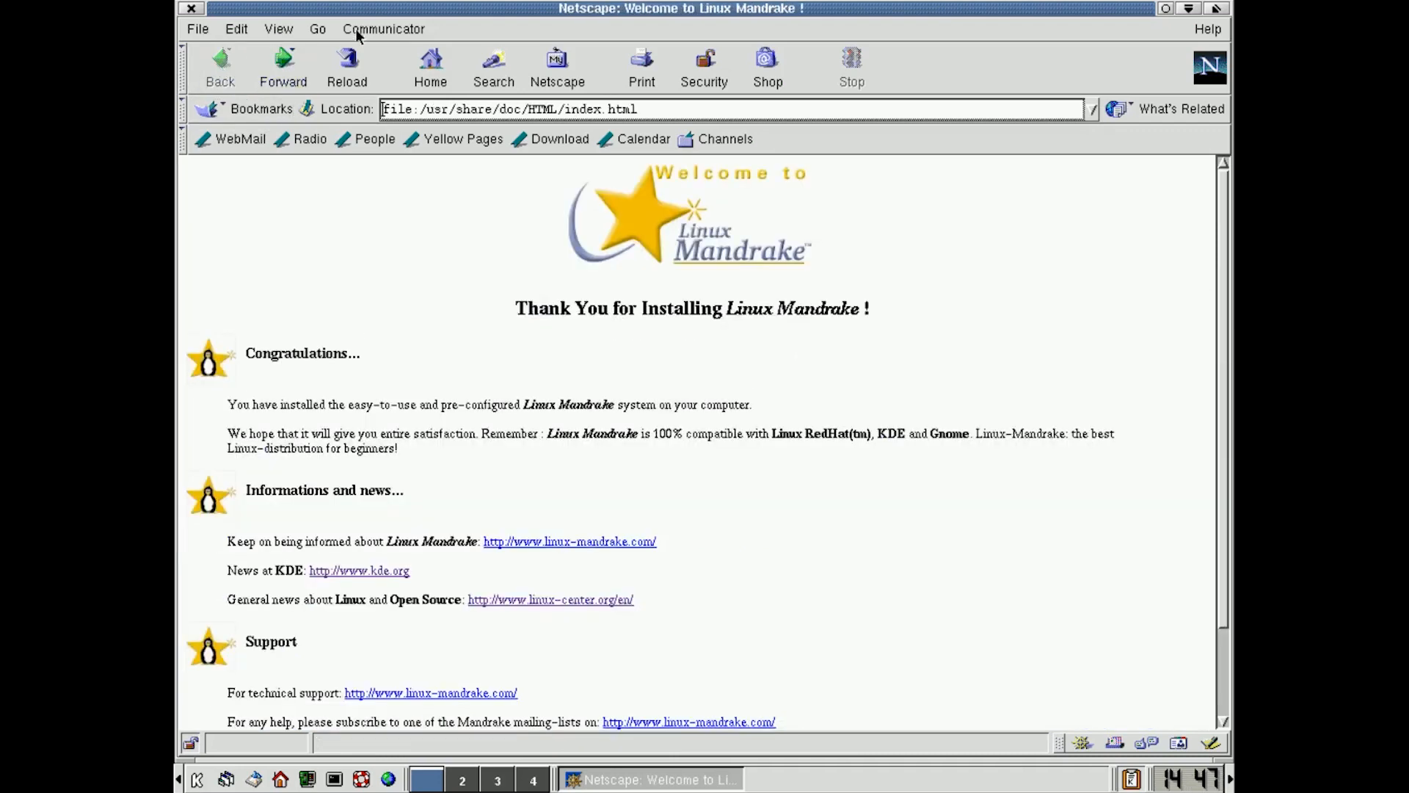
mouse_move(214, 17)
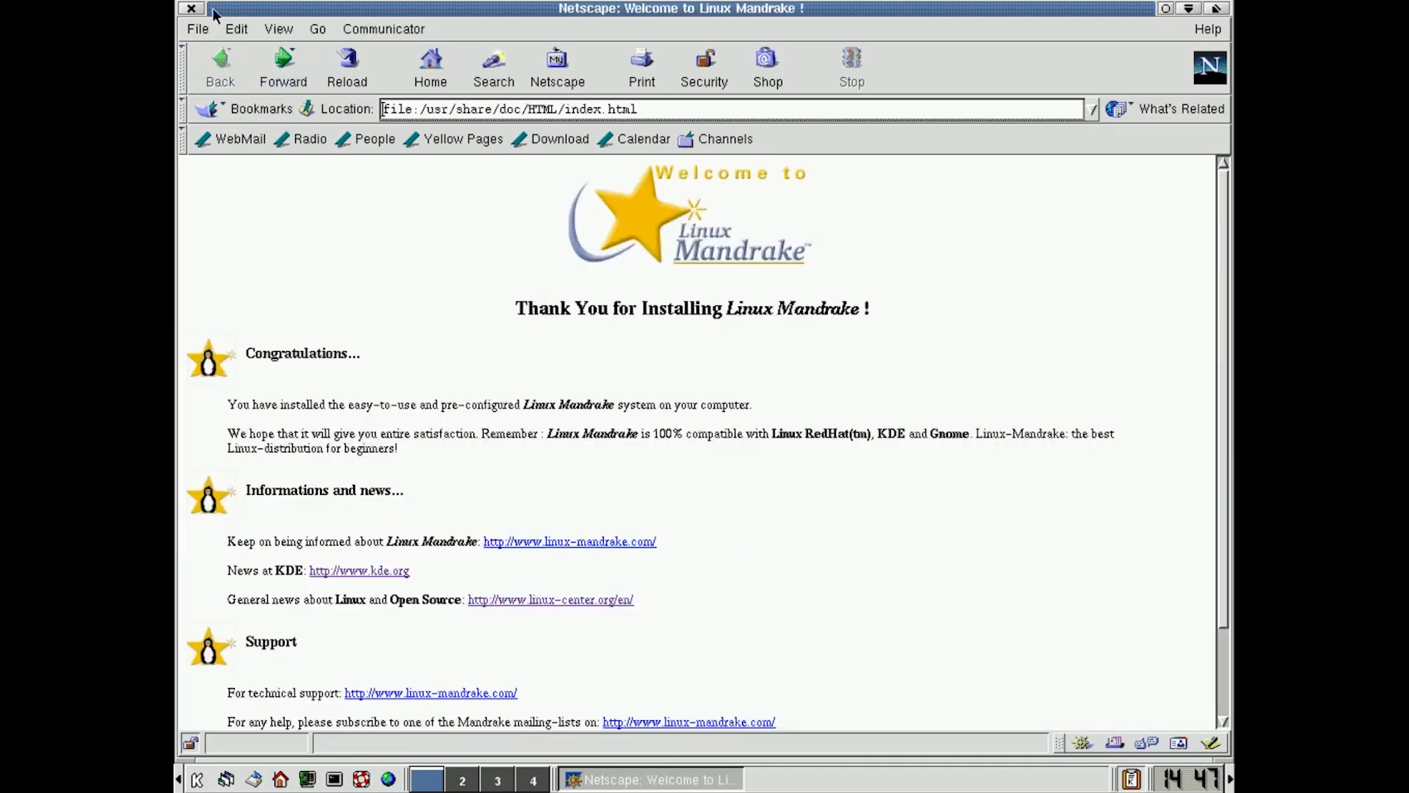
click(190, 8)
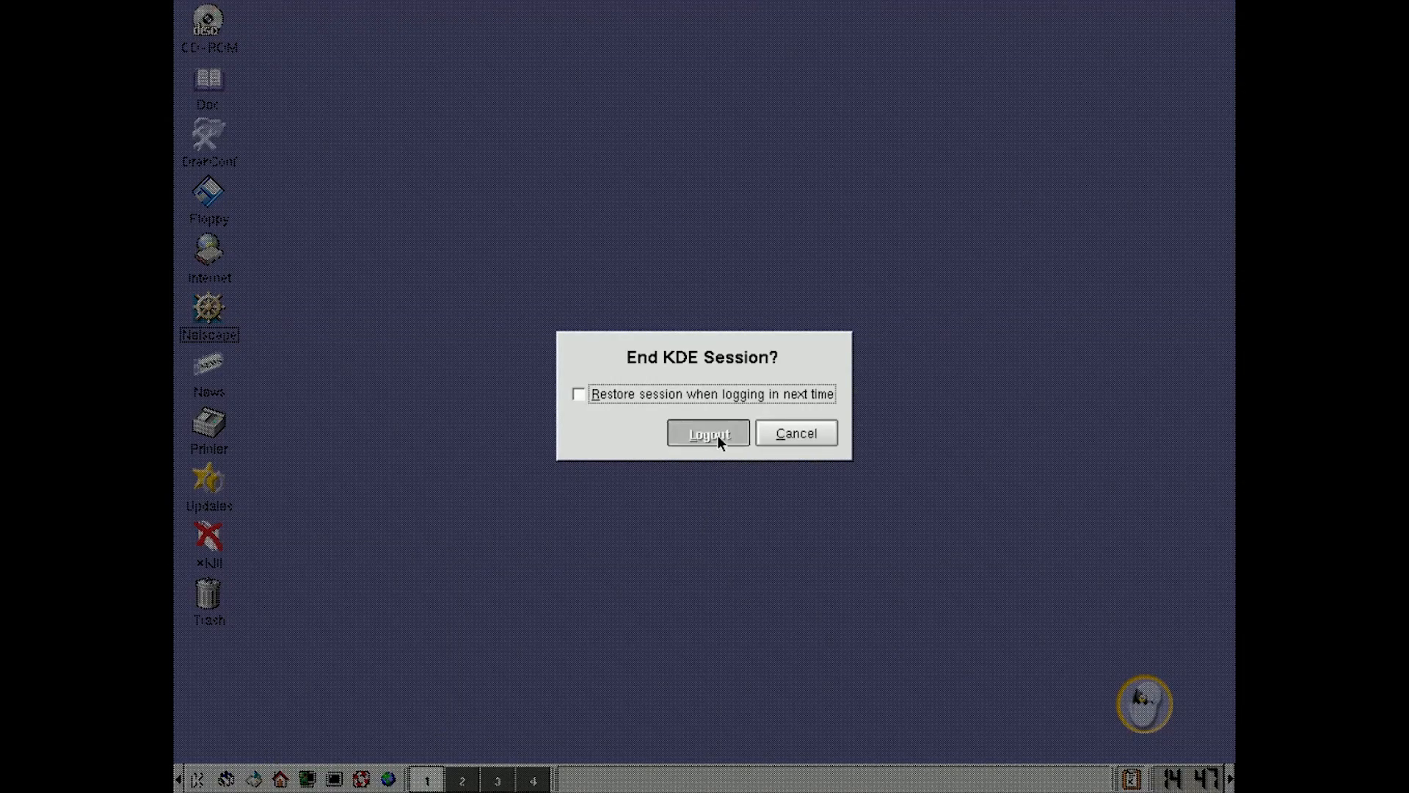
Step: Confirm KDE logout, then log in as gary with the Gnome session type
click(706, 432)
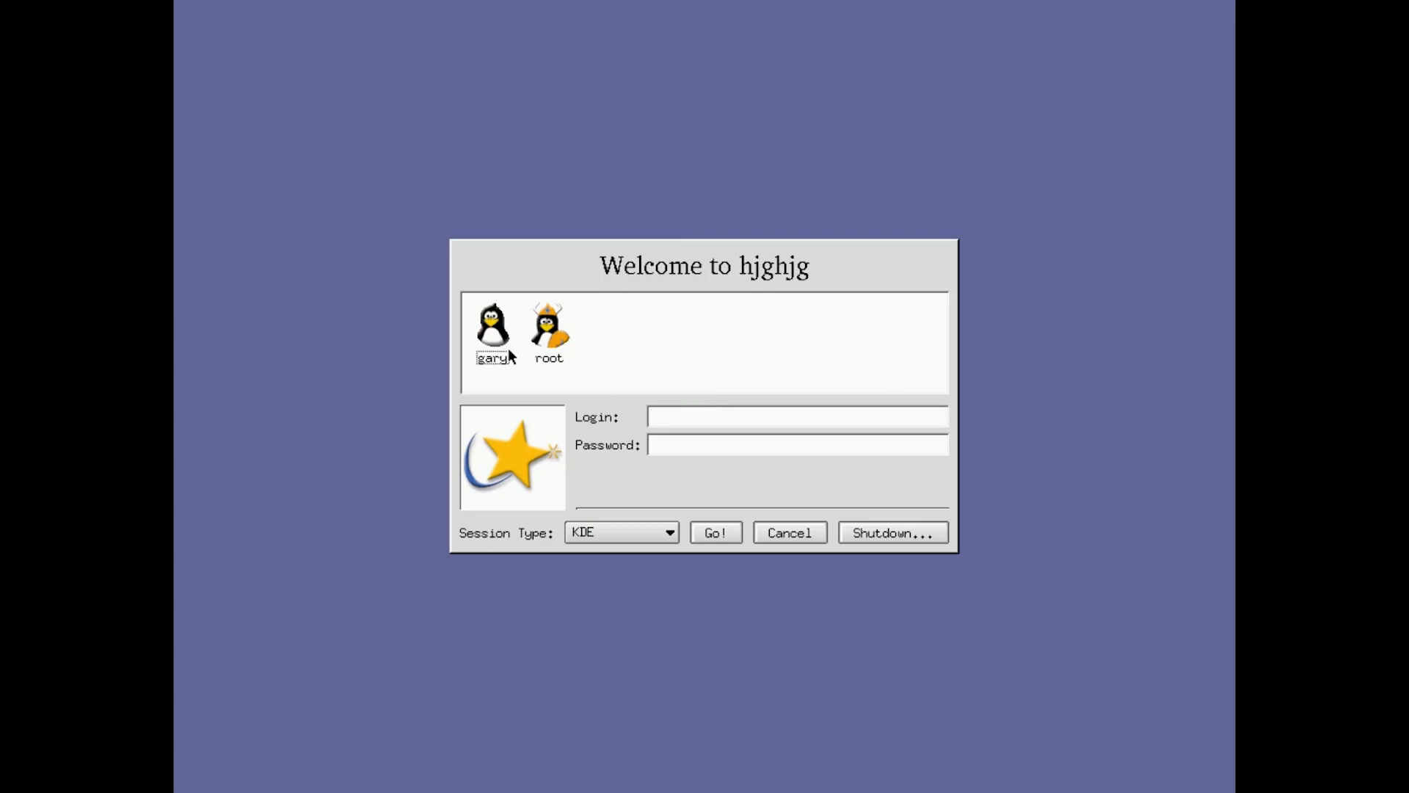
click(492, 326)
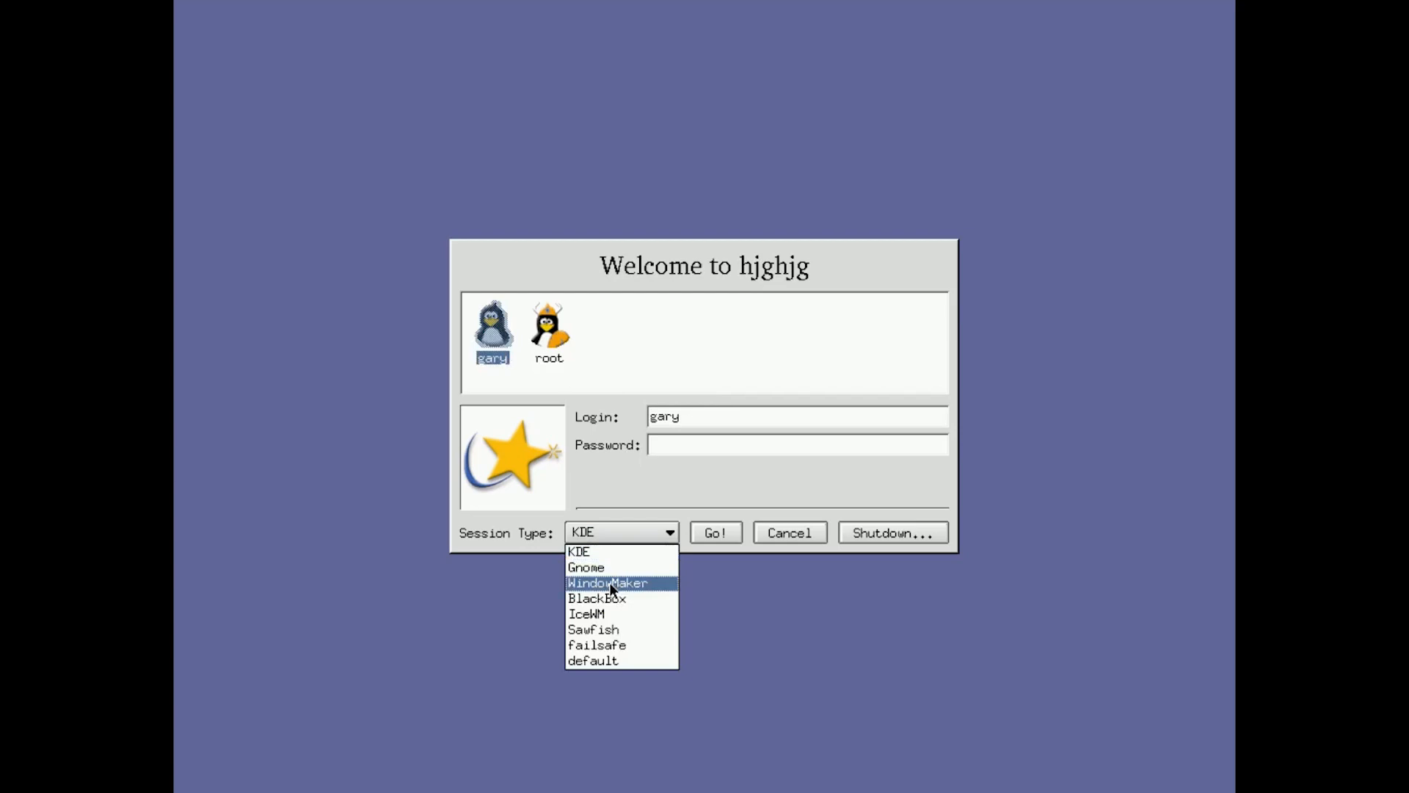
click(585, 567)
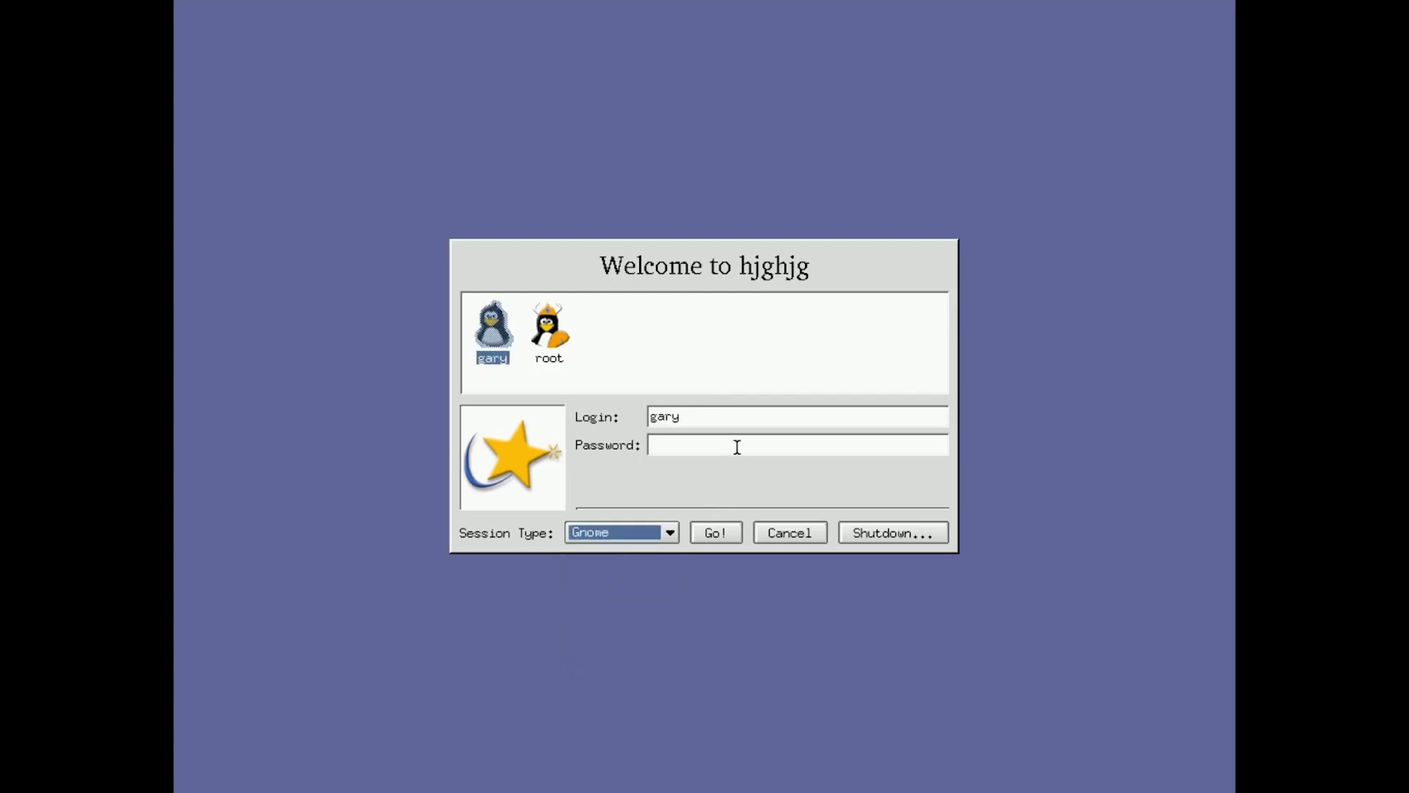
text(**)
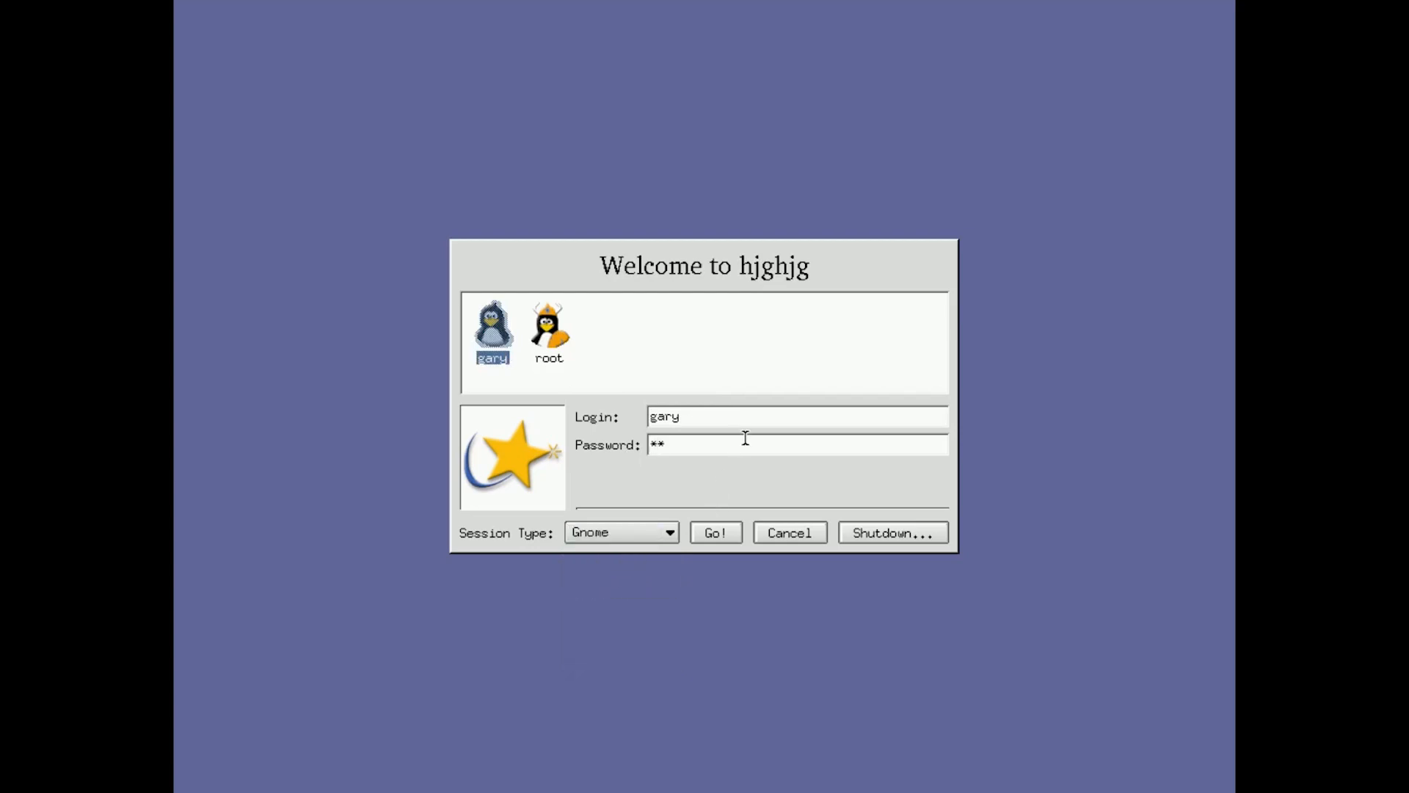
click(714, 533)
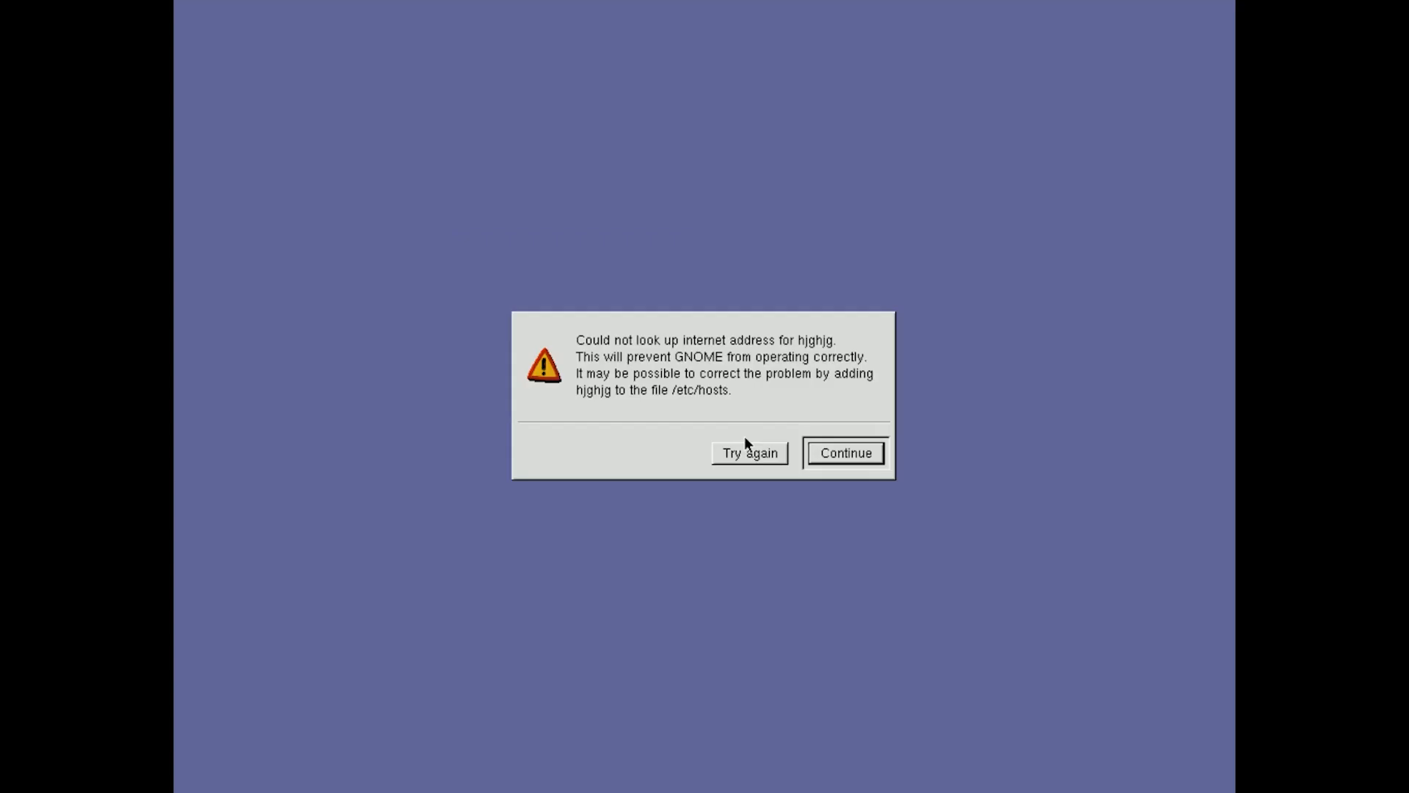
Step: Continue past the hostname warning, close Gnome Hints, and open Amusement > Arcade
click(845, 452)
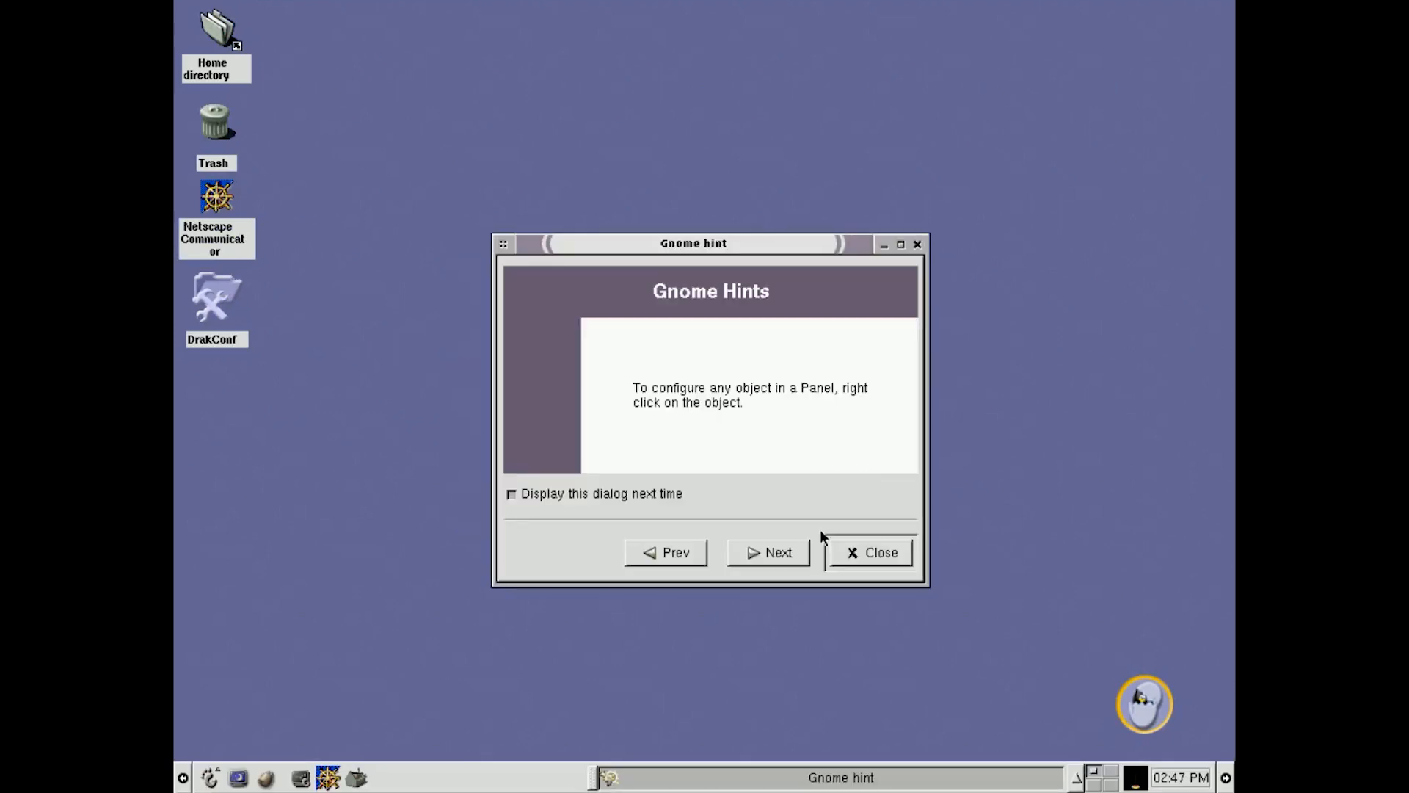
click(869, 552)
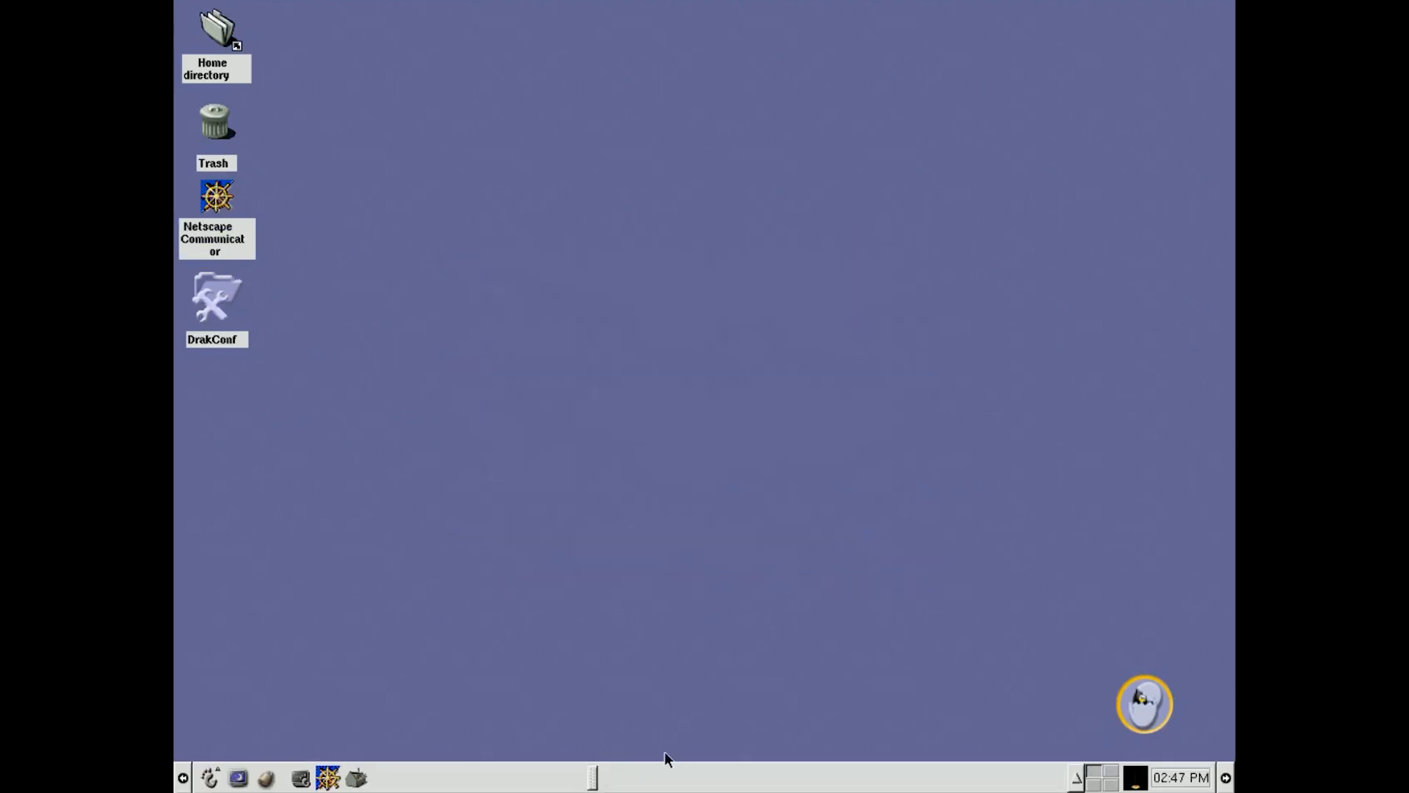
mouse_move(667, 757)
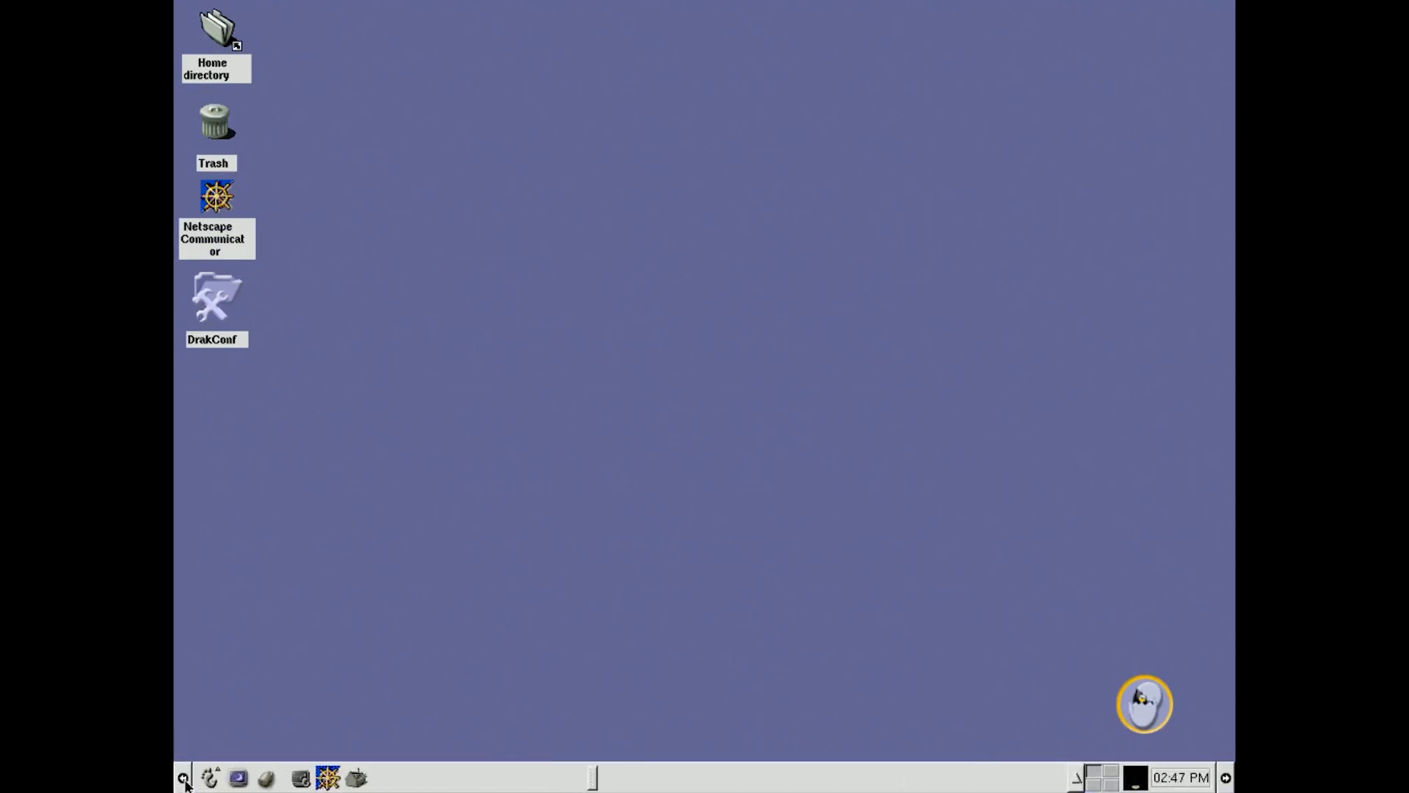
click(184, 778)
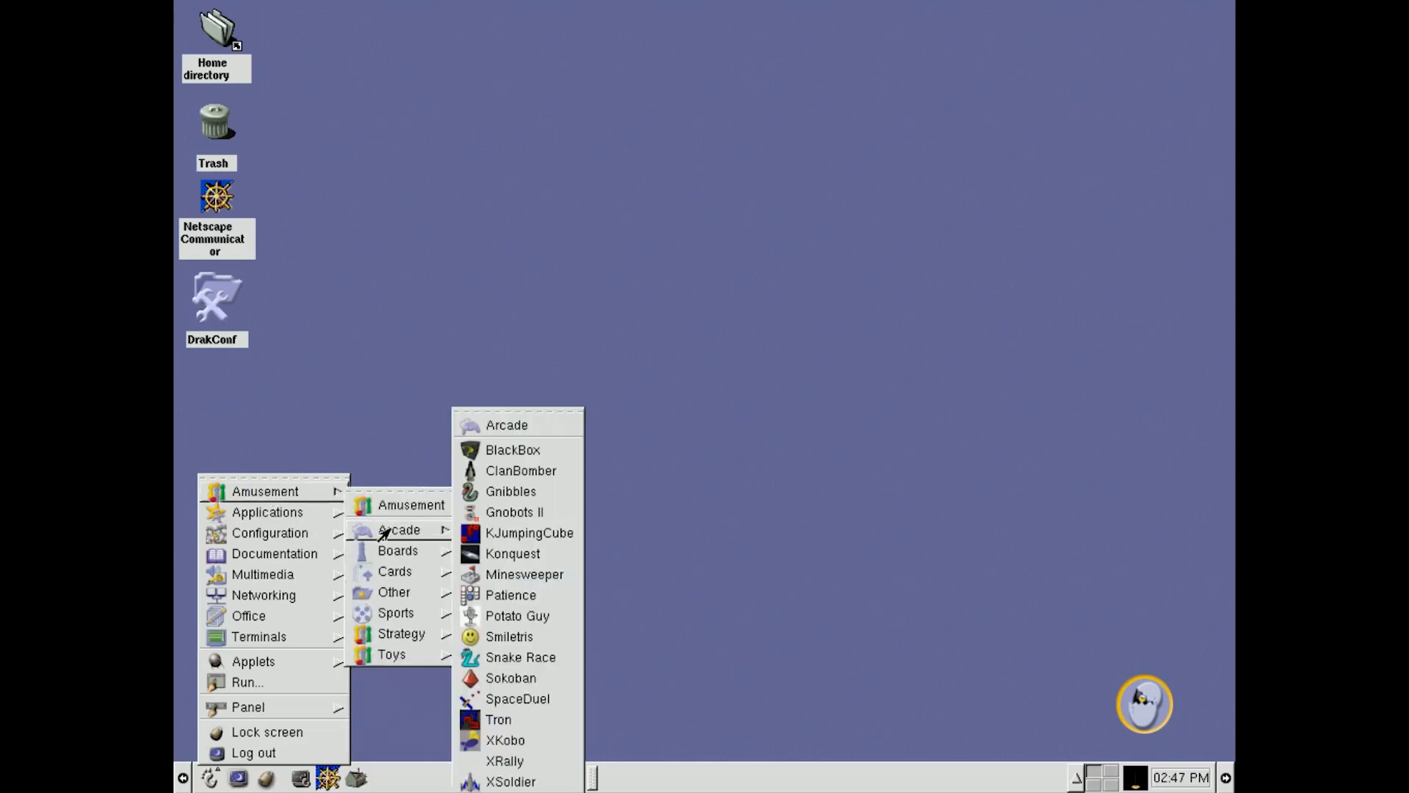
Step: Launch GNOME Nibbles, minimise and restore its window, then close it
click(510, 491)
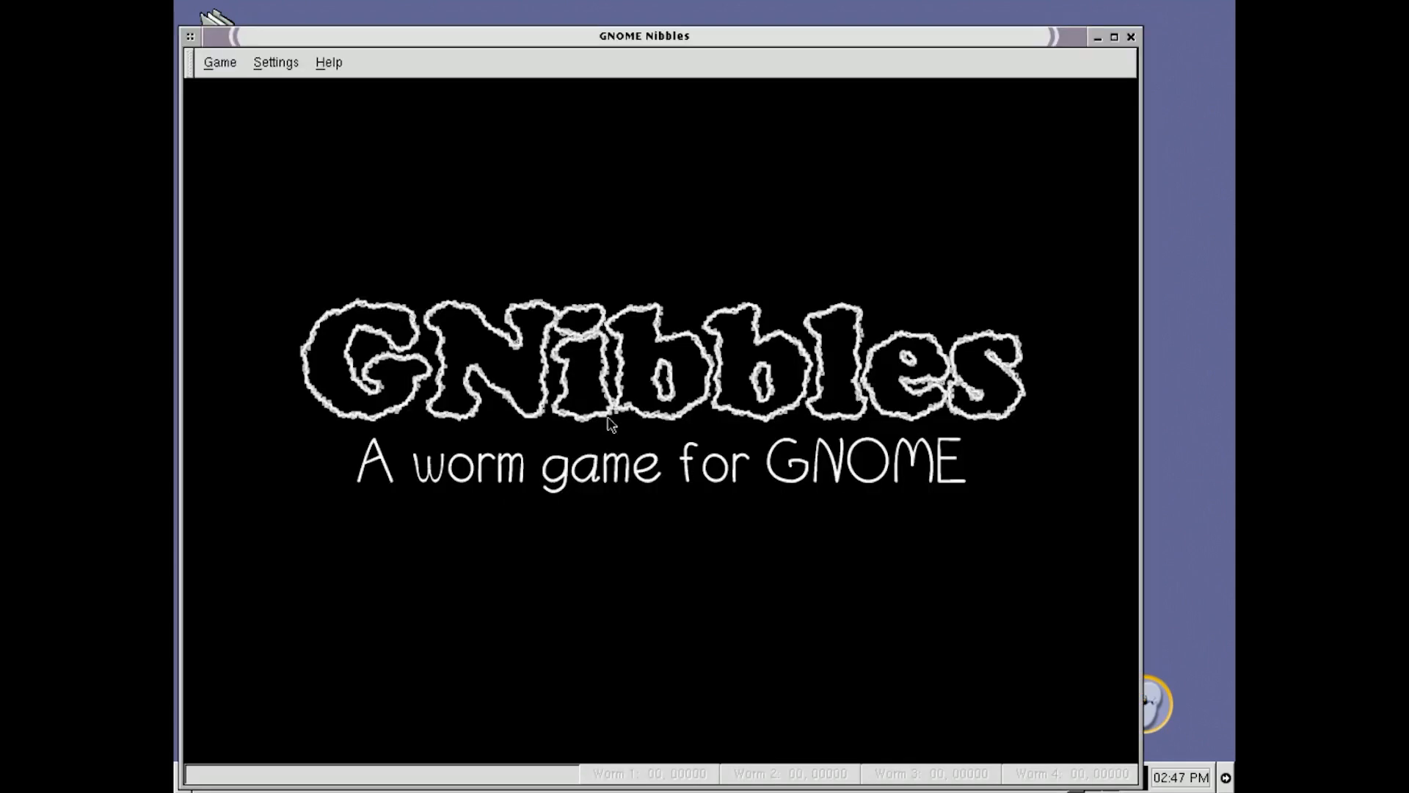
mouse_move(1165, 20)
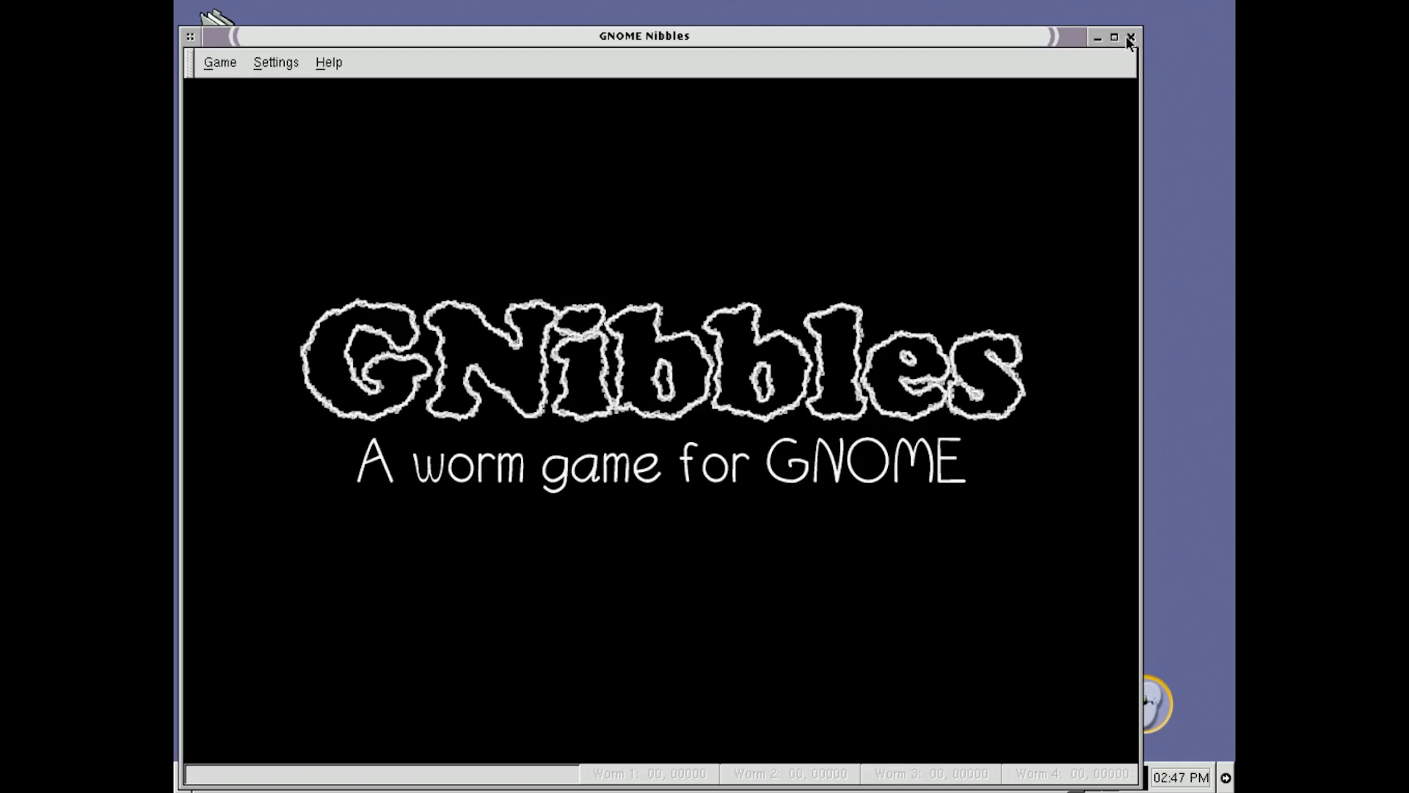
mouse_move(1089, 45)
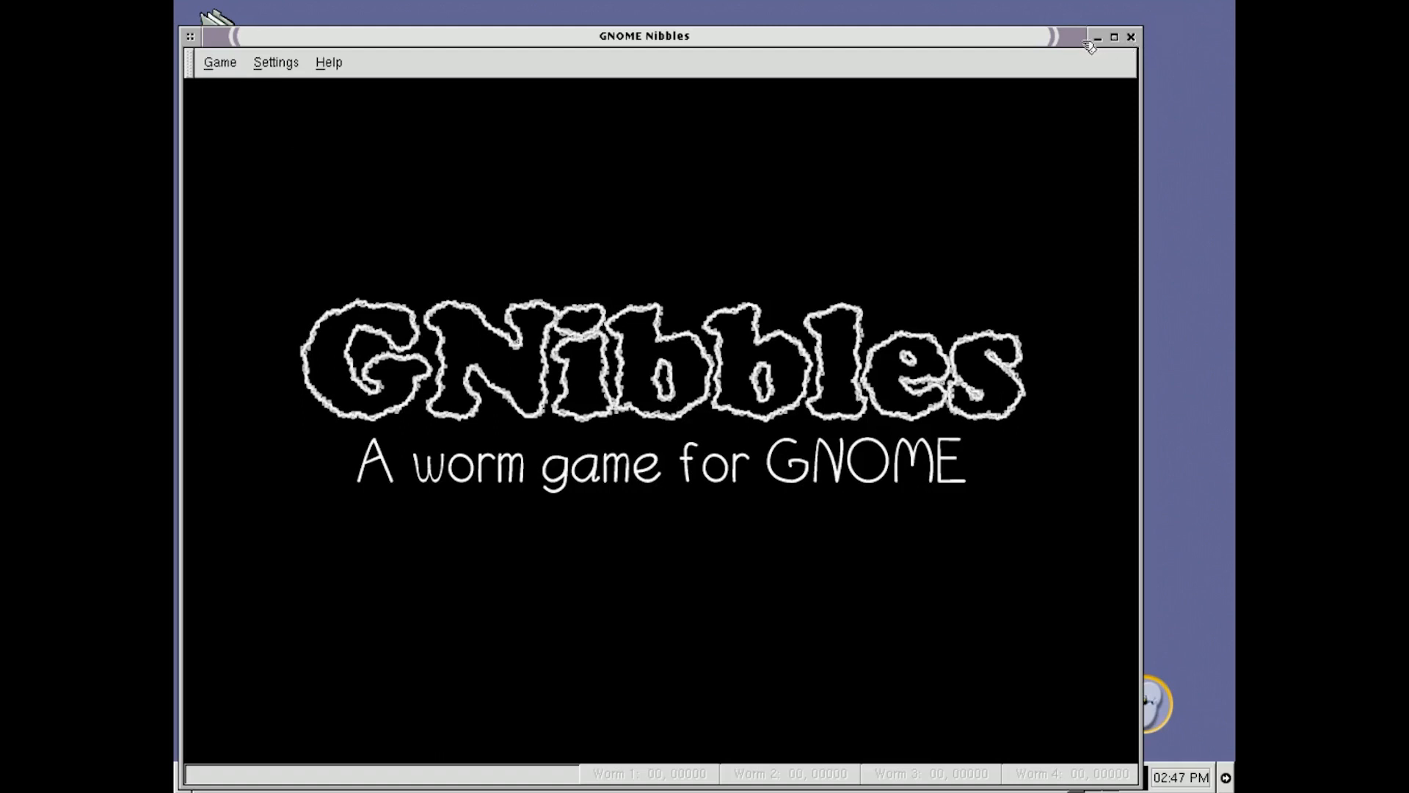
click(1096, 36)
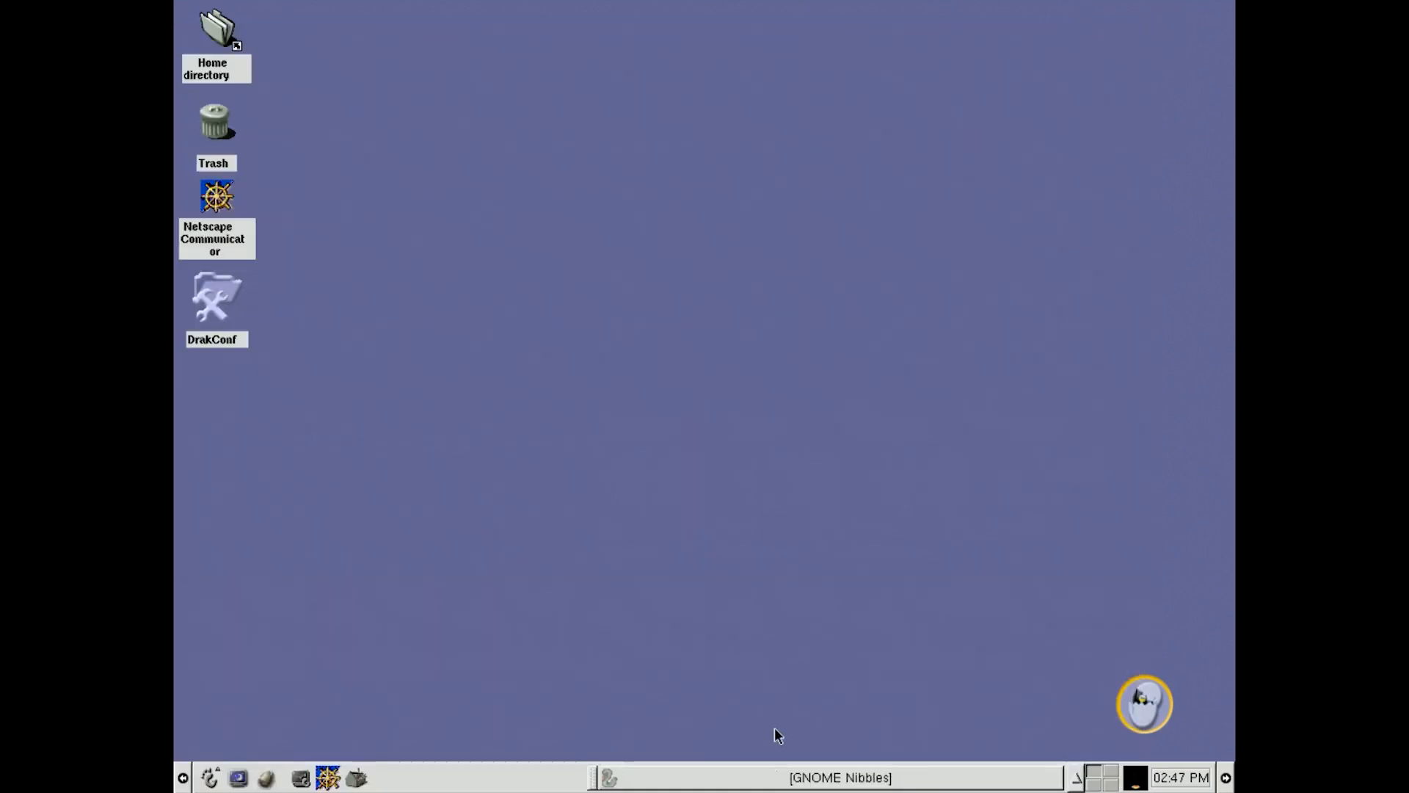
click(839, 777)
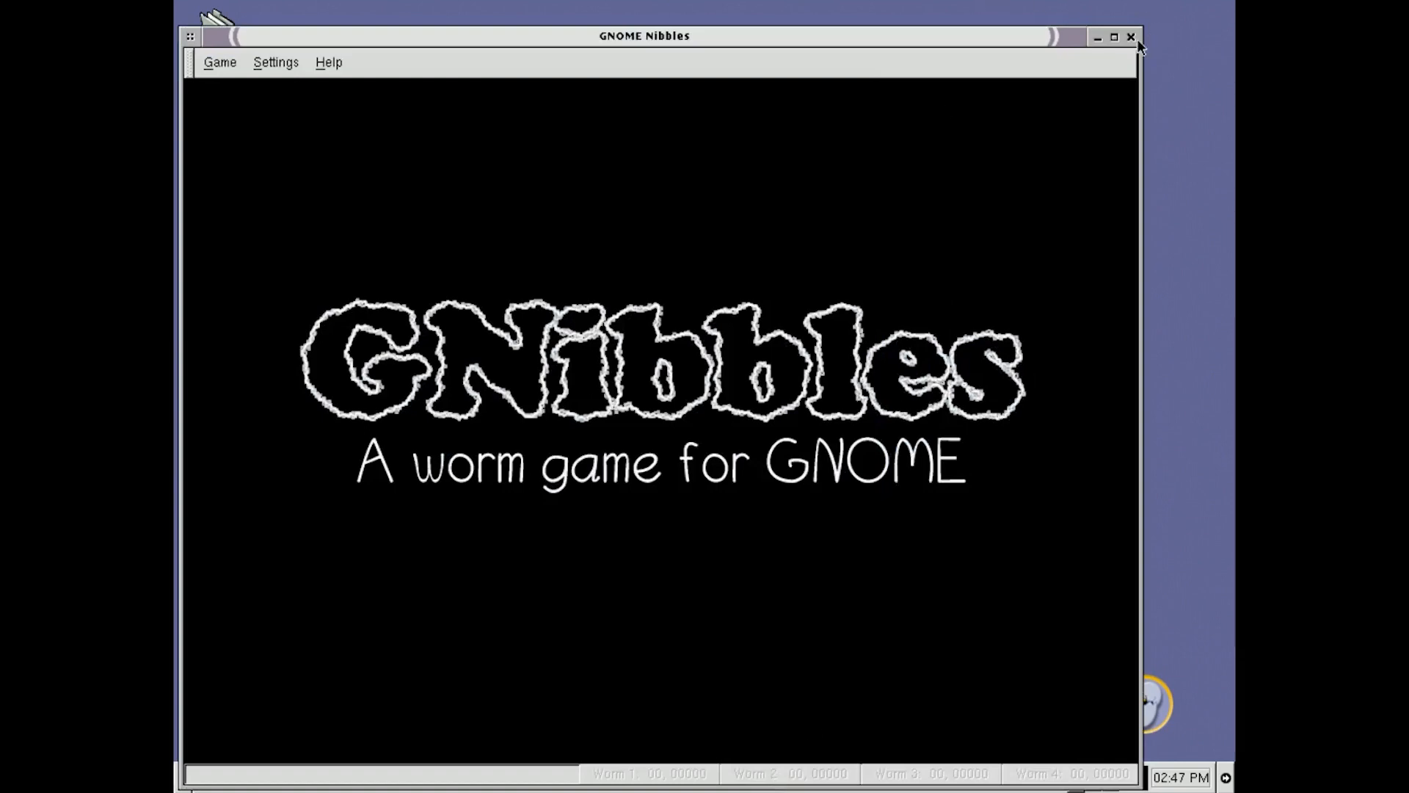
click(1130, 36)
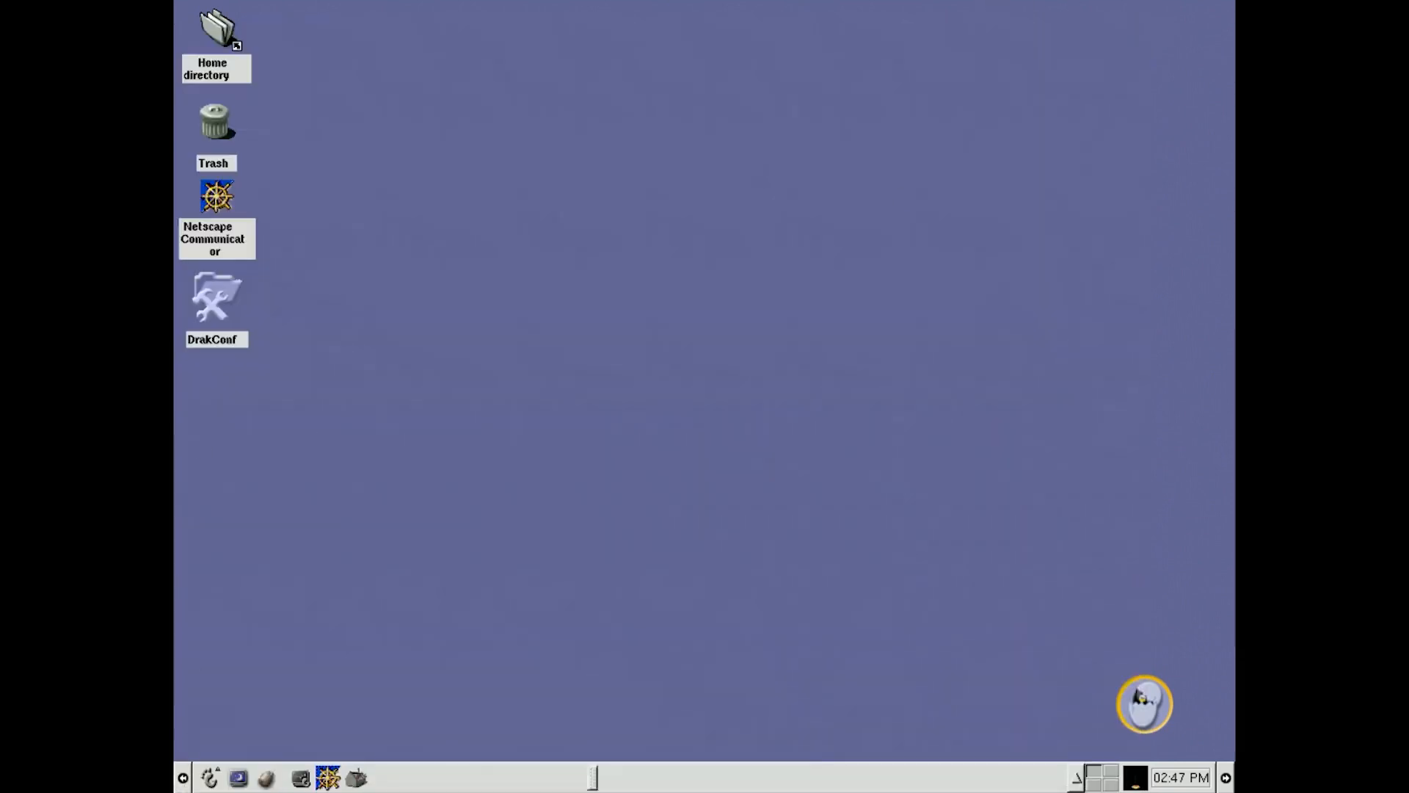
Step: Log out of GNOME and log back in with a WindowMaker session
click(185, 778)
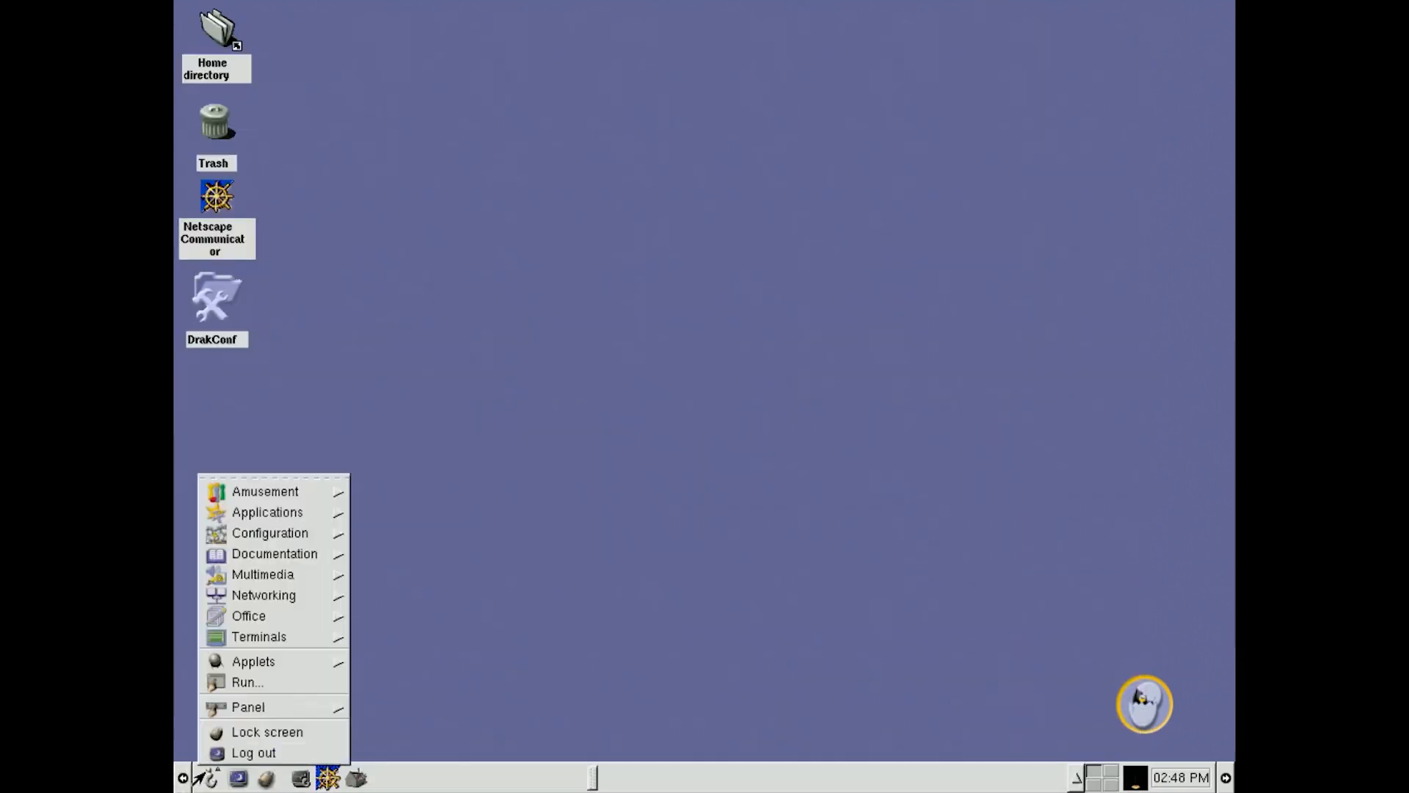
click(254, 753)
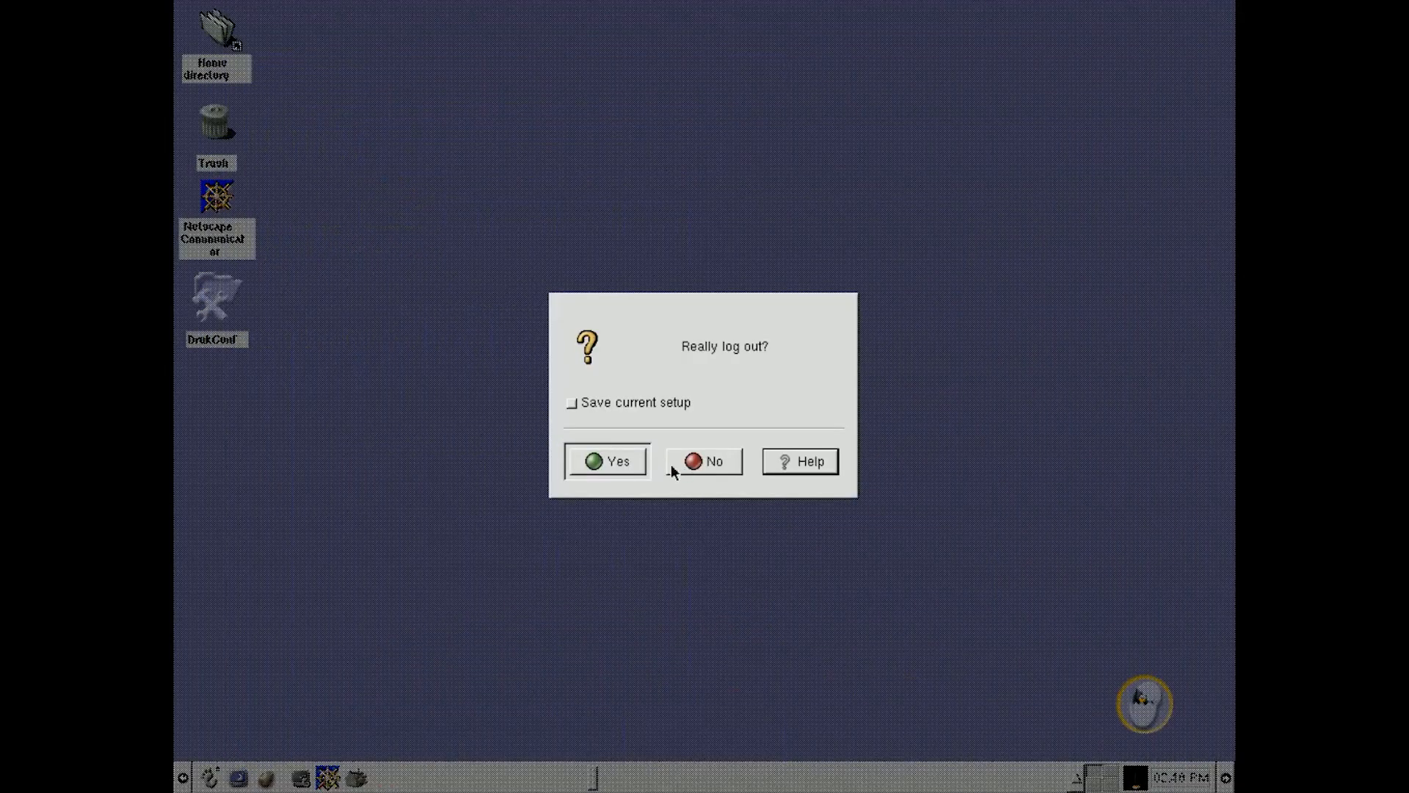
click(608, 461)
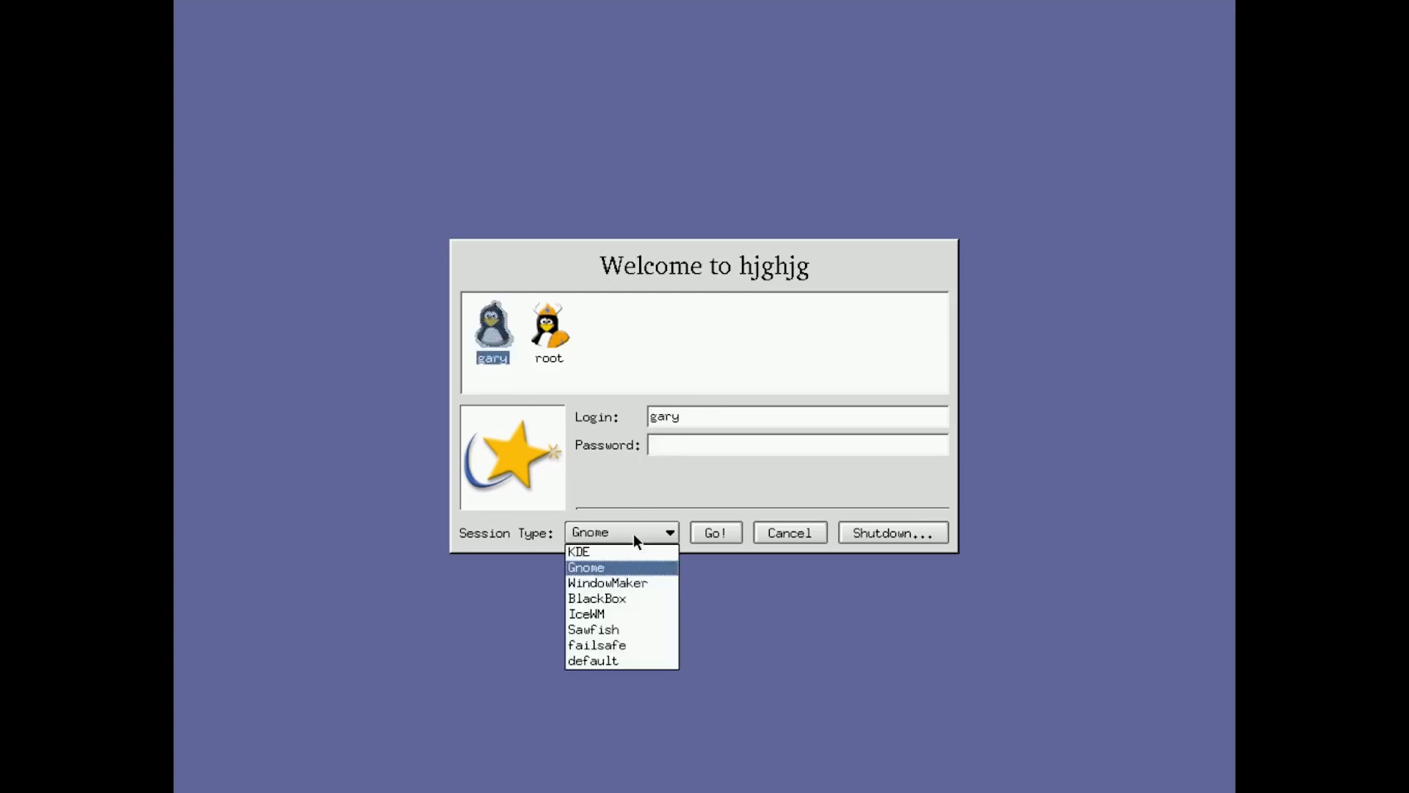
click(607, 583)
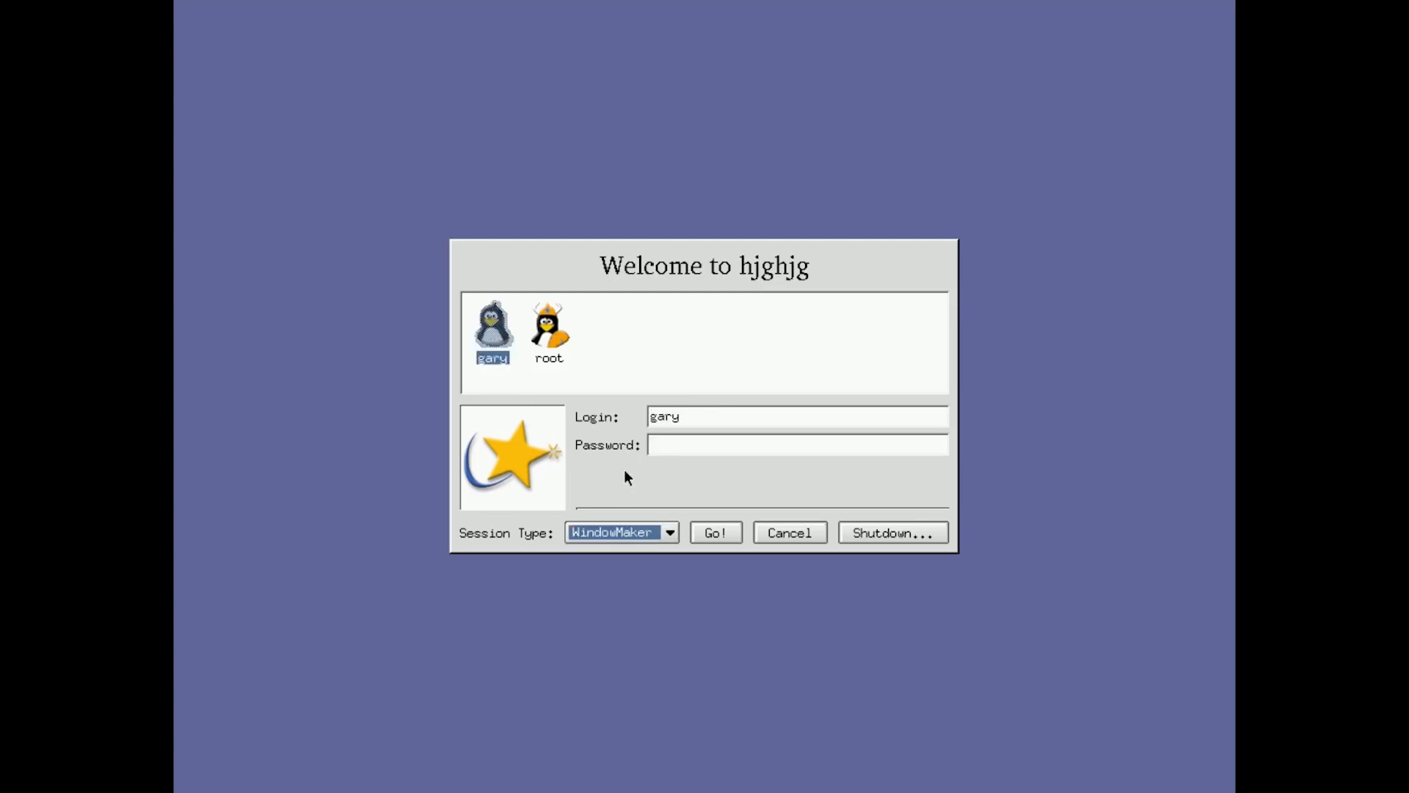
click(714, 532)
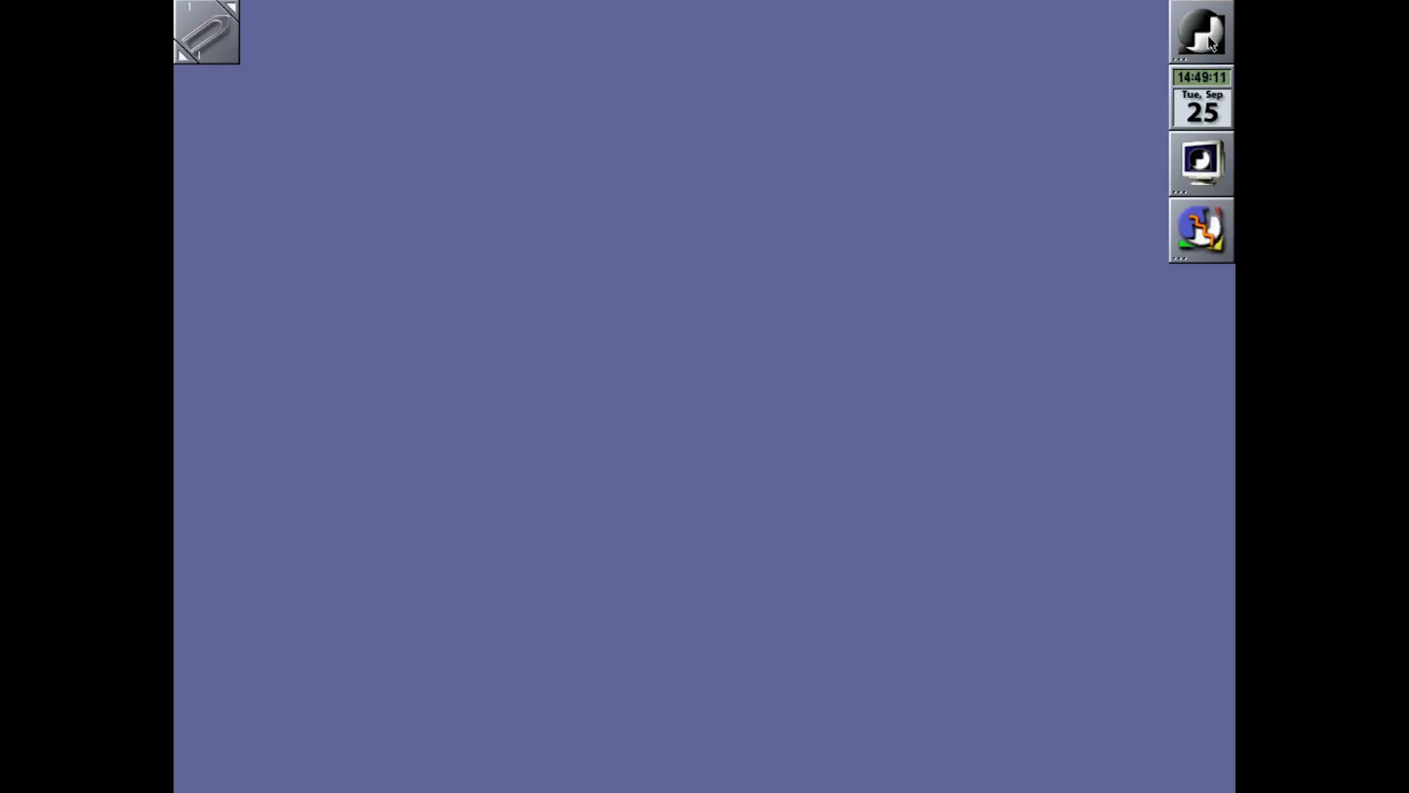
mouse_move(1214, 169)
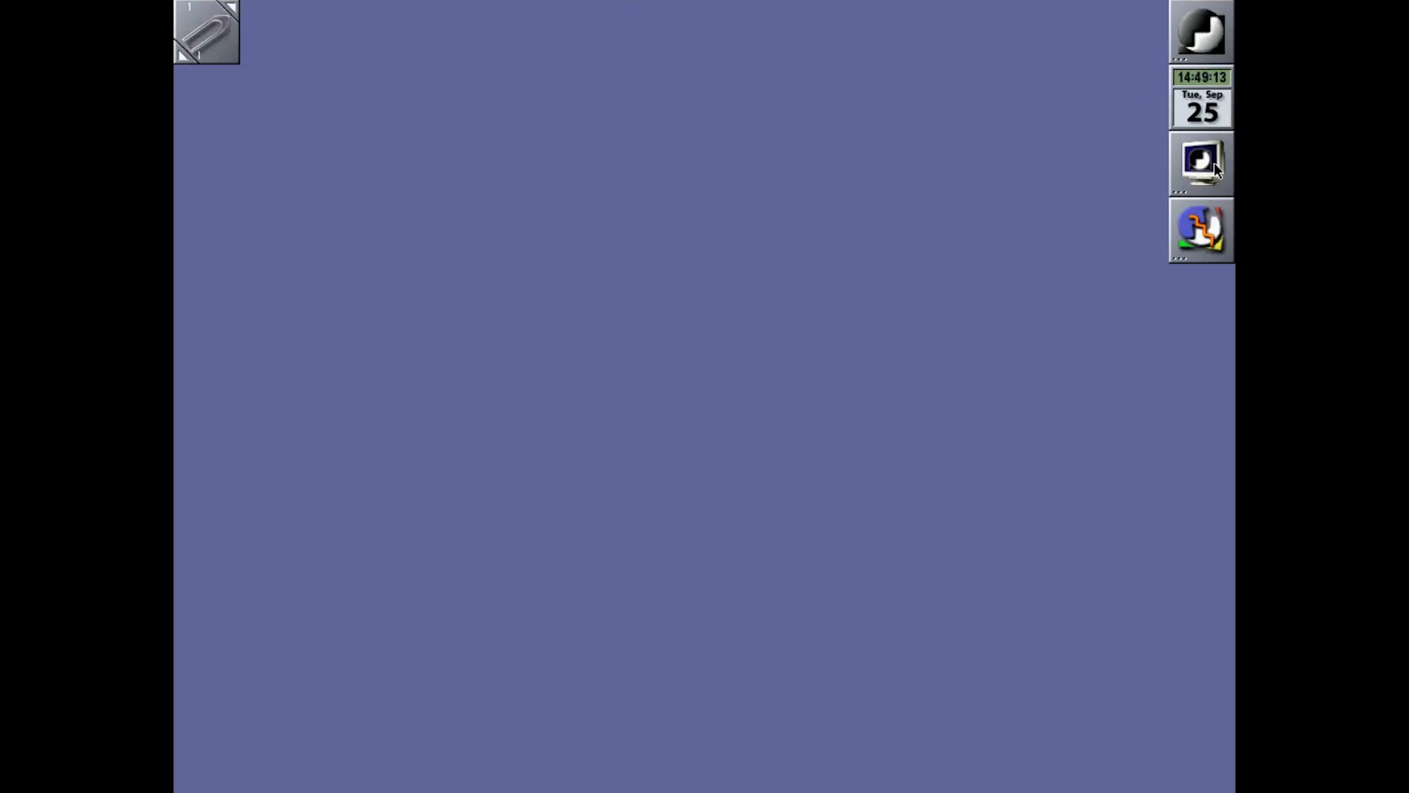
Step: Open and close a dock terminal, browse Amusement > Arcade, then exit WindowMaker
click(1201, 163)
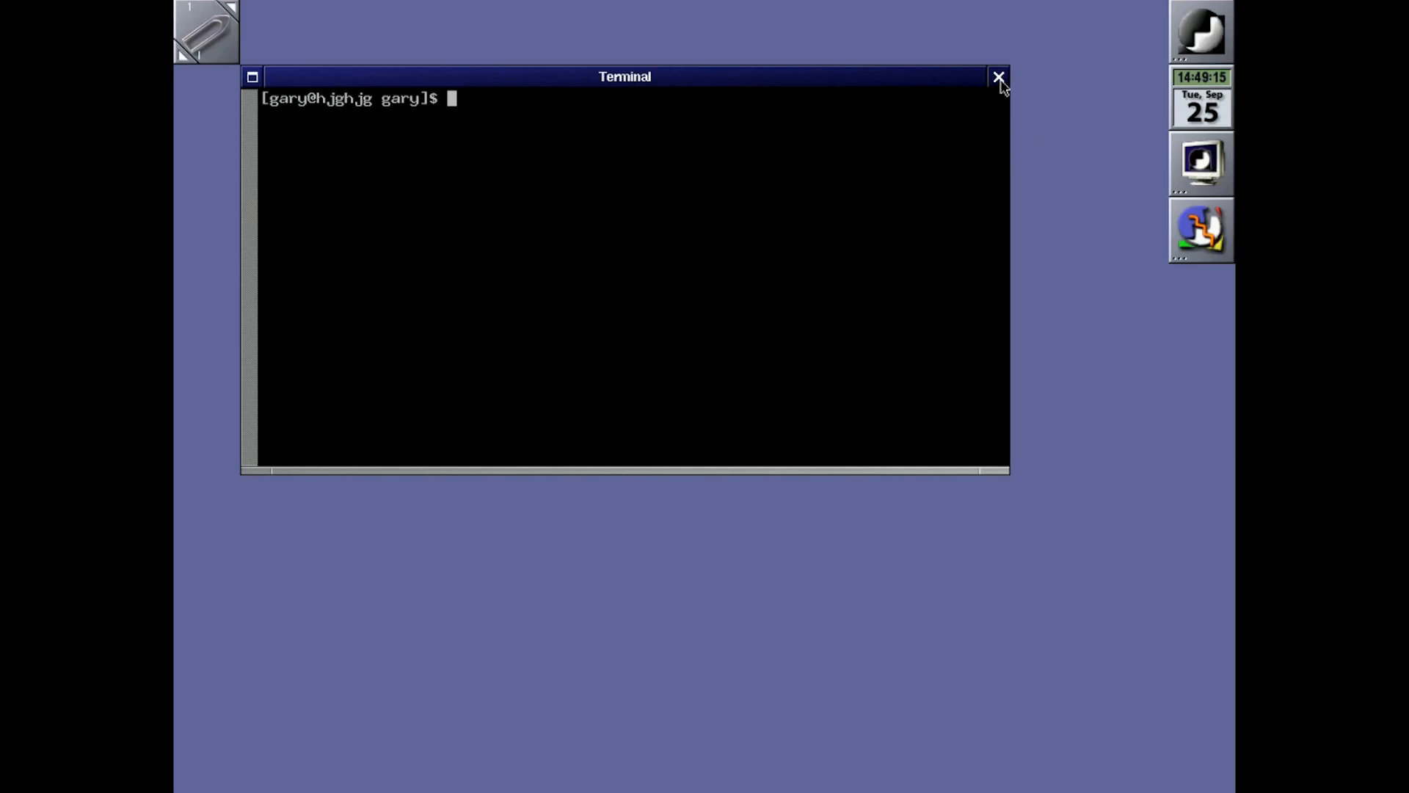
click(998, 77)
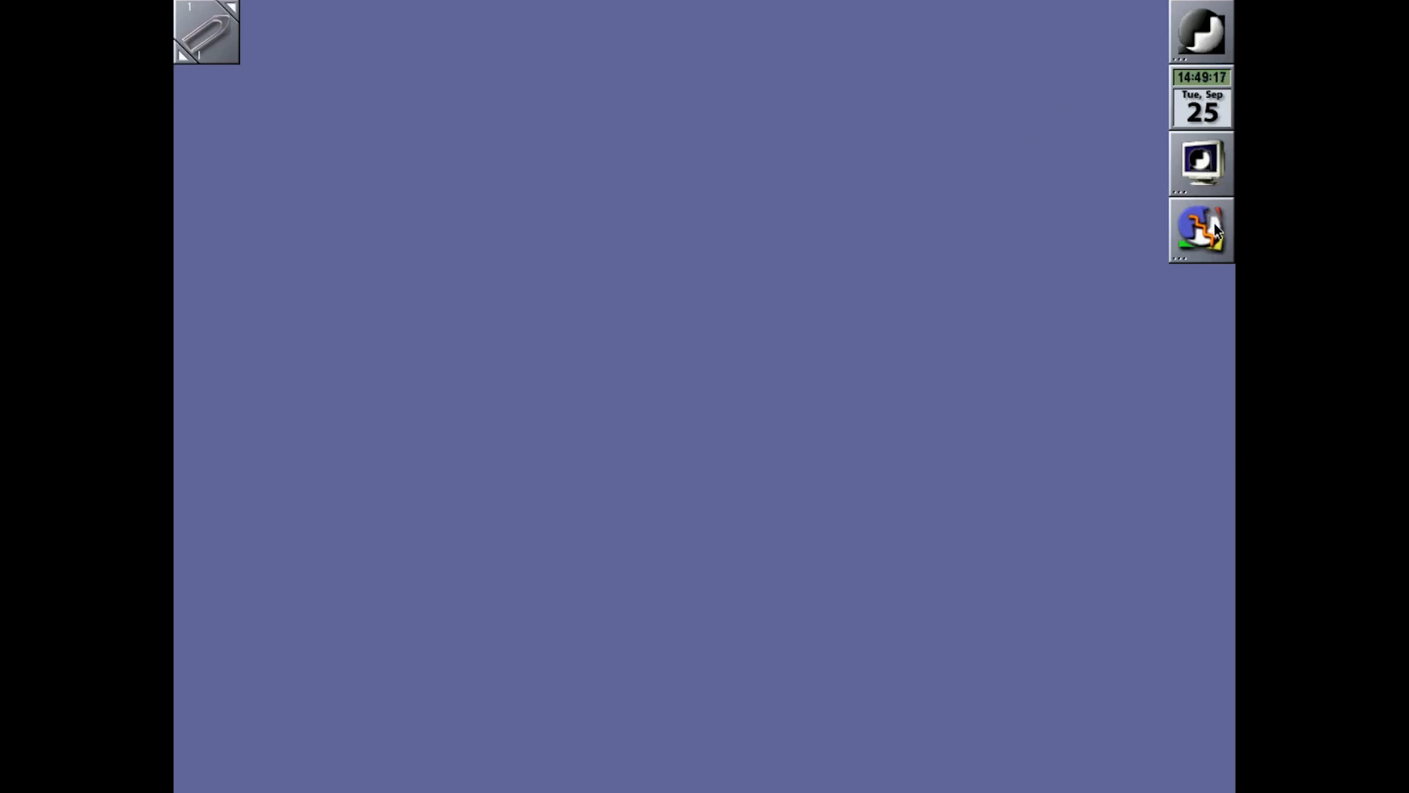
mouse_move(984, 228)
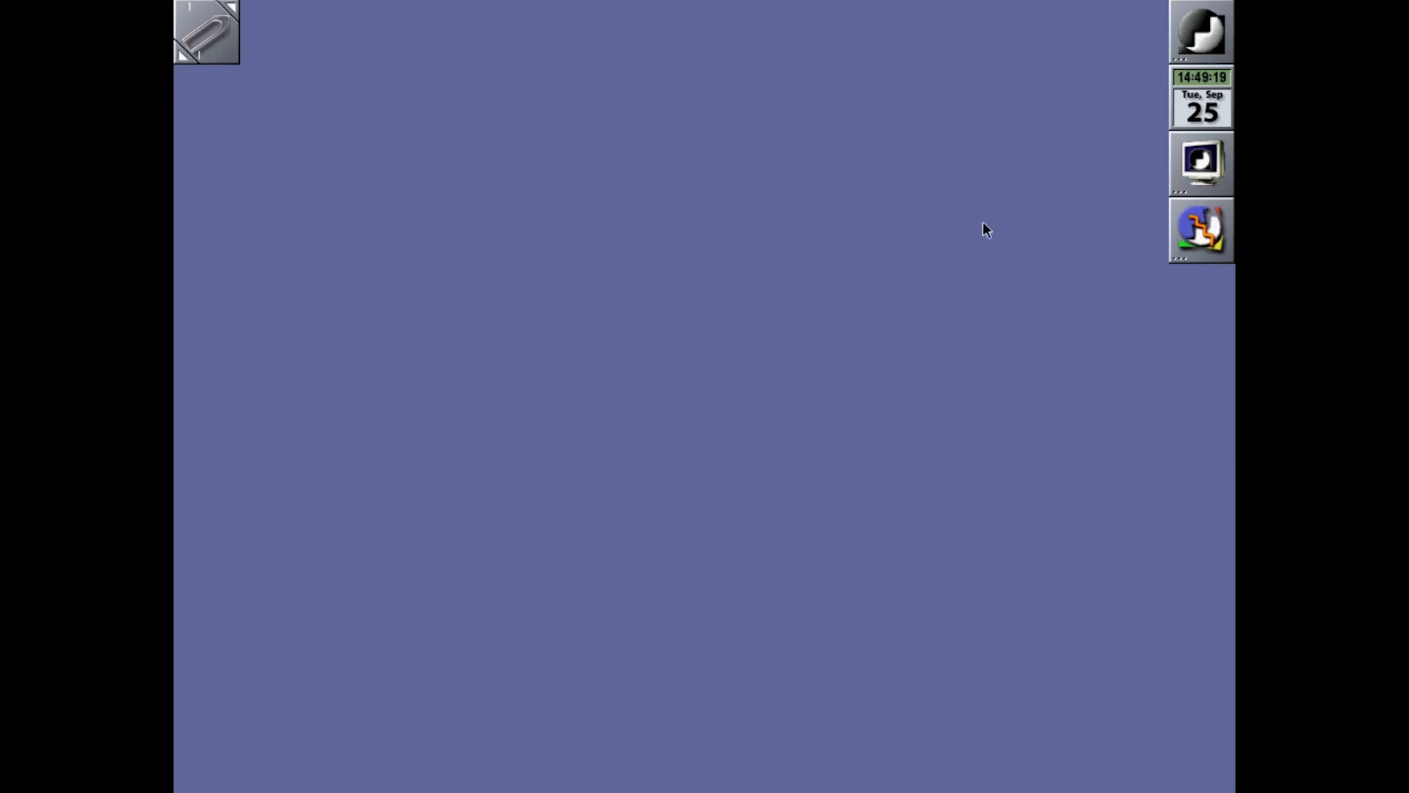
mouse_move(216, 48)
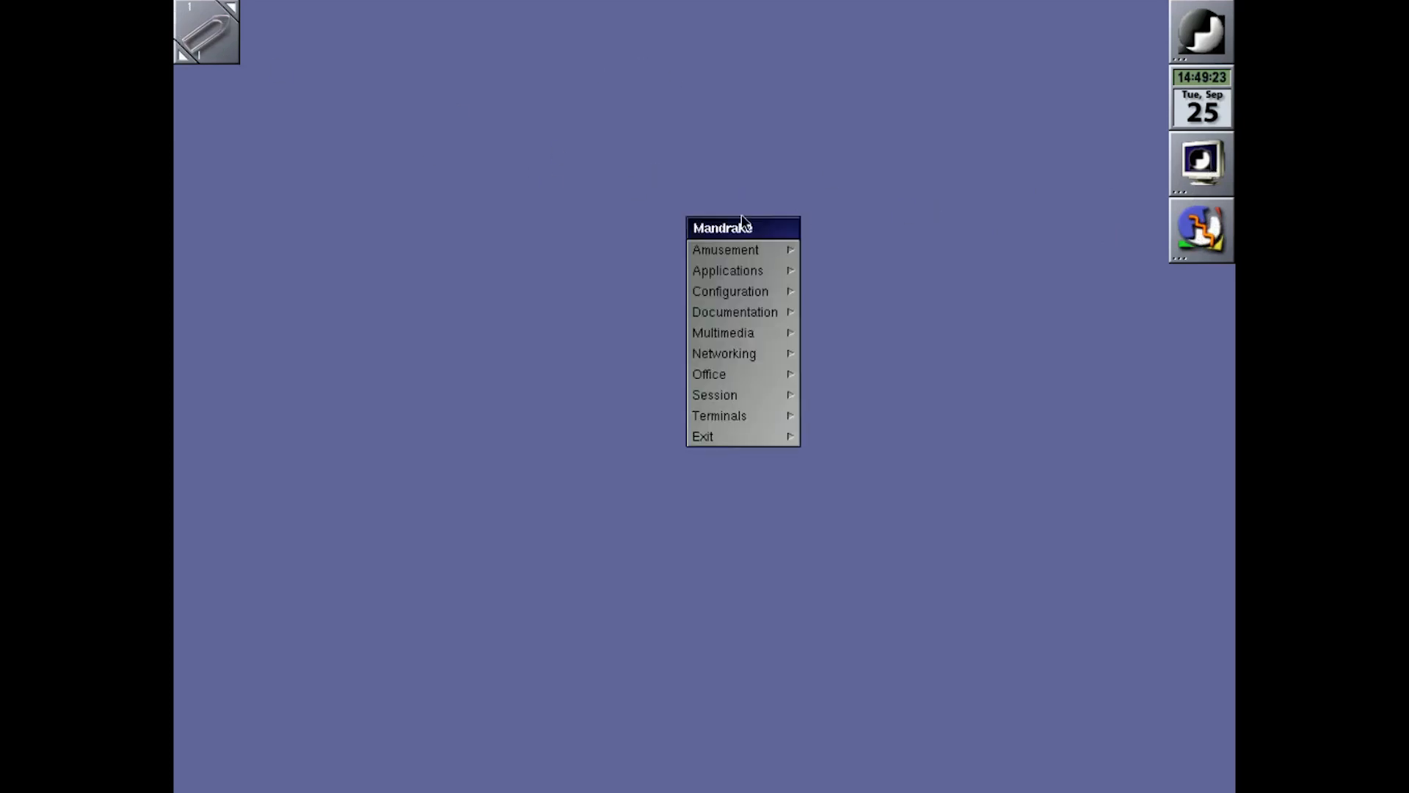
mouse_move(736, 267)
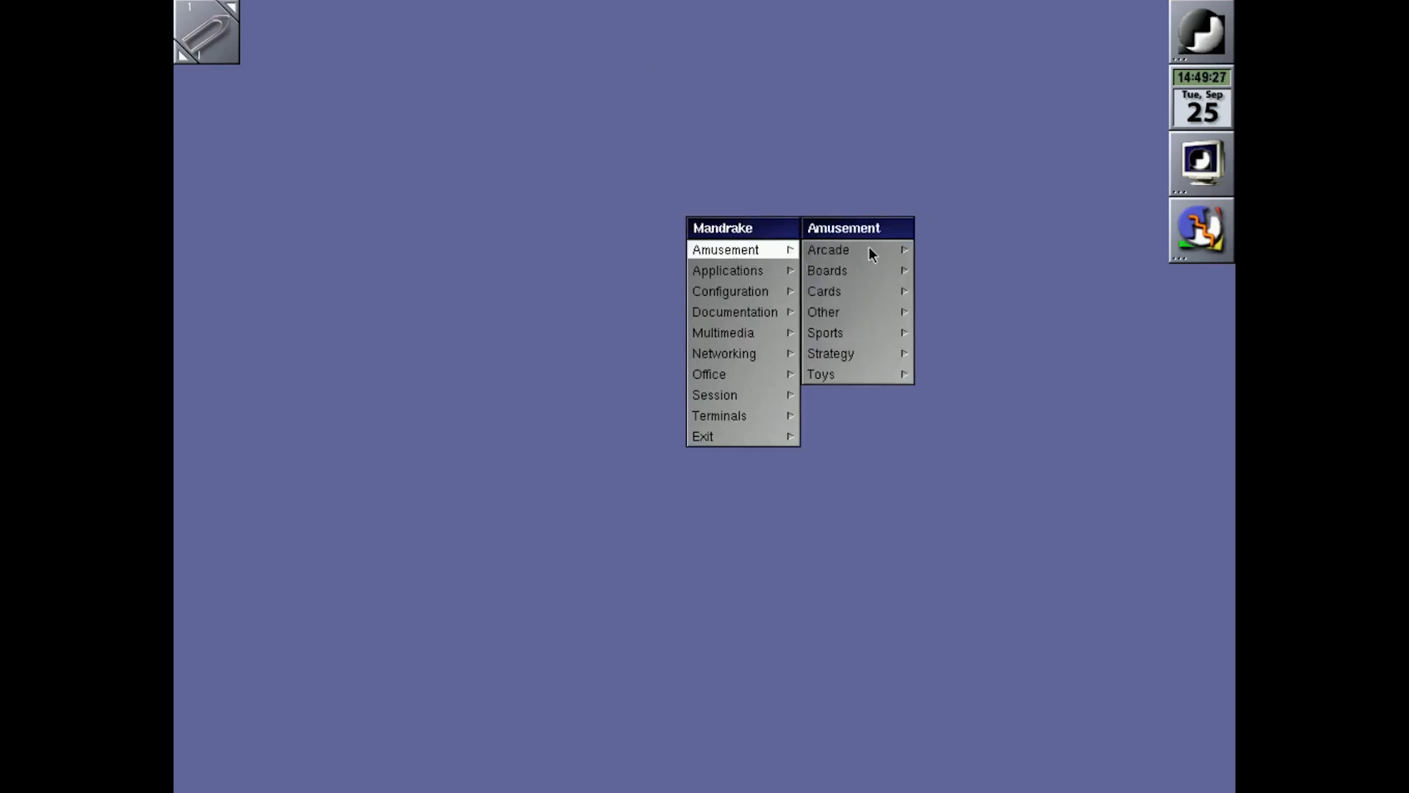
click(828, 249)
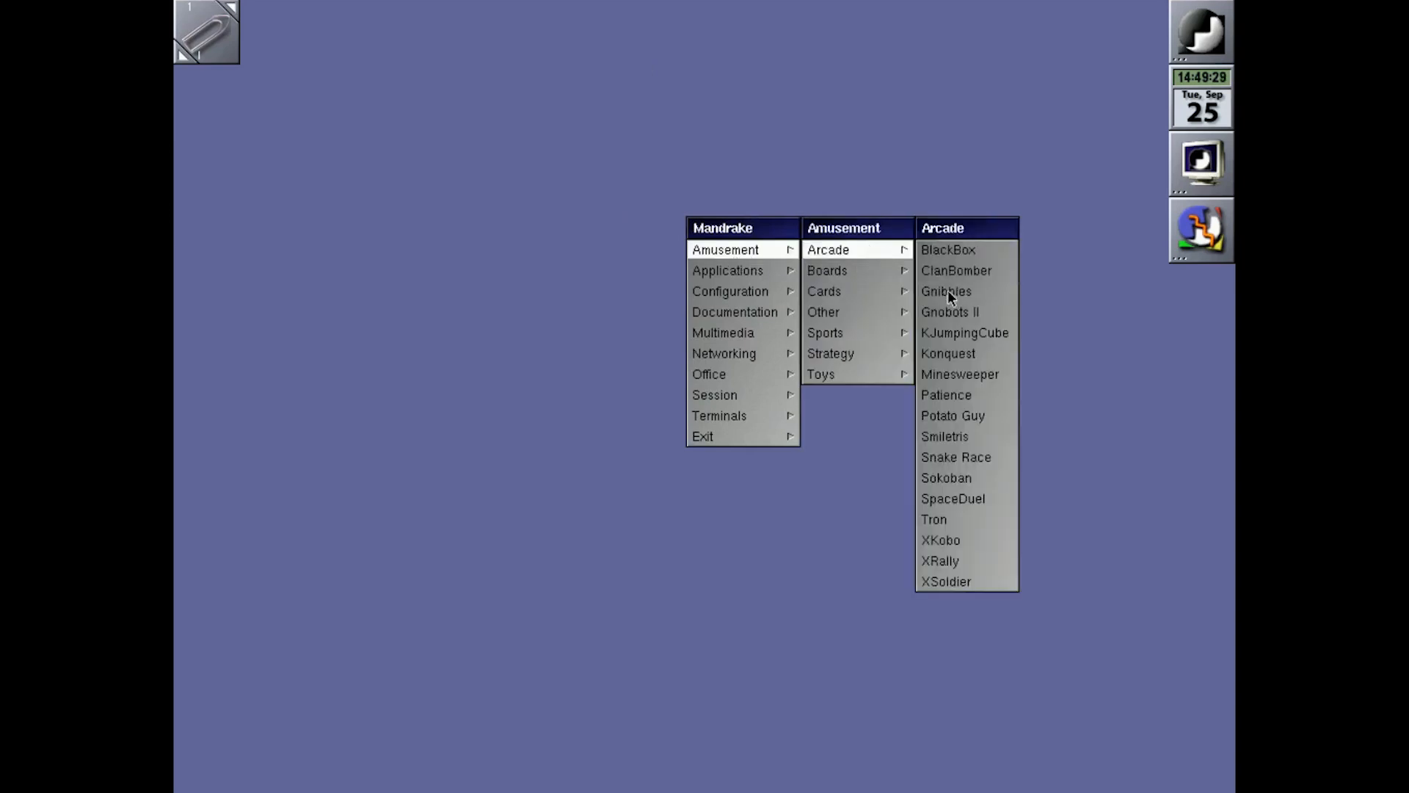
click(946, 290)
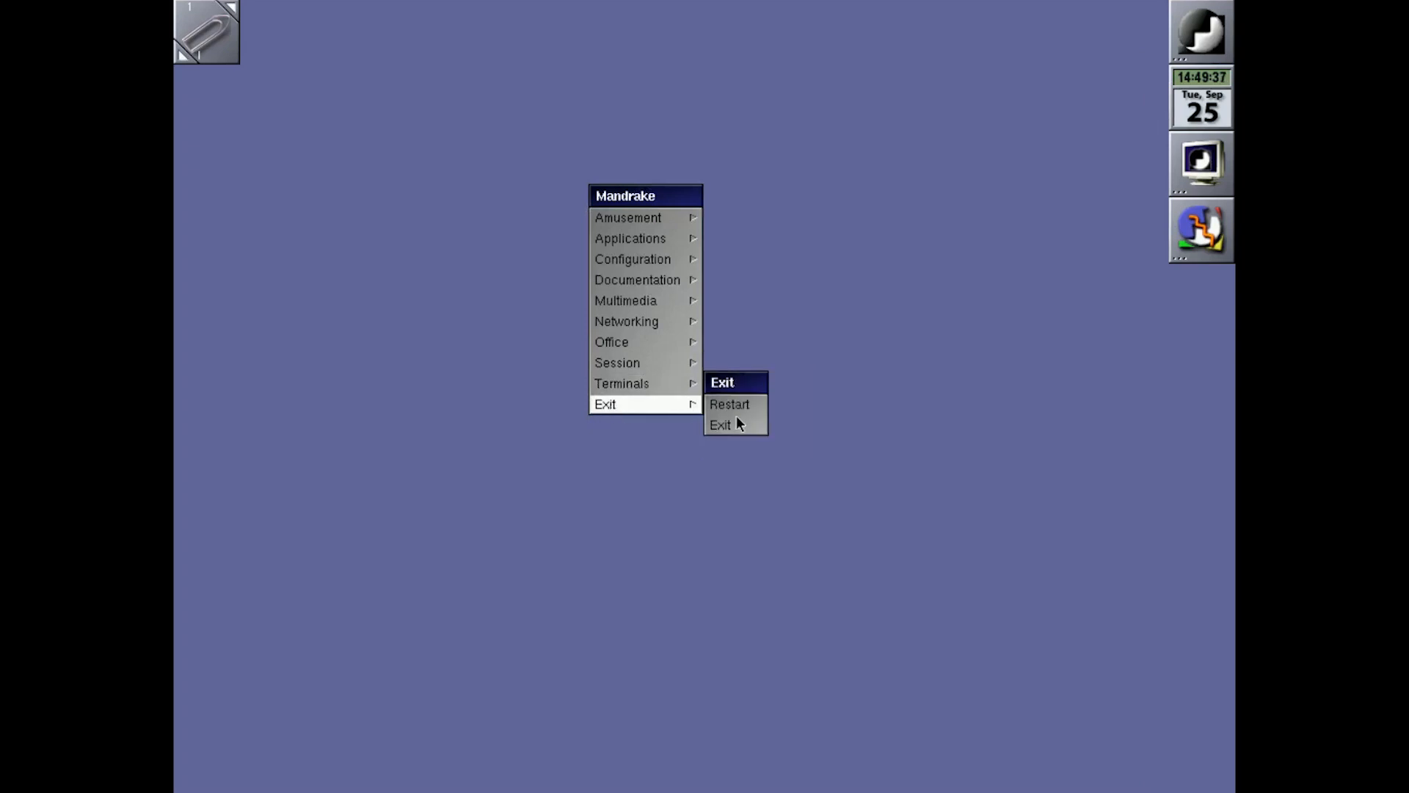
click(719, 425)
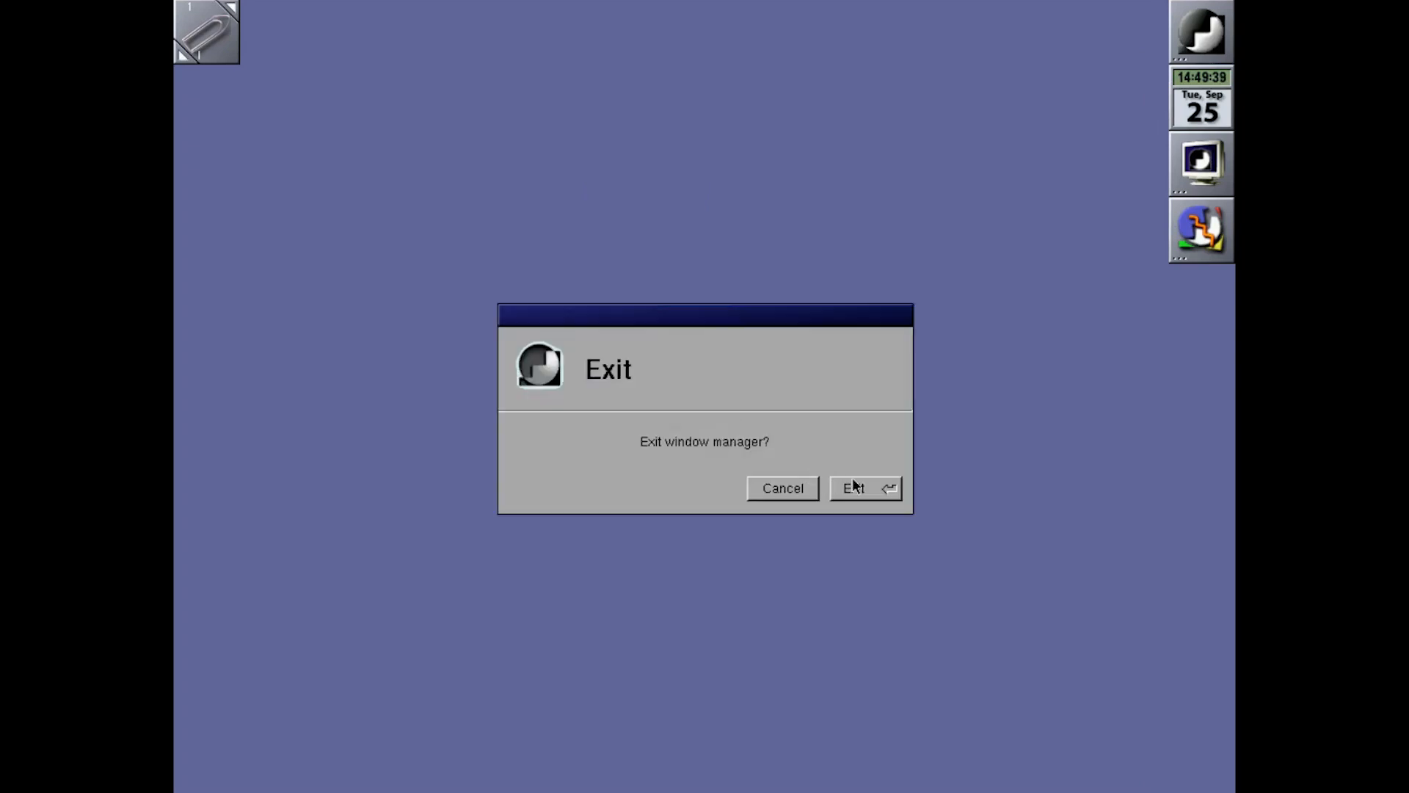
click(852, 488)
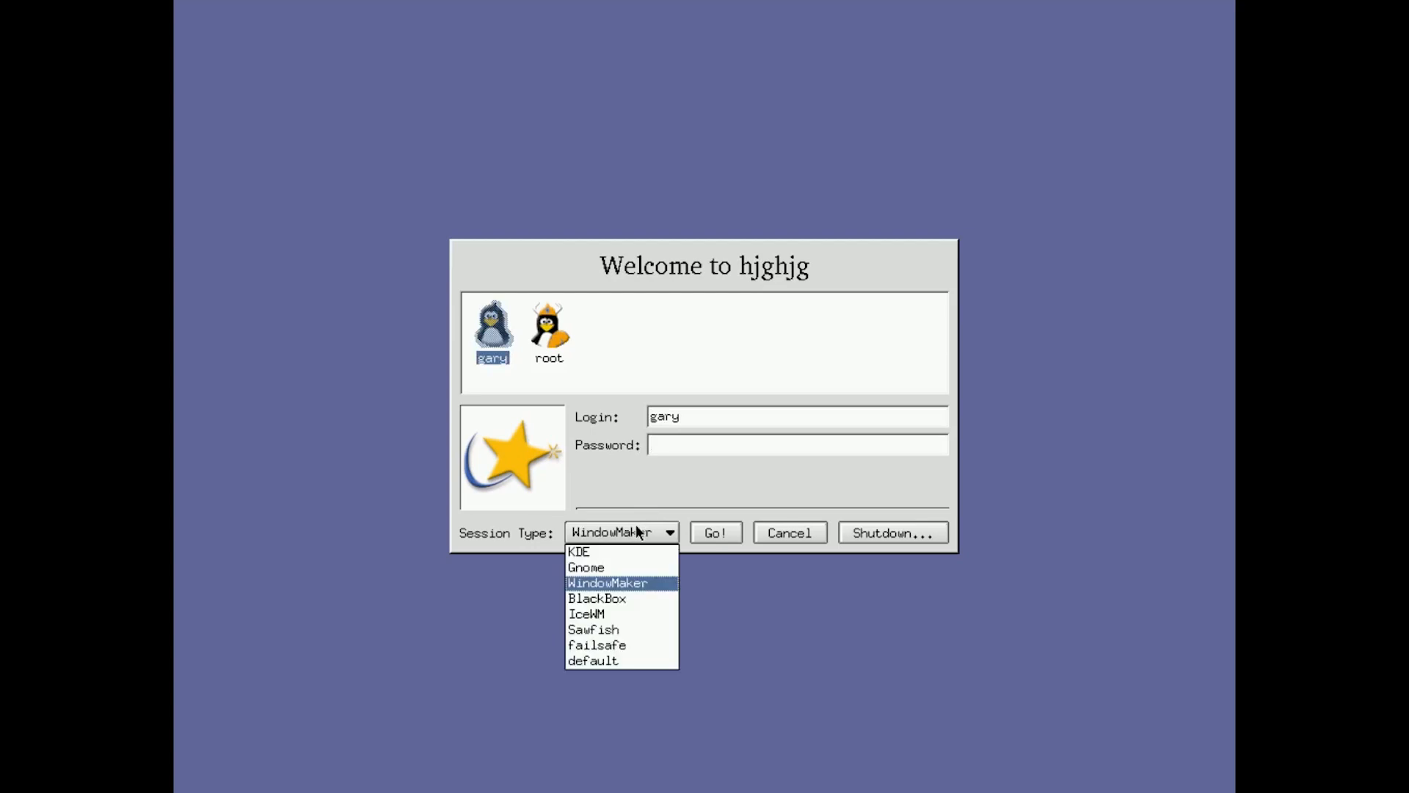
Step: Select BlackBox as the KDM session type and log in
click(596, 598)
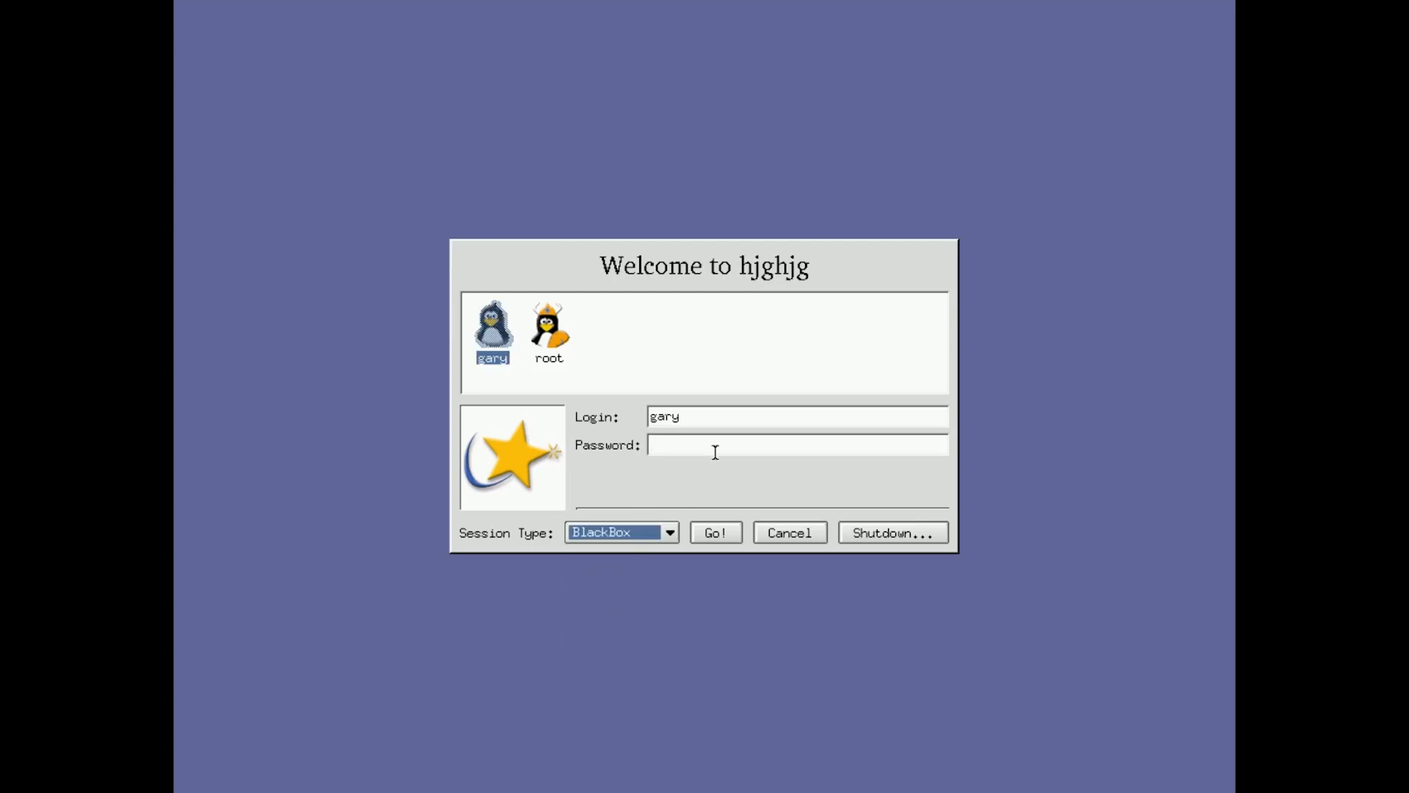
click(715, 532)
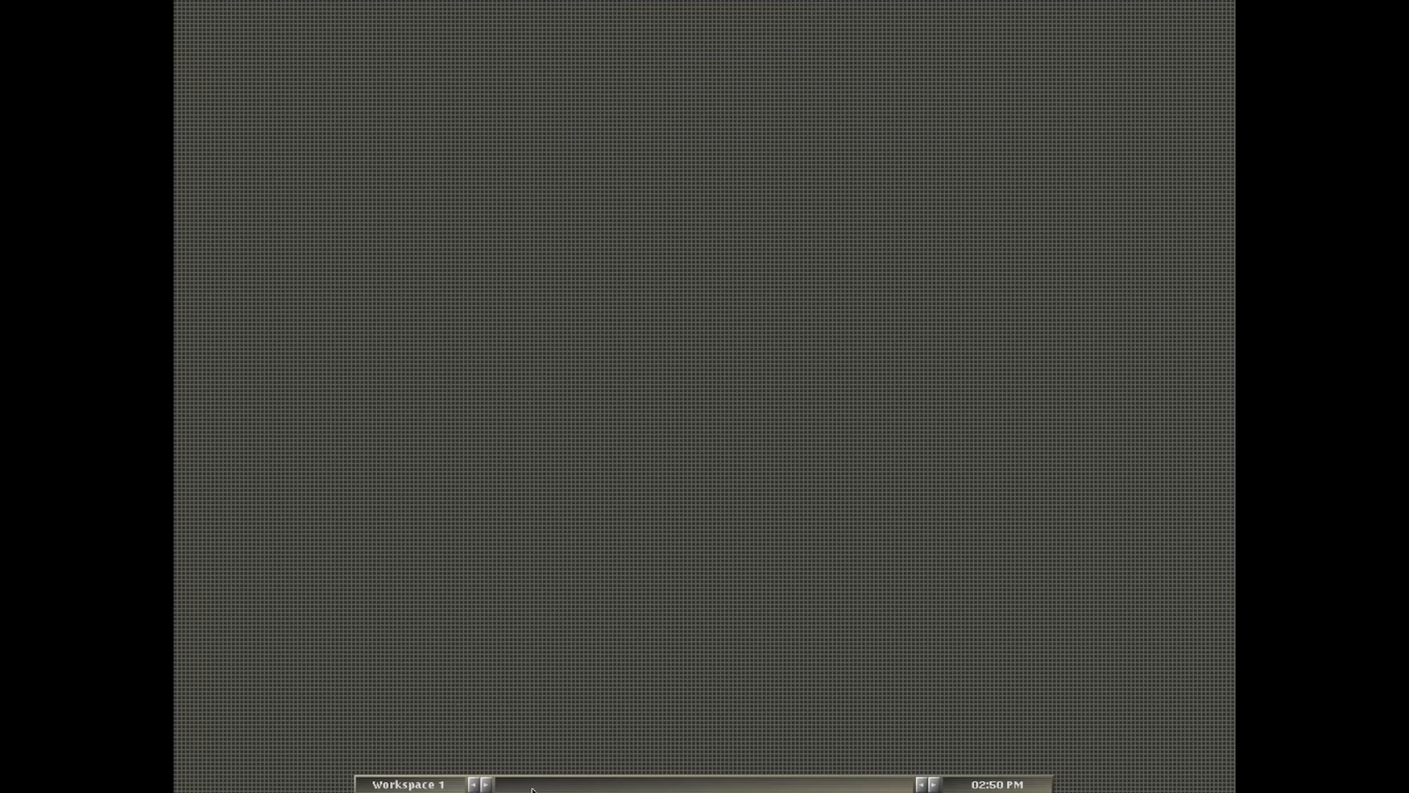
mouse_move(664, 342)
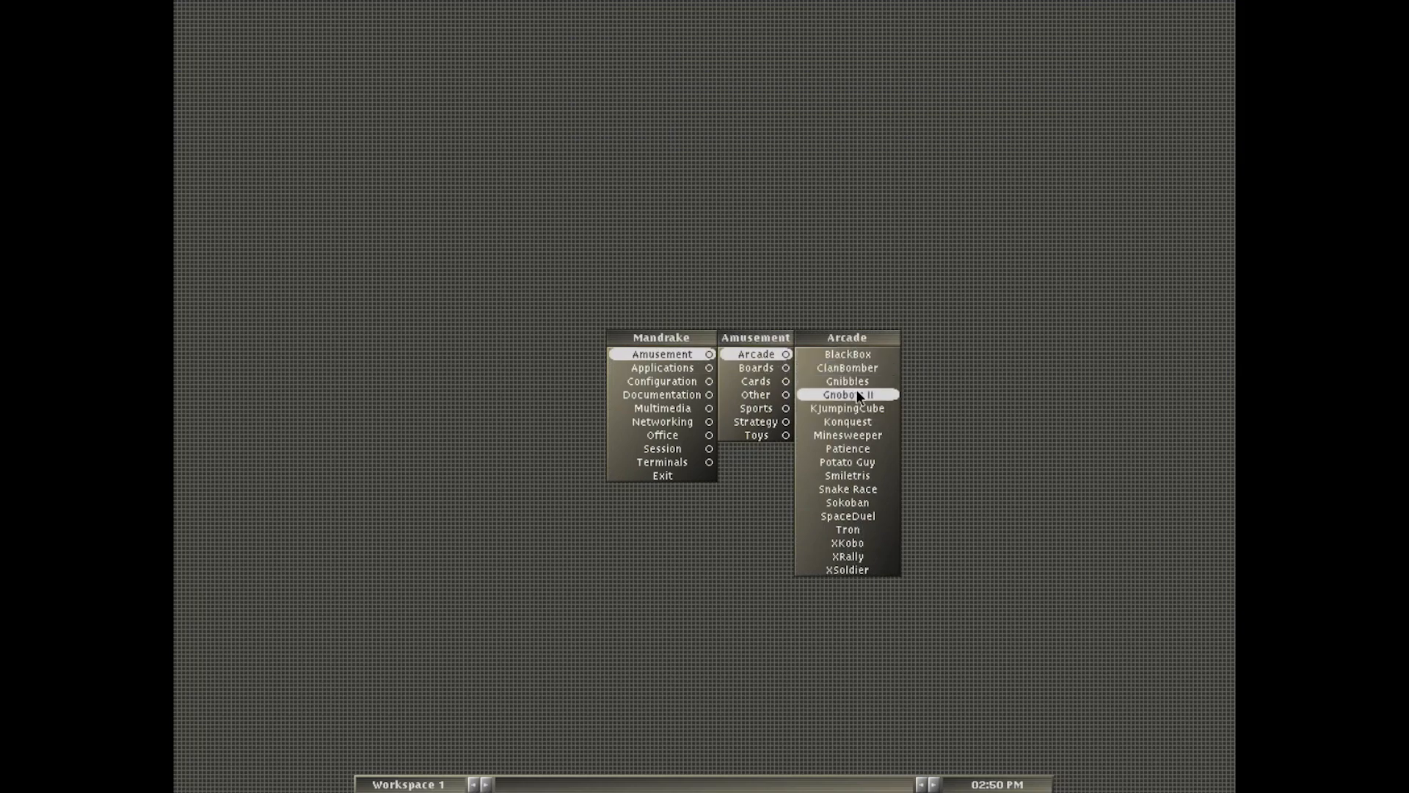
Step: Launch GNOME Nibbles from BlackBox's Arcade menu and close its window
click(845, 394)
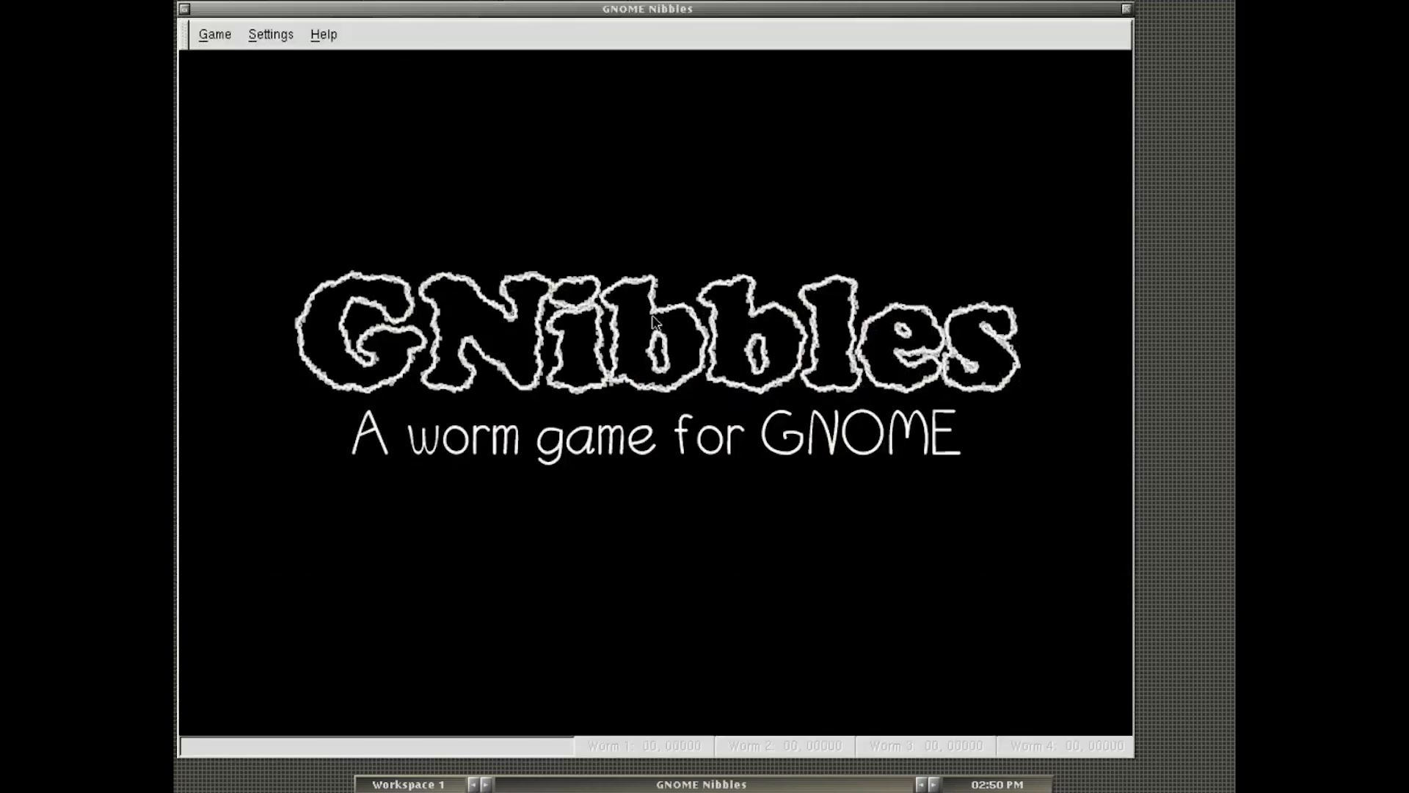
mouse_move(1135, 12)
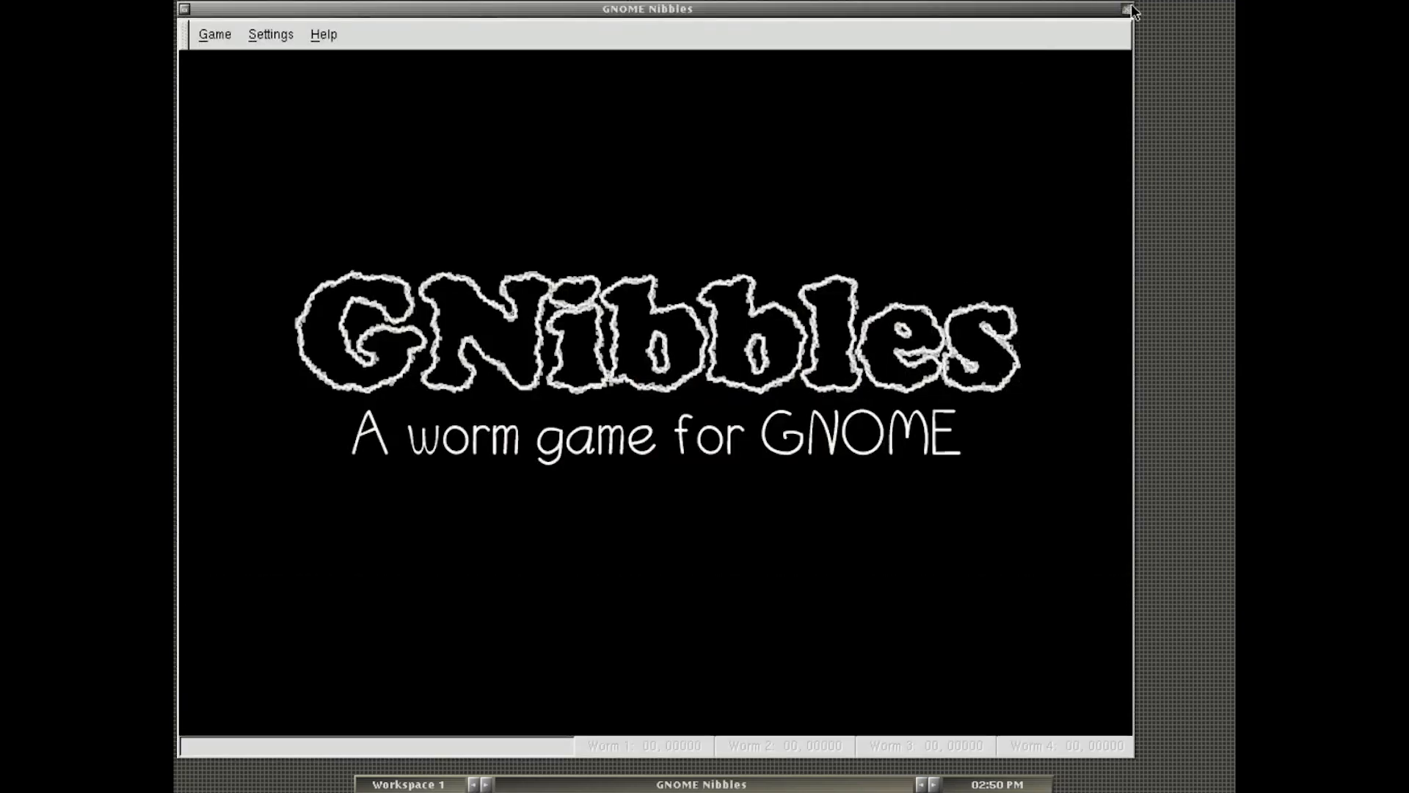
click(1129, 8)
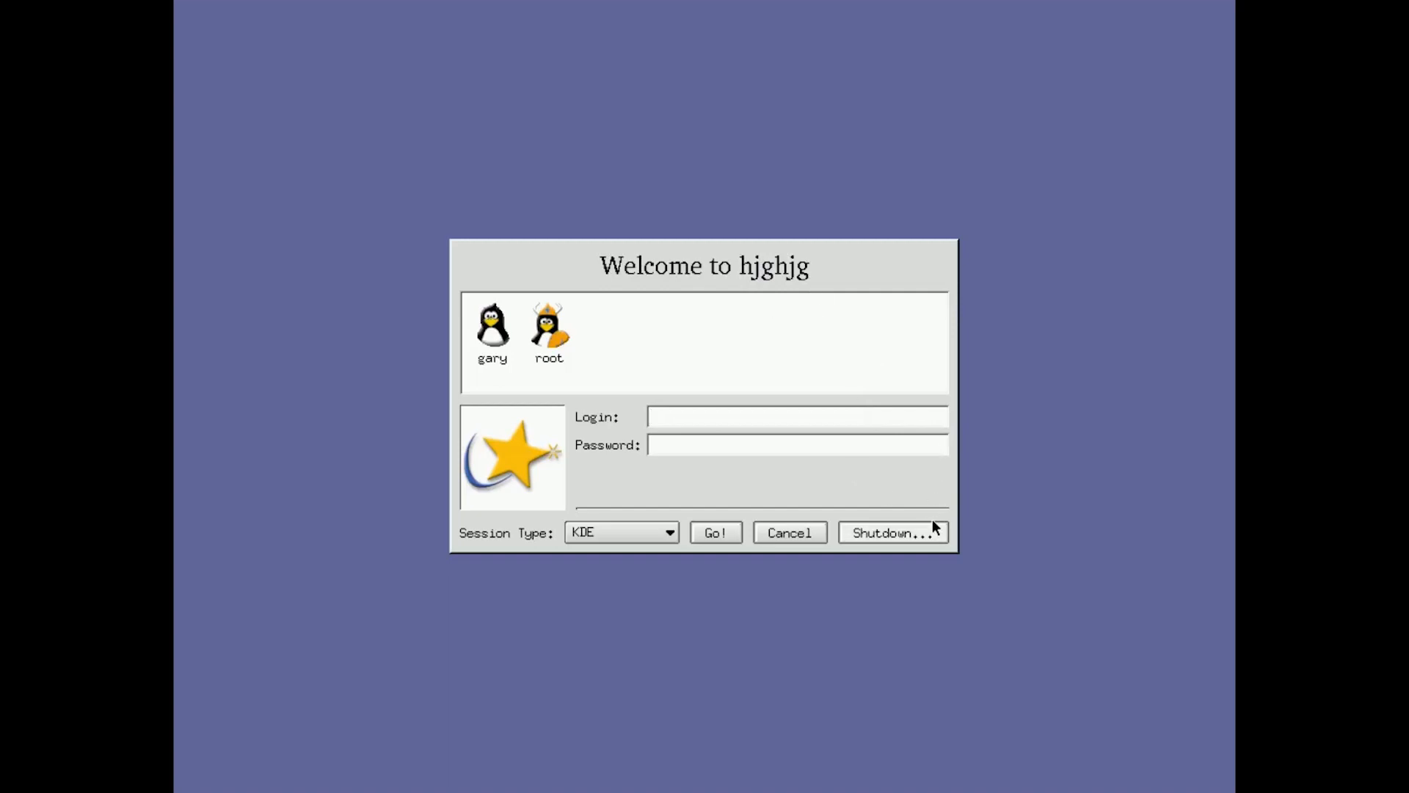
Step: Choose Shutdown from KDM and confirm halting the system
click(892, 532)
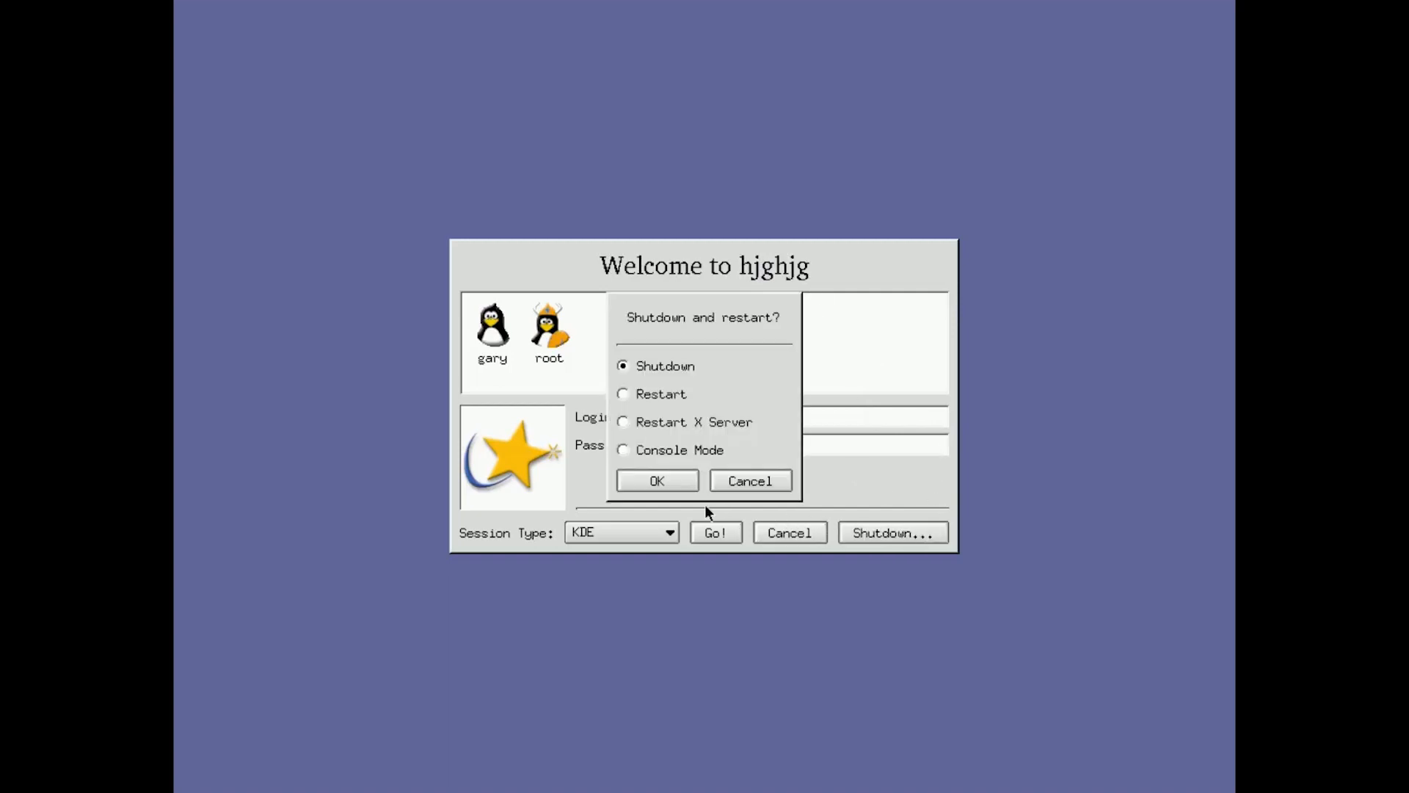
click(655, 480)
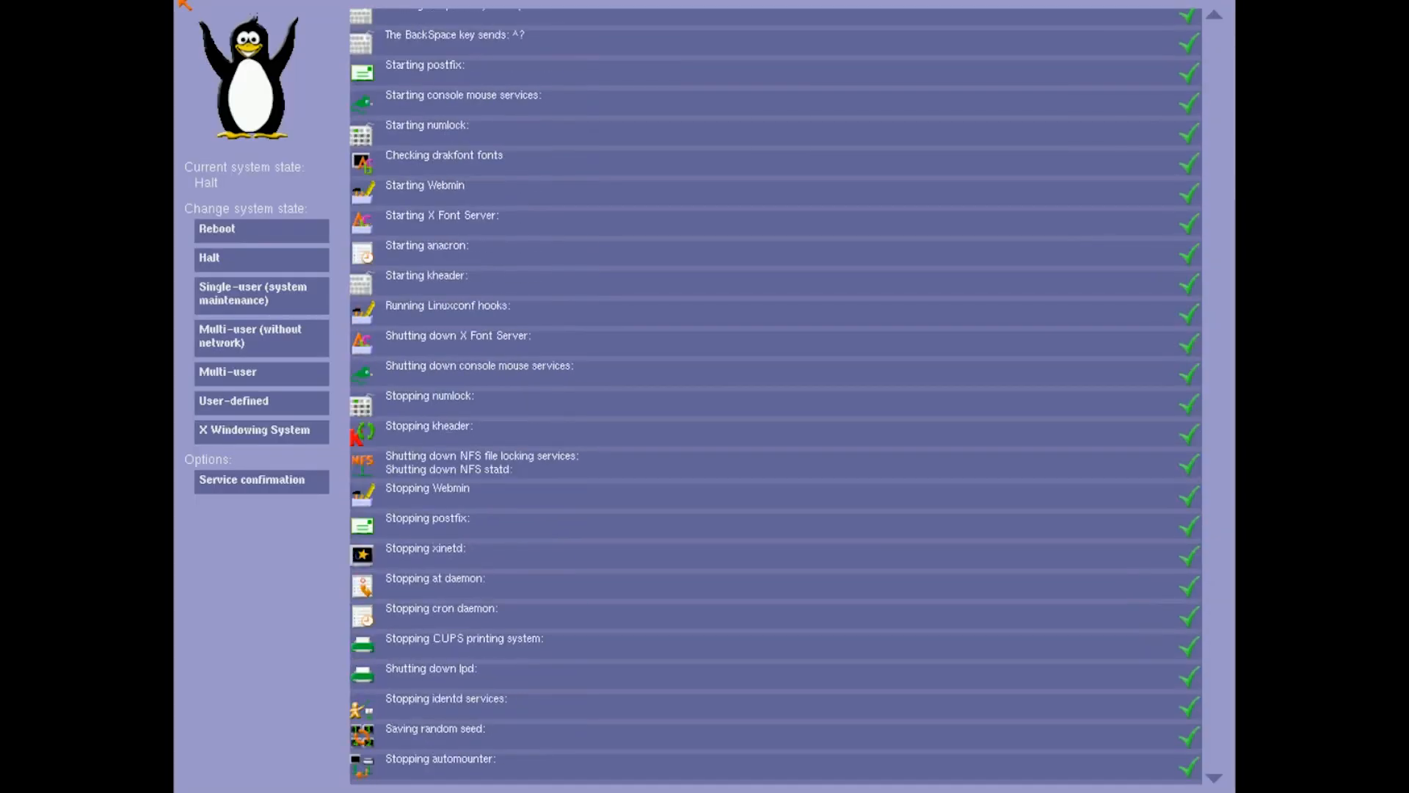
click(209, 257)
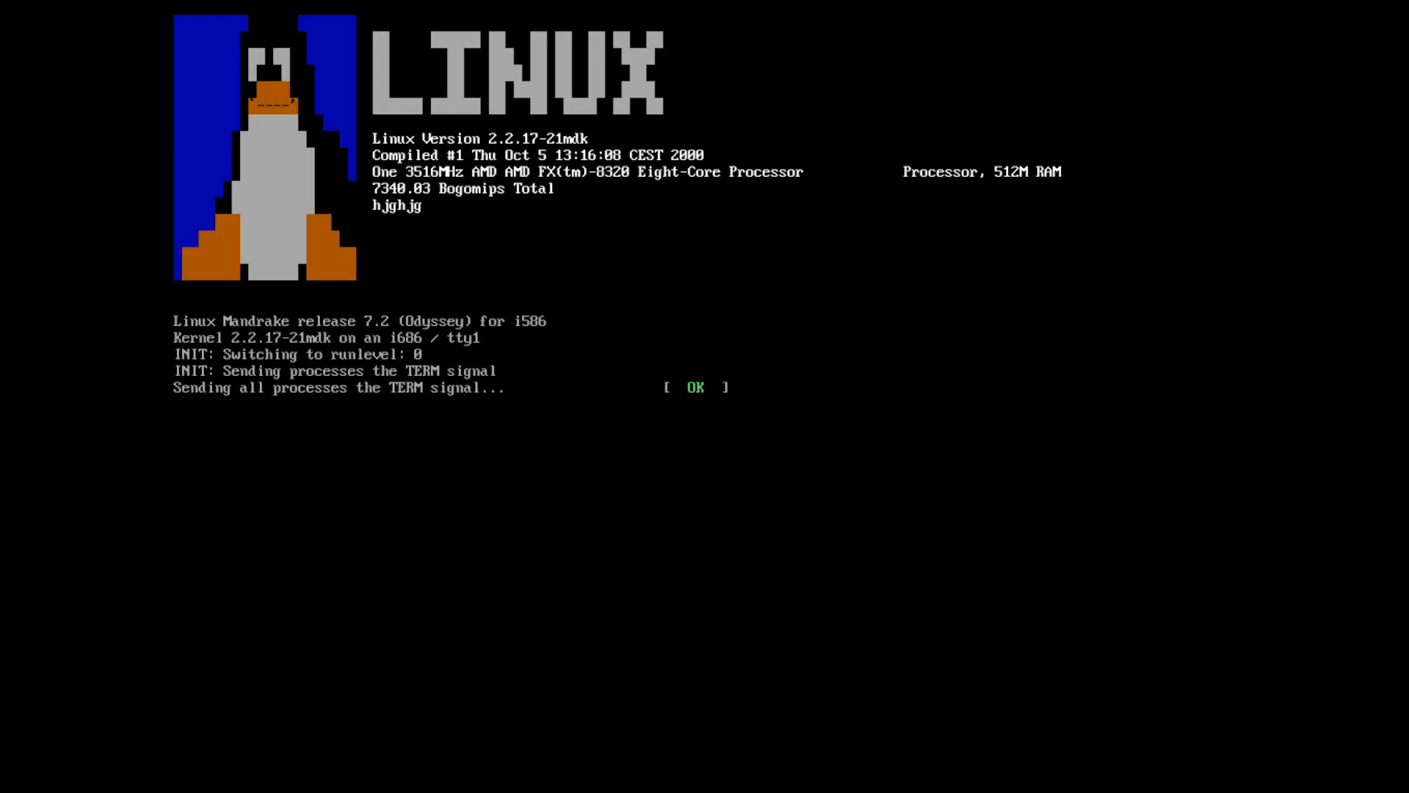